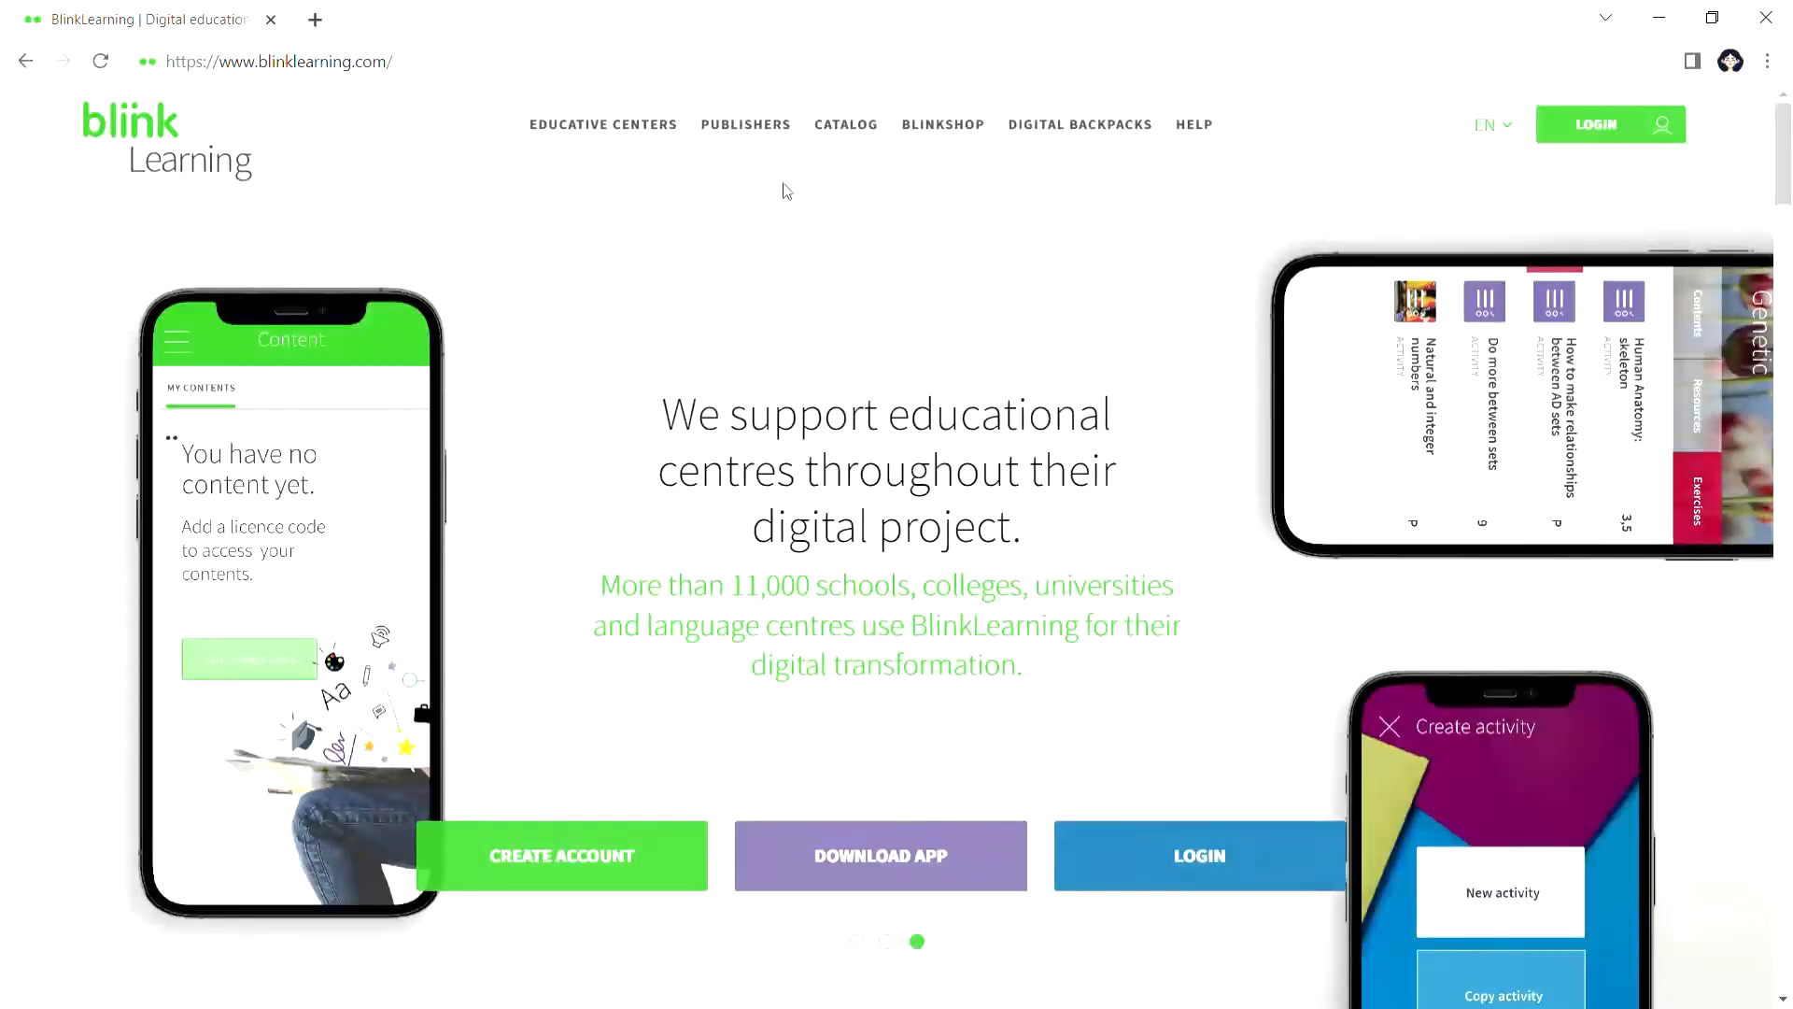
Sign in to BlinkLearning with the teacher's Google account and grant access
{"action": "left_click", "coordinate": [281, 62]}
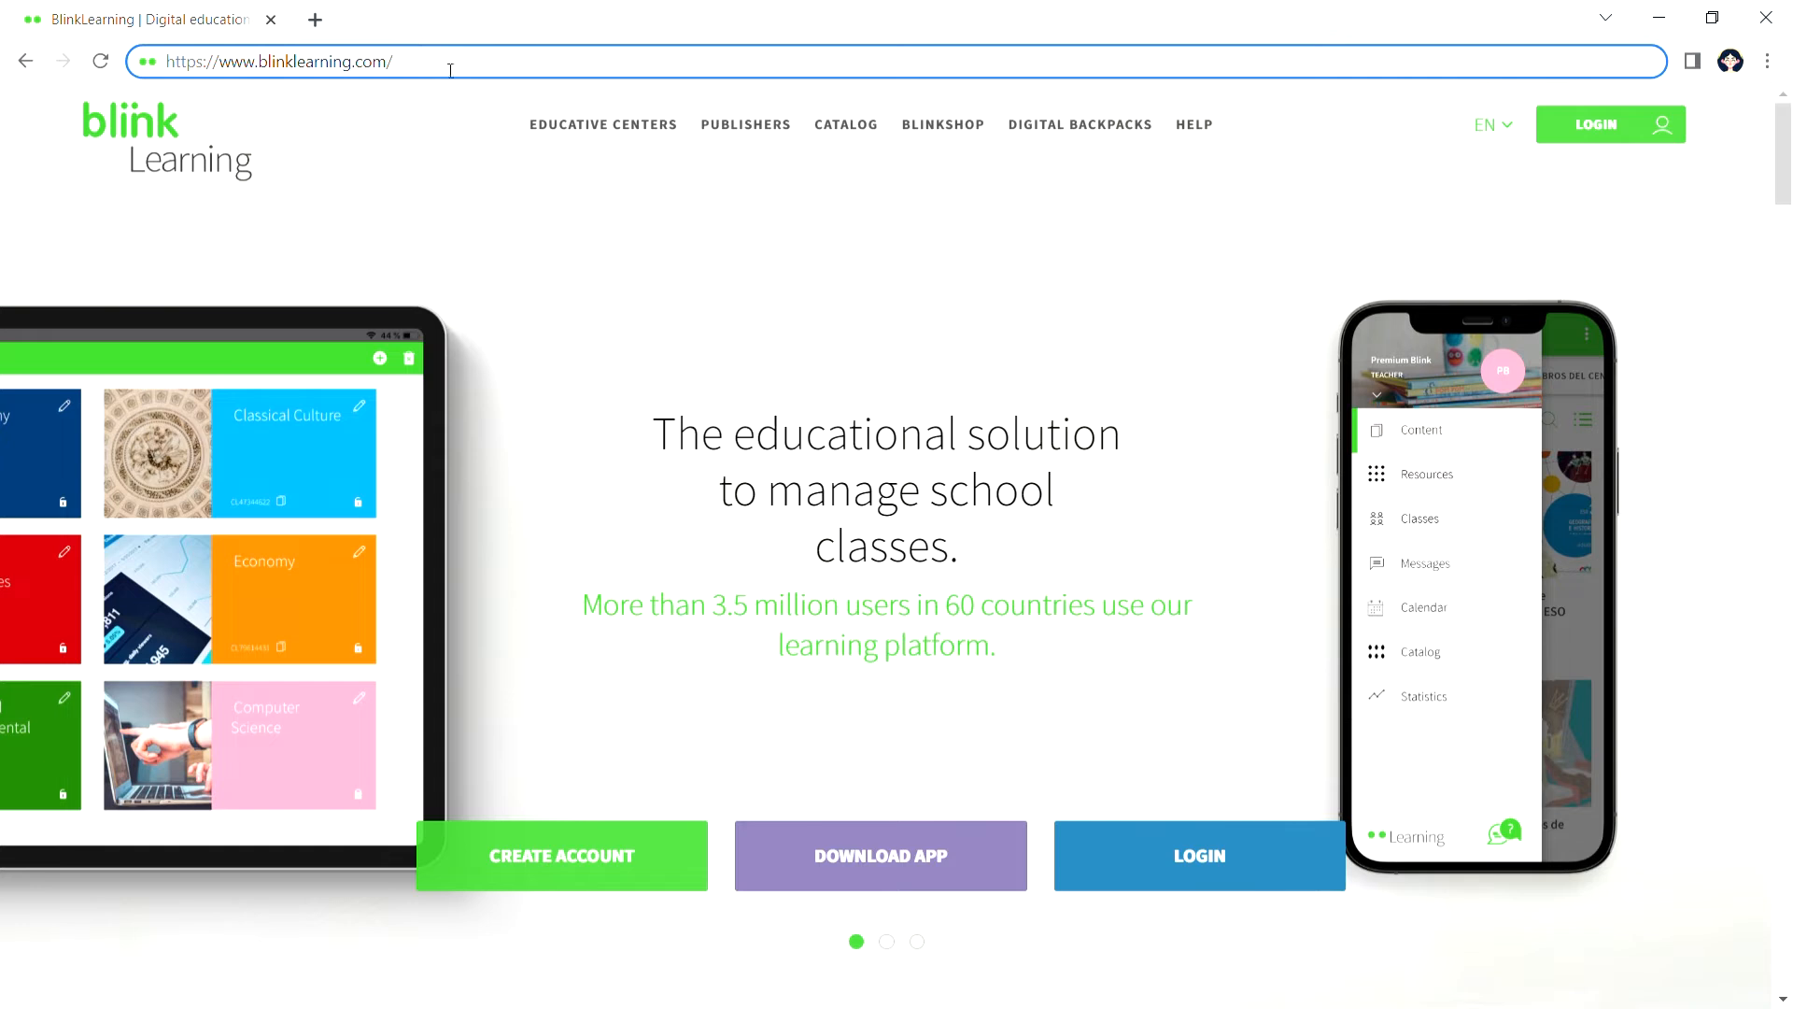
{"action": "mouse_move", "coordinate": [798, 314]}
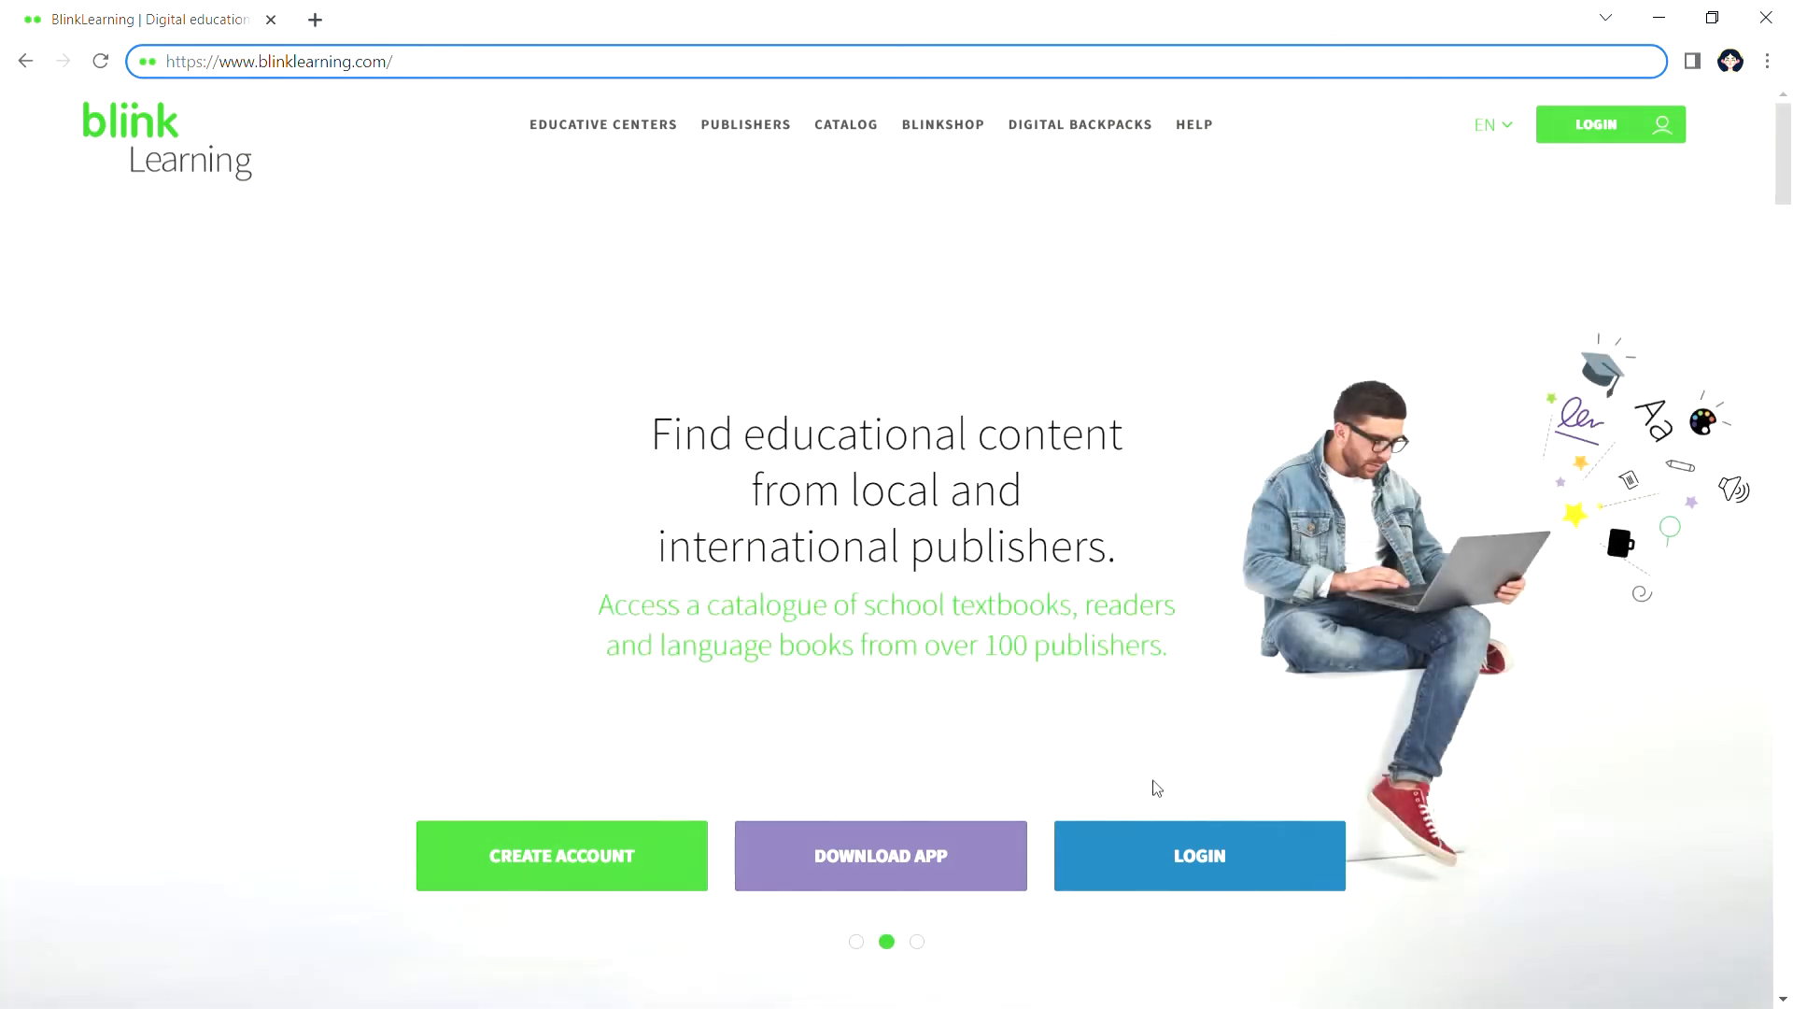
{"action": "left_click", "coordinate": [1199, 856]}
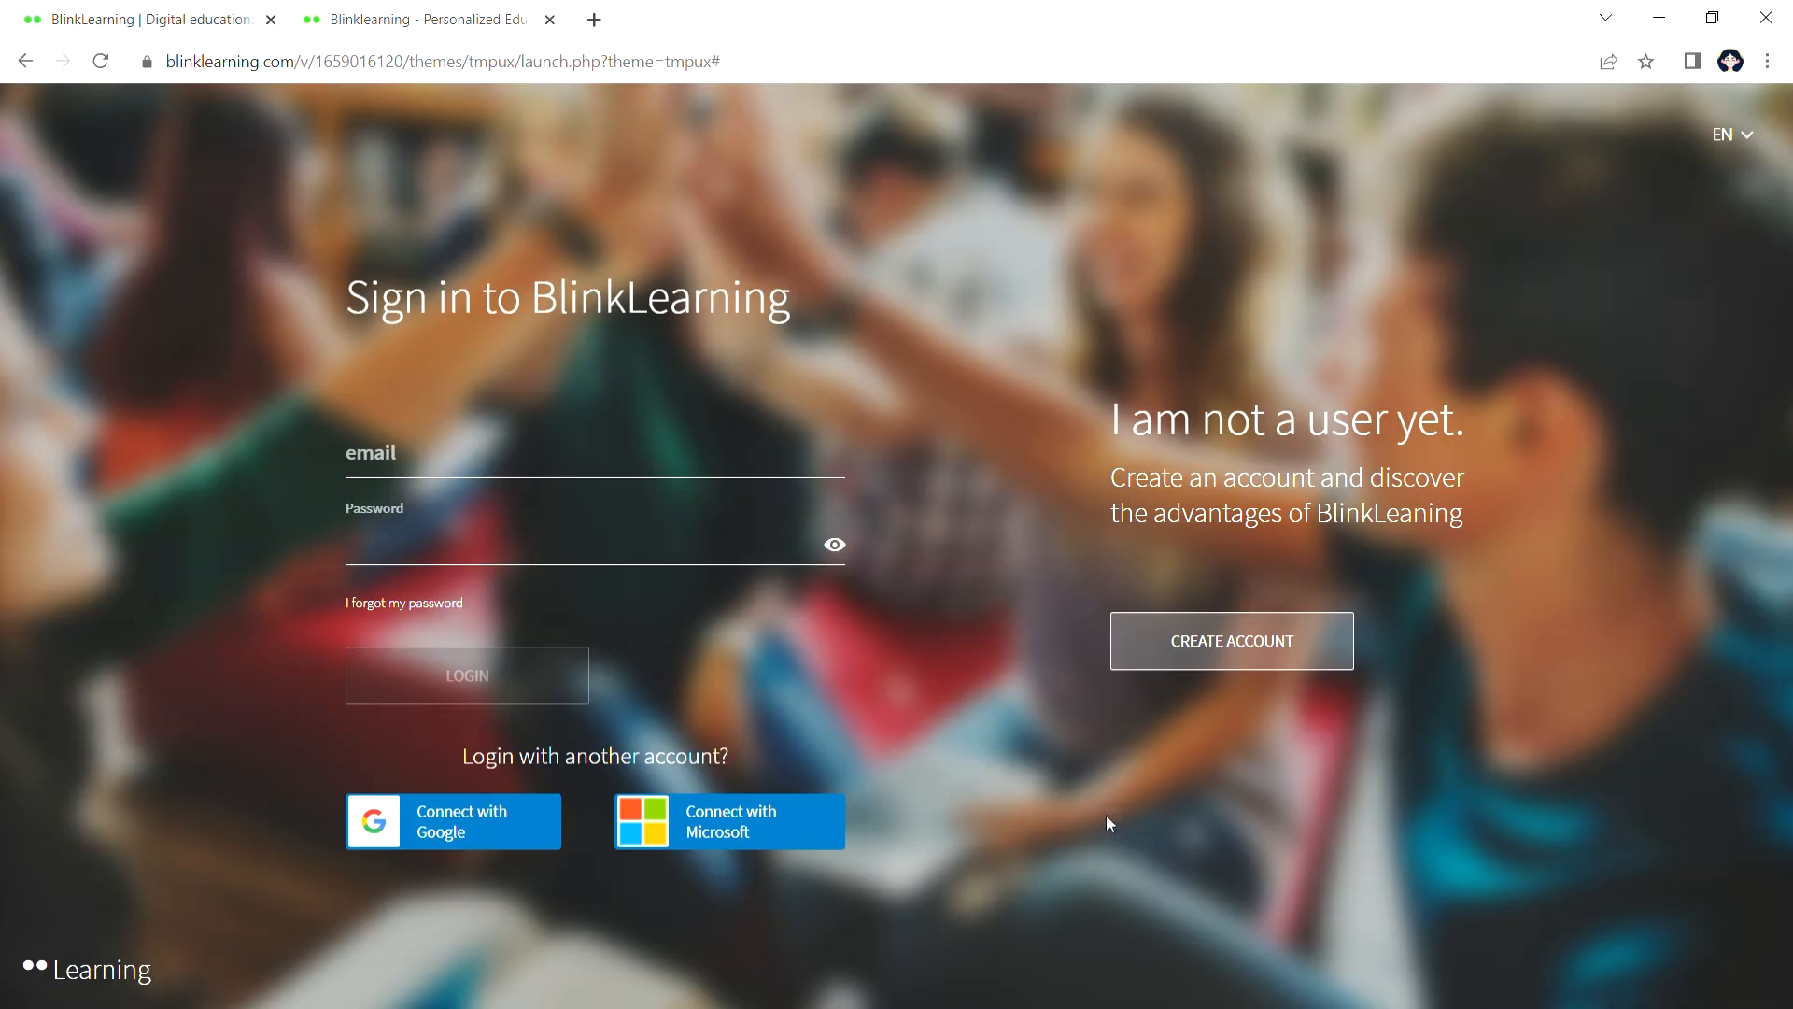
{"action": "mouse_move", "coordinate": [508, 785]}
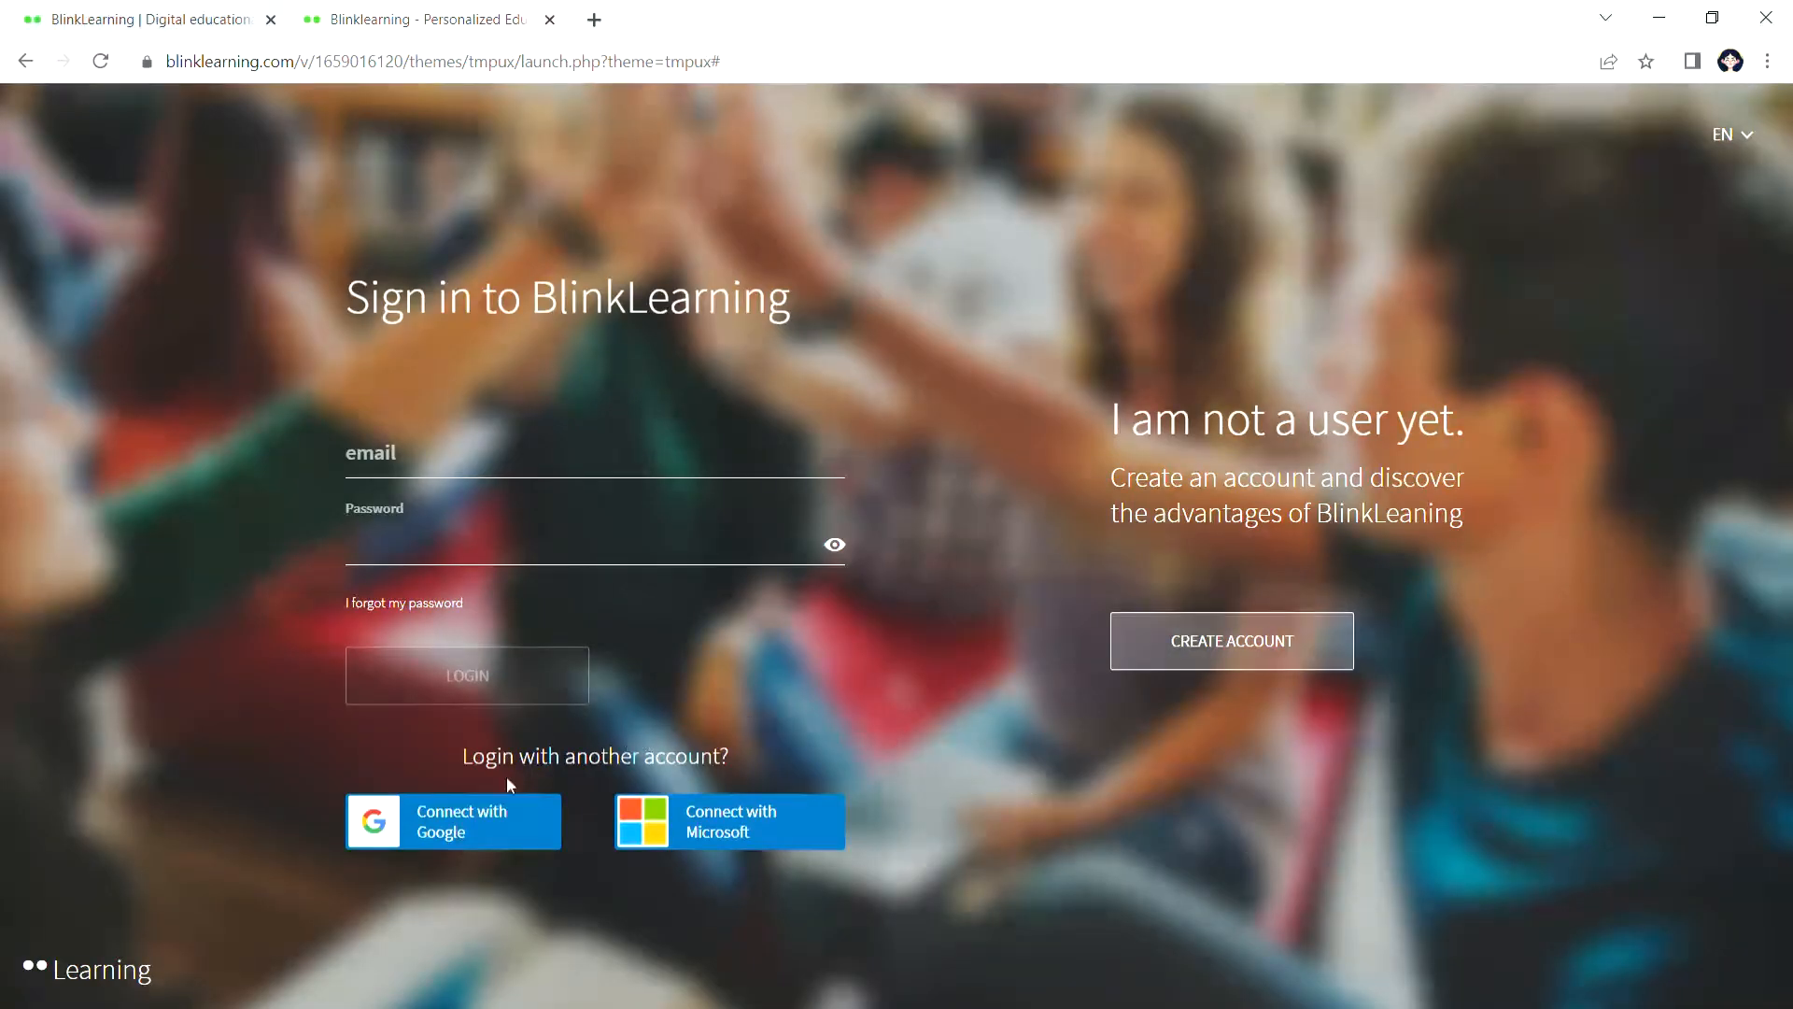
{"action": "left_click", "coordinate": [452, 820]}
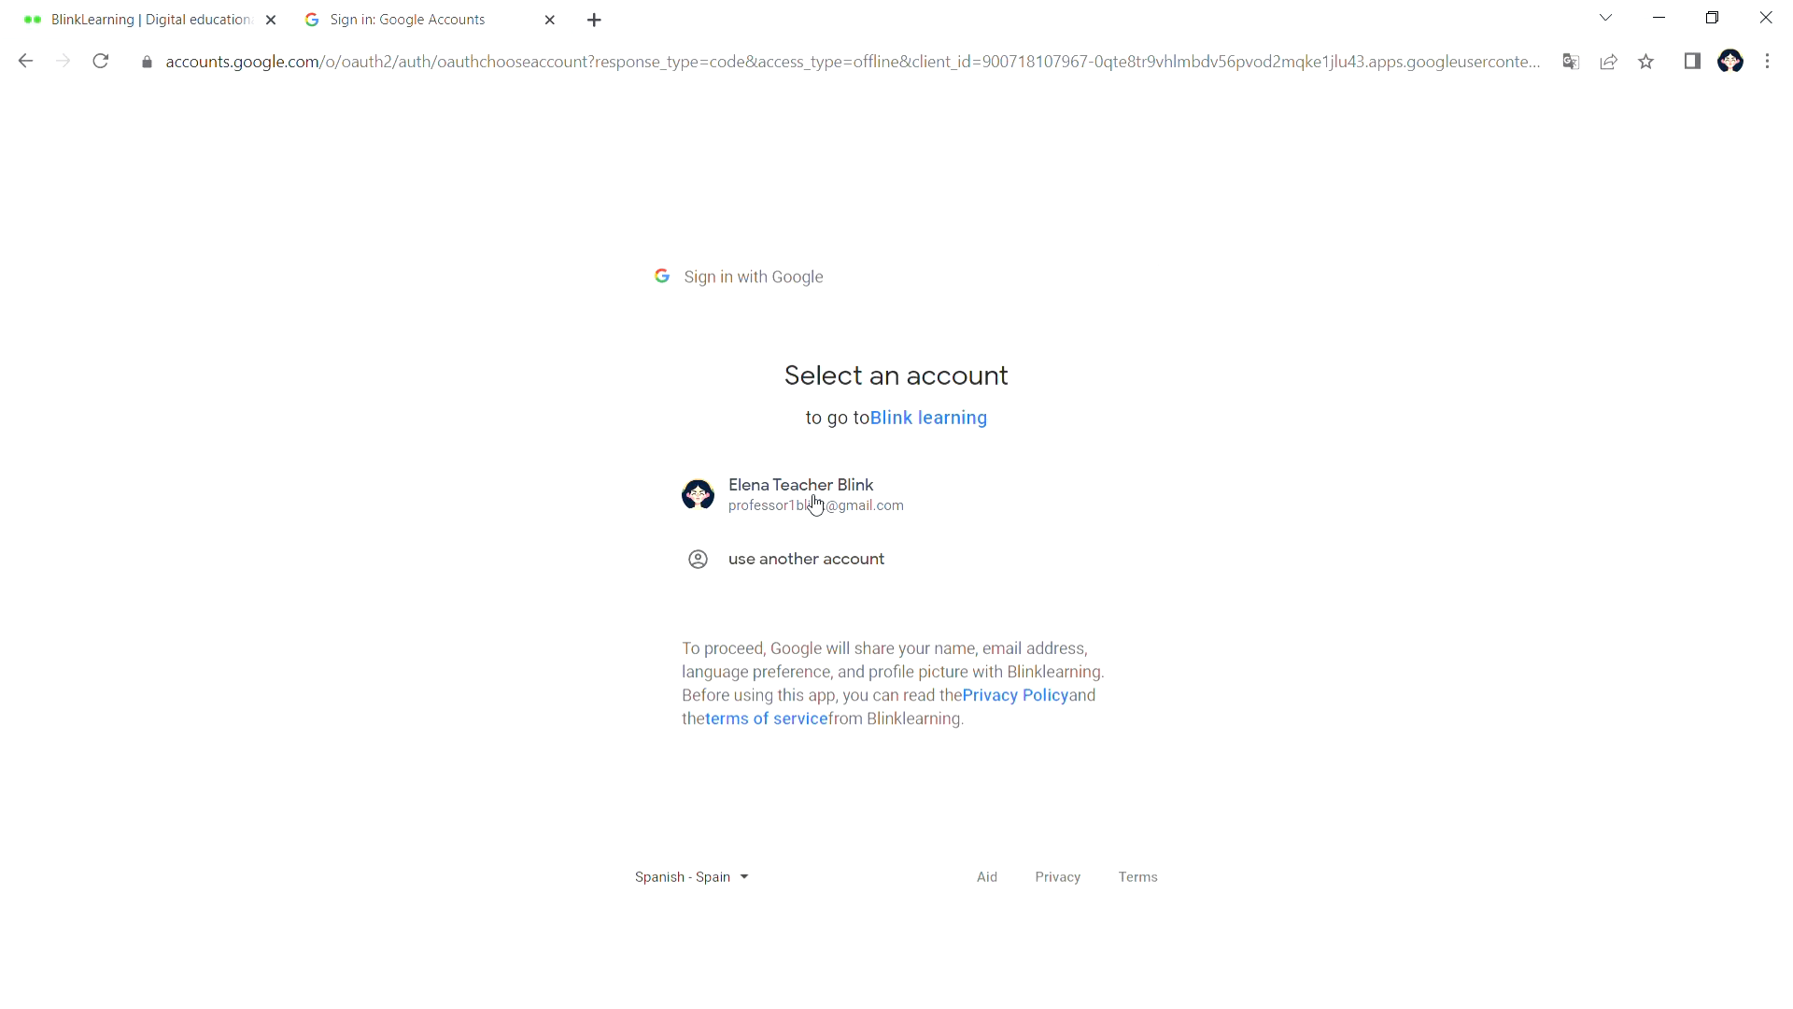
{"action": "left_click", "coordinate": [817, 493]}
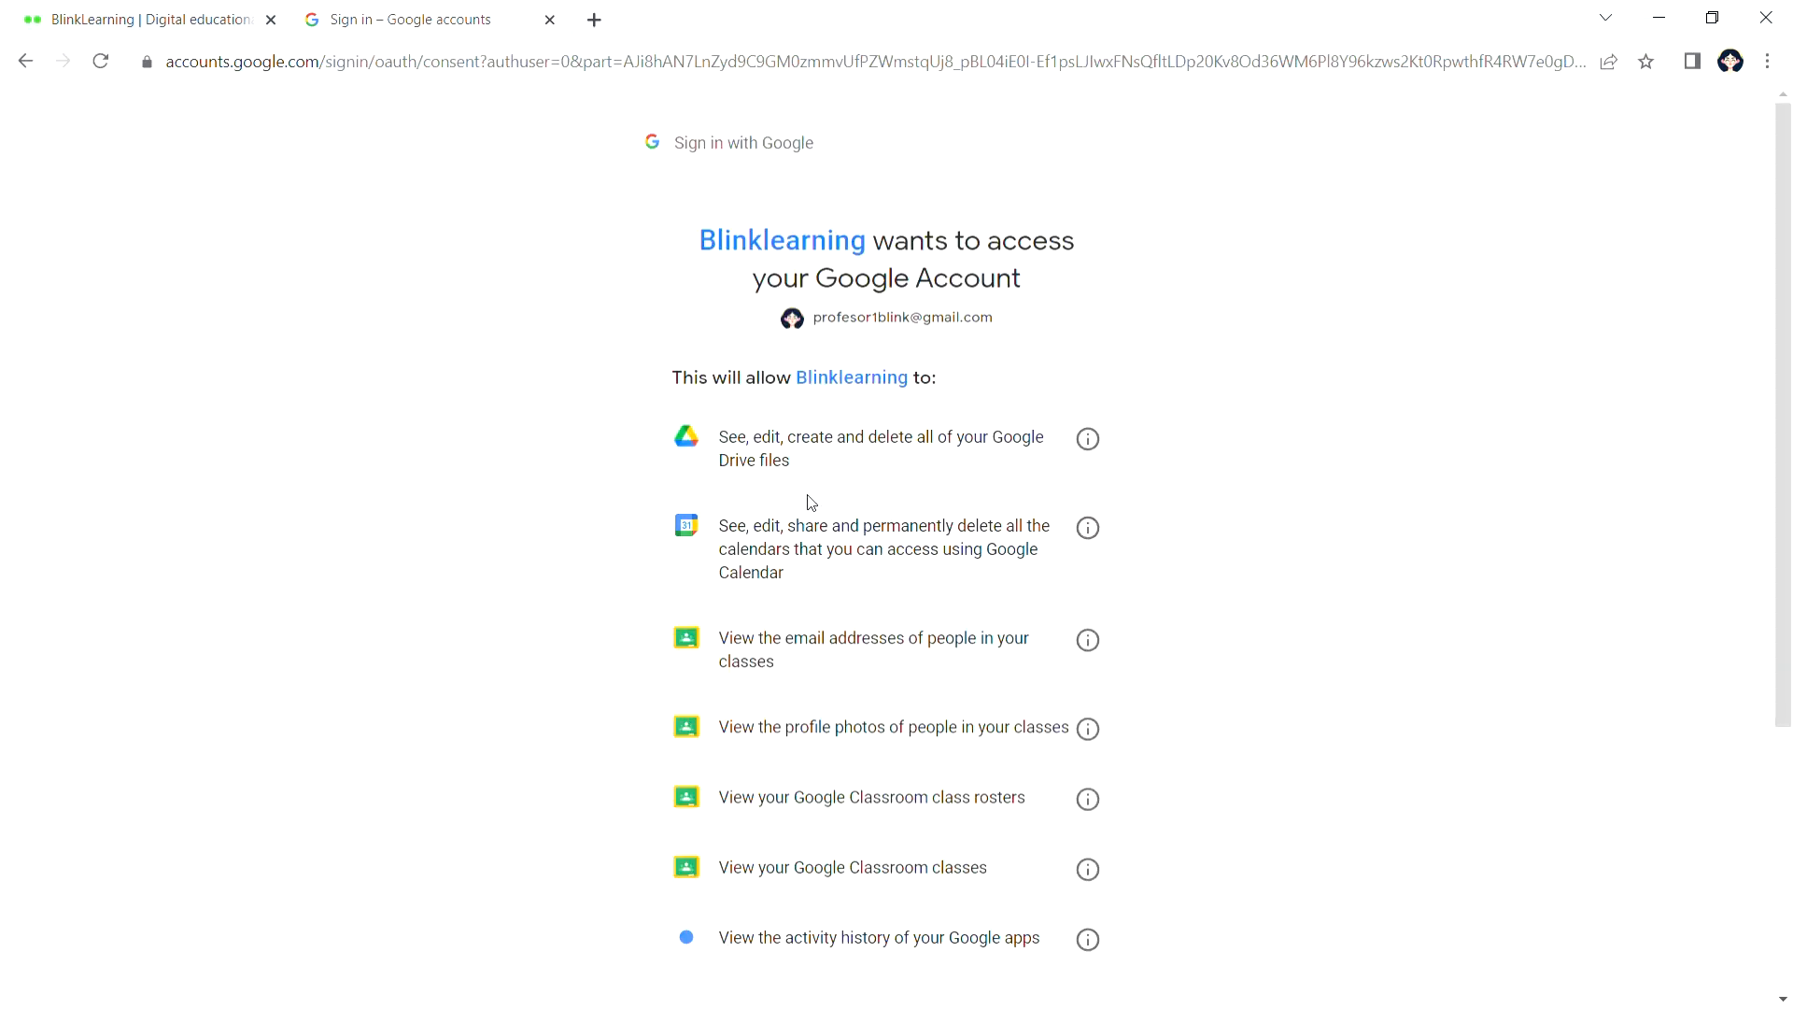
{"action": "mouse_move", "coordinate": [1771, 572]}
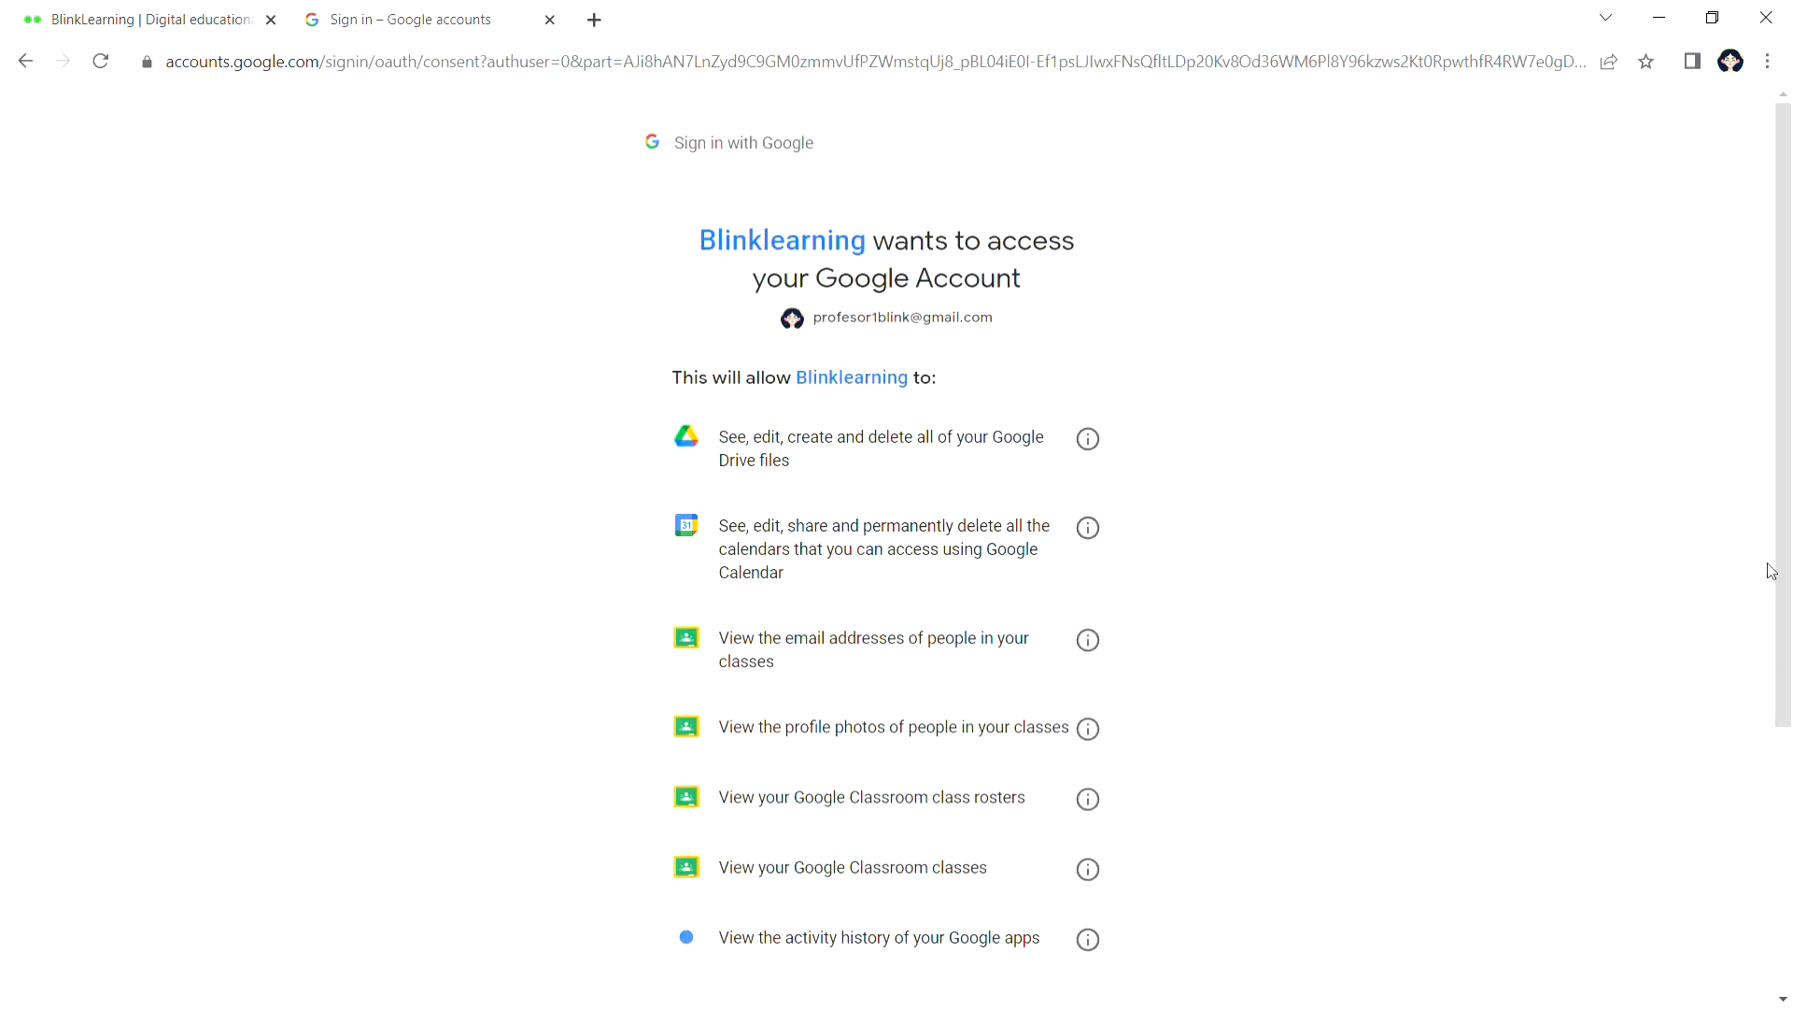
{"action": "scroll", "scroll_direction": "down", "scroll_amount": 3}
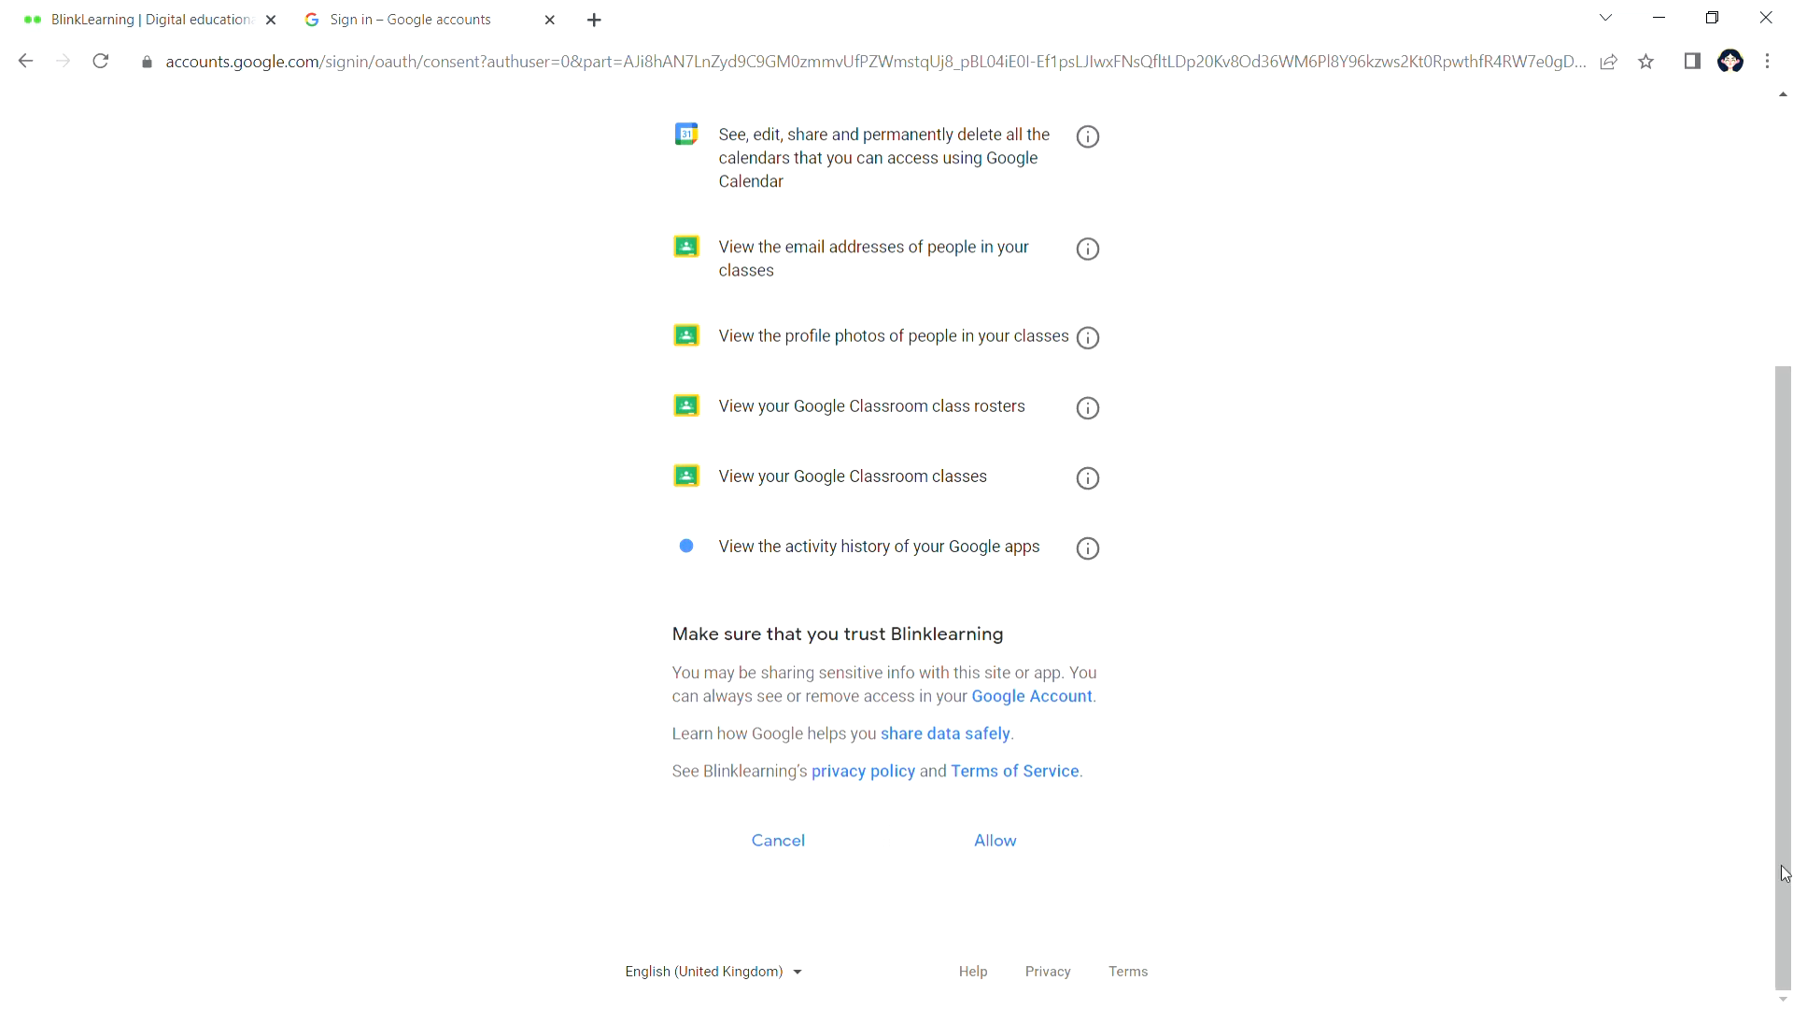
{"action": "mouse_move", "coordinate": [994, 840]}
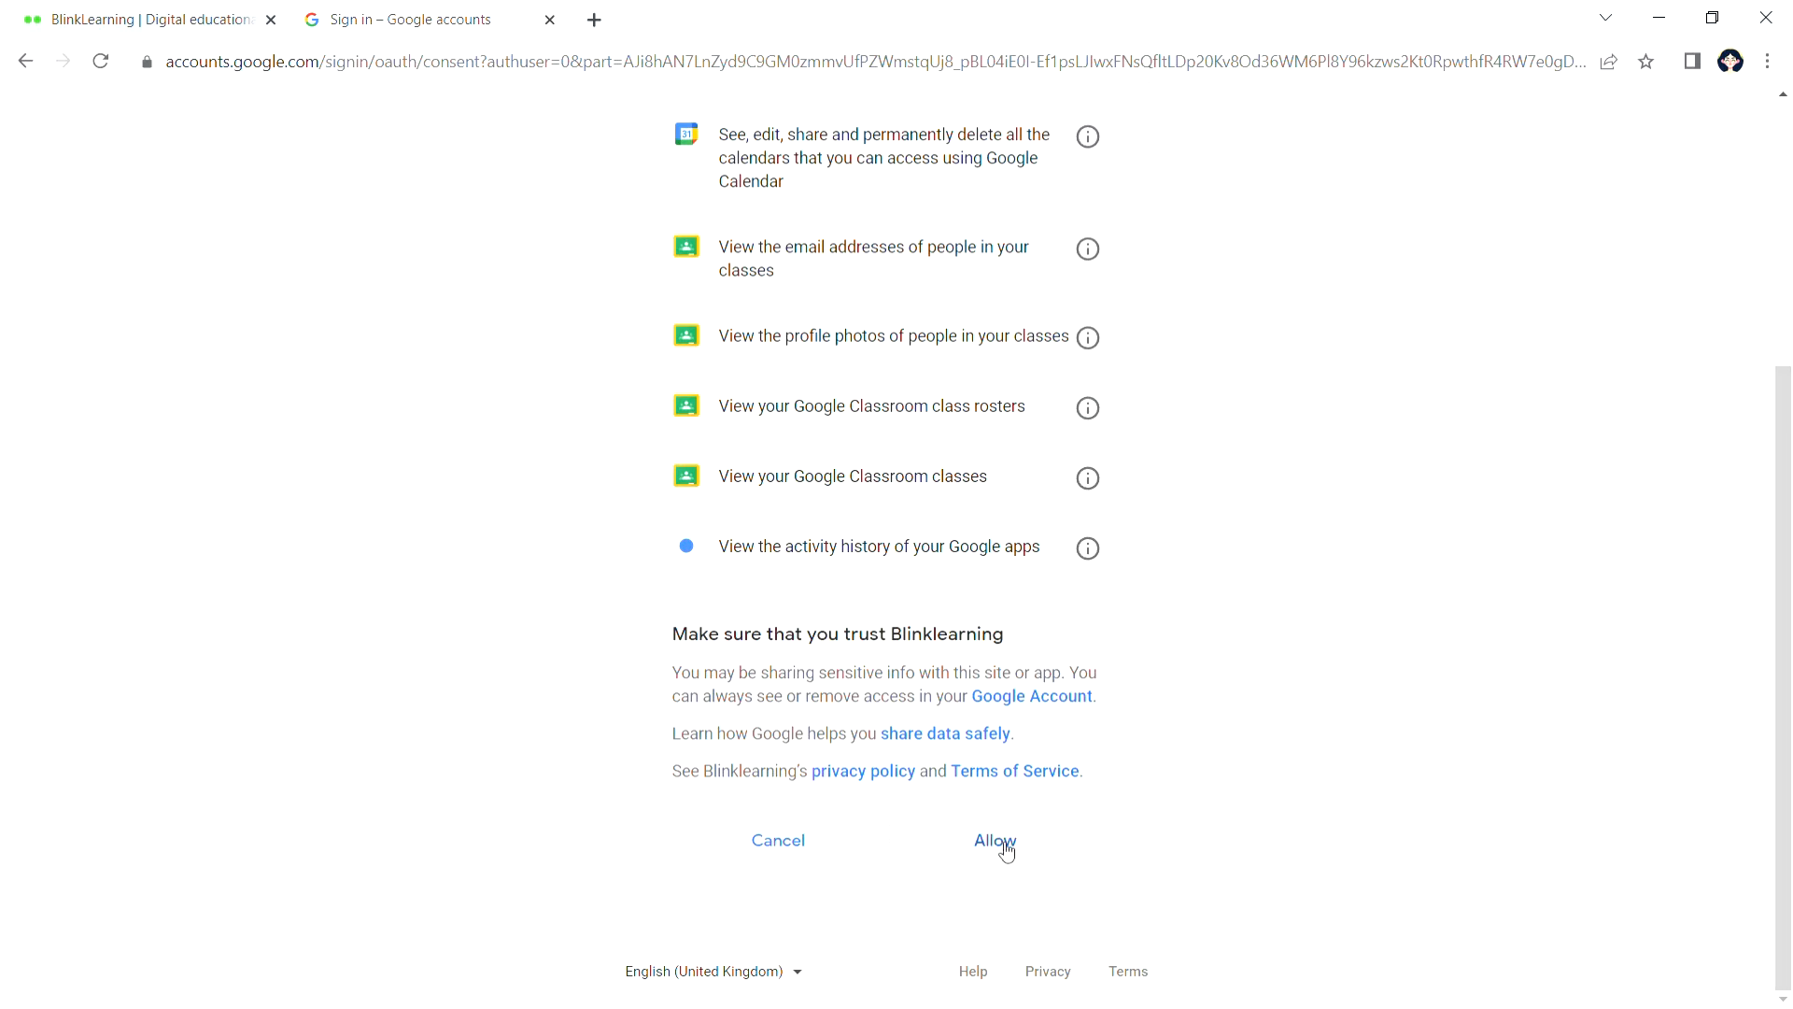
{"action": "left_click", "coordinate": [992, 838]}
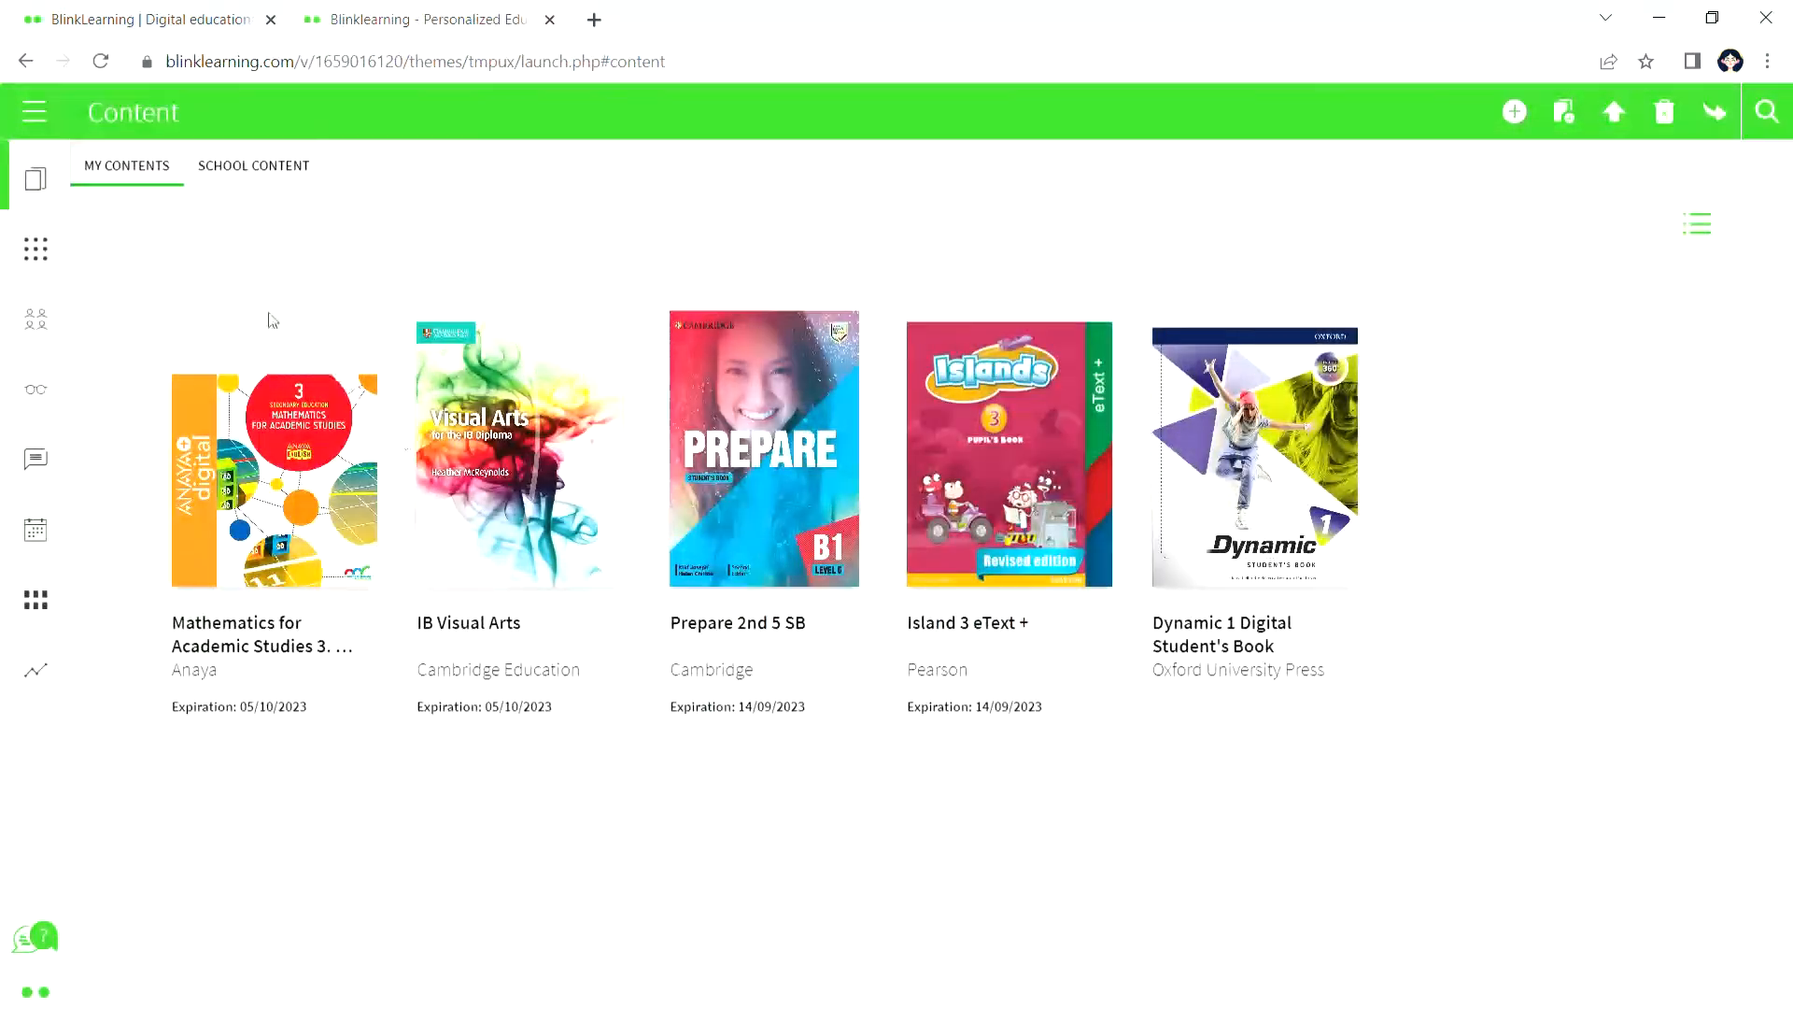
Log out of BlinkLearning from the side panel's account options
{"action": "left_click", "coordinate": [34, 112]}
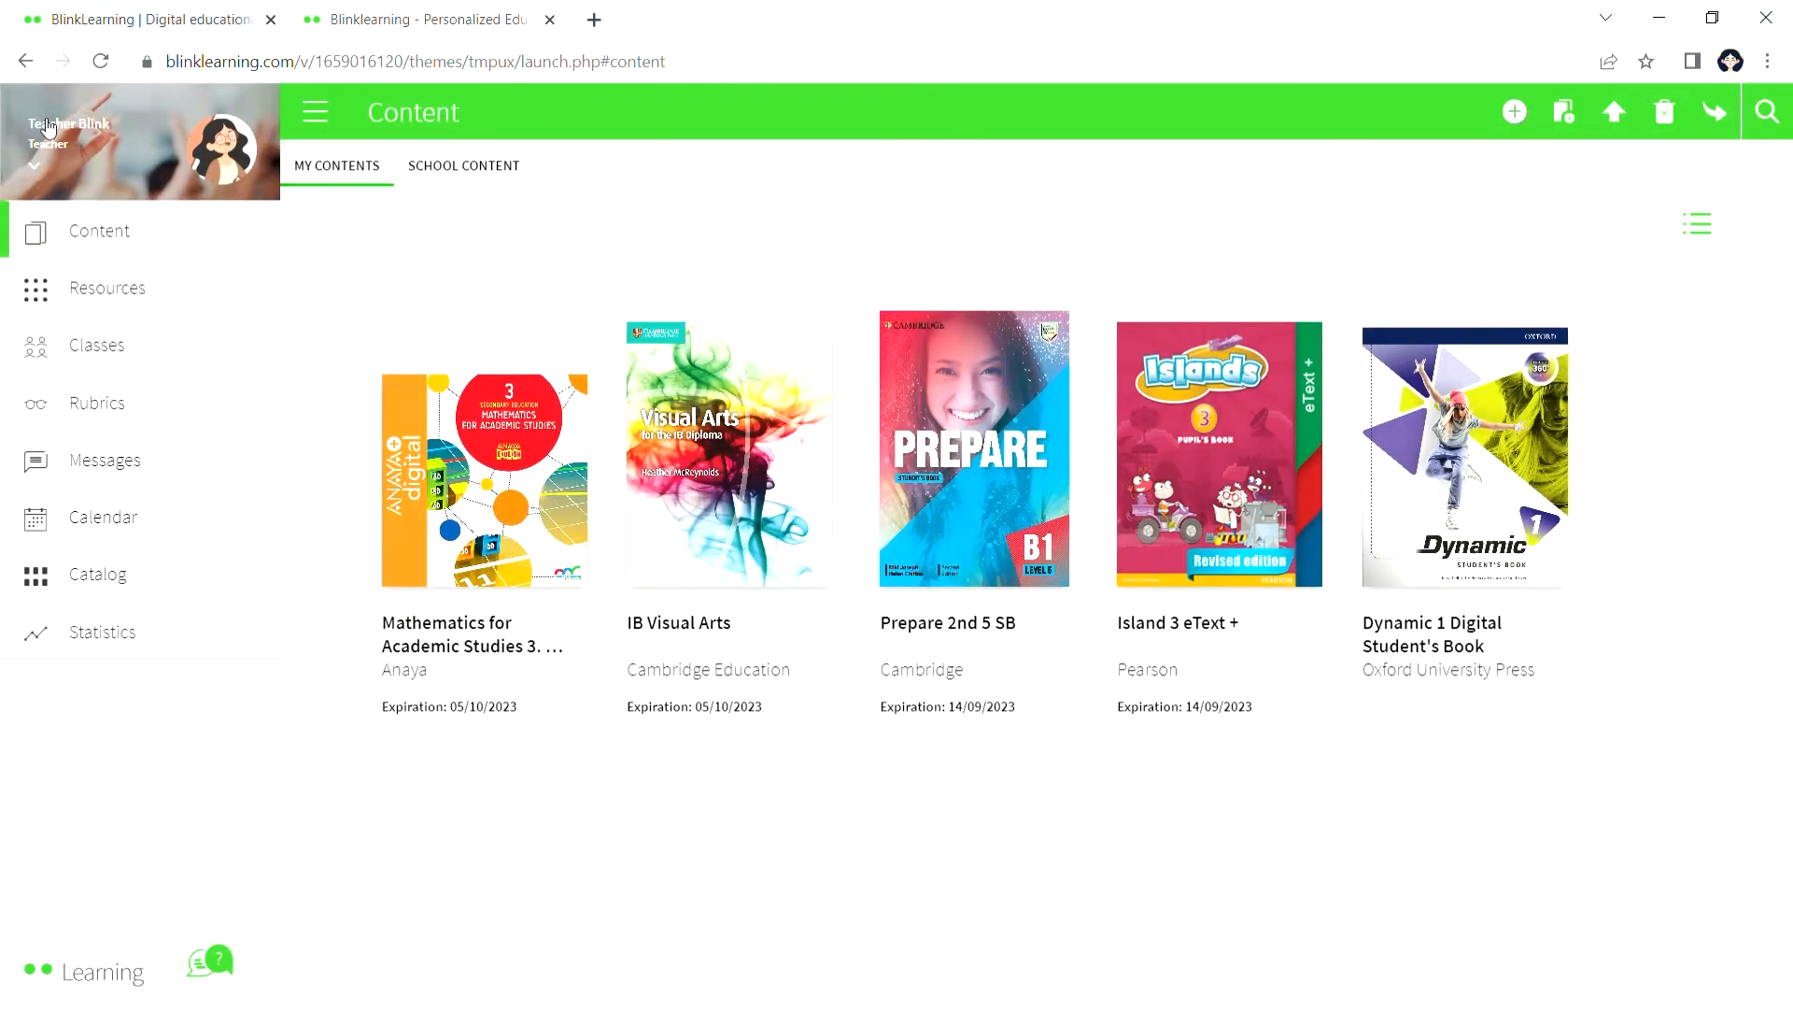
{"action": "left_click", "coordinate": [69, 130]}
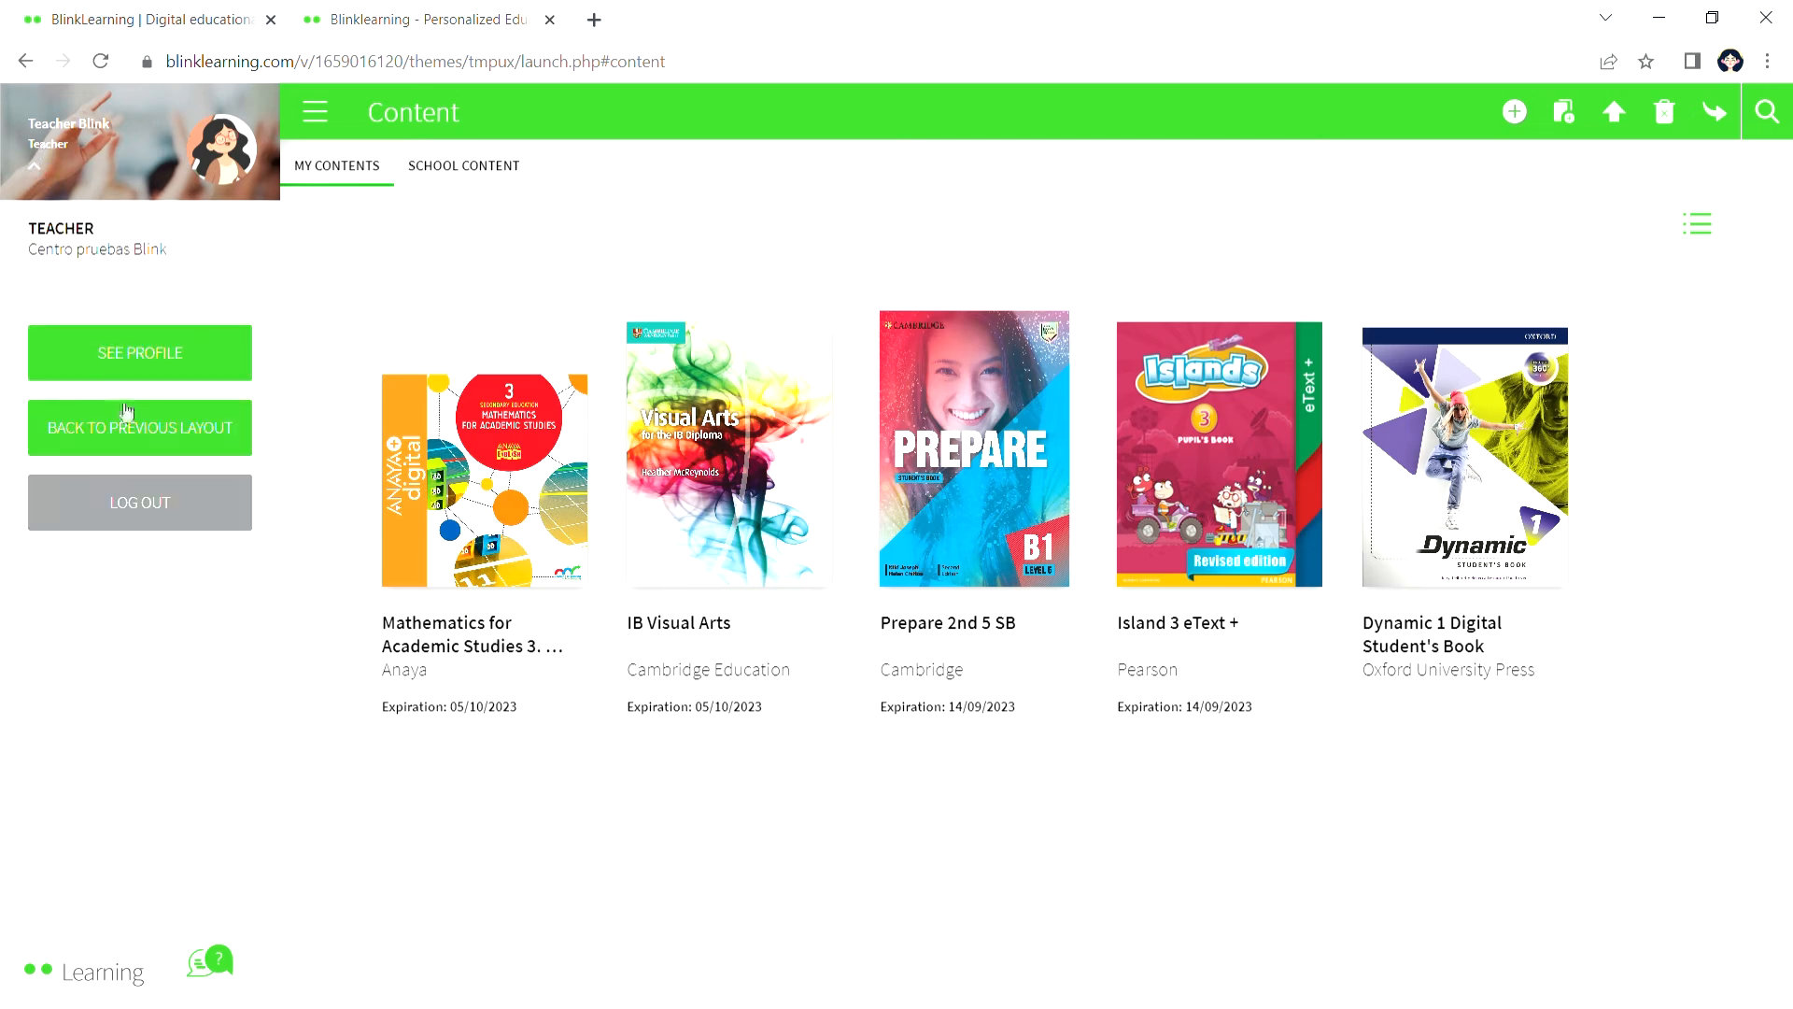
{"action": "left_click", "coordinate": [138, 502]}
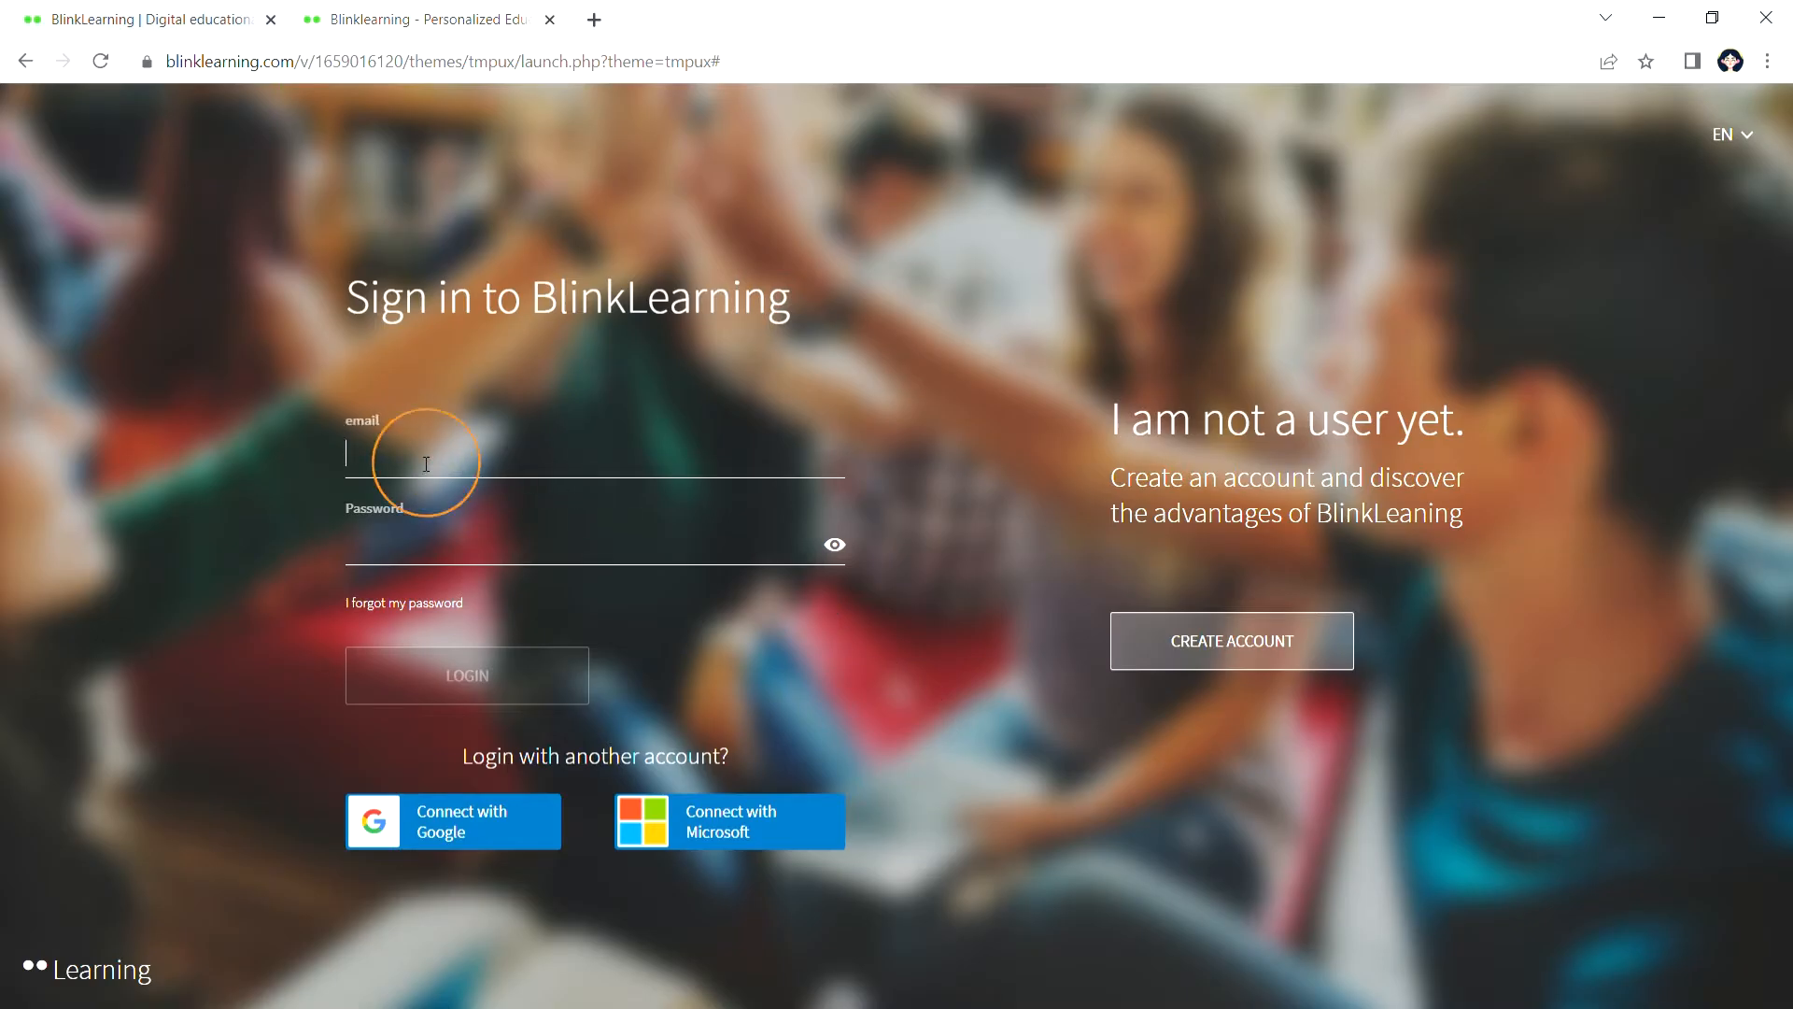
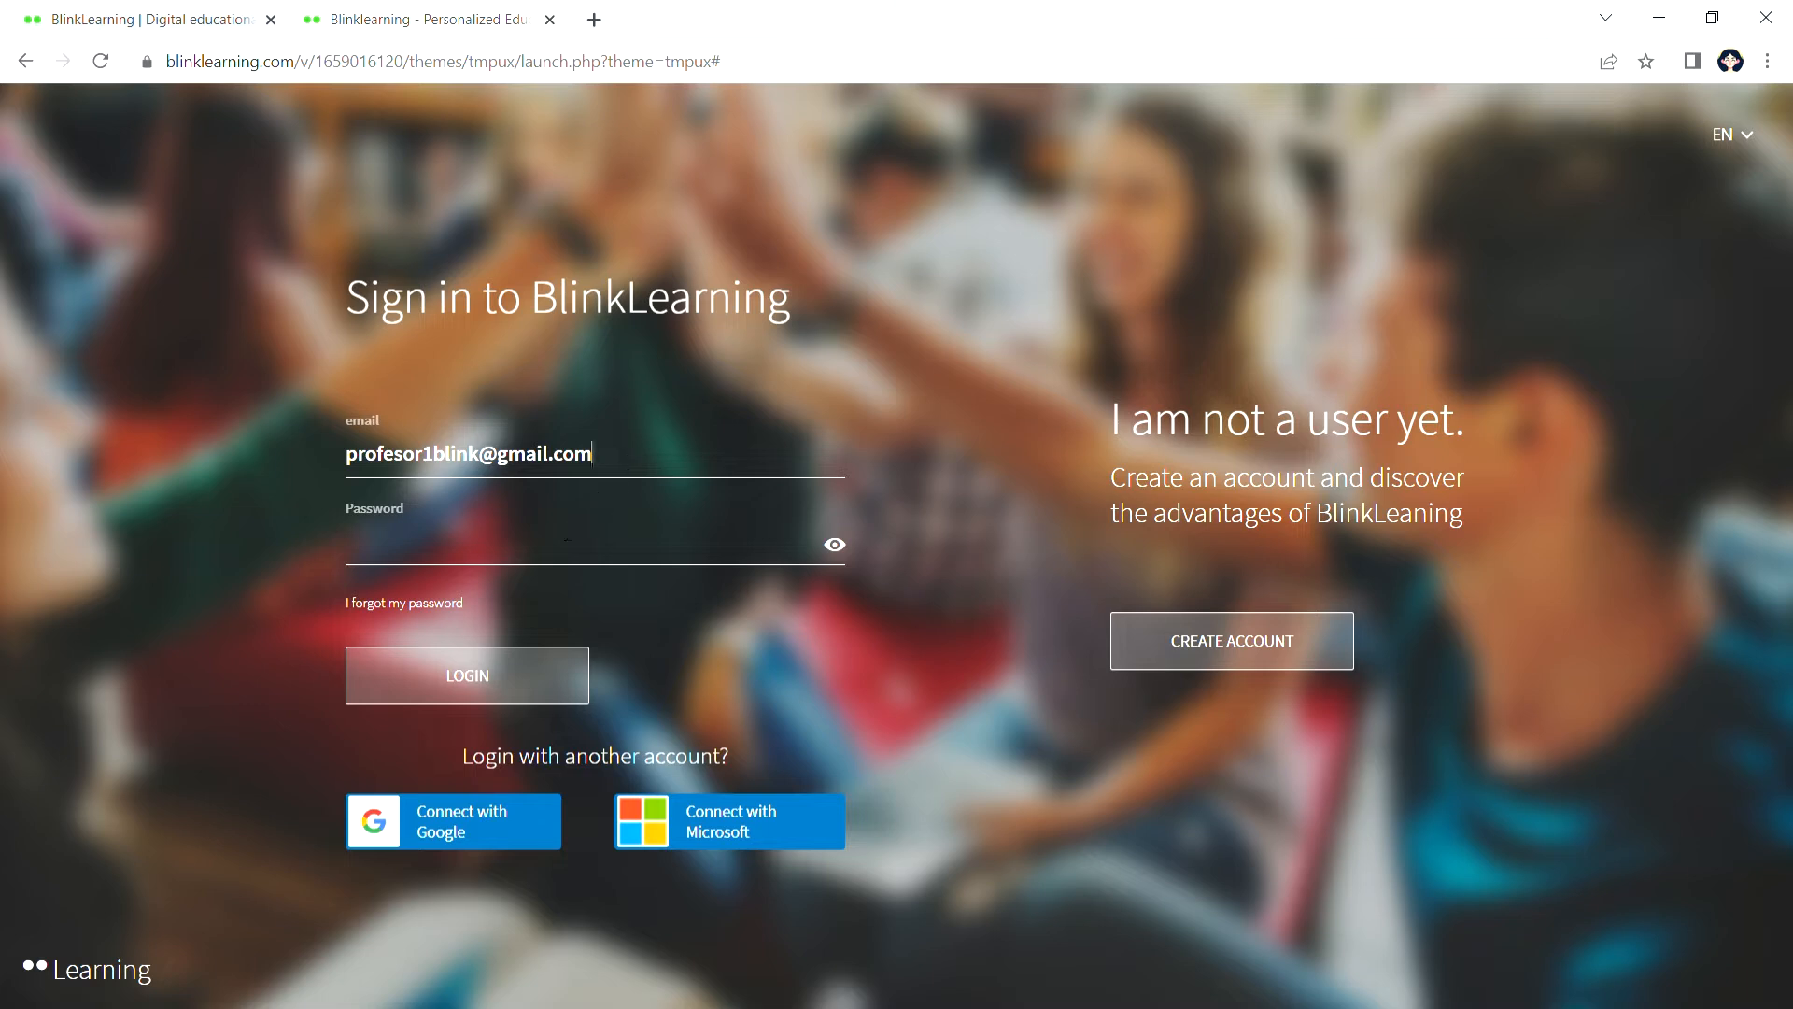
{"action": "type", "text": "password"}
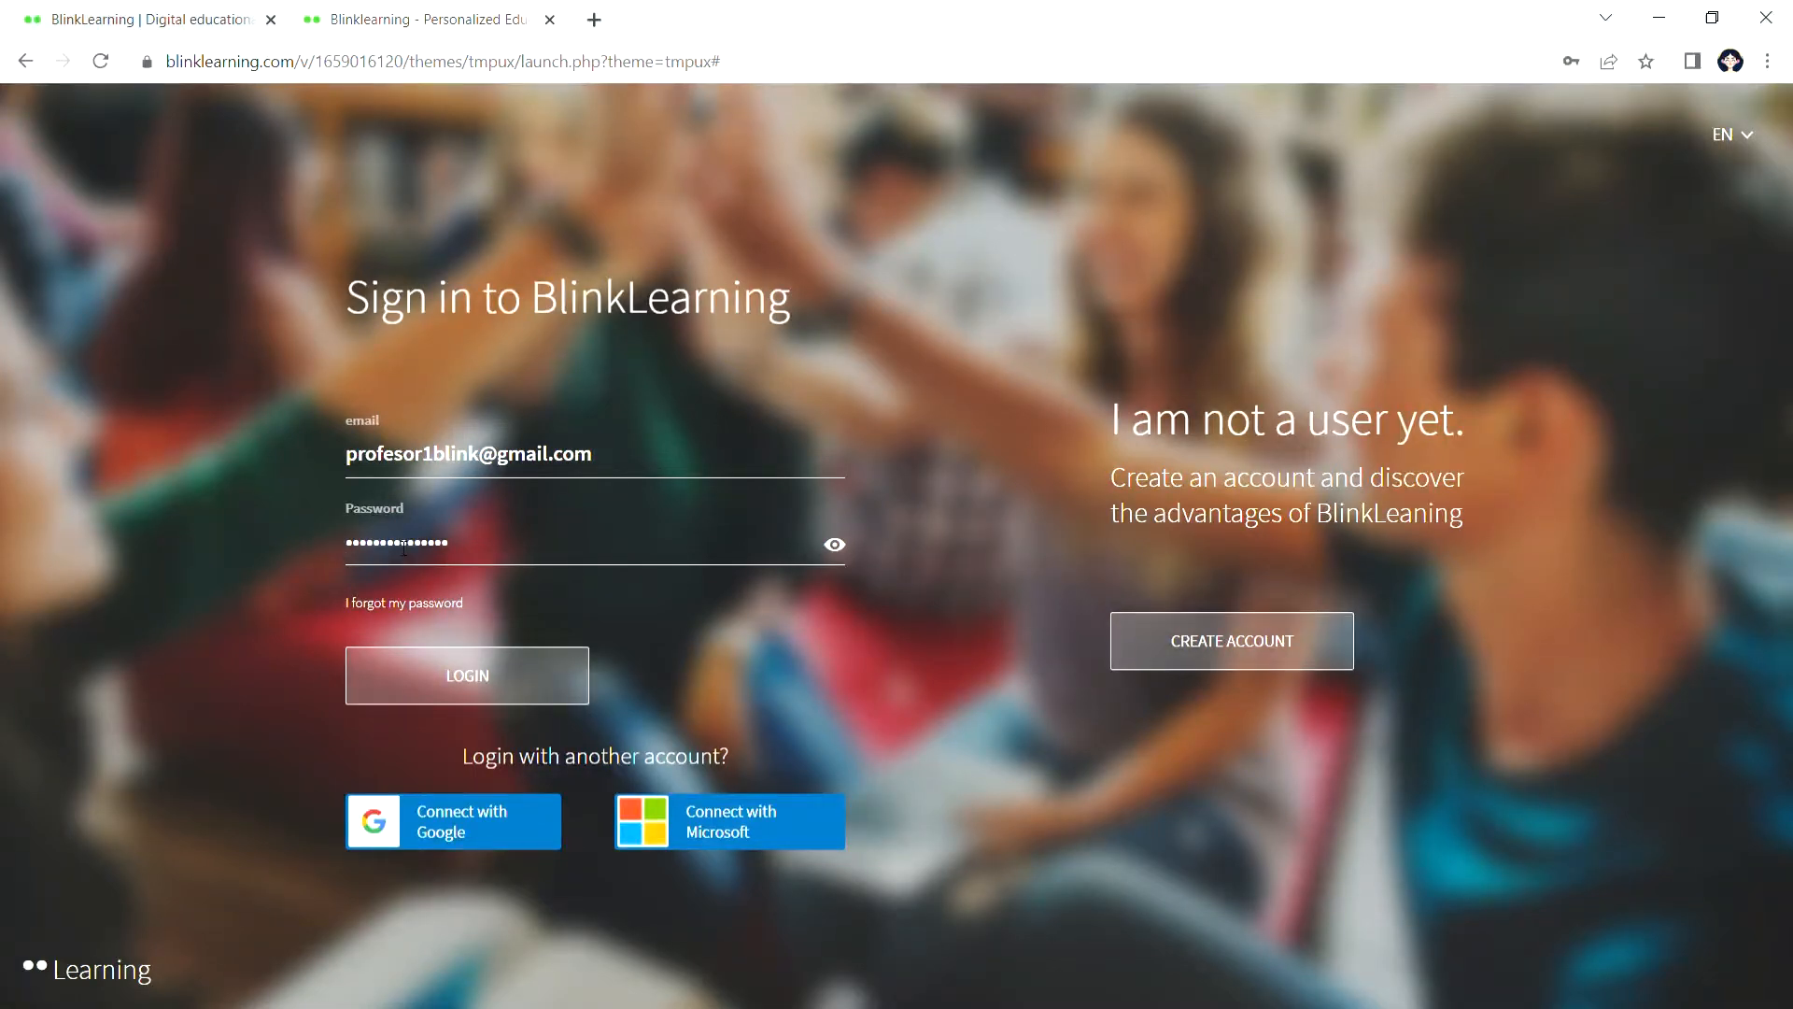
{"action": "left_click", "coordinate": [467, 674]}
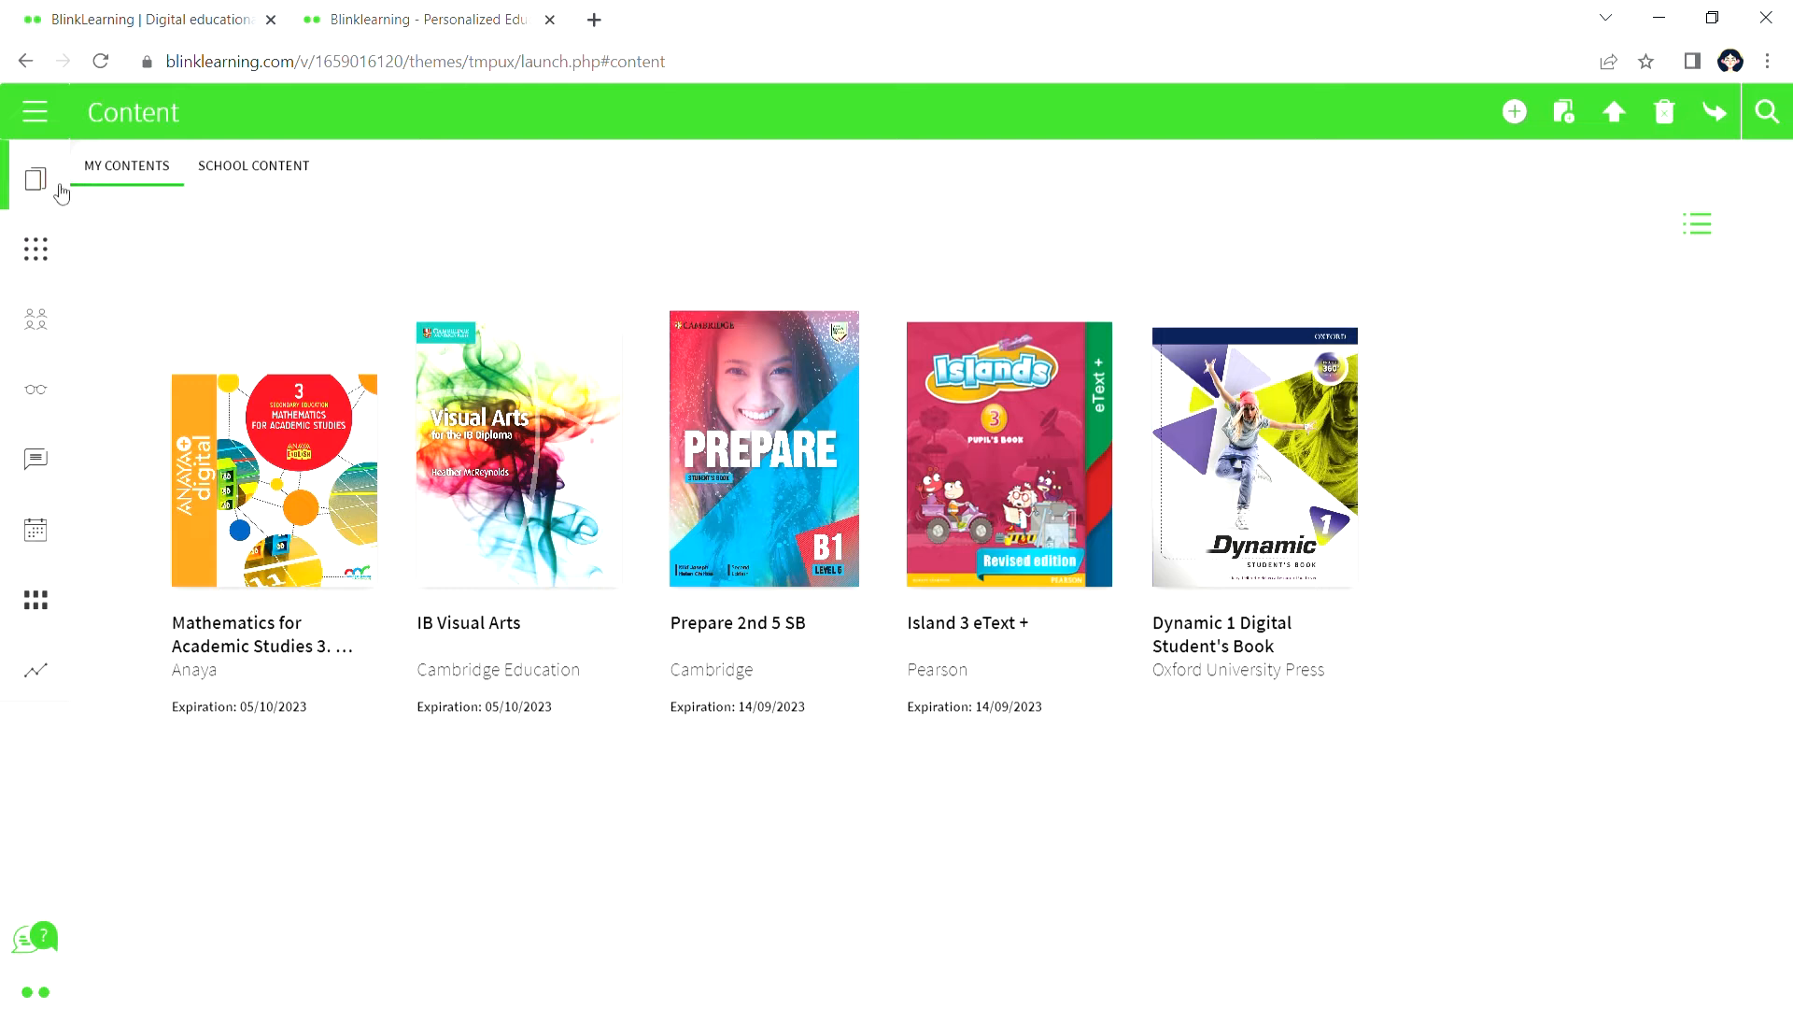
From the teacher's profile page, start connecting the account to Google
{"action": "left_click", "coordinate": [33, 179]}
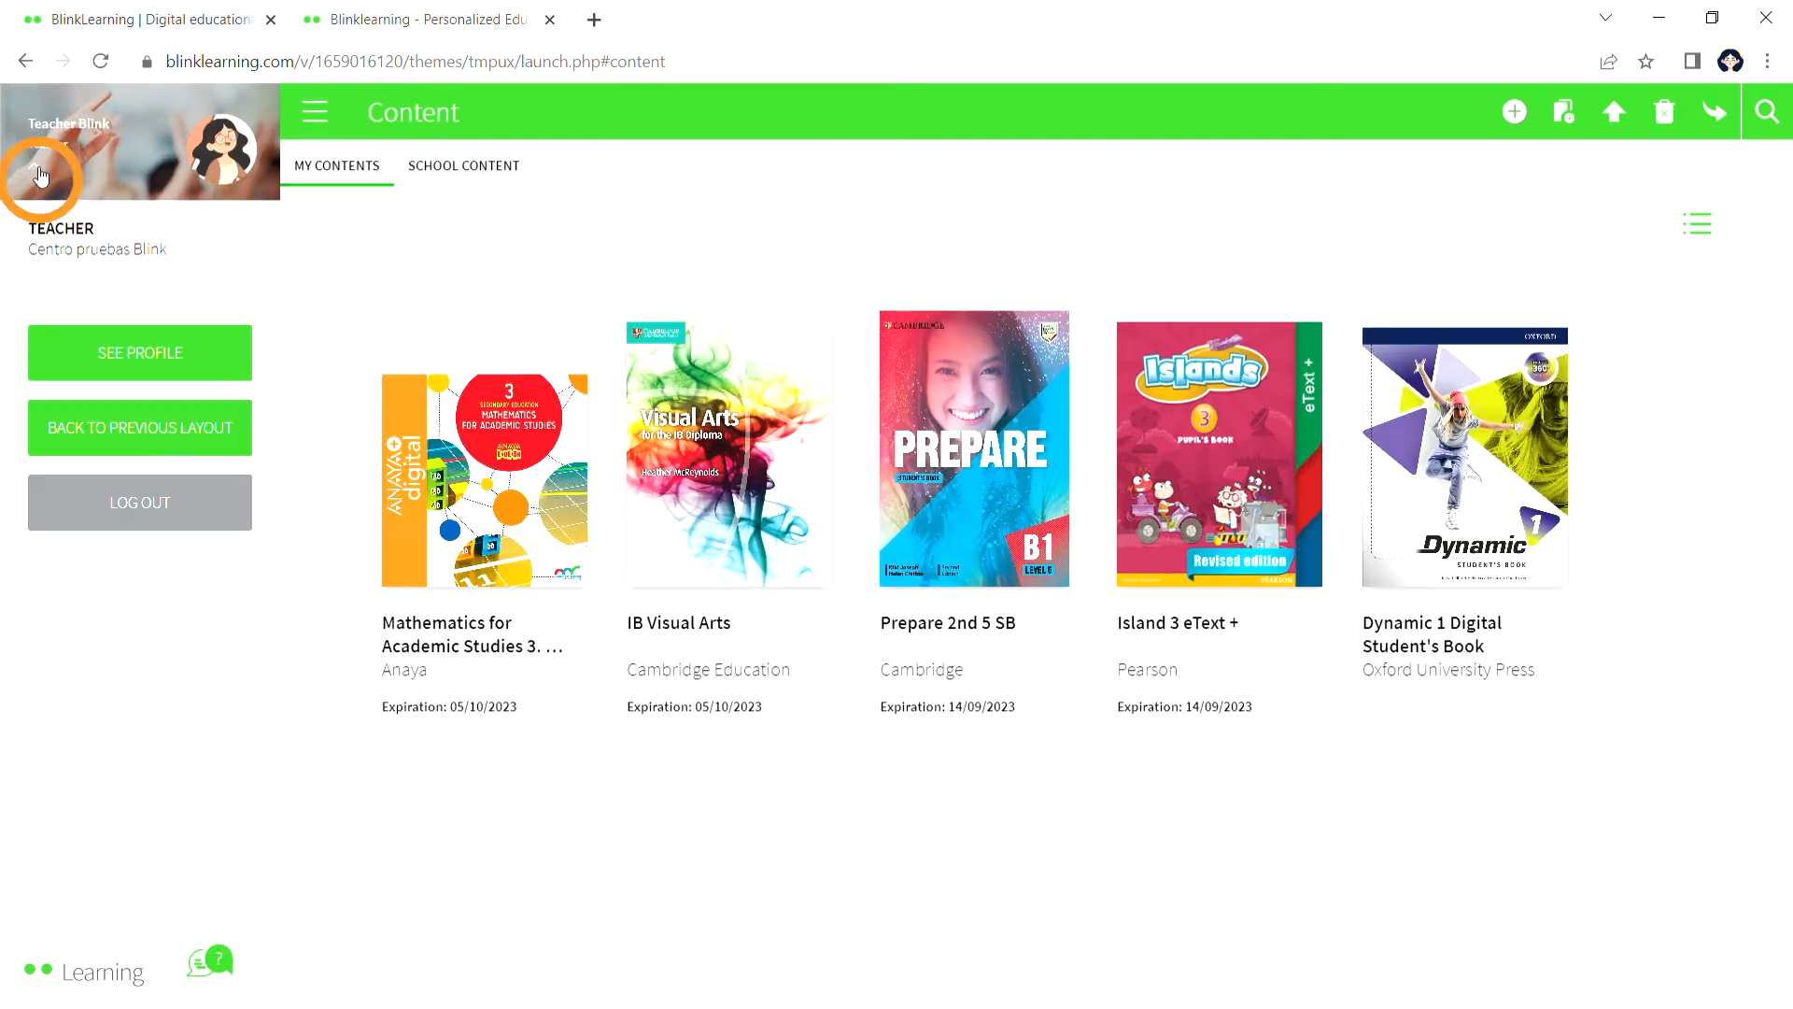
{"action": "left_click", "coordinate": [138, 353]}
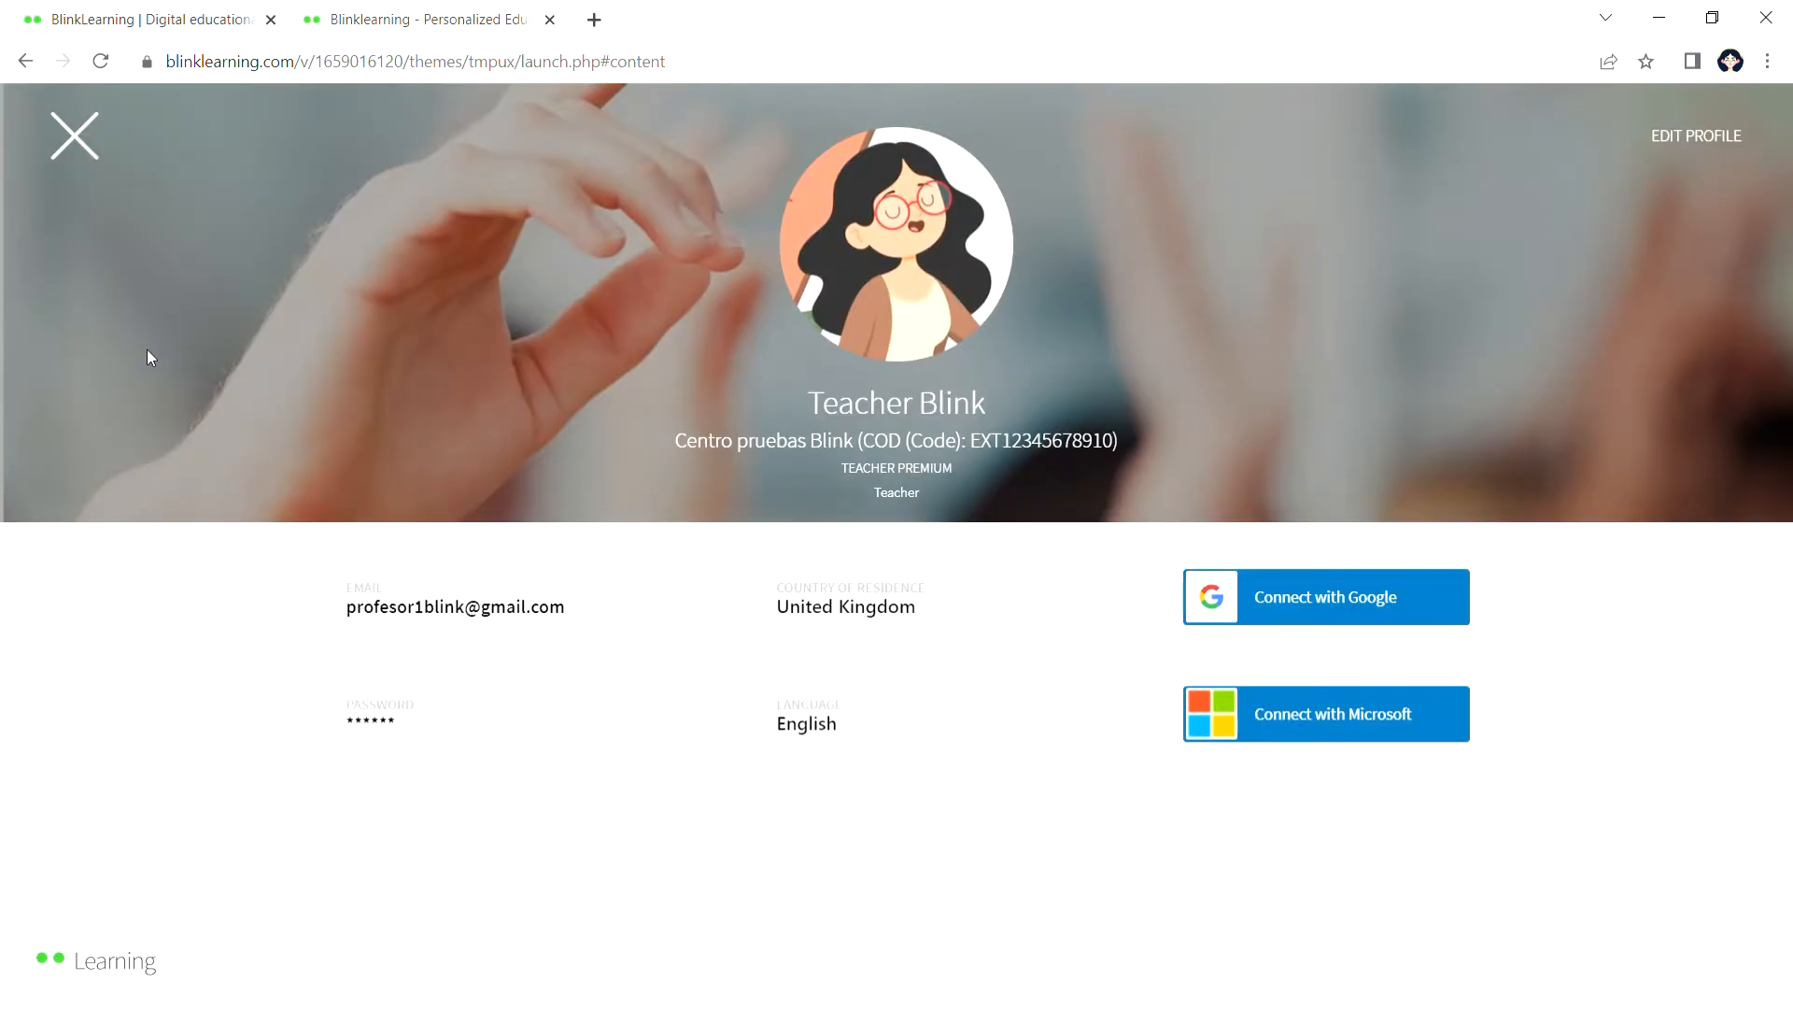
{"action": "mouse_move", "coordinate": [1155, 584]}
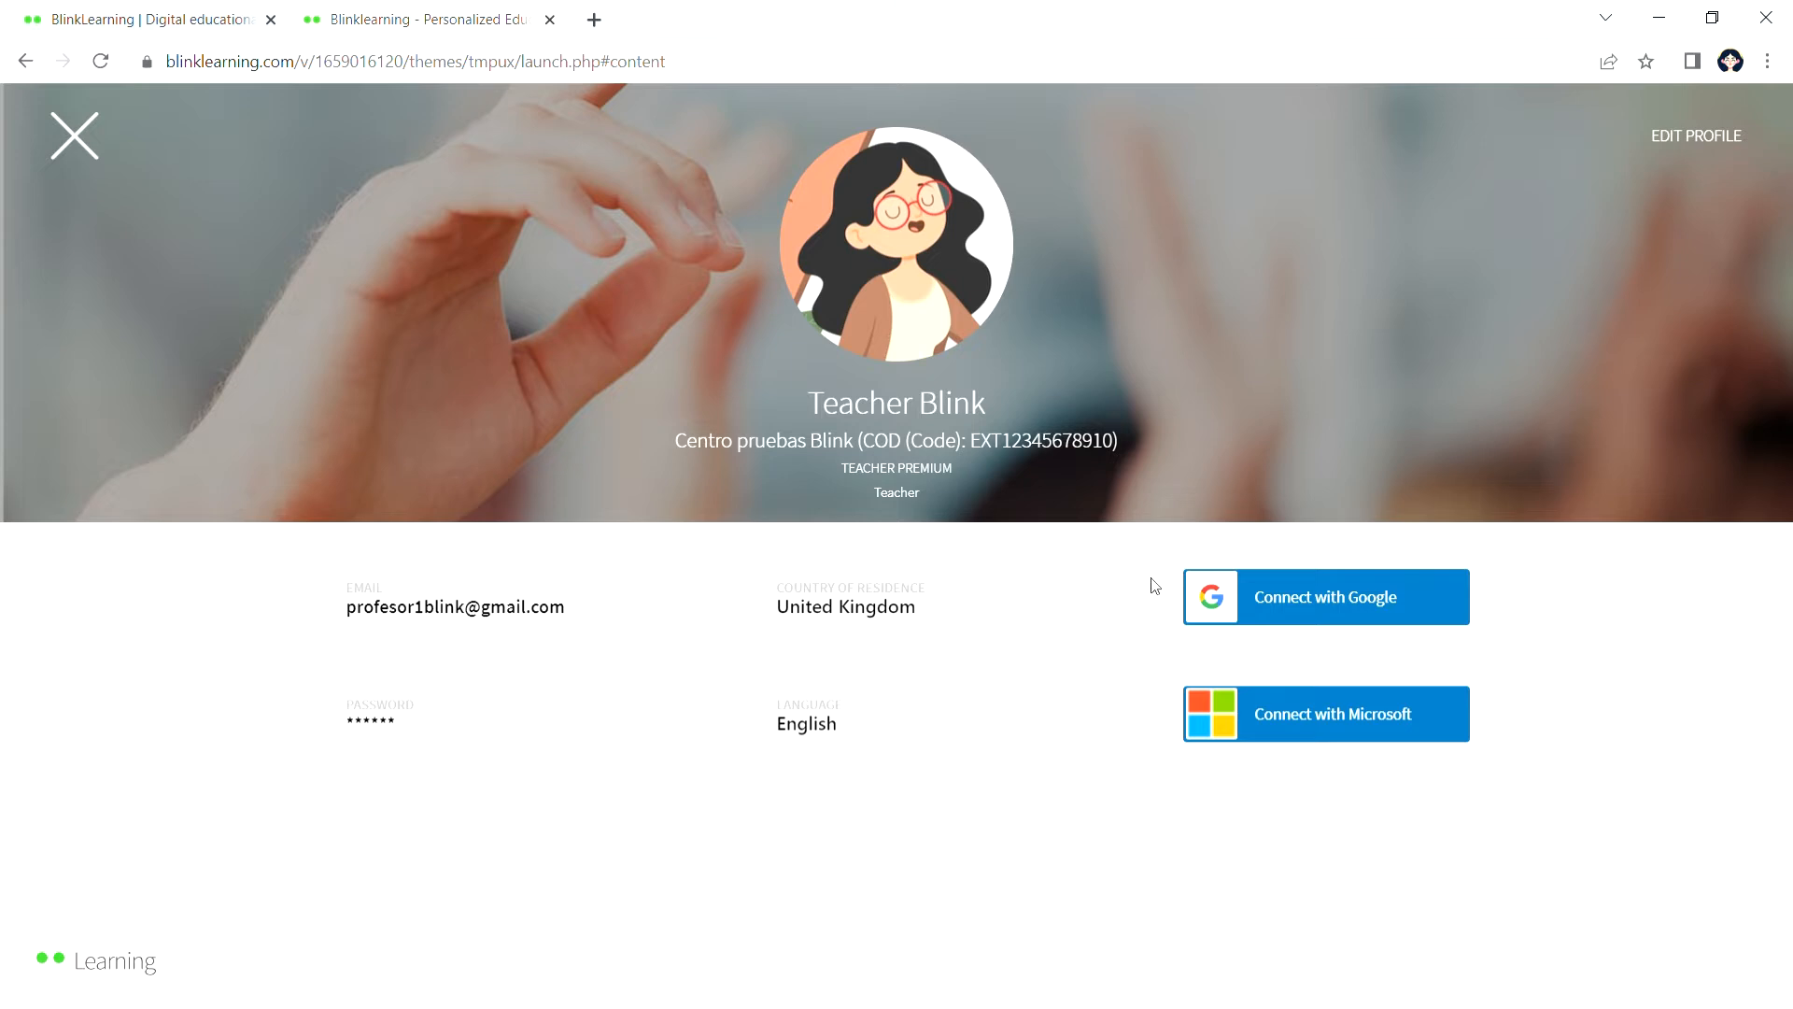
{"action": "left_click", "coordinate": [1324, 596]}
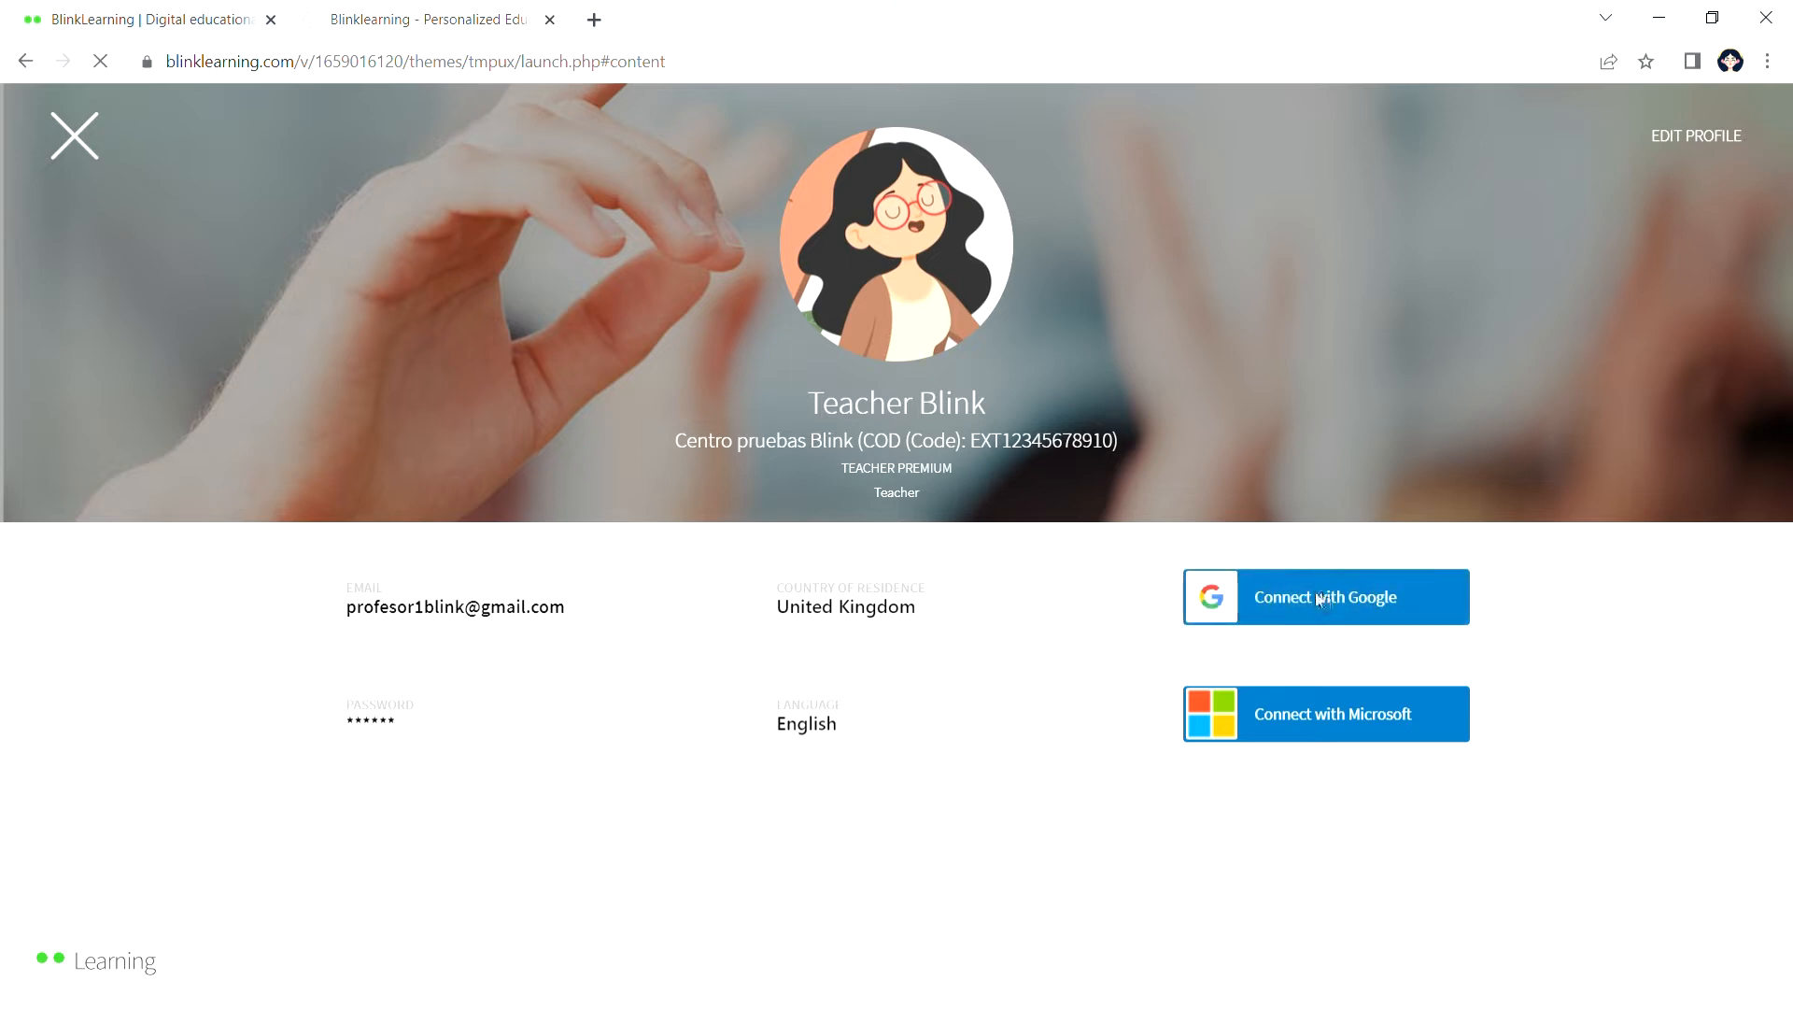
{"action": "left_click", "coordinate": [1327, 596]}
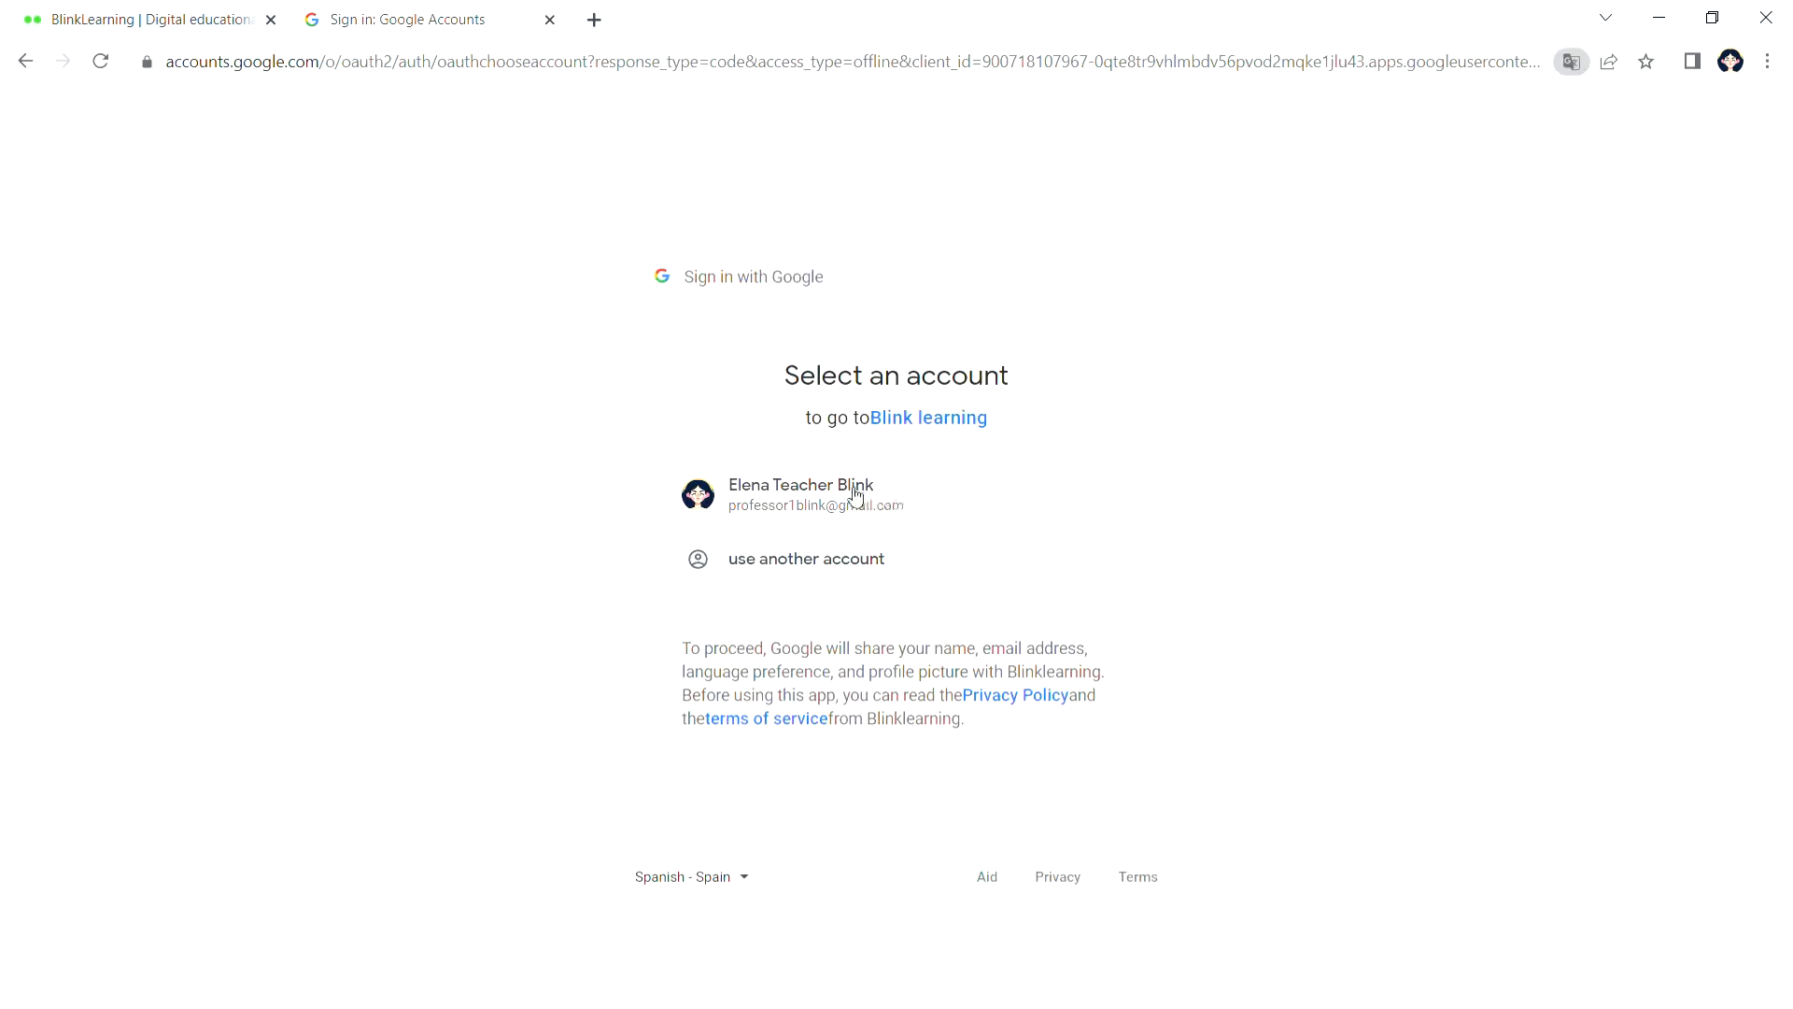
Choose the teacher's Google account and allow BlinkLearning access
{"action": "left_click", "coordinate": [801, 493]}
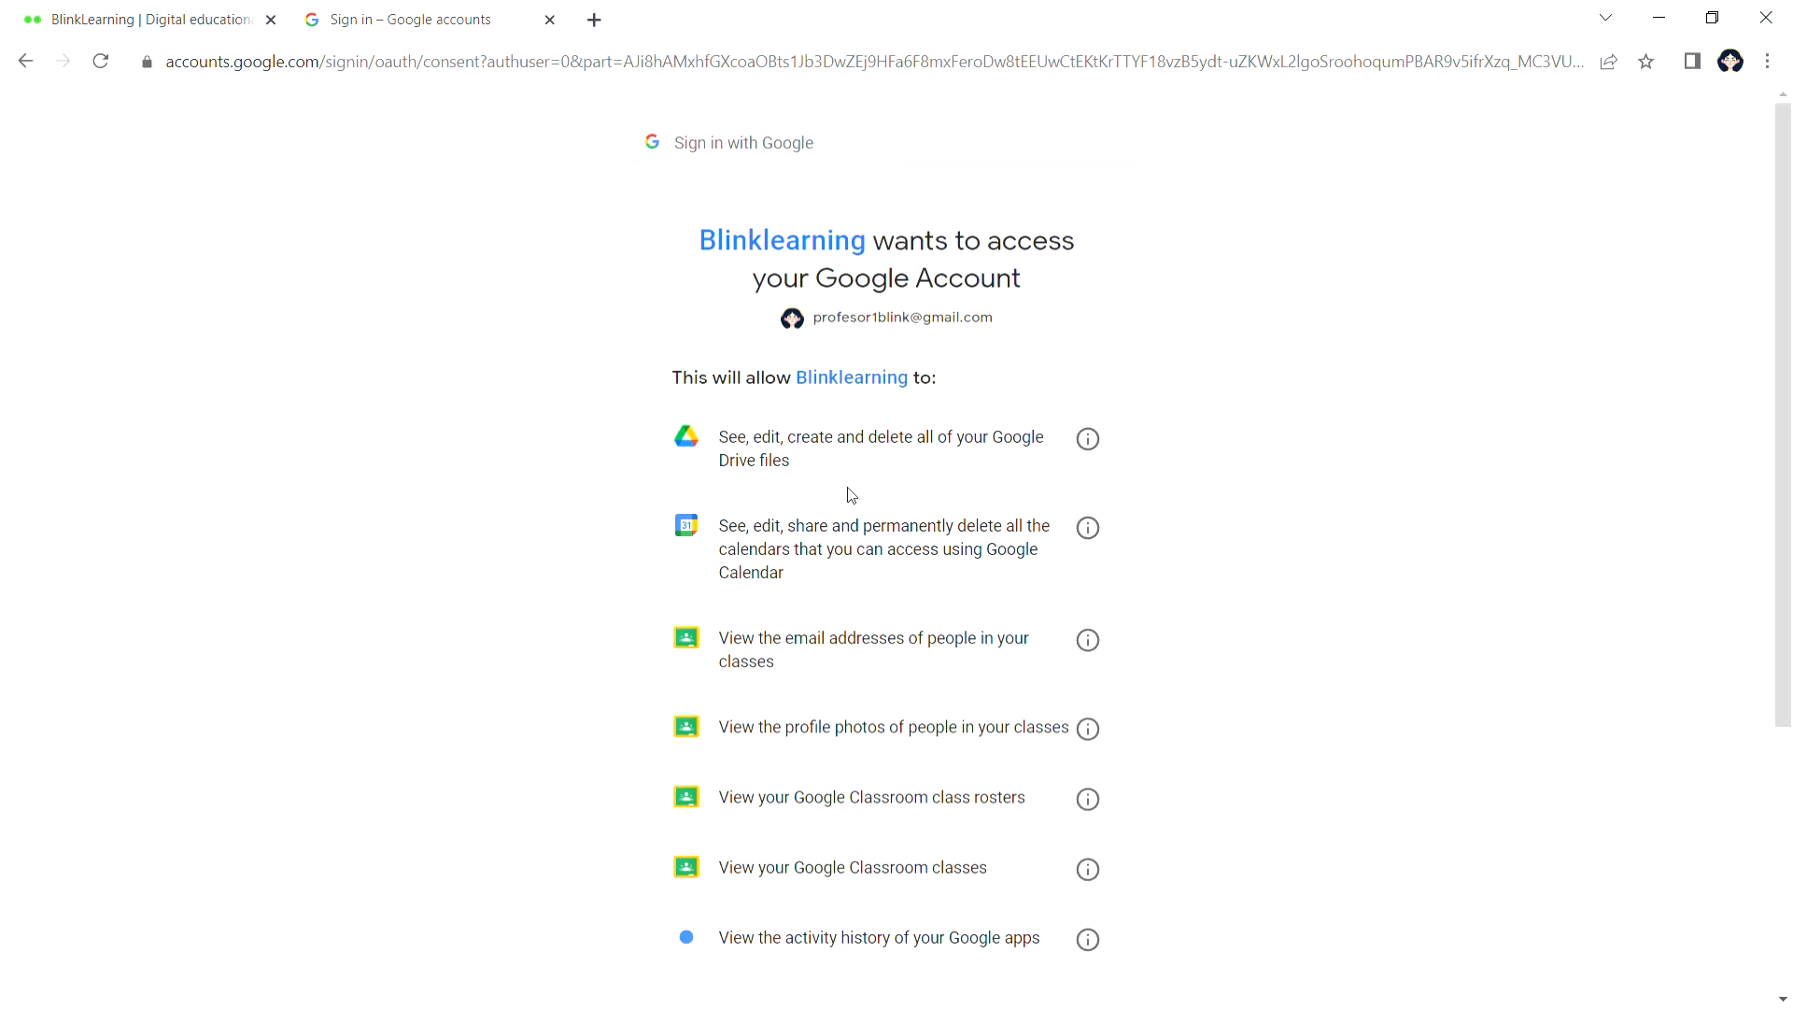
{"action": "mouse_move", "coordinate": [1775, 504]}
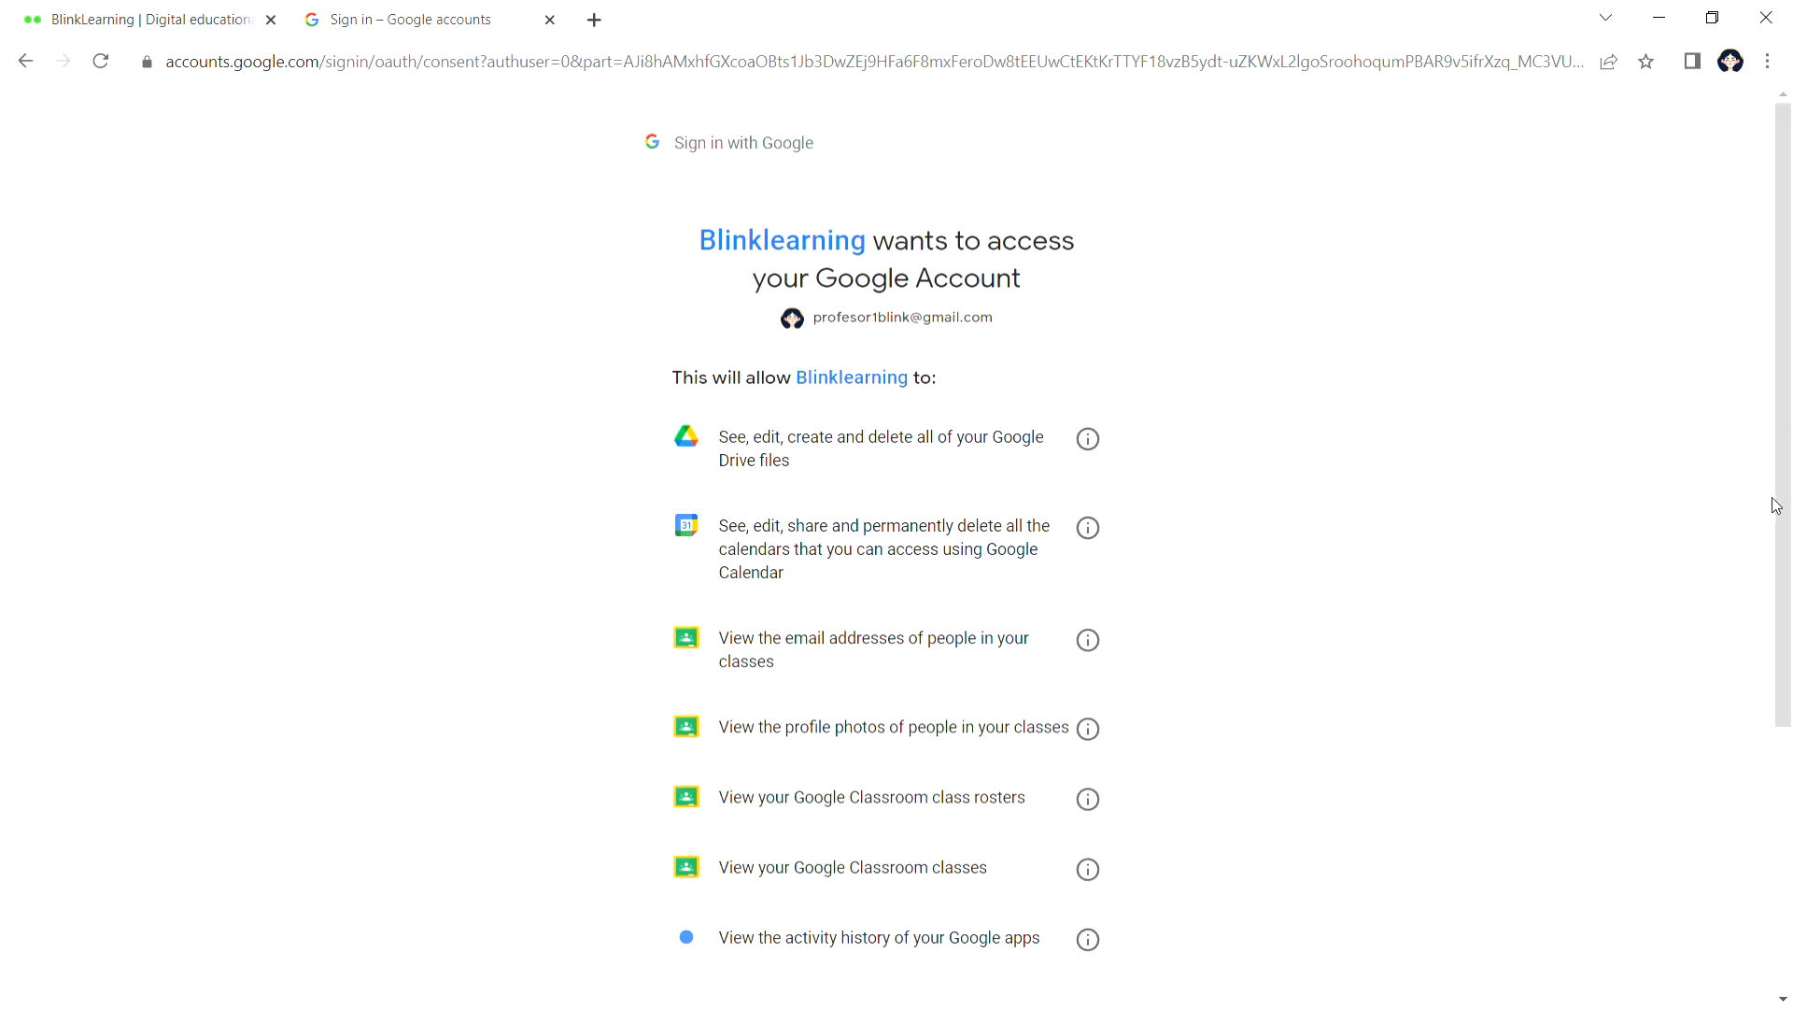
{"action": "scroll", "scroll_direction": "down", "scroll_amount": 3}
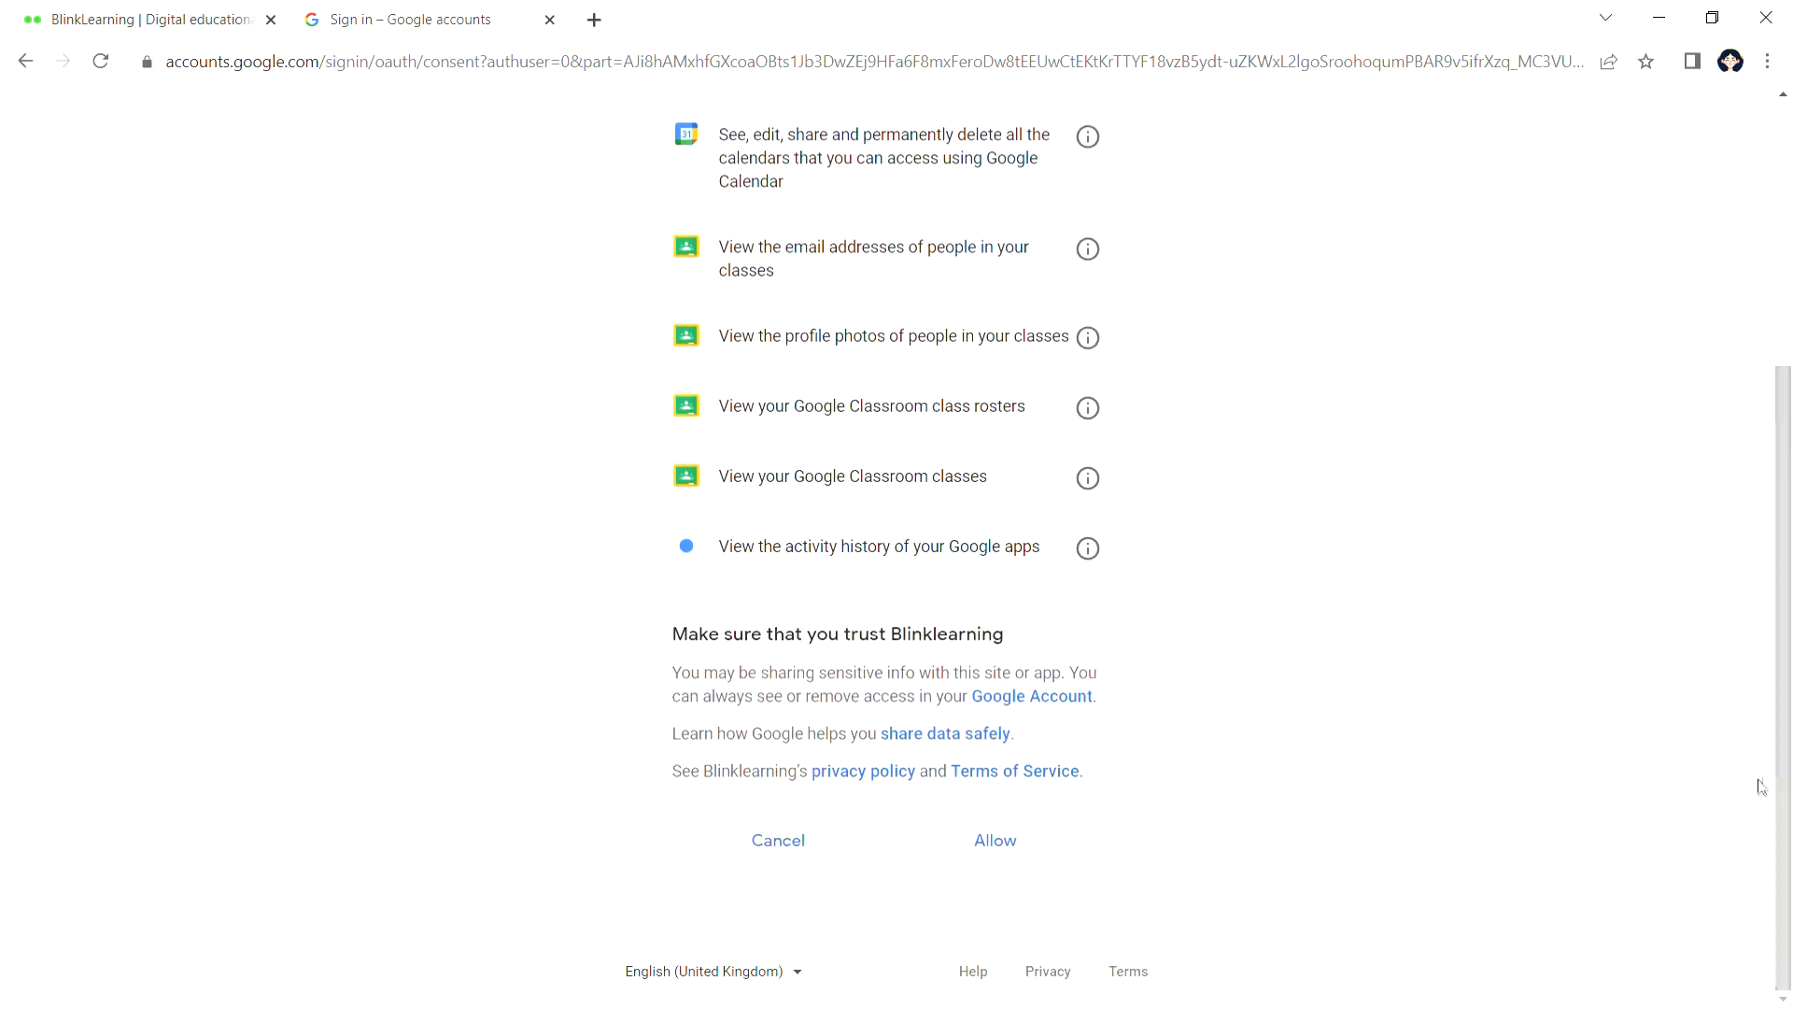
{"action": "mouse_move", "coordinate": [994, 839]}
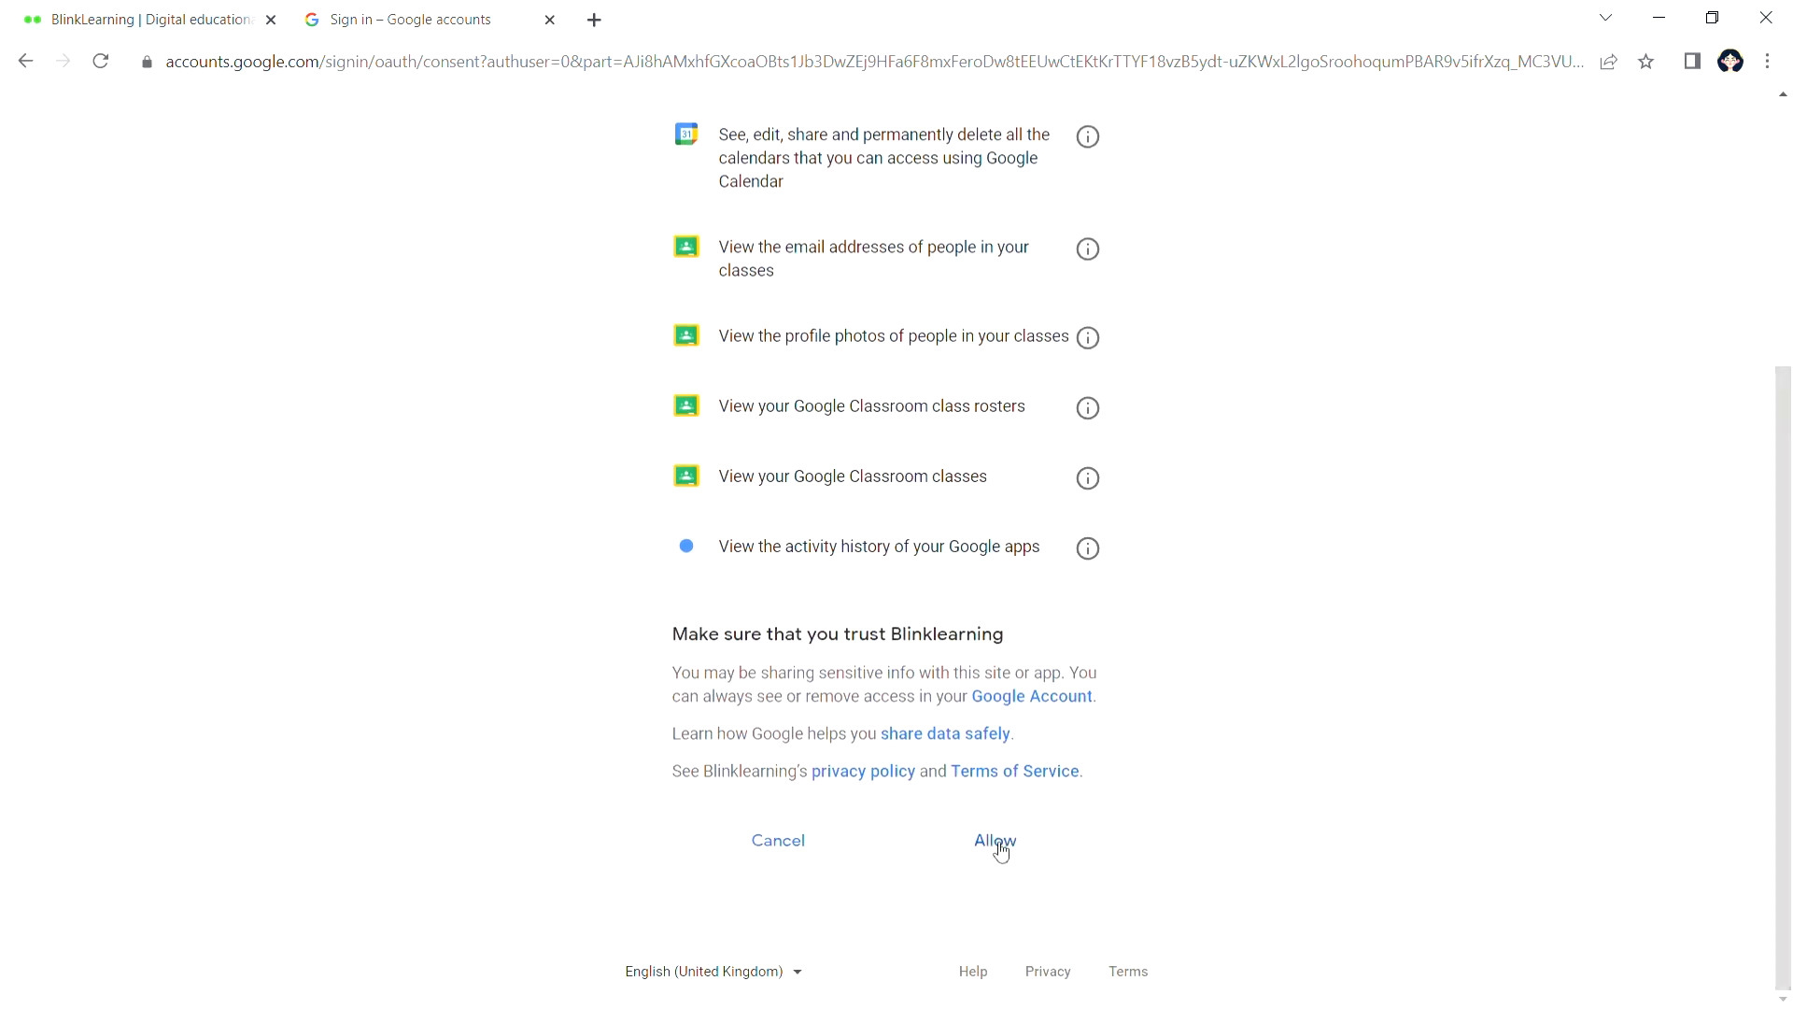
{"action": "left_click", "coordinate": [992, 838]}
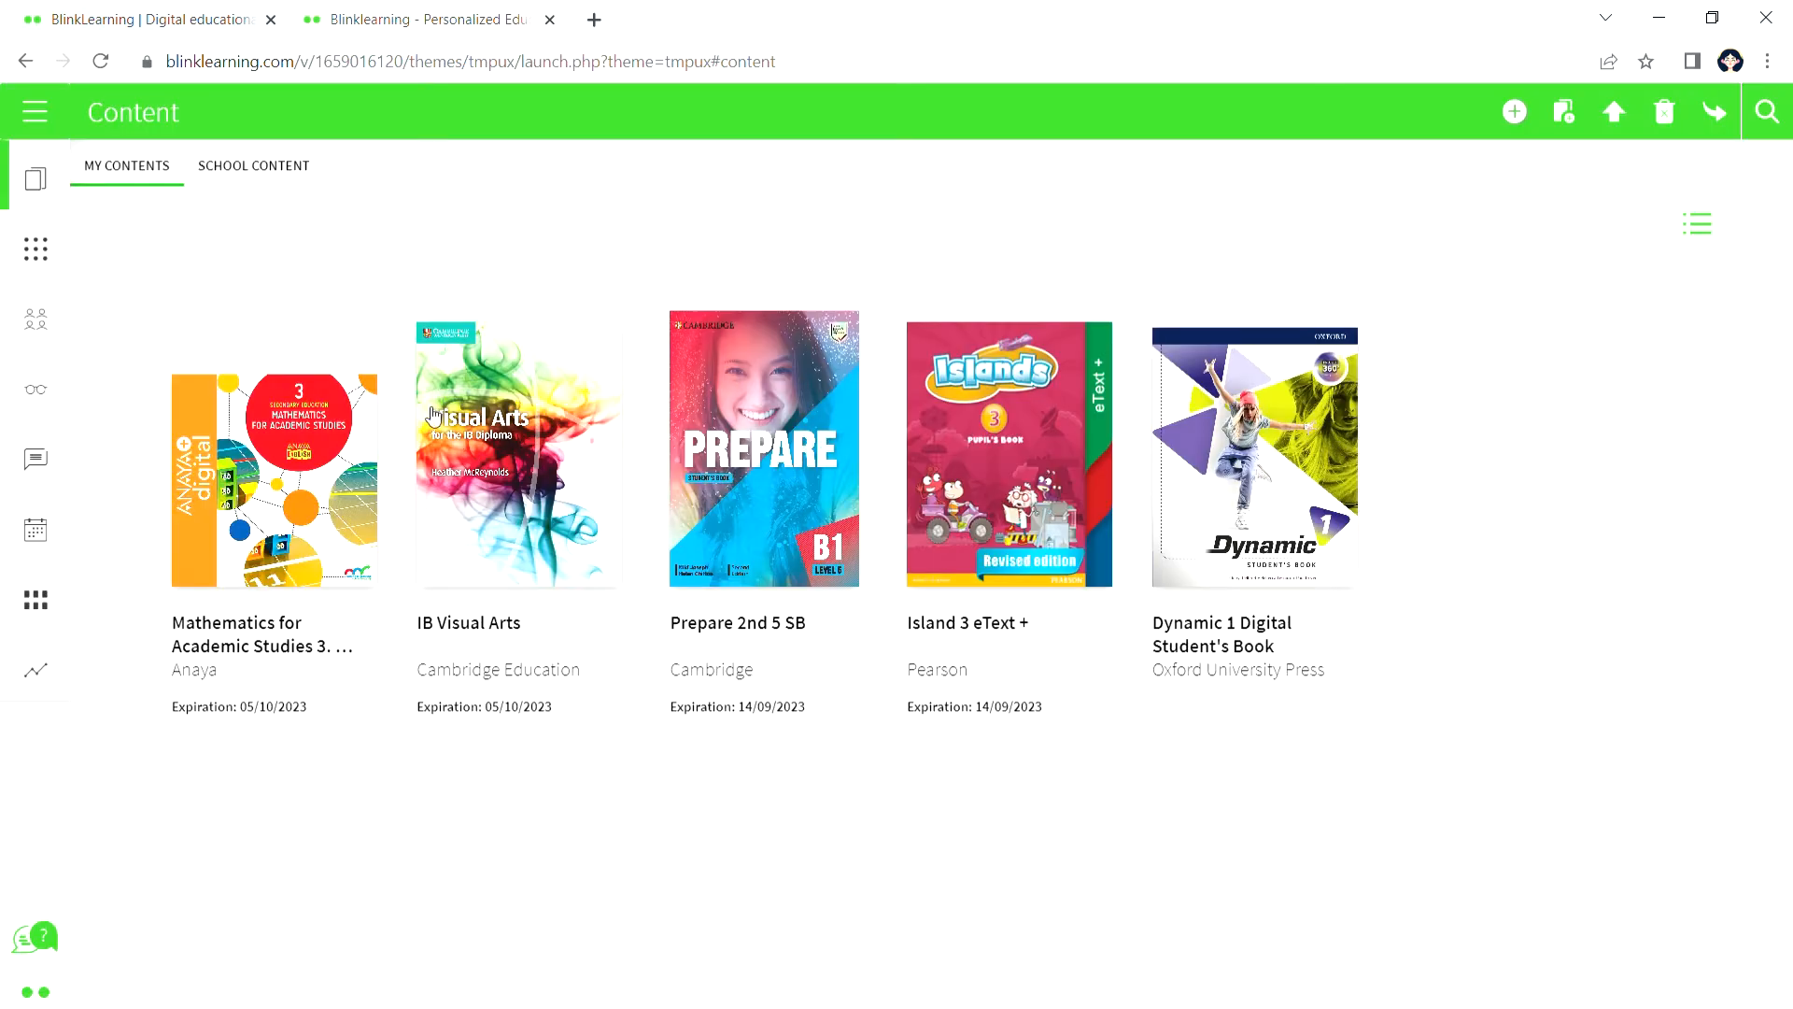
Reopen the profile page to confirm it now offers 'Disconnect from Google'
{"action": "left_click", "coordinate": [34, 113]}
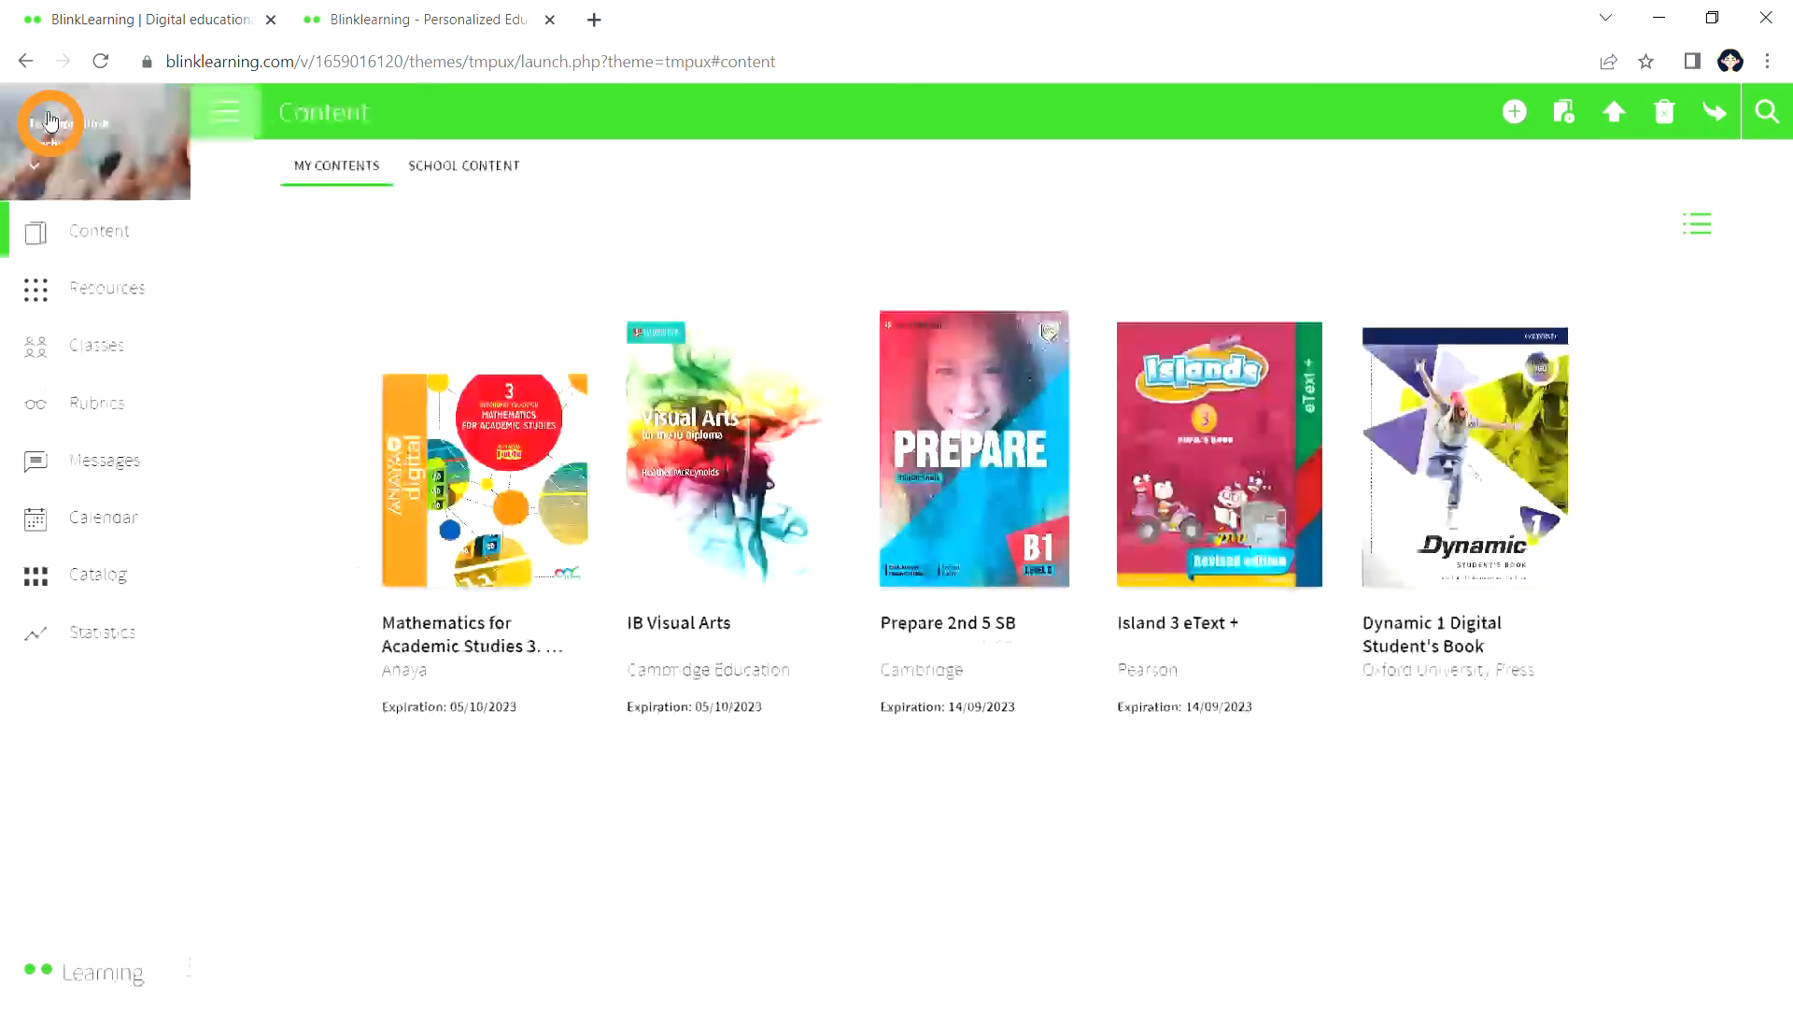
{"action": "left_click", "coordinate": [49, 123]}
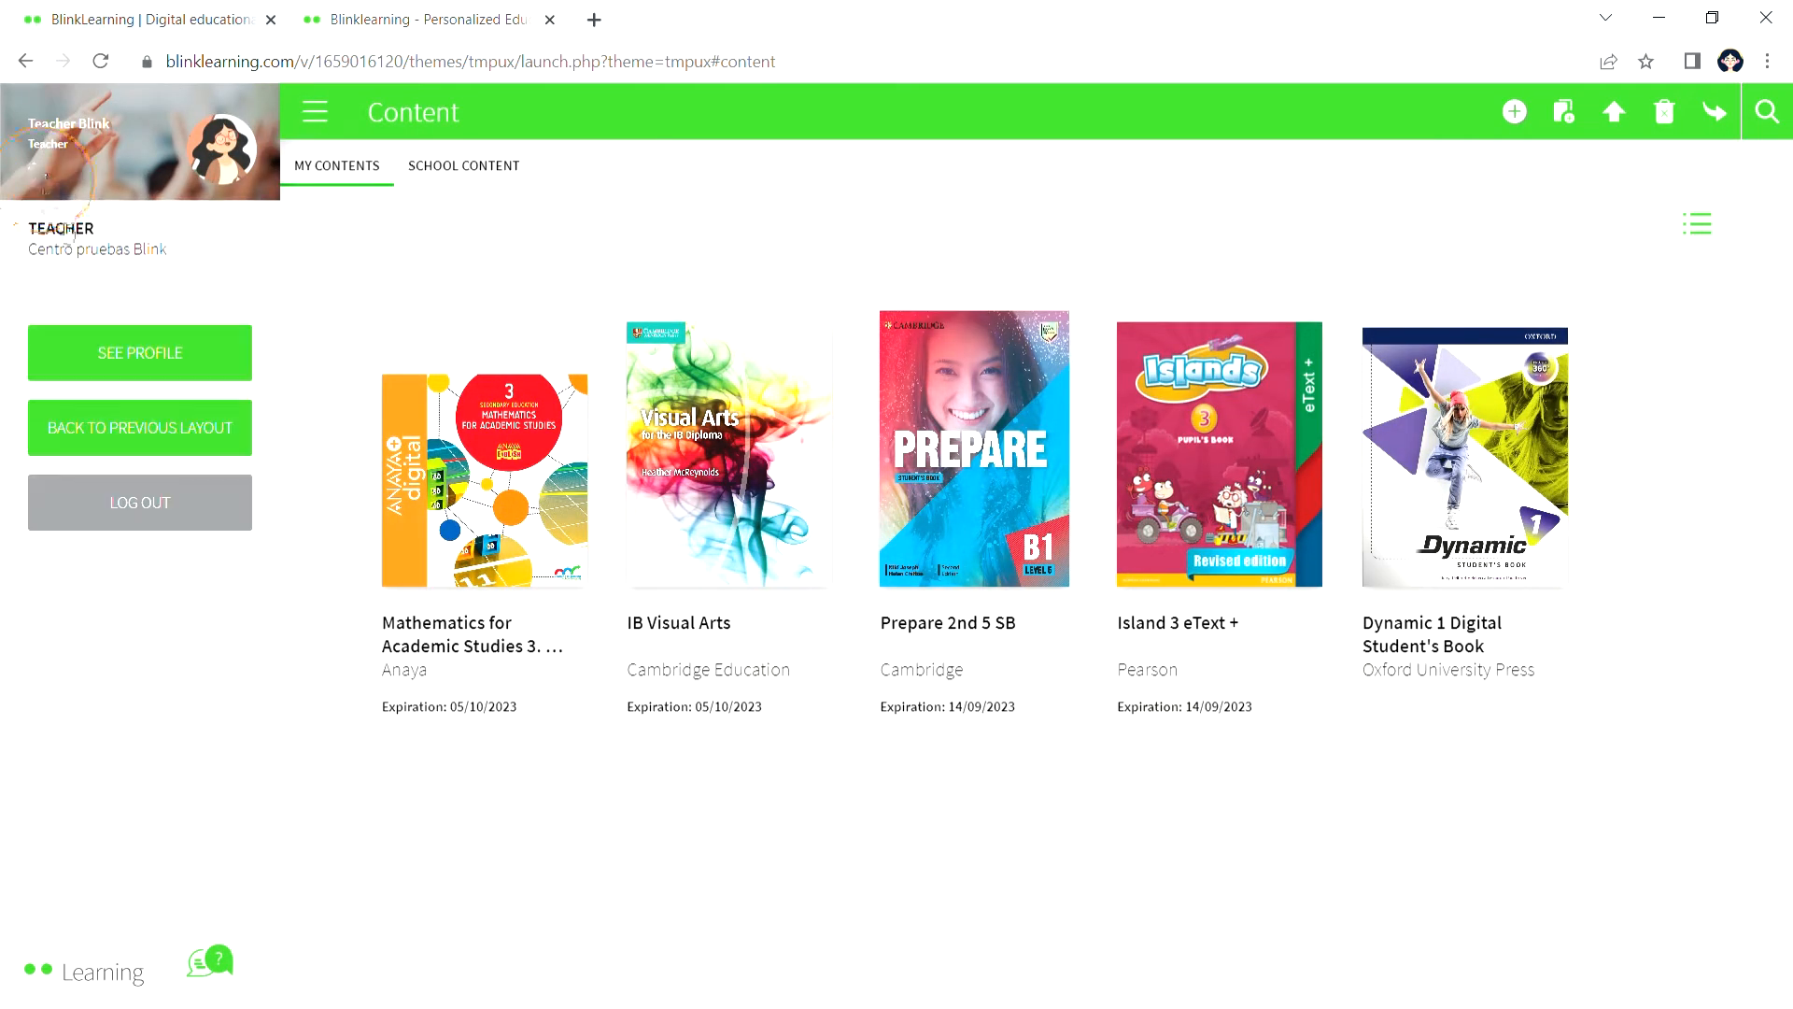
{"action": "left_click", "coordinate": [138, 353]}
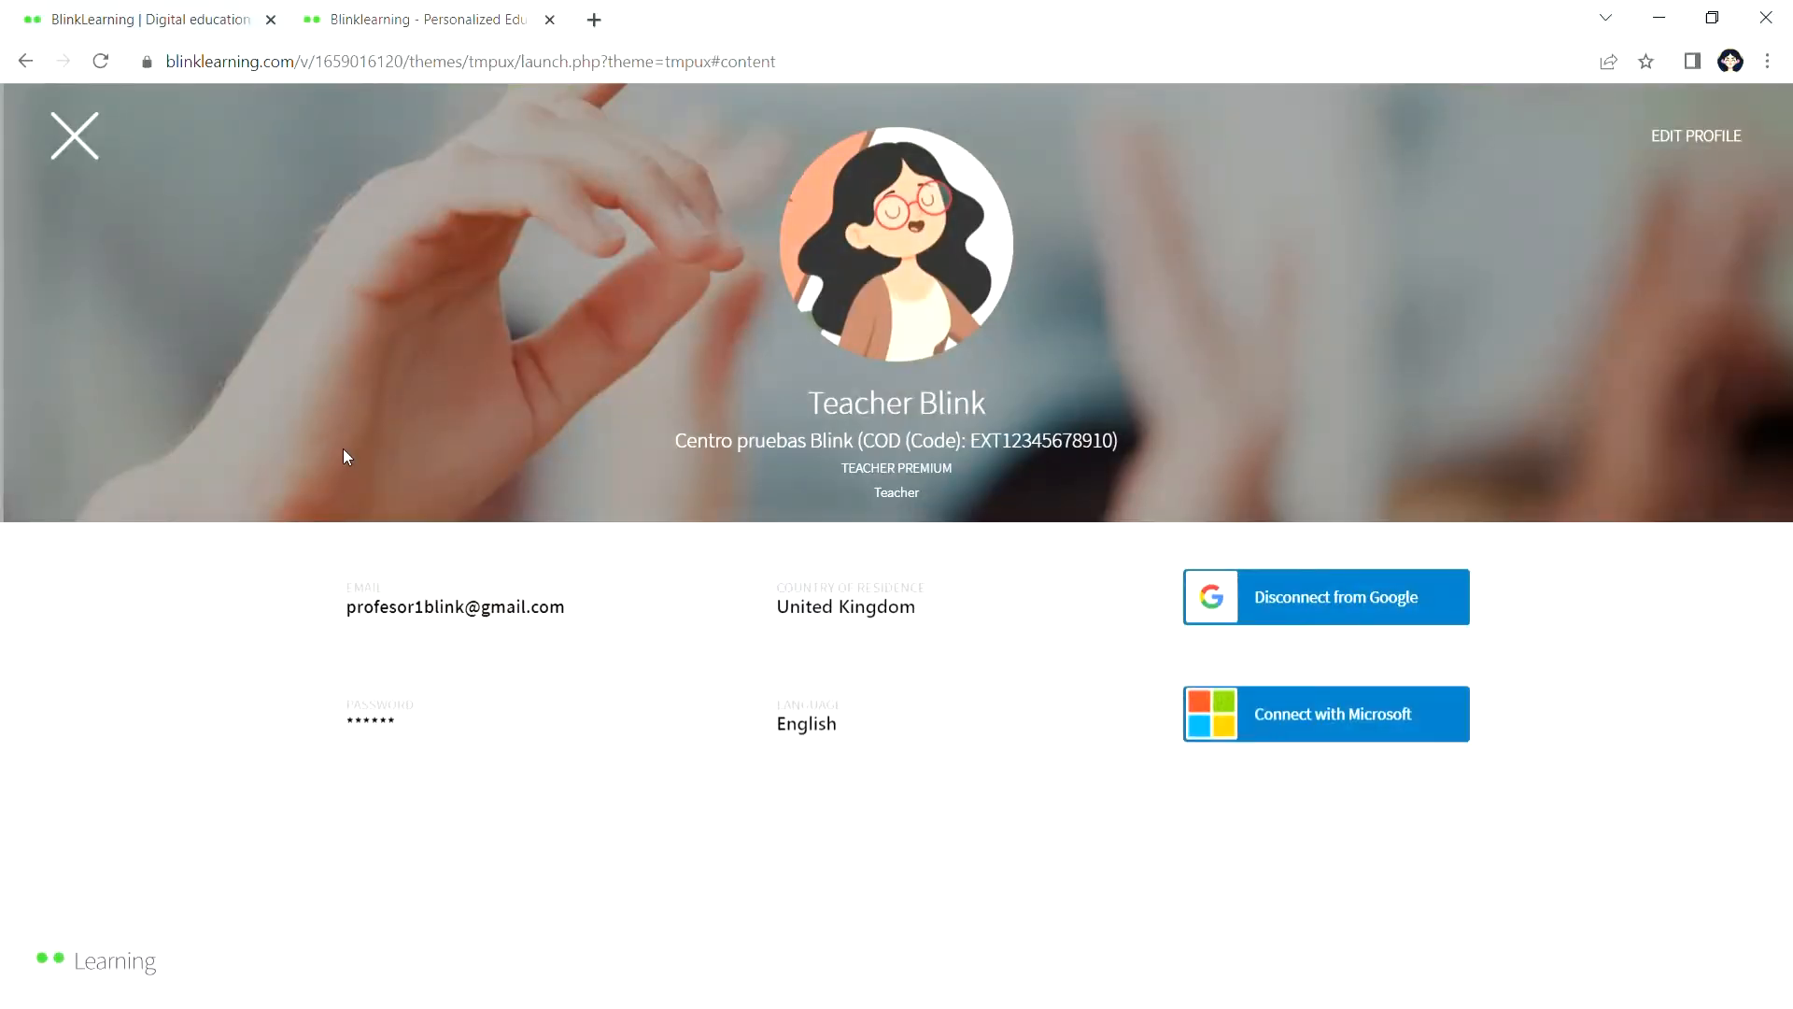
{"action": "mouse_move", "coordinate": [1314, 641]}
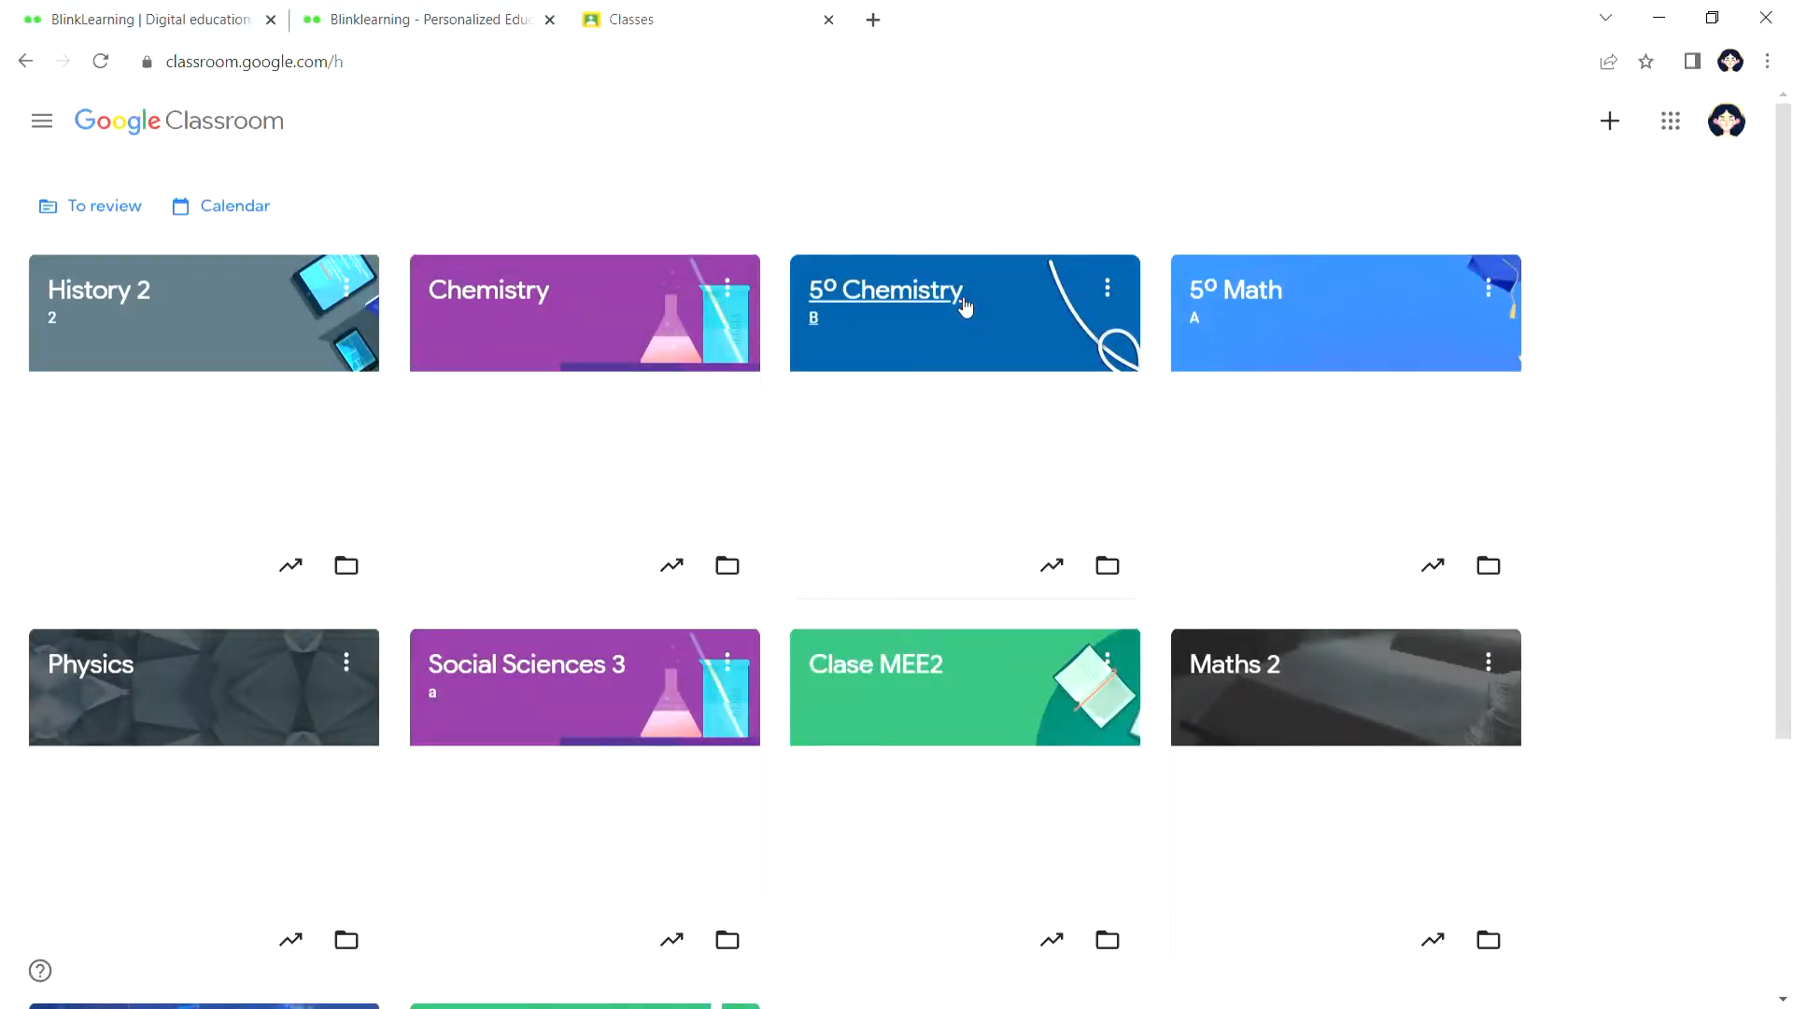
In Google Classroom, view the 5º Chemistry class's People roster
{"action": "left_click", "coordinate": [884, 290]}
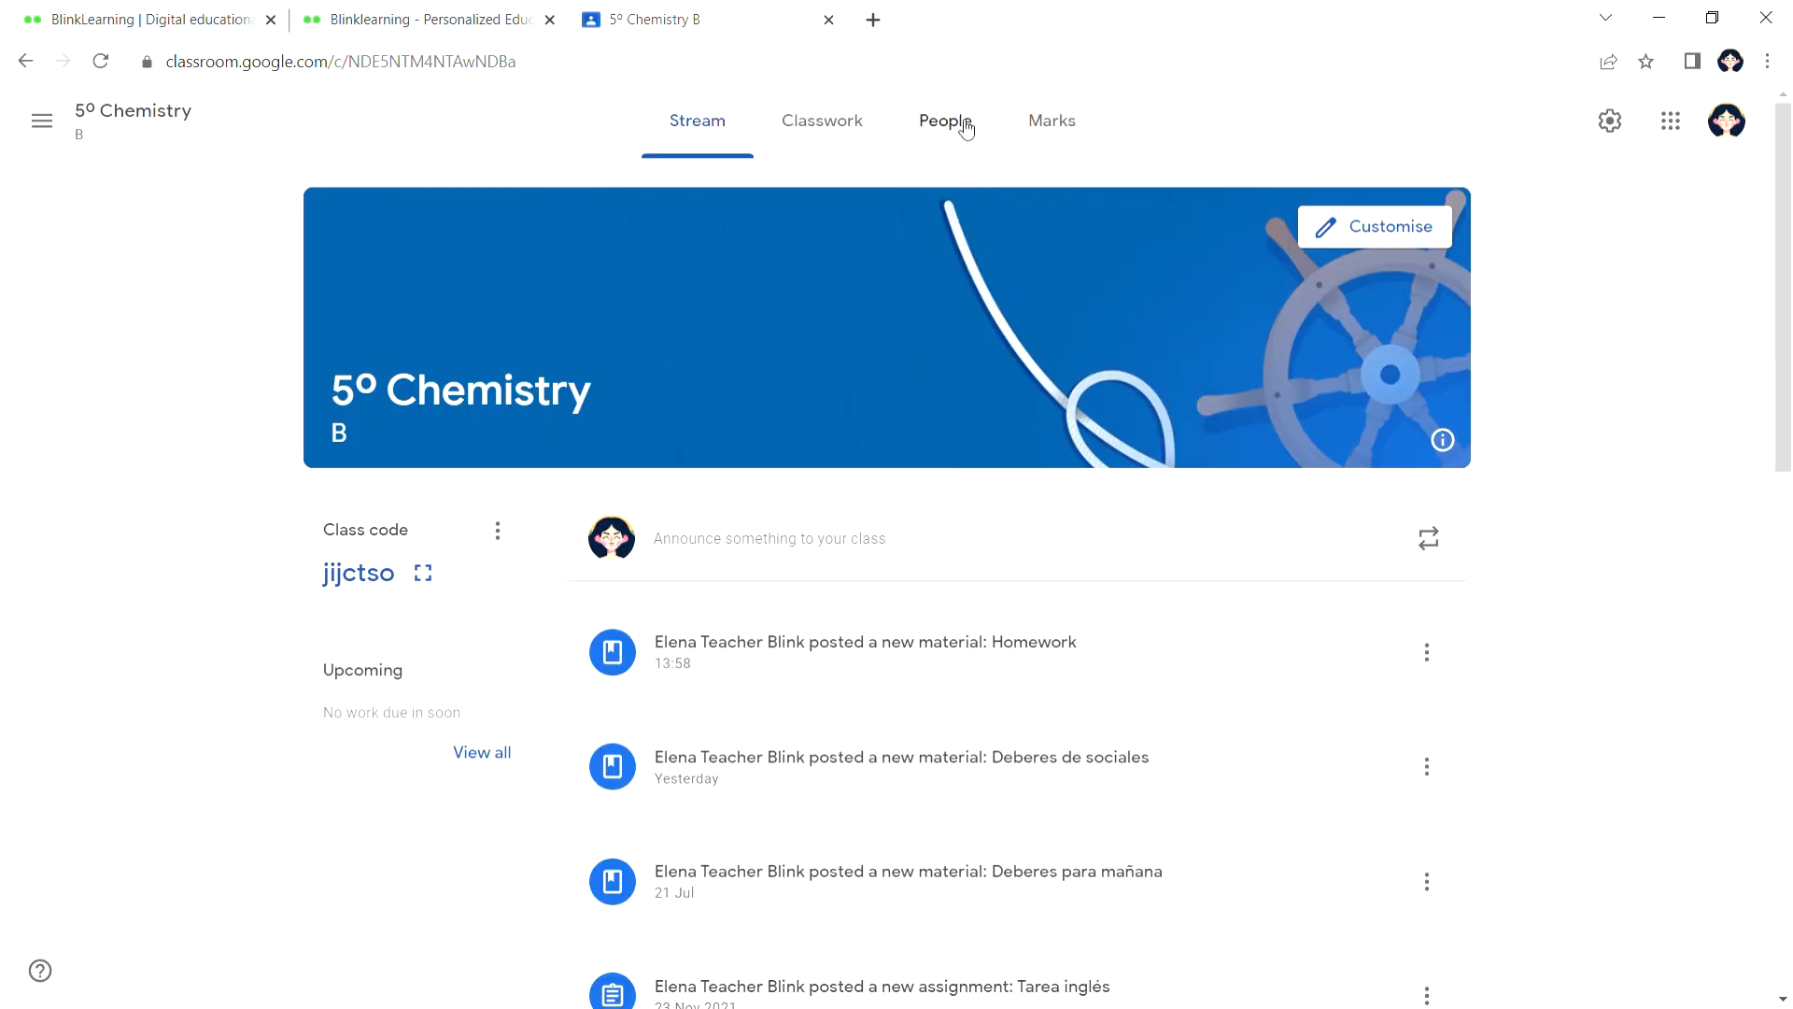
{"action": "left_click", "coordinate": [954, 120]}
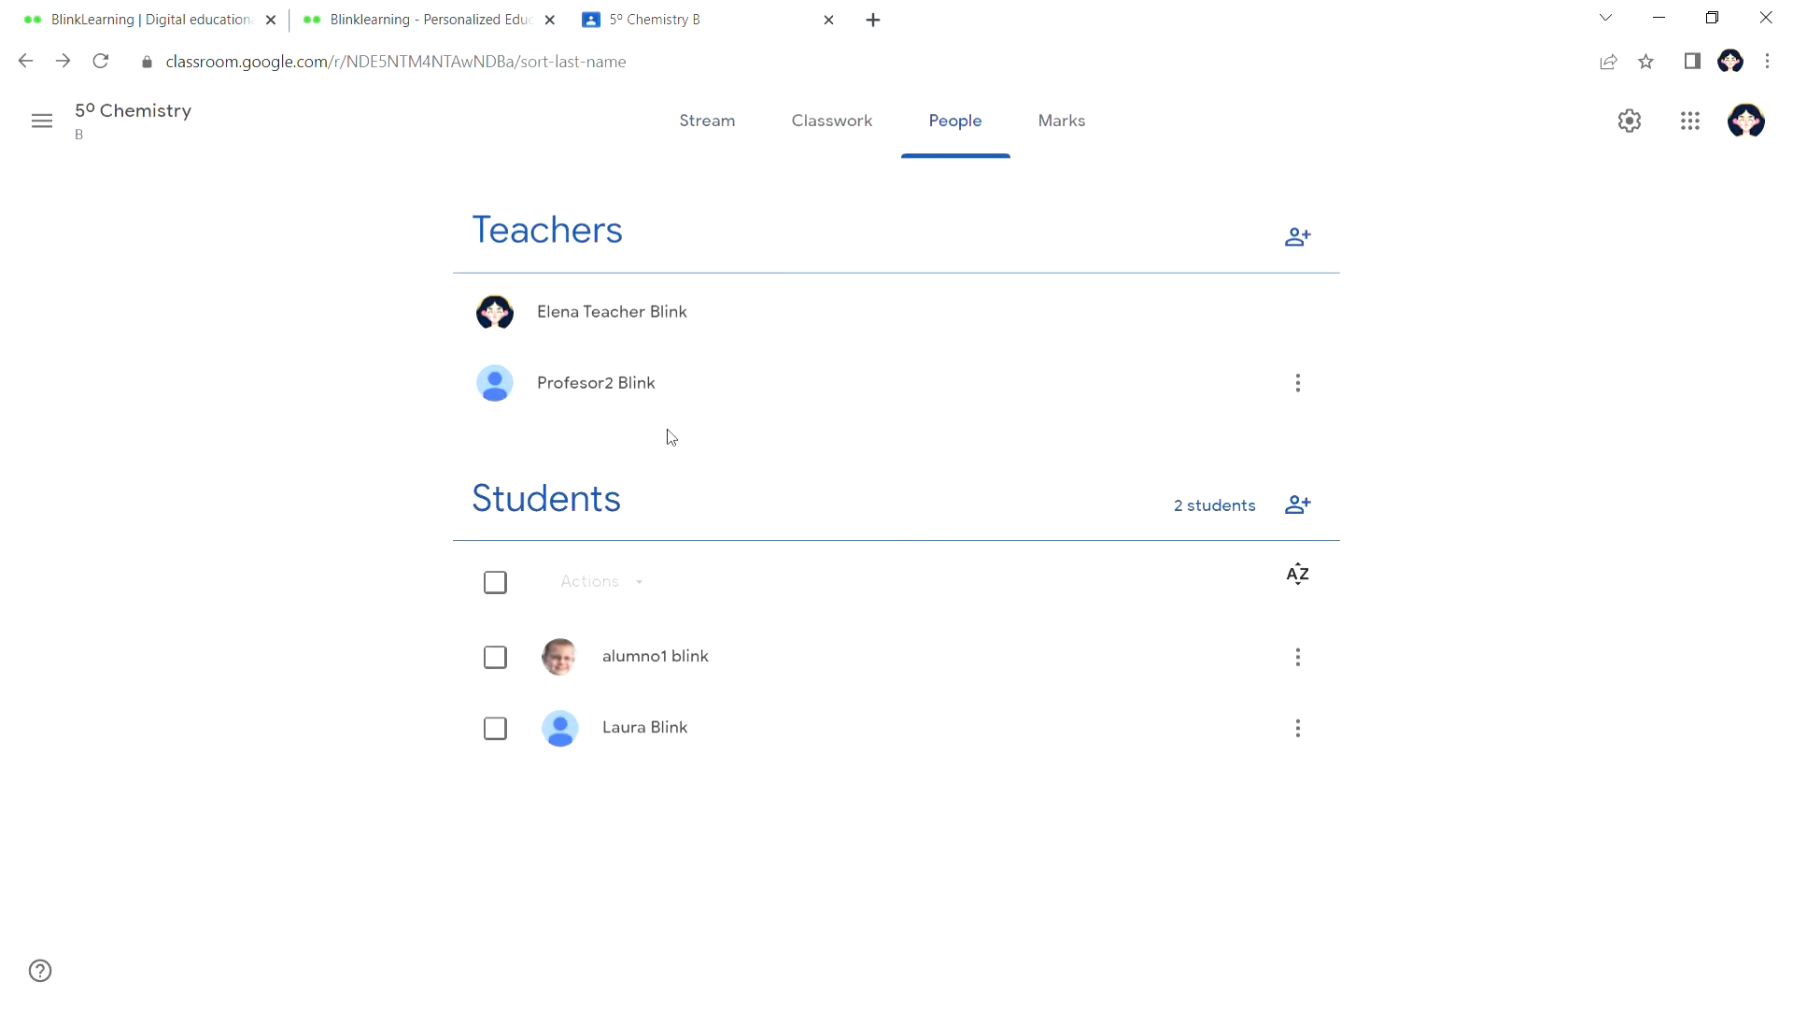
{"action": "mouse_move", "coordinate": [732, 680]}
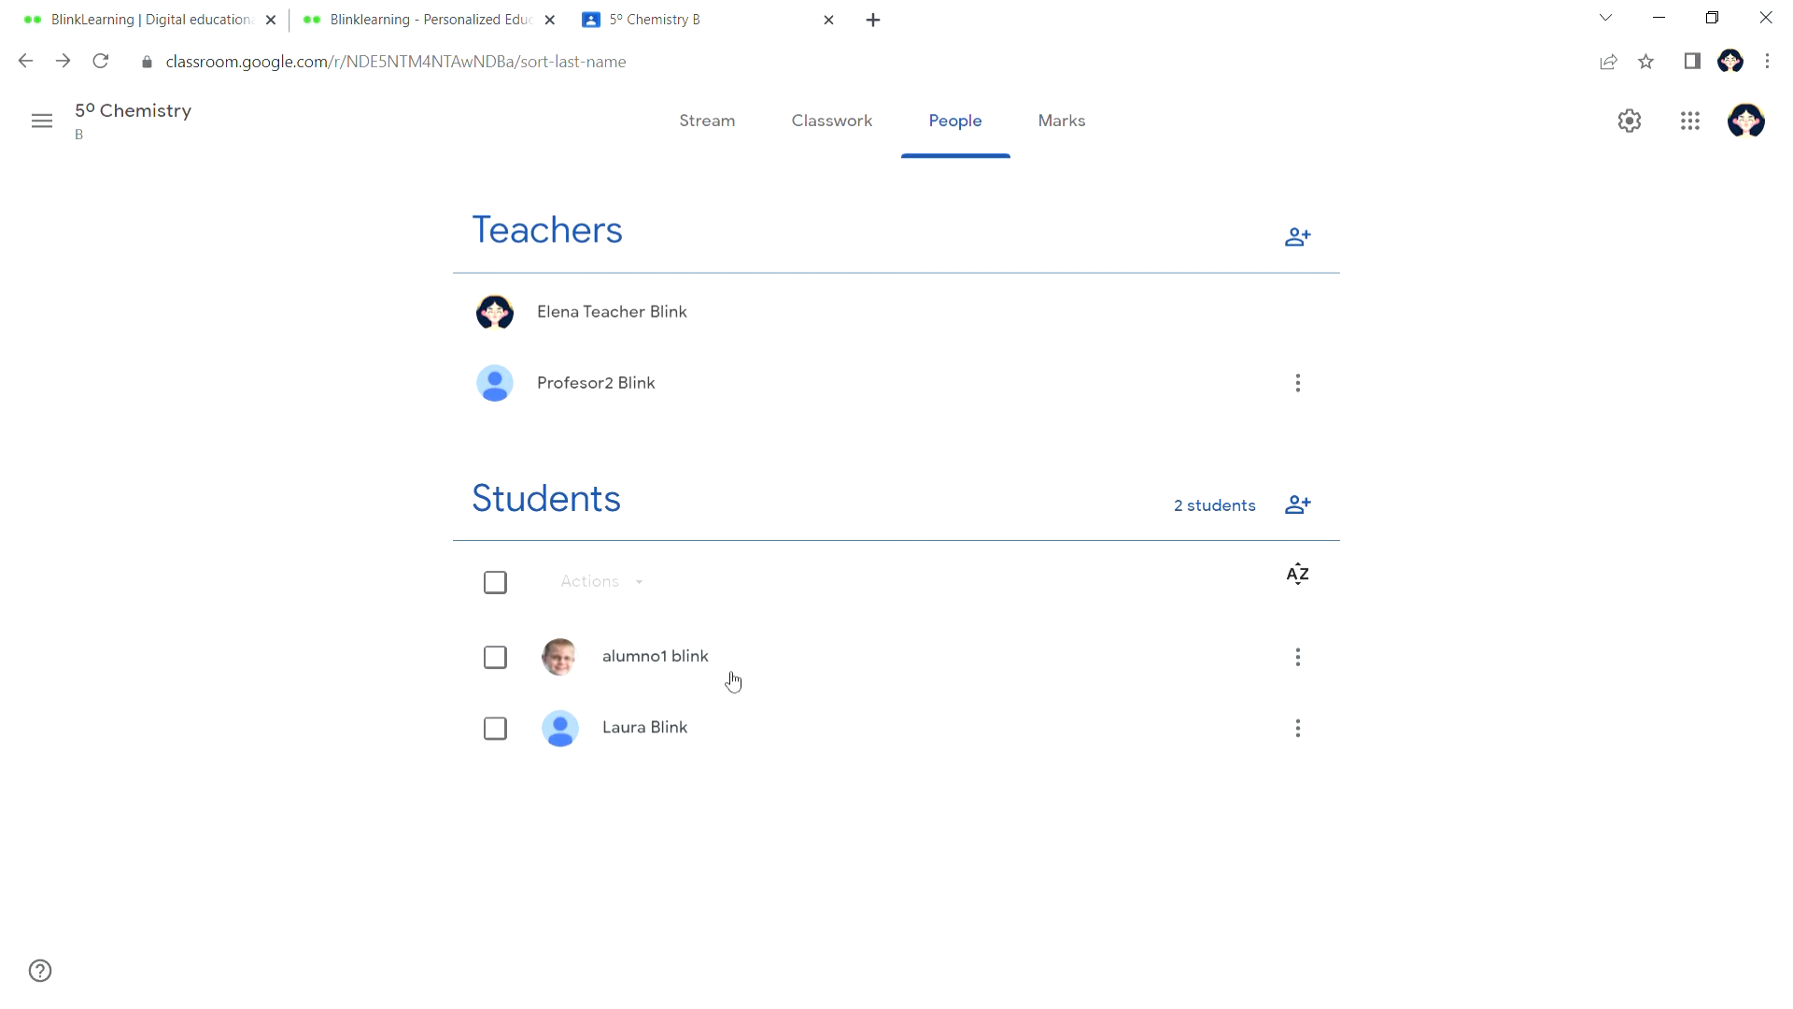
{"action": "mouse_move", "coordinate": [440, 22]}
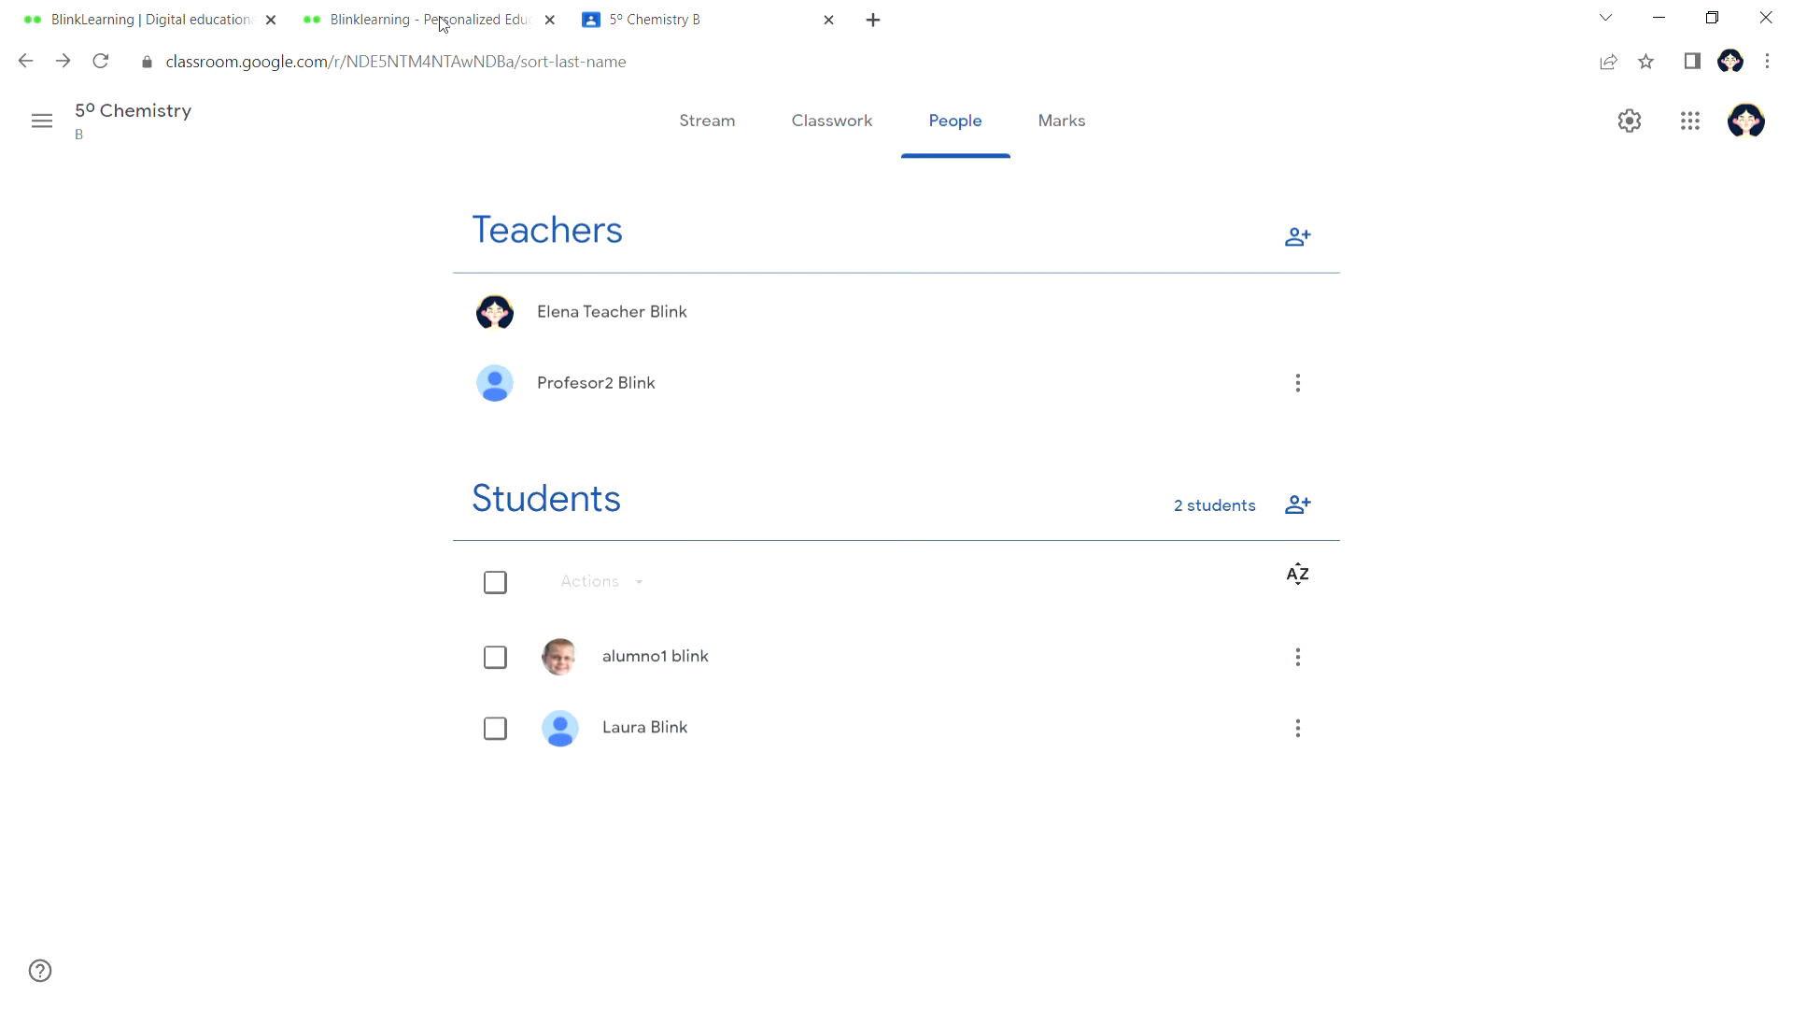
{"action": "left_click", "coordinate": [430, 19]}
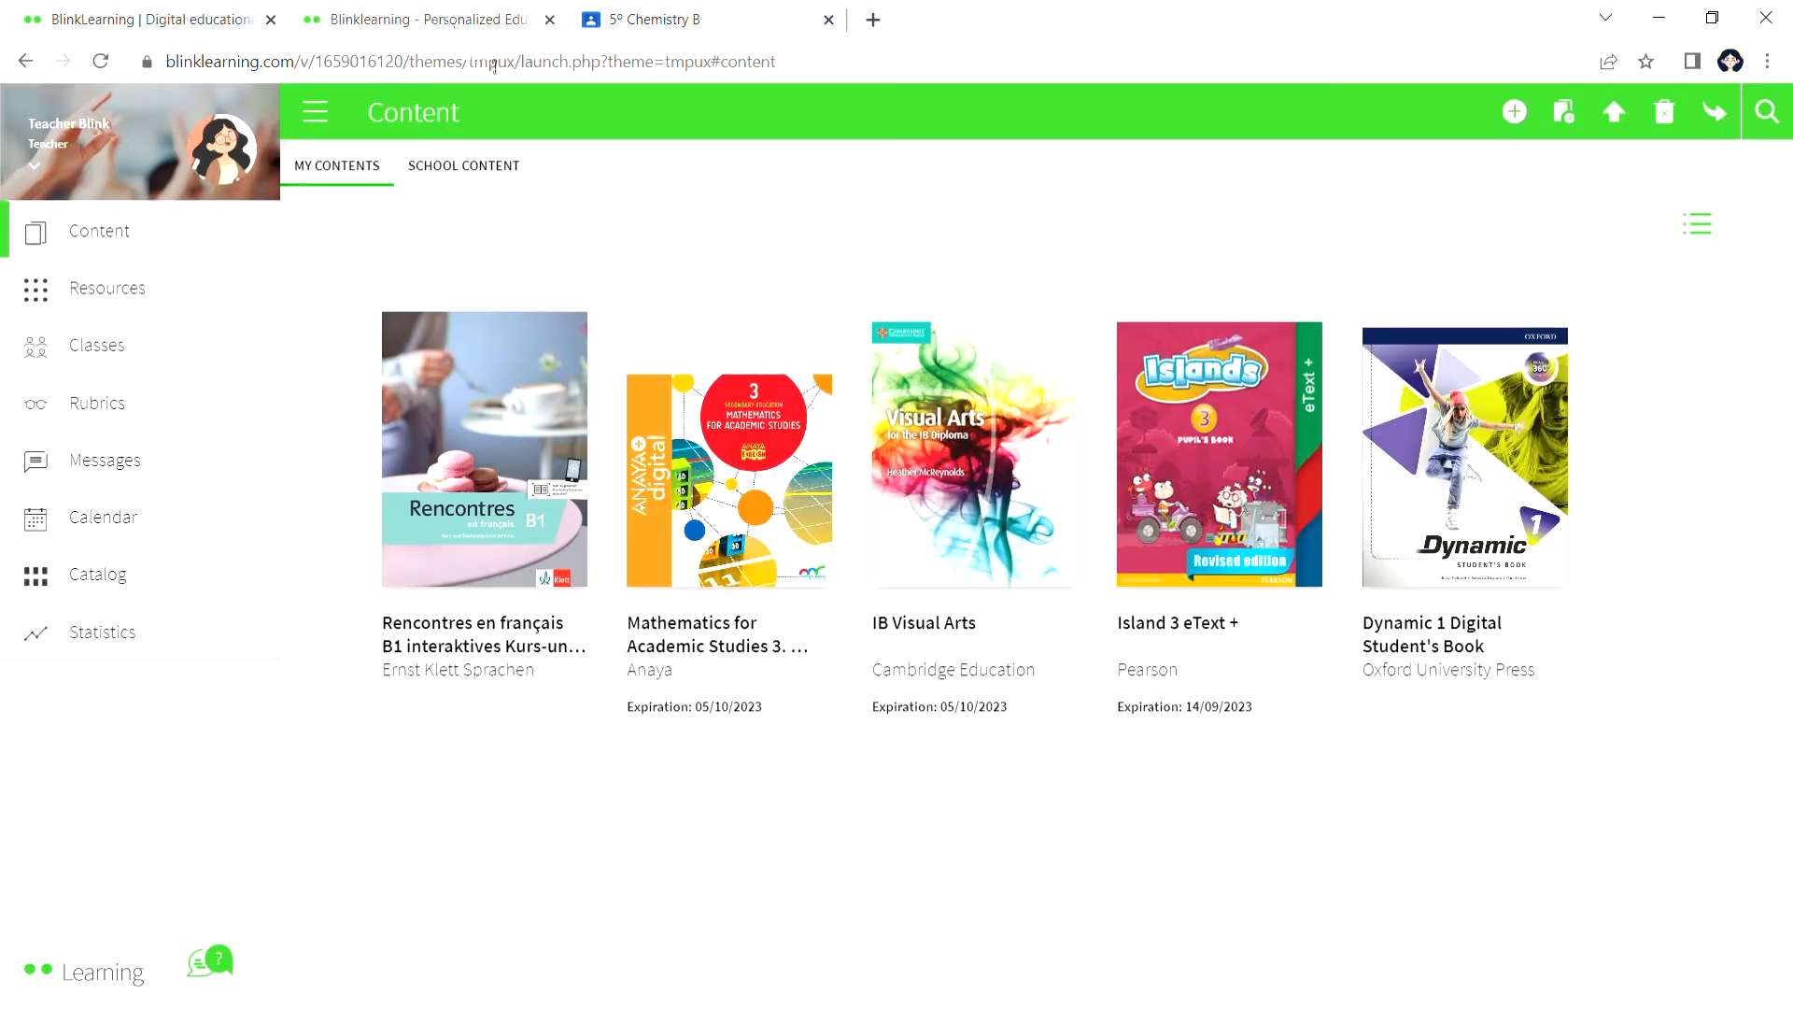
{"action": "mouse_move", "coordinate": [1347, 241]}
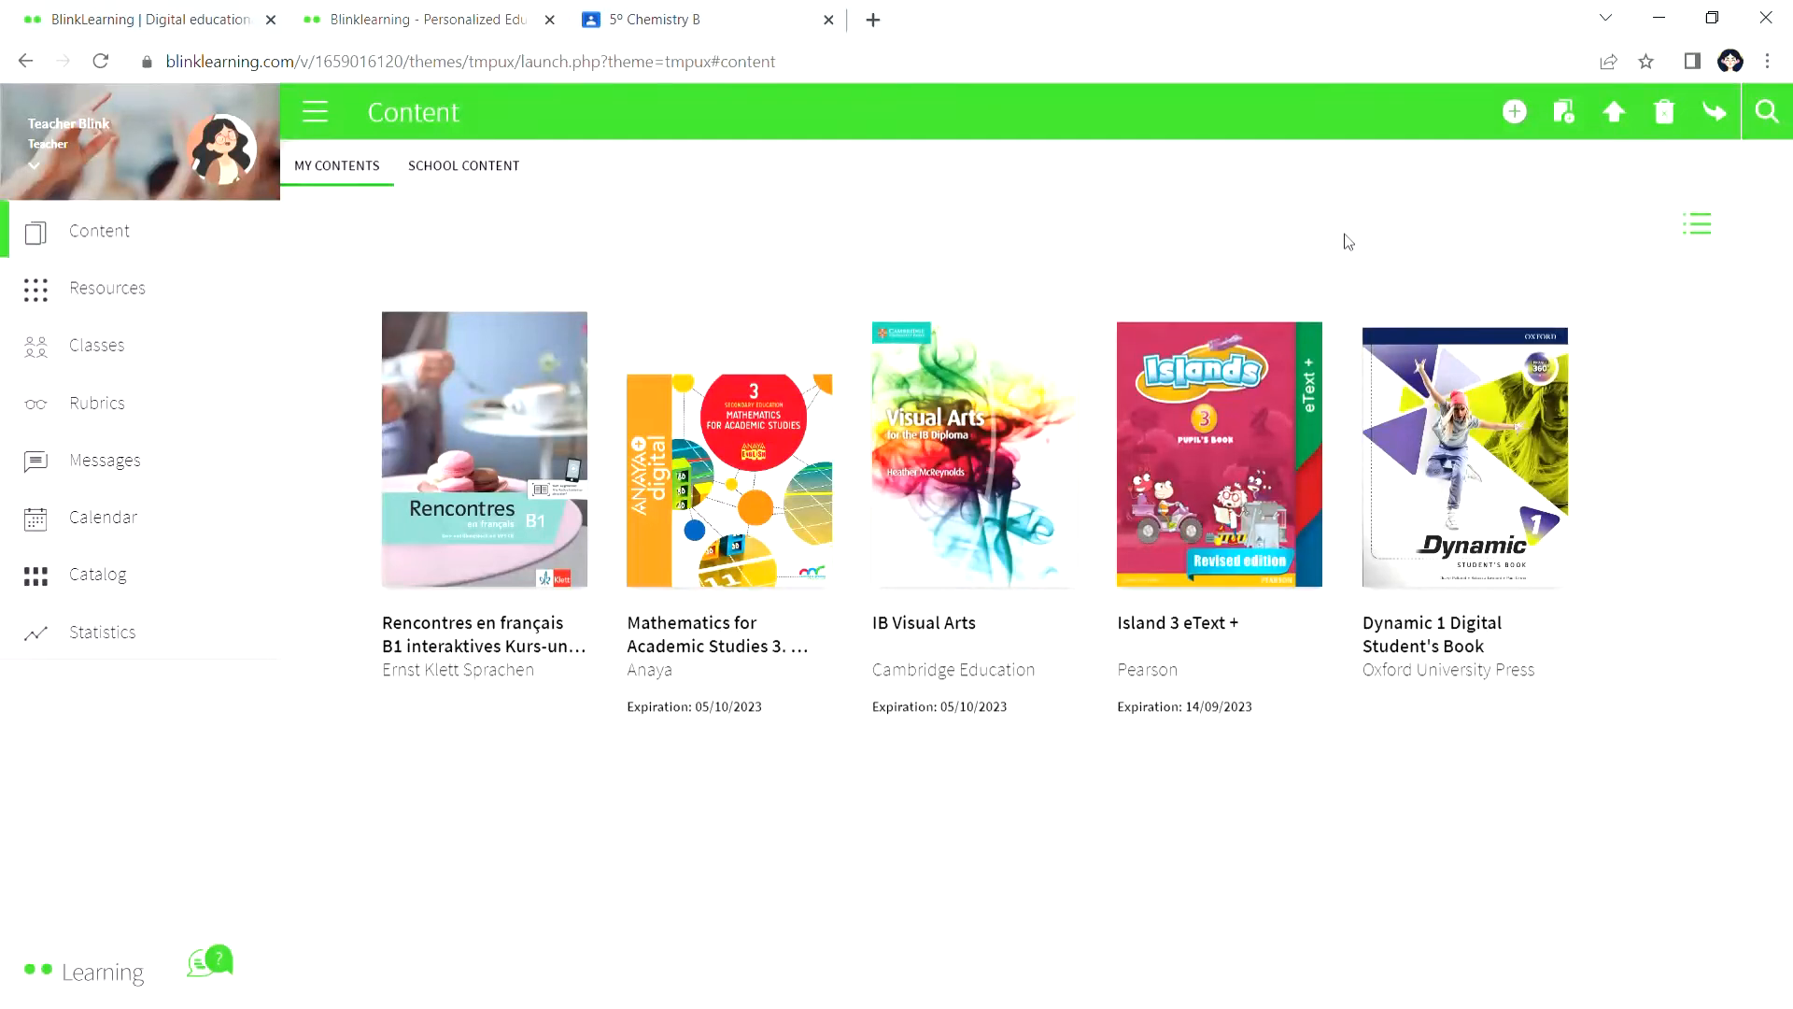
{"action": "left_click", "coordinate": [1511, 112]}
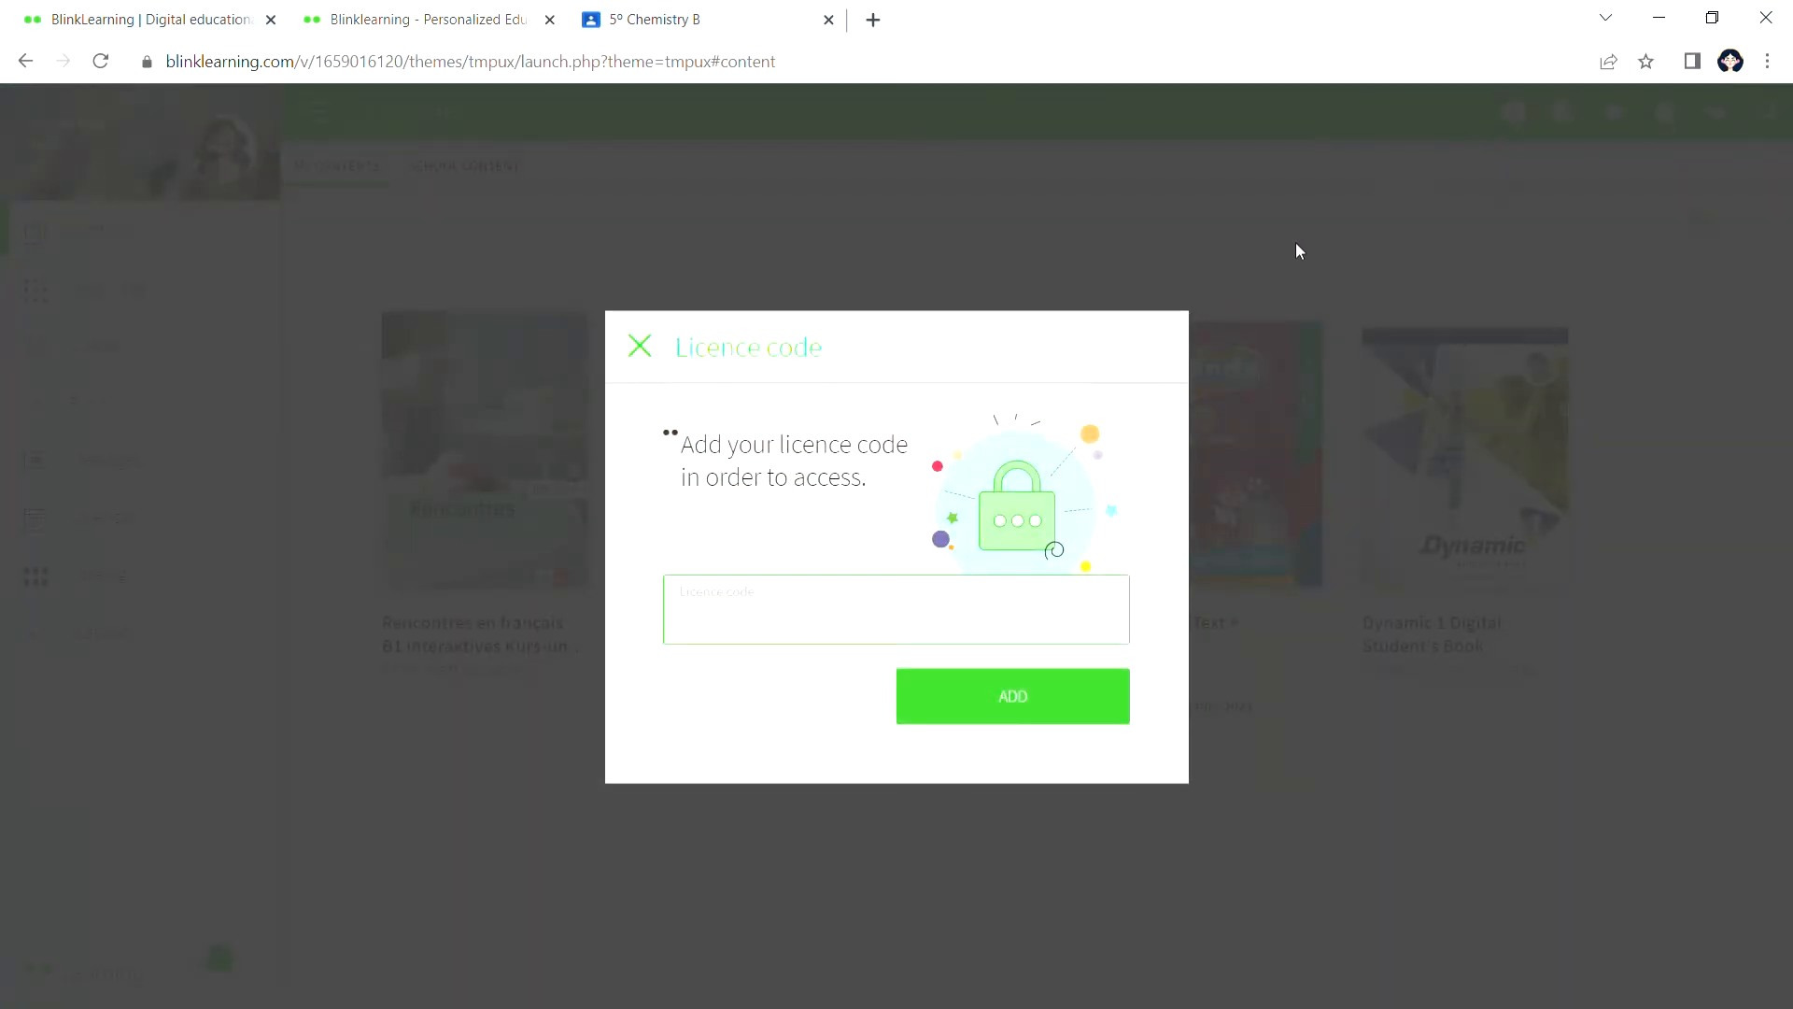
{"action": "left_click", "coordinate": [895, 609]}
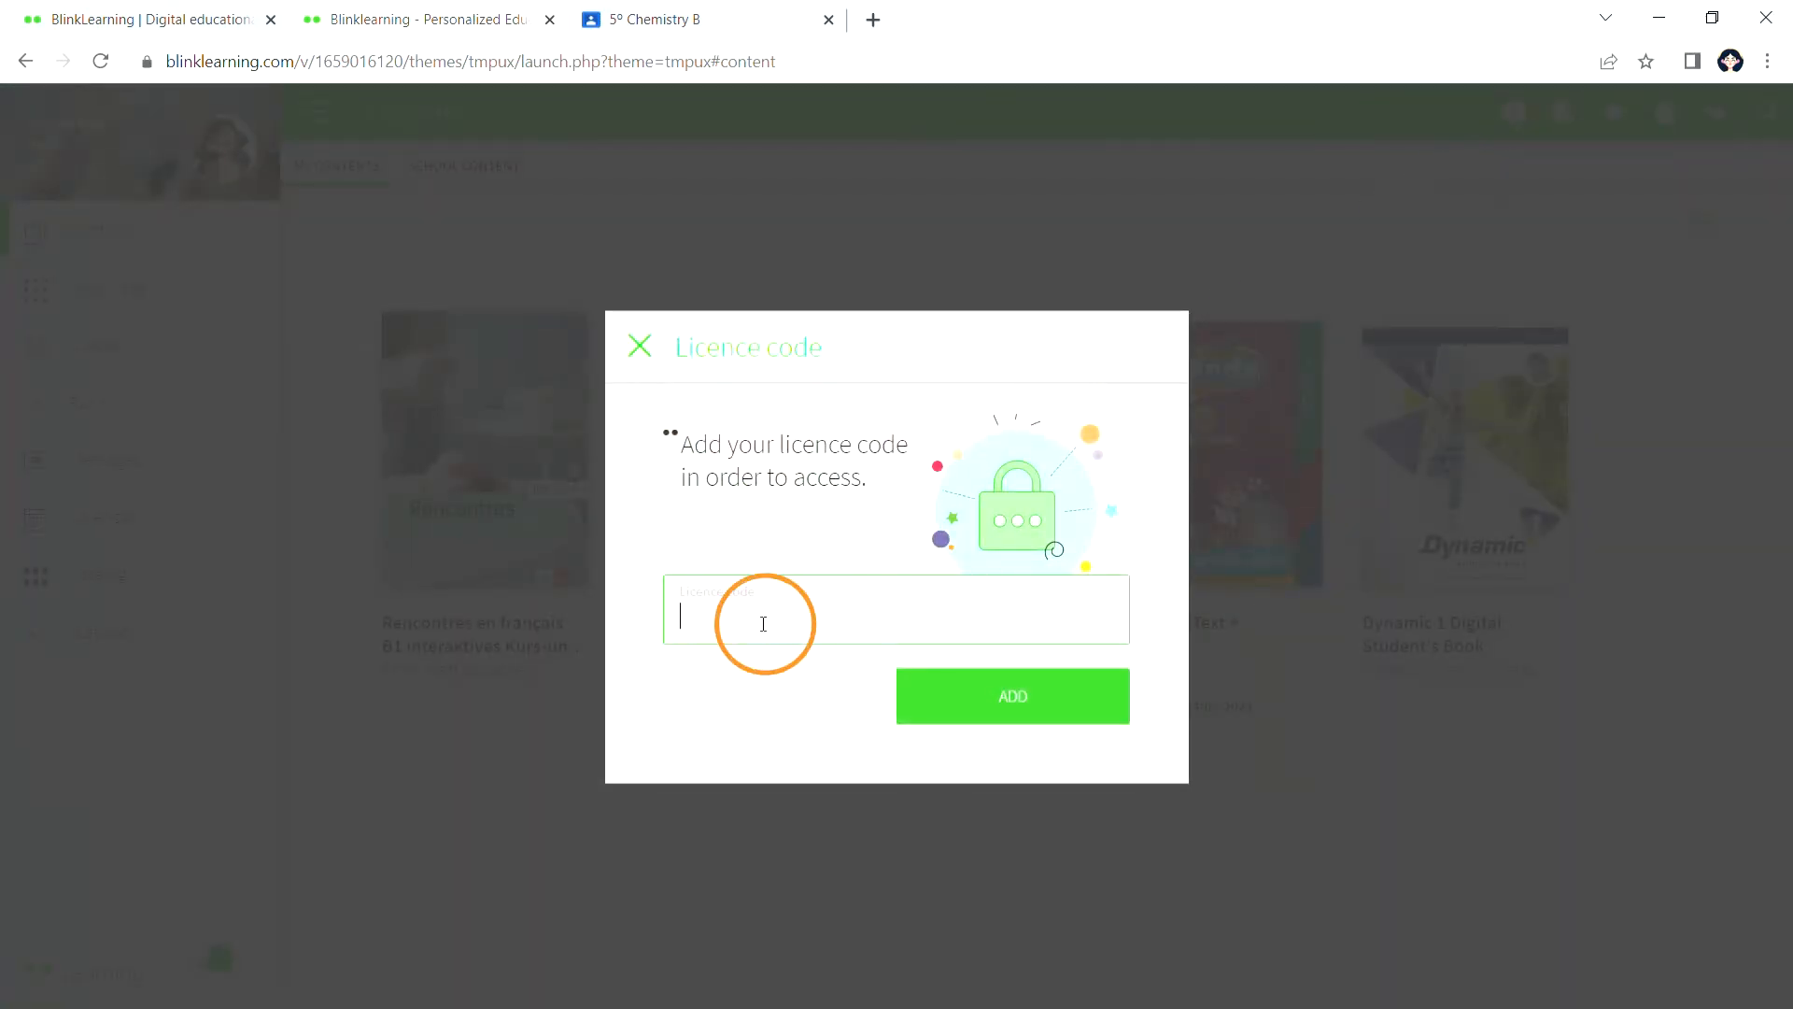
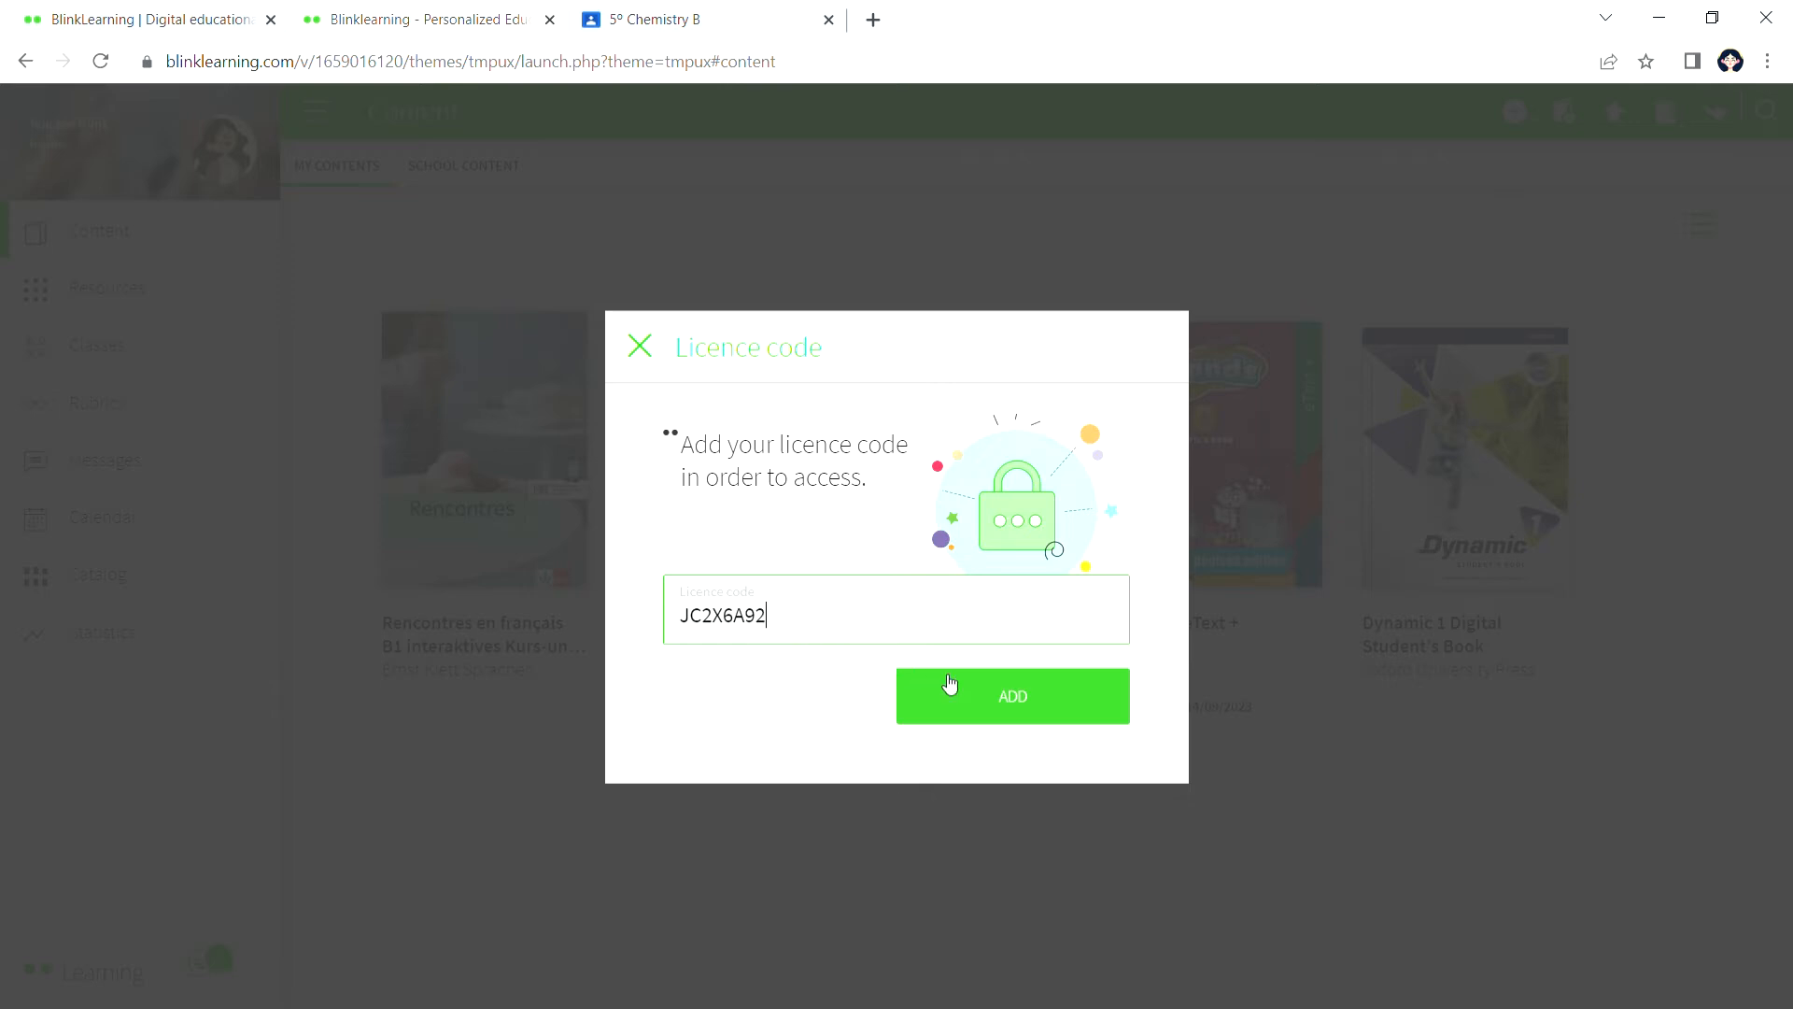
{"action": "left_click", "coordinate": [1010, 695]}
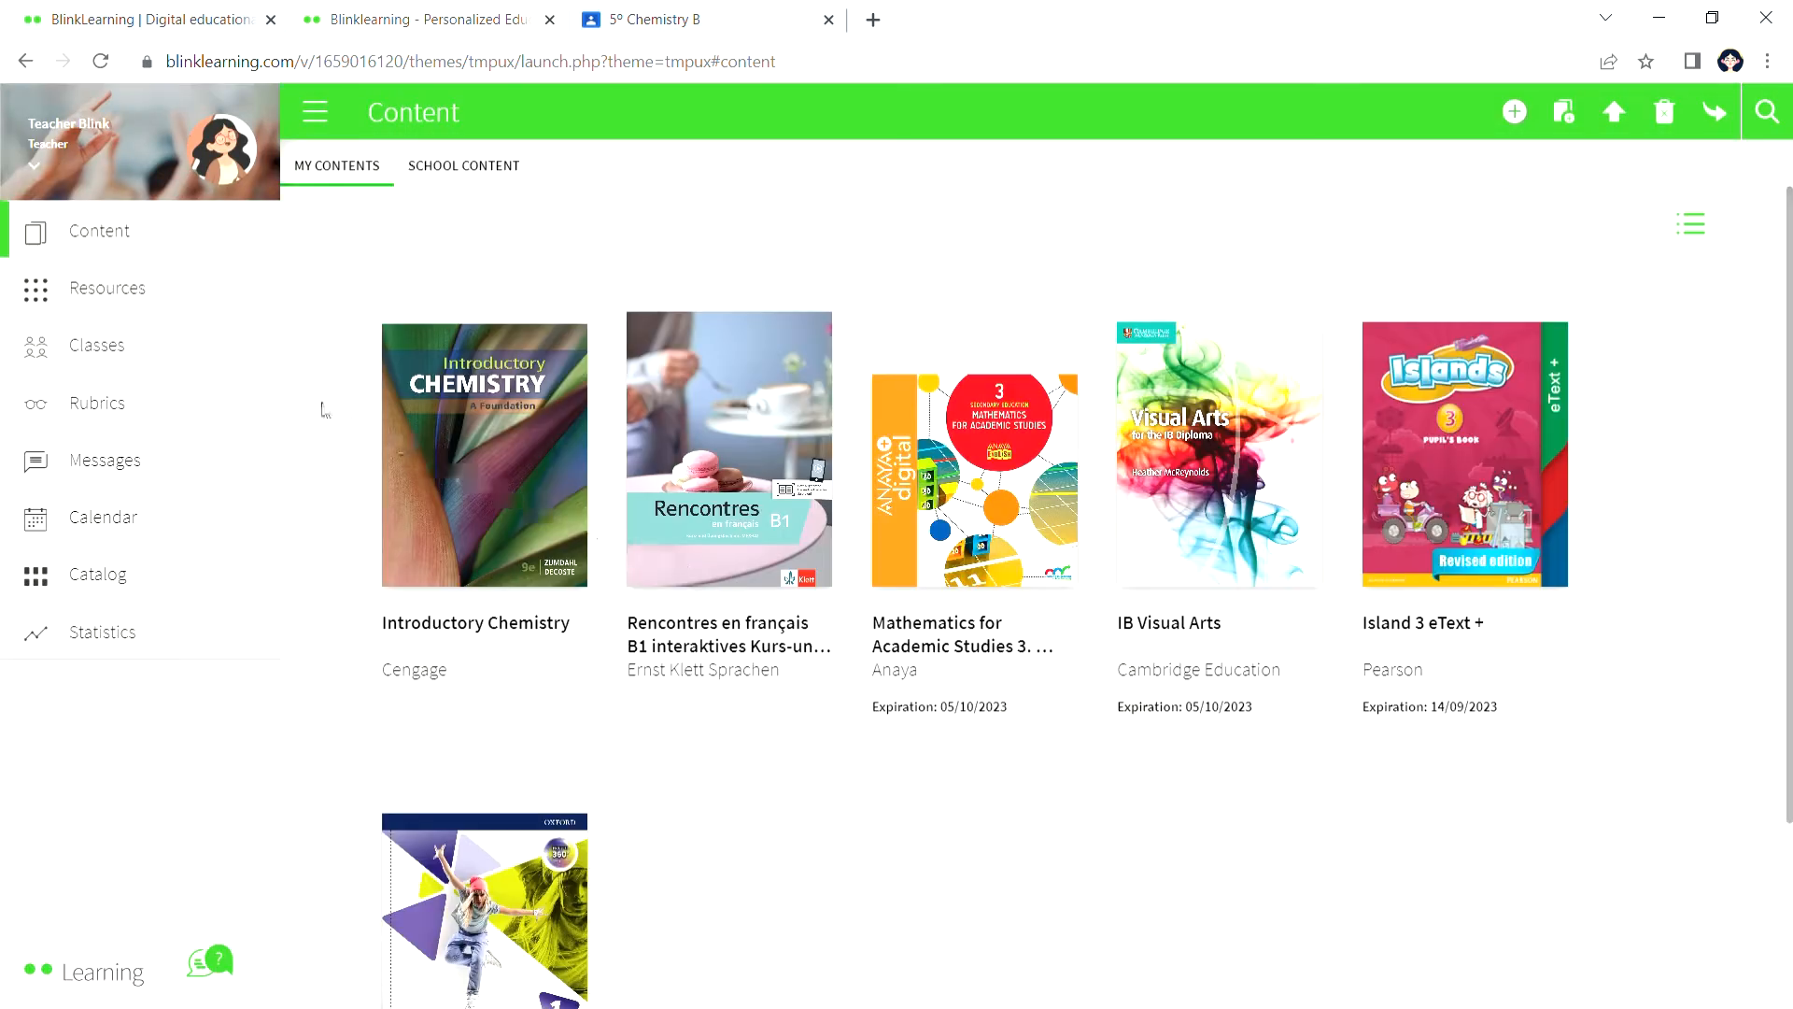
Create a class by importing 5º Chemistry from Google Classroom
{"action": "left_click", "coordinate": [96, 344]}
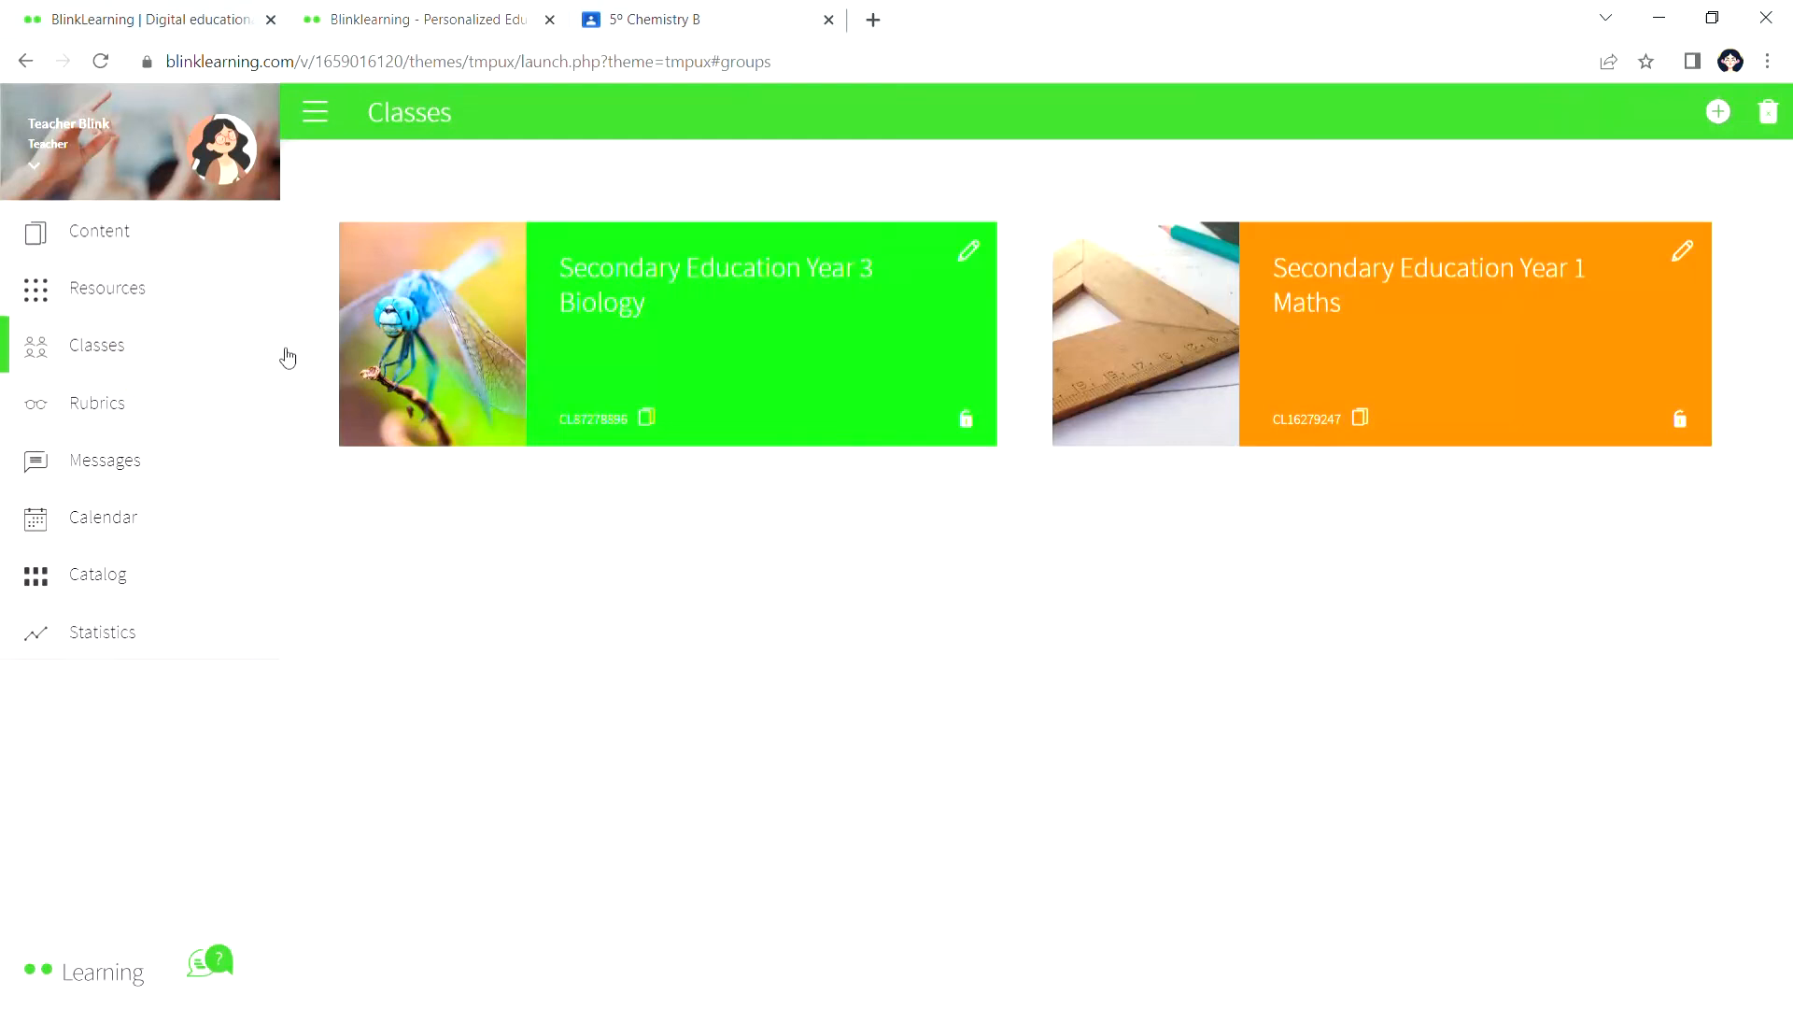
{"action": "mouse_move", "coordinate": [1237, 258]}
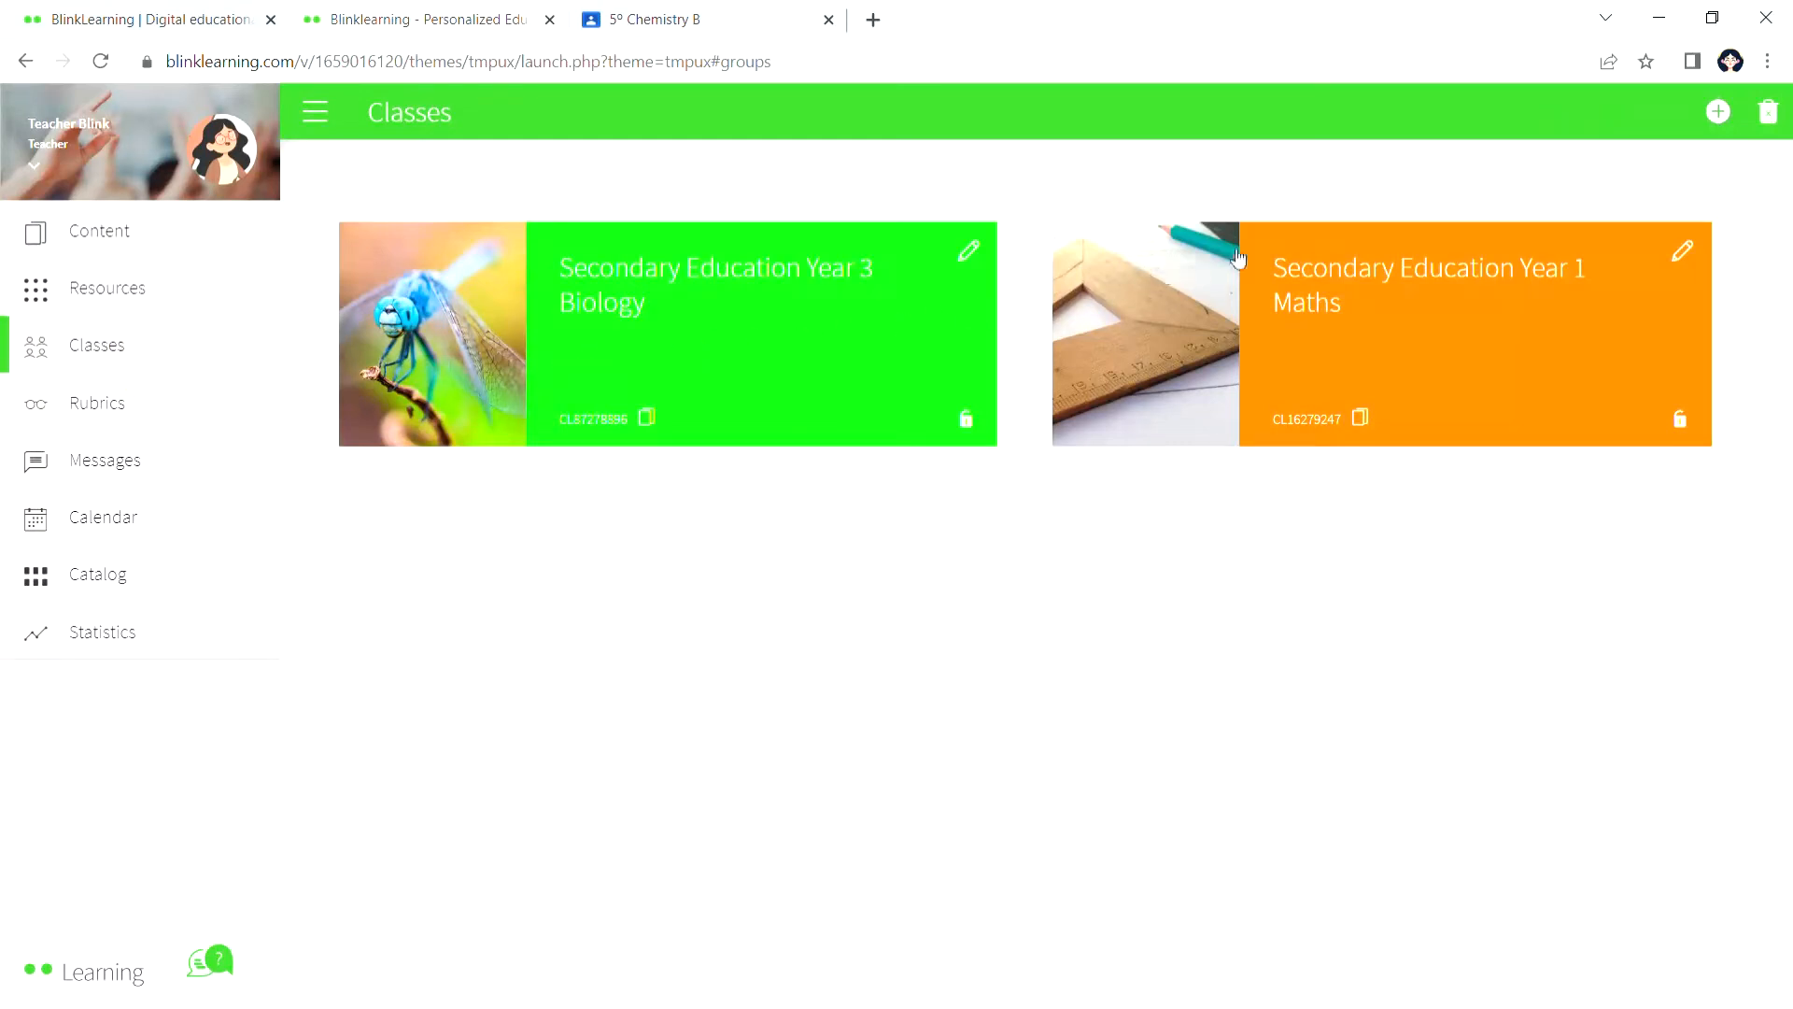
{"action": "mouse_move", "coordinate": [1717, 112]}
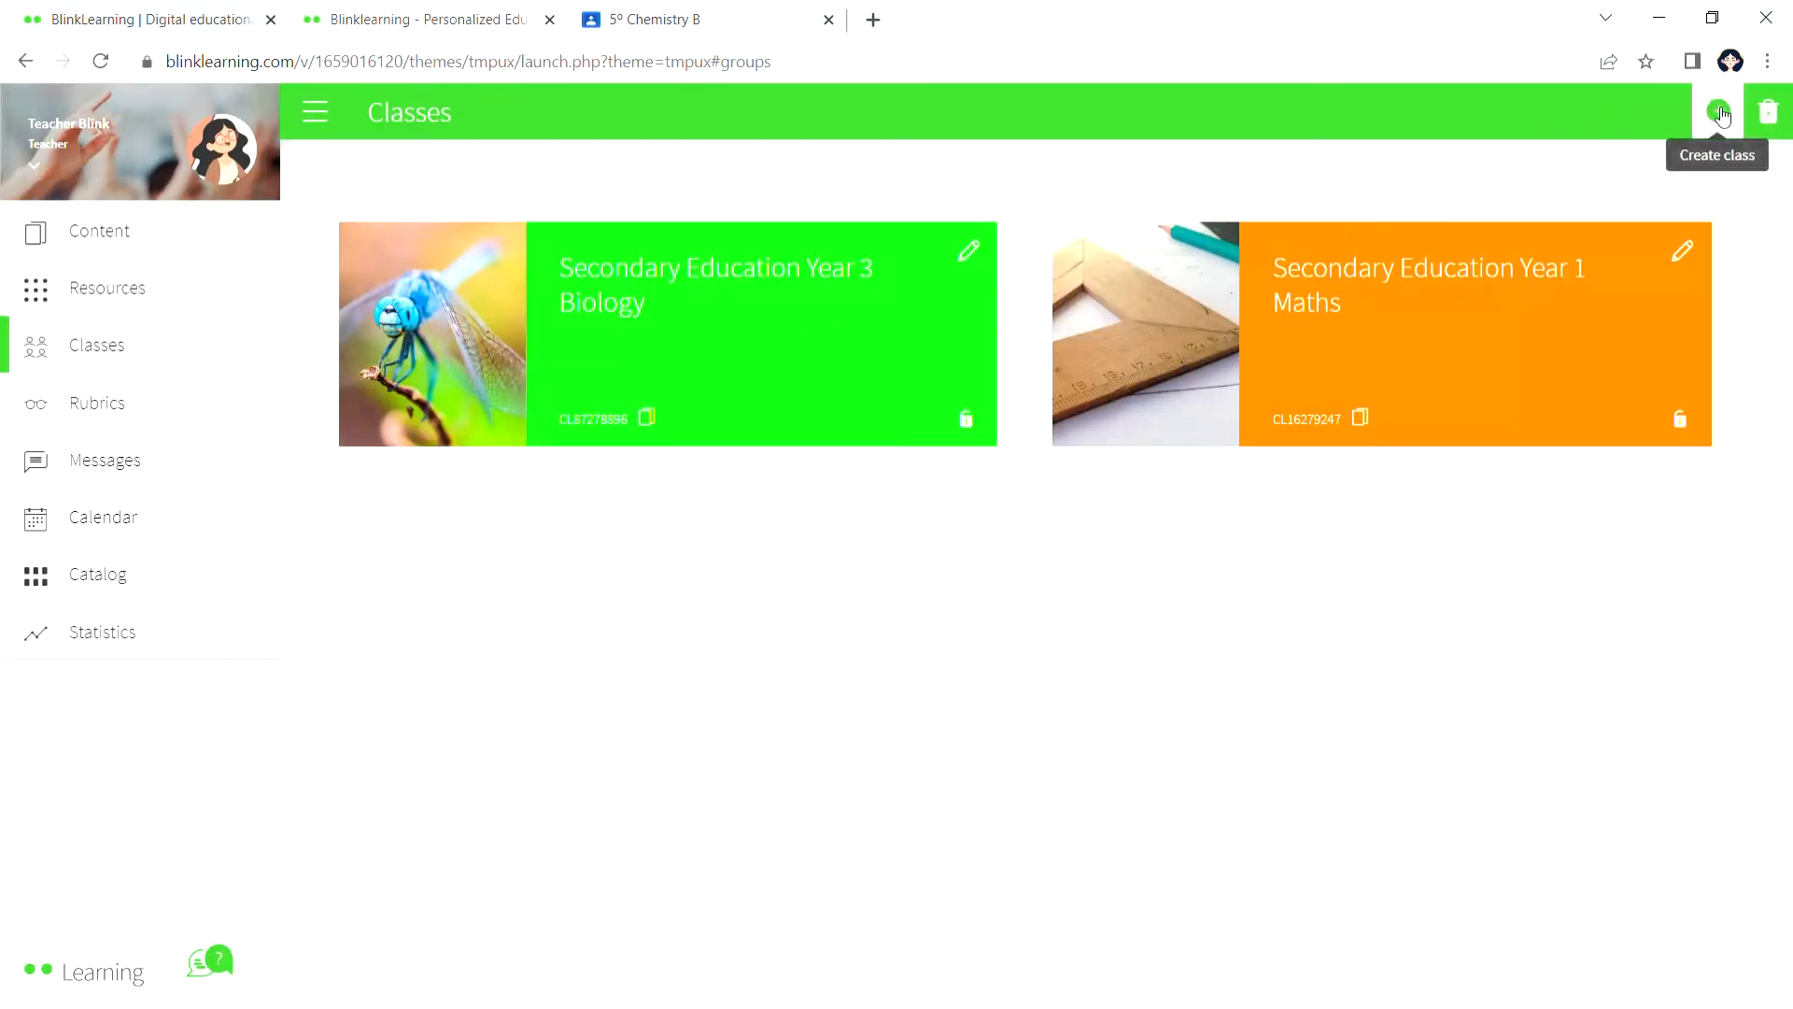
{"action": "left_click", "coordinate": [1720, 112]}
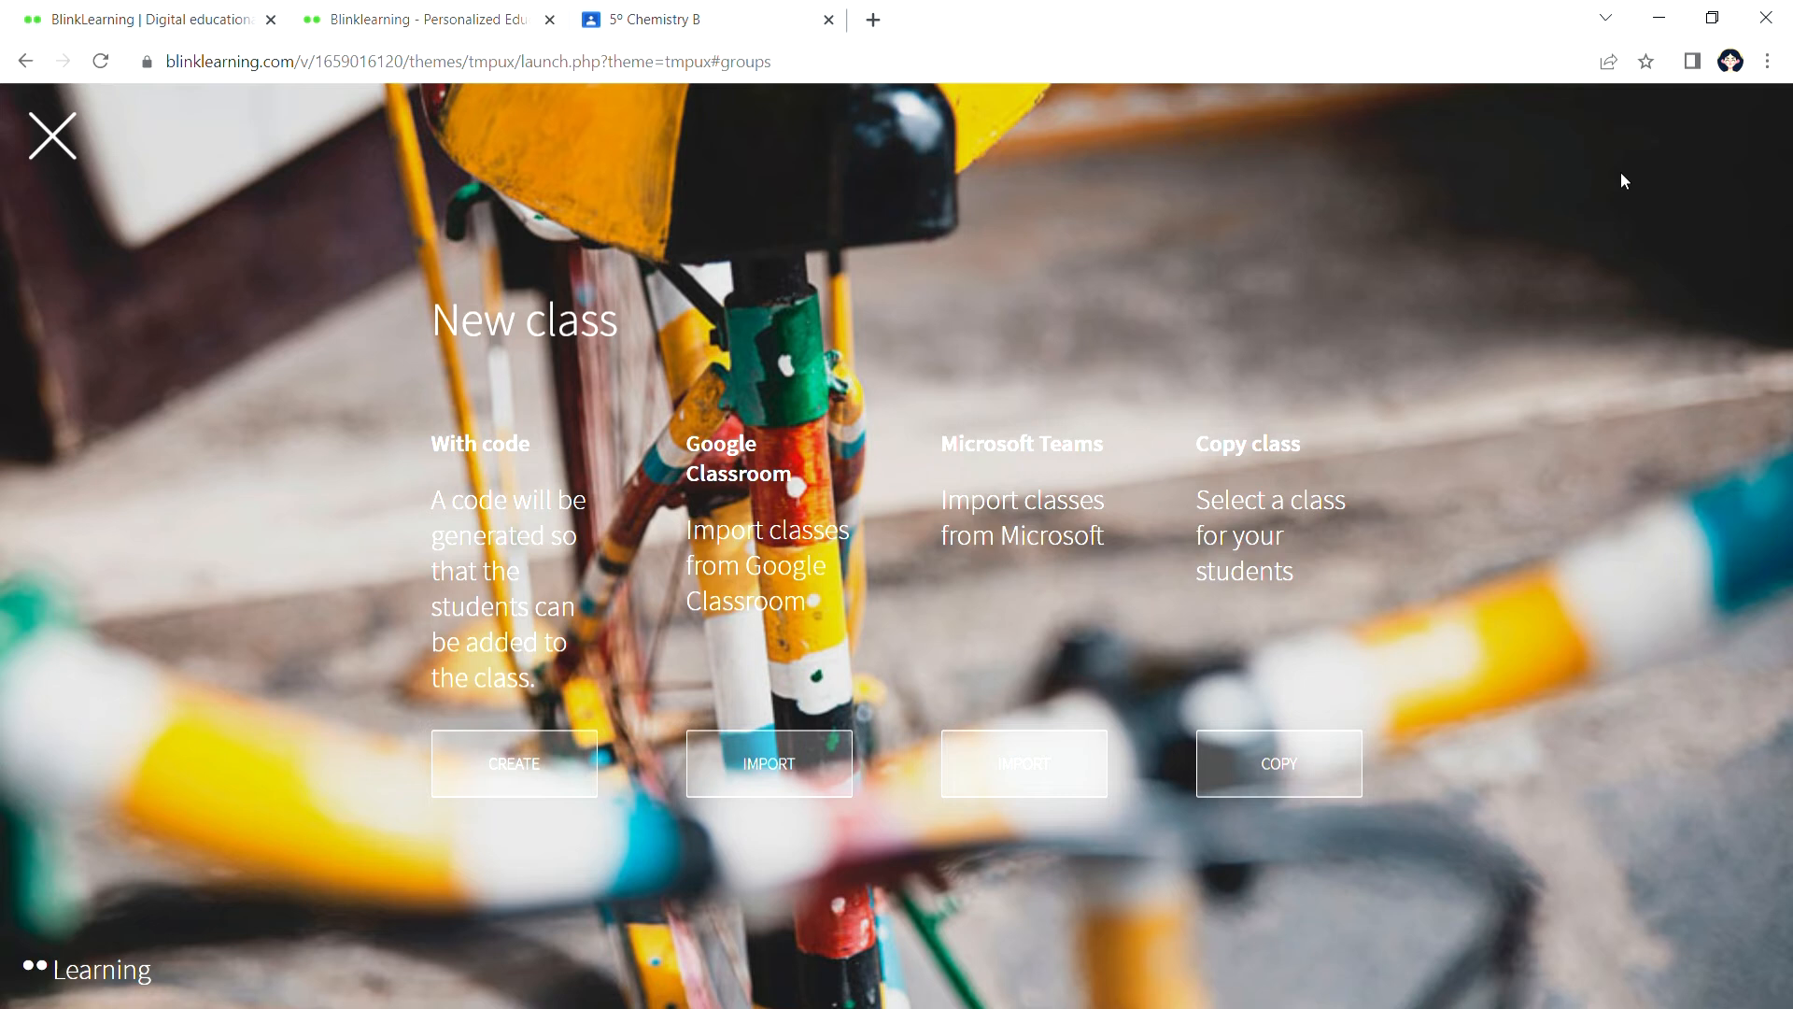
{"action": "mouse_move", "coordinate": [970, 588]}
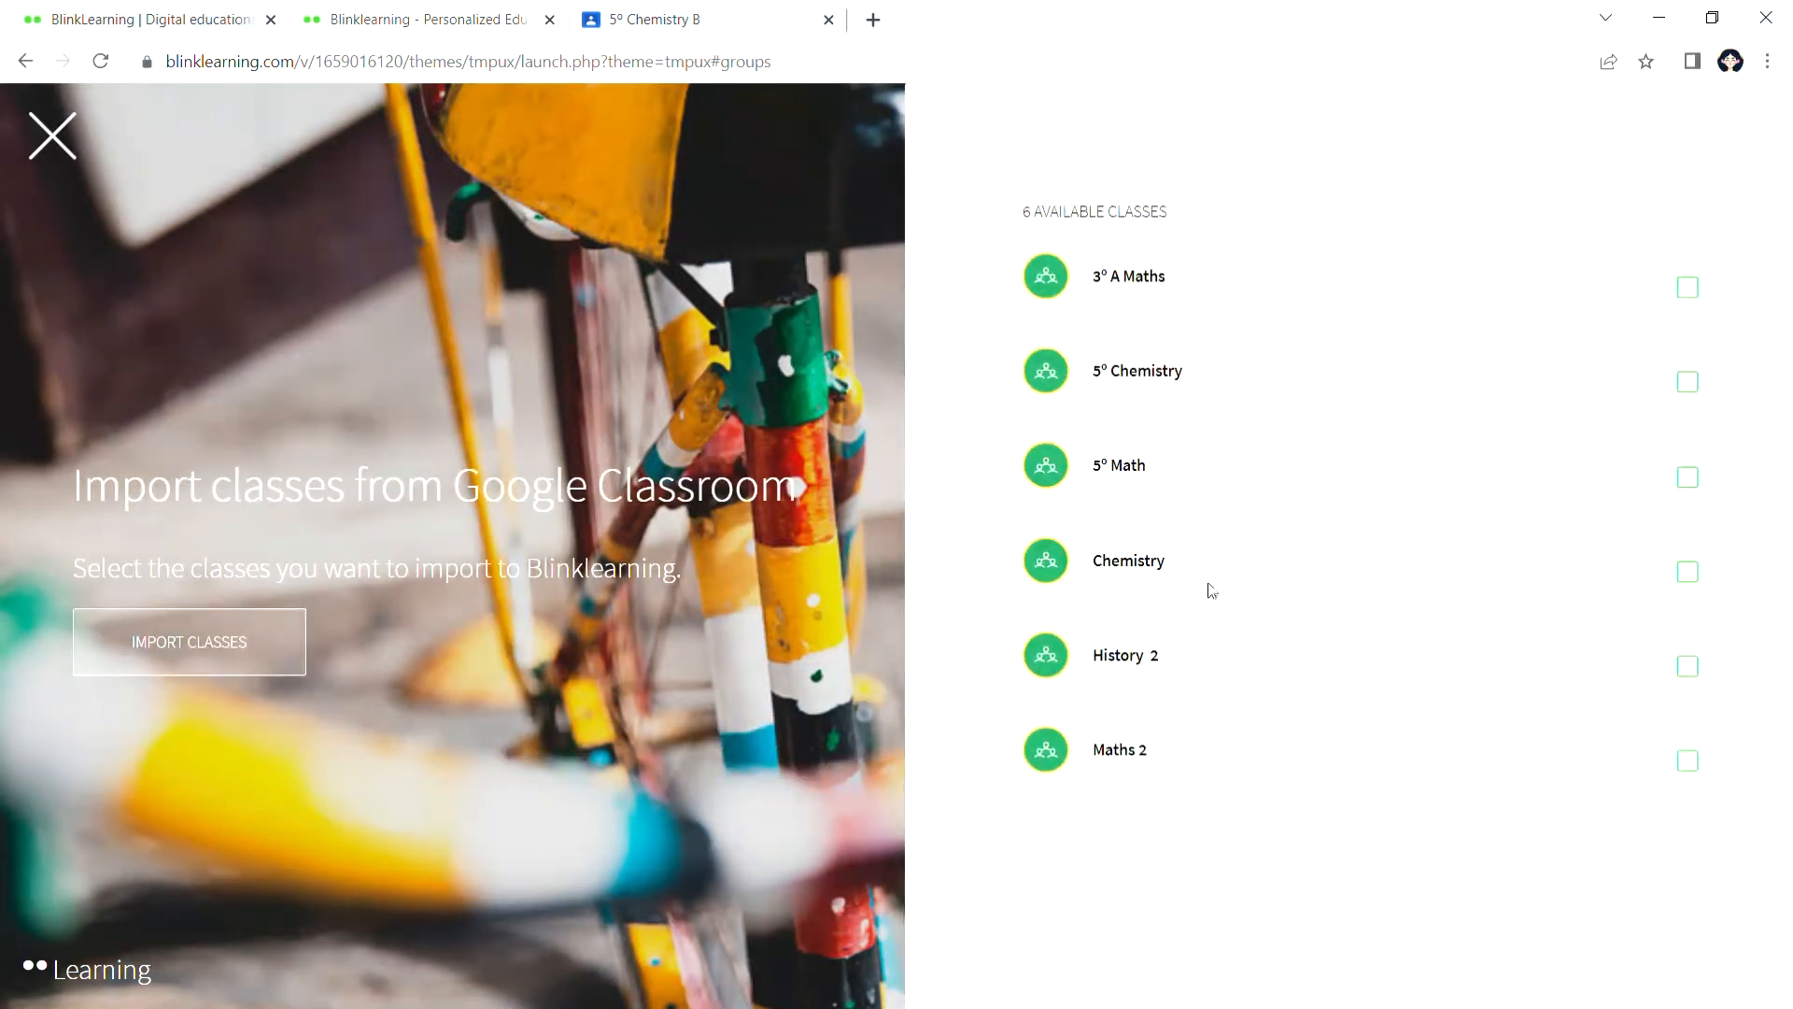
{"action": "mouse_move", "coordinate": [1688, 381]}
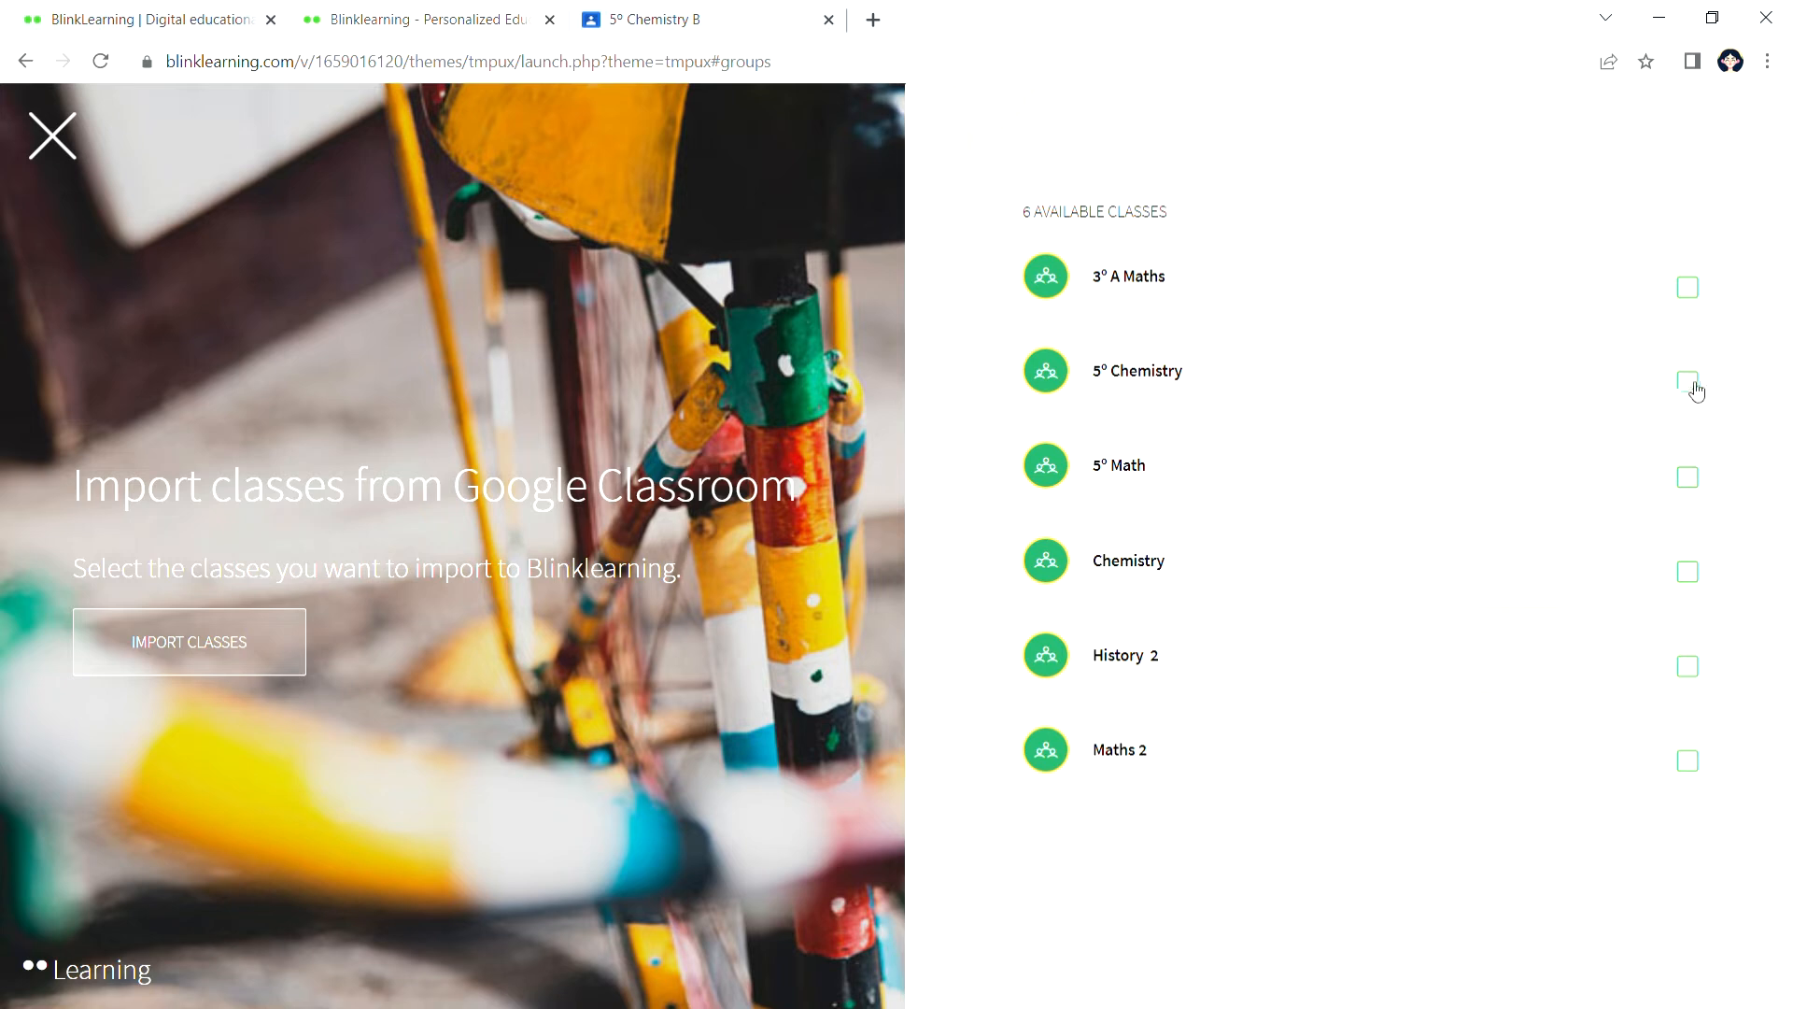
{"action": "left_click", "coordinate": [1689, 381]}
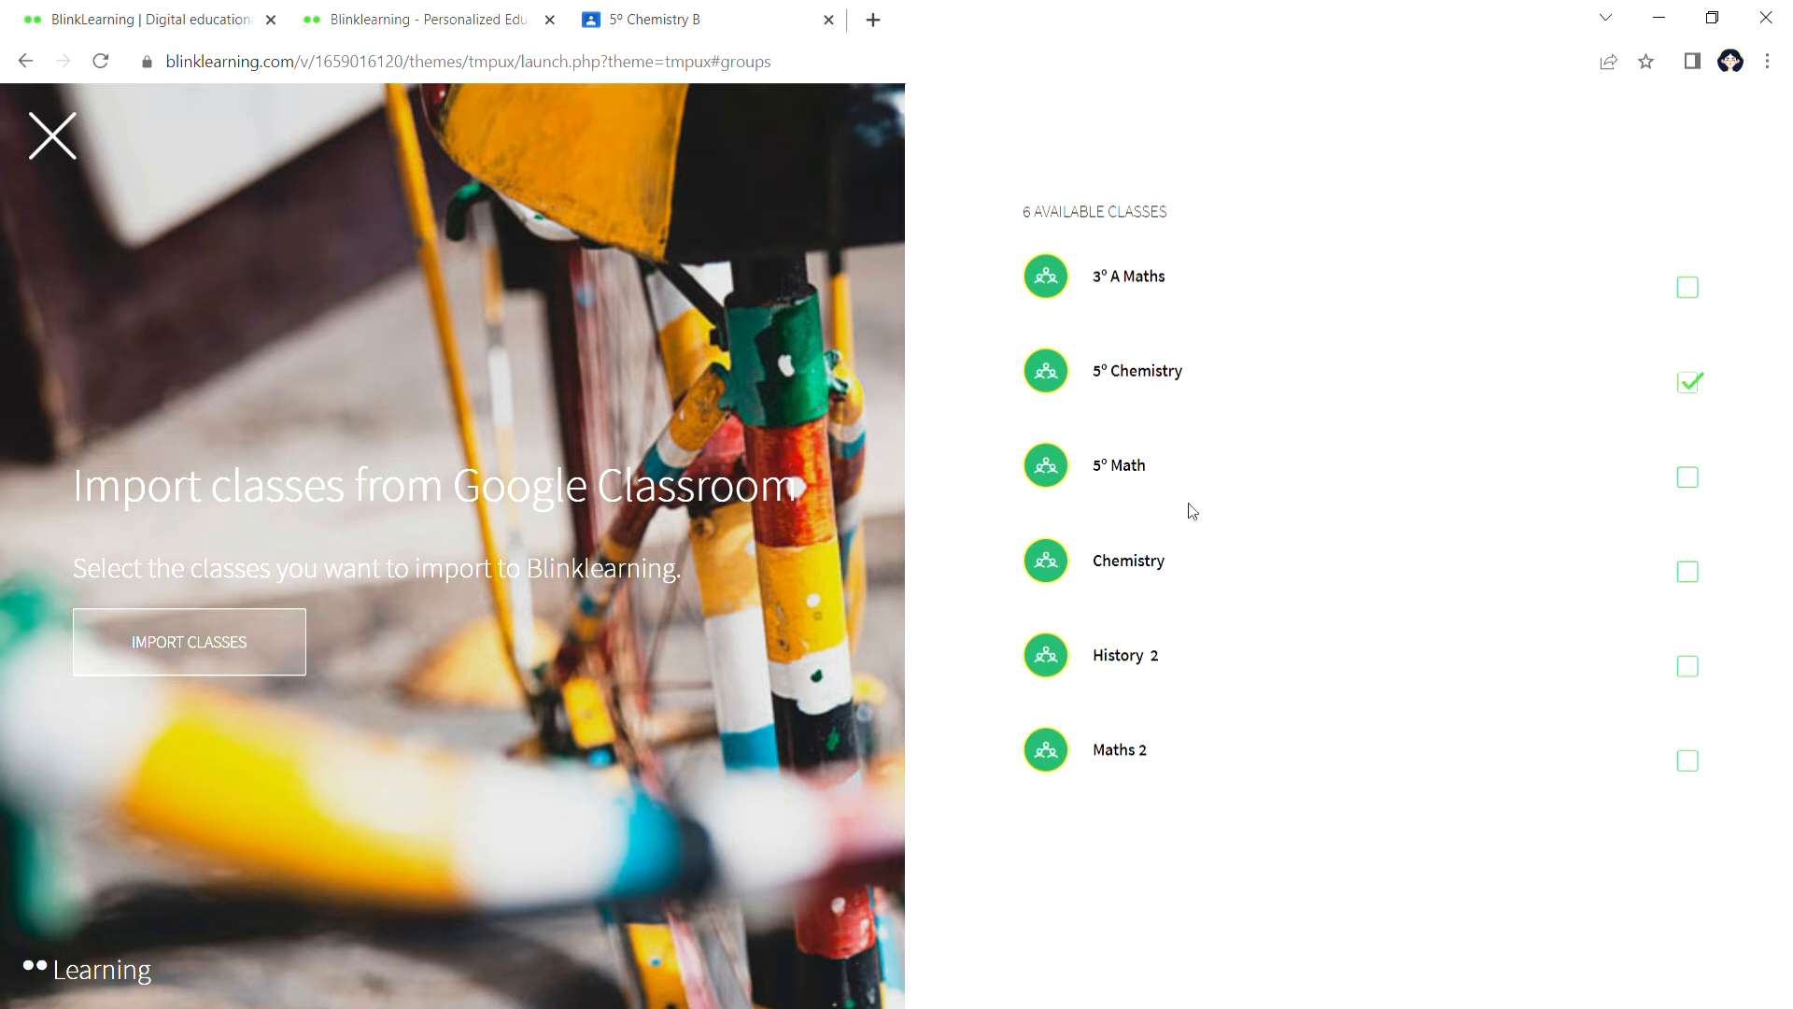
{"action": "mouse_move", "coordinate": [261, 641]}
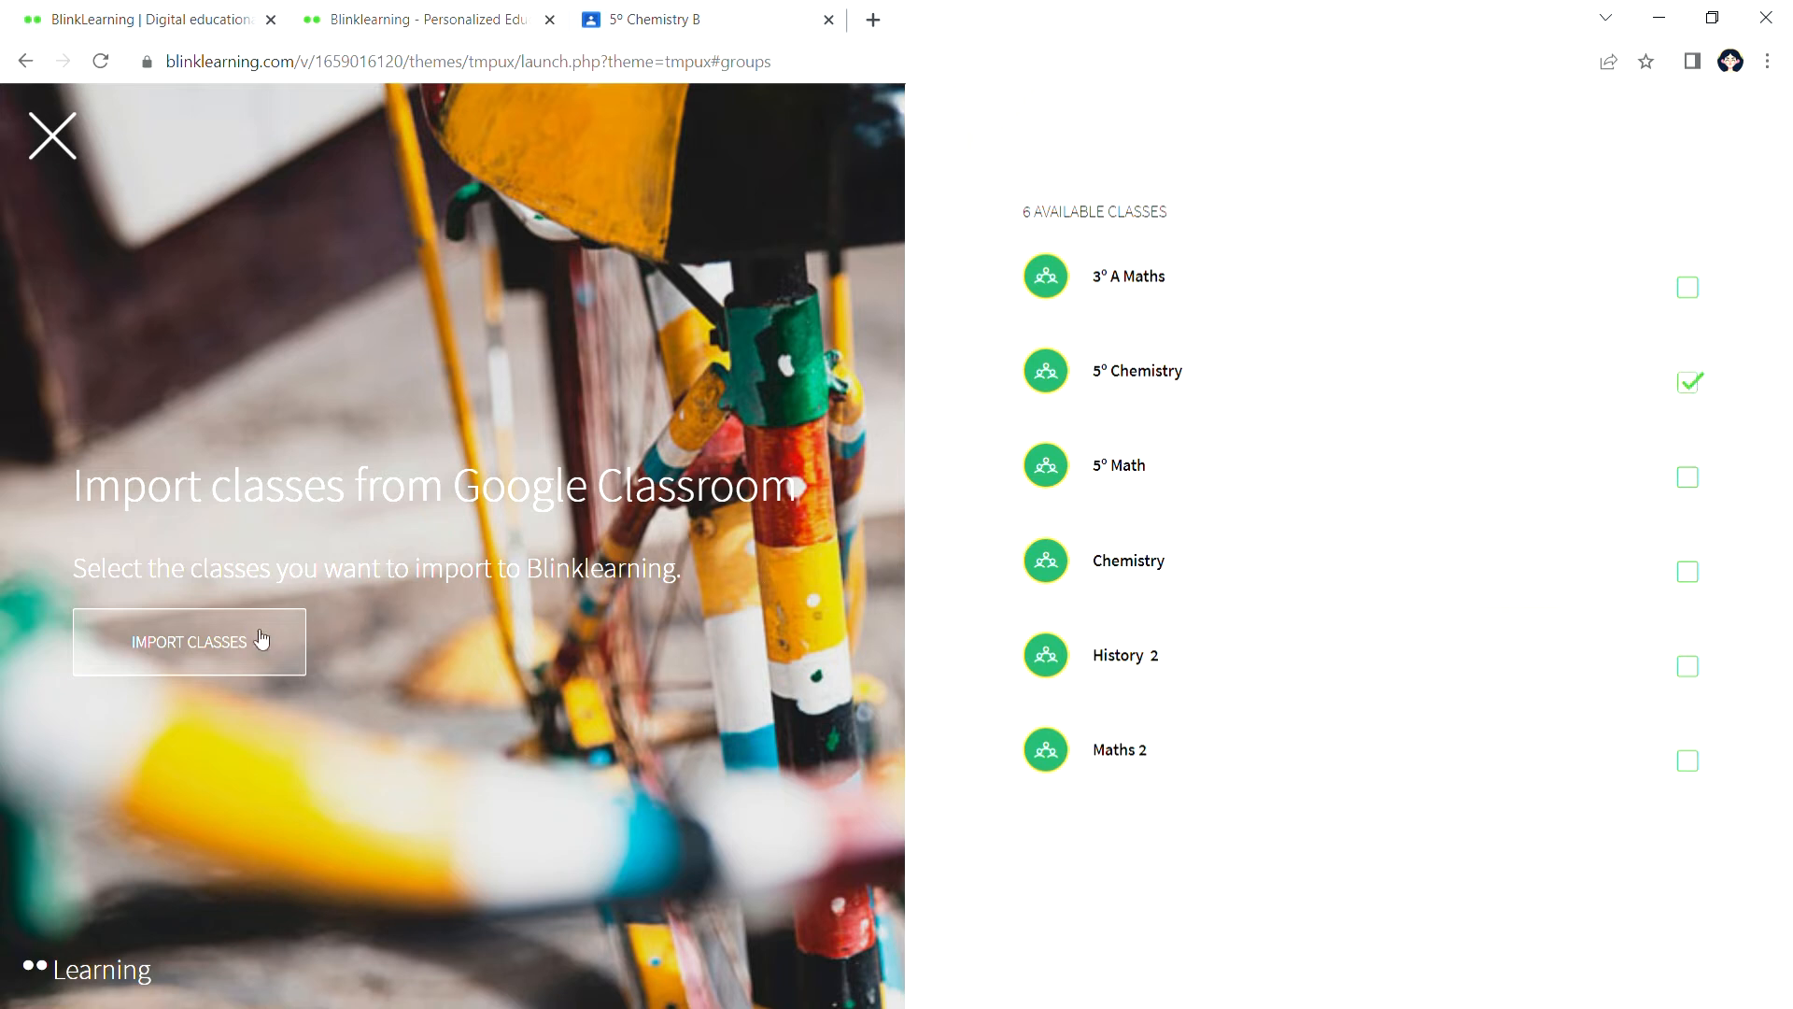
{"action": "left_click", "coordinate": [191, 641]}
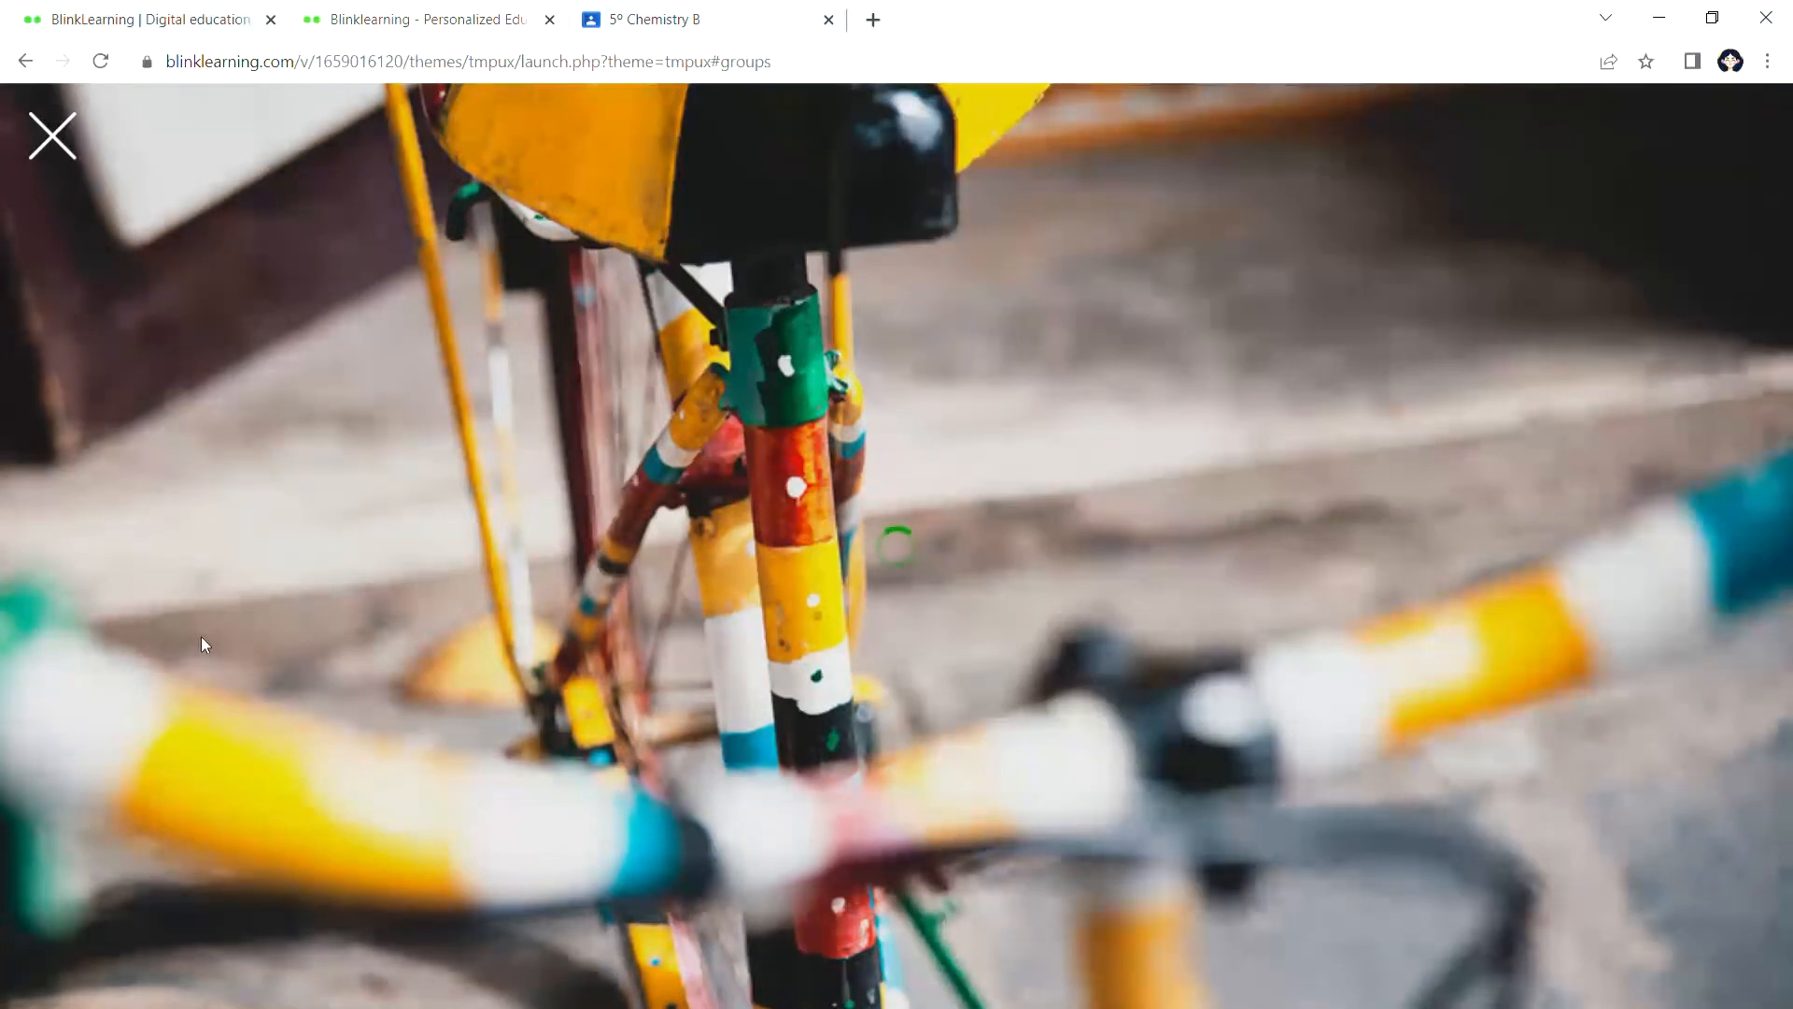
{"action": "left_click", "coordinate": [52, 135]}
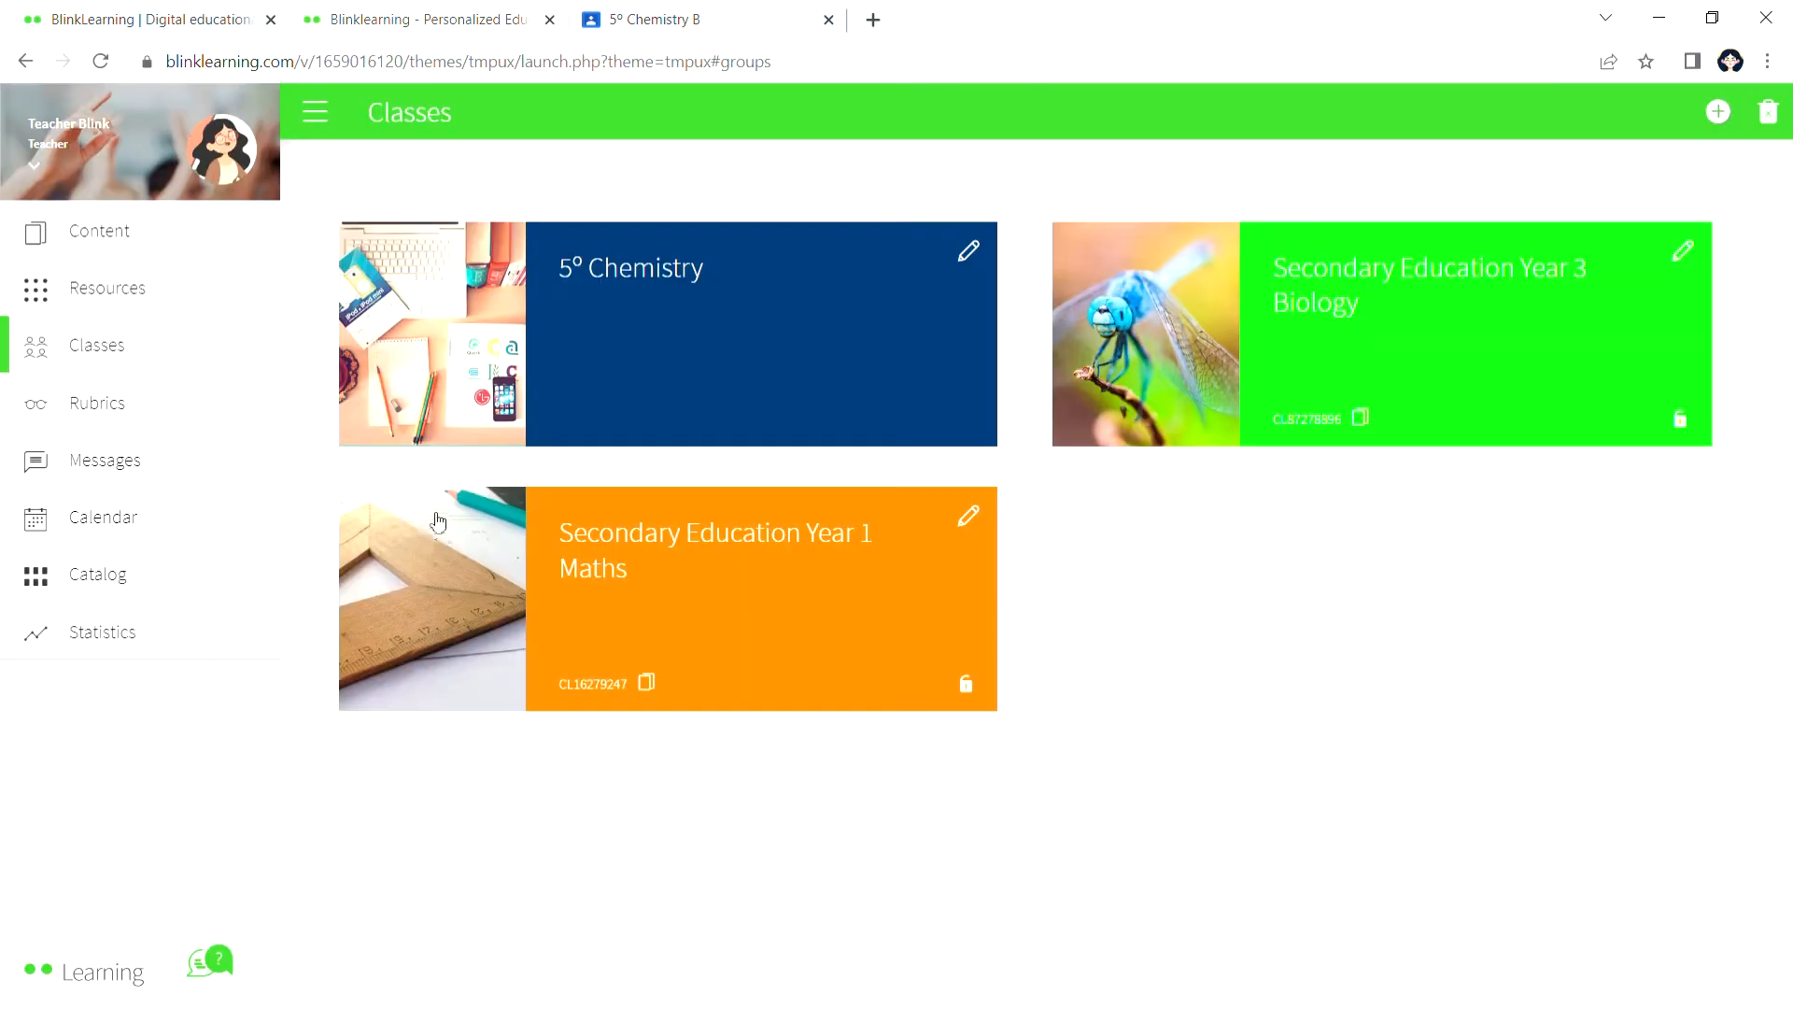
Assign Introductory Chemistry as content for the imported 5º Chemistry class
{"action": "left_click", "coordinate": [667, 334]}
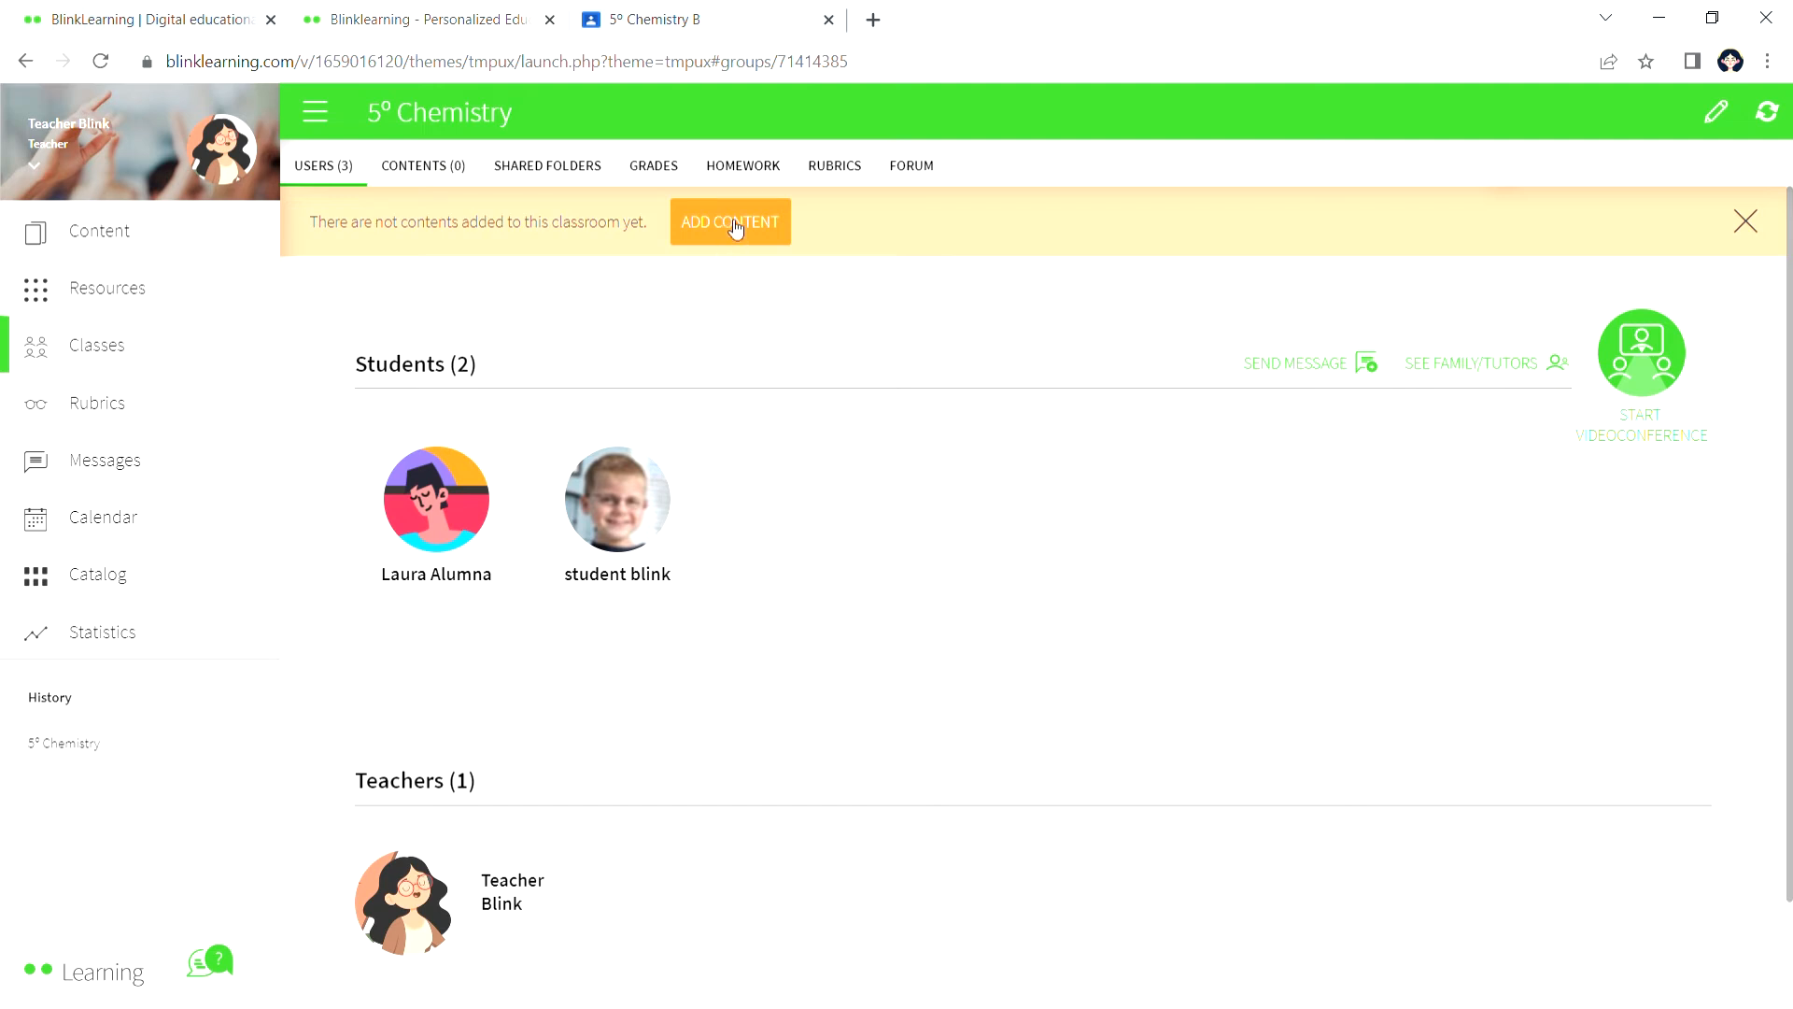
{"action": "left_click", "coordinate": [731, 220]}
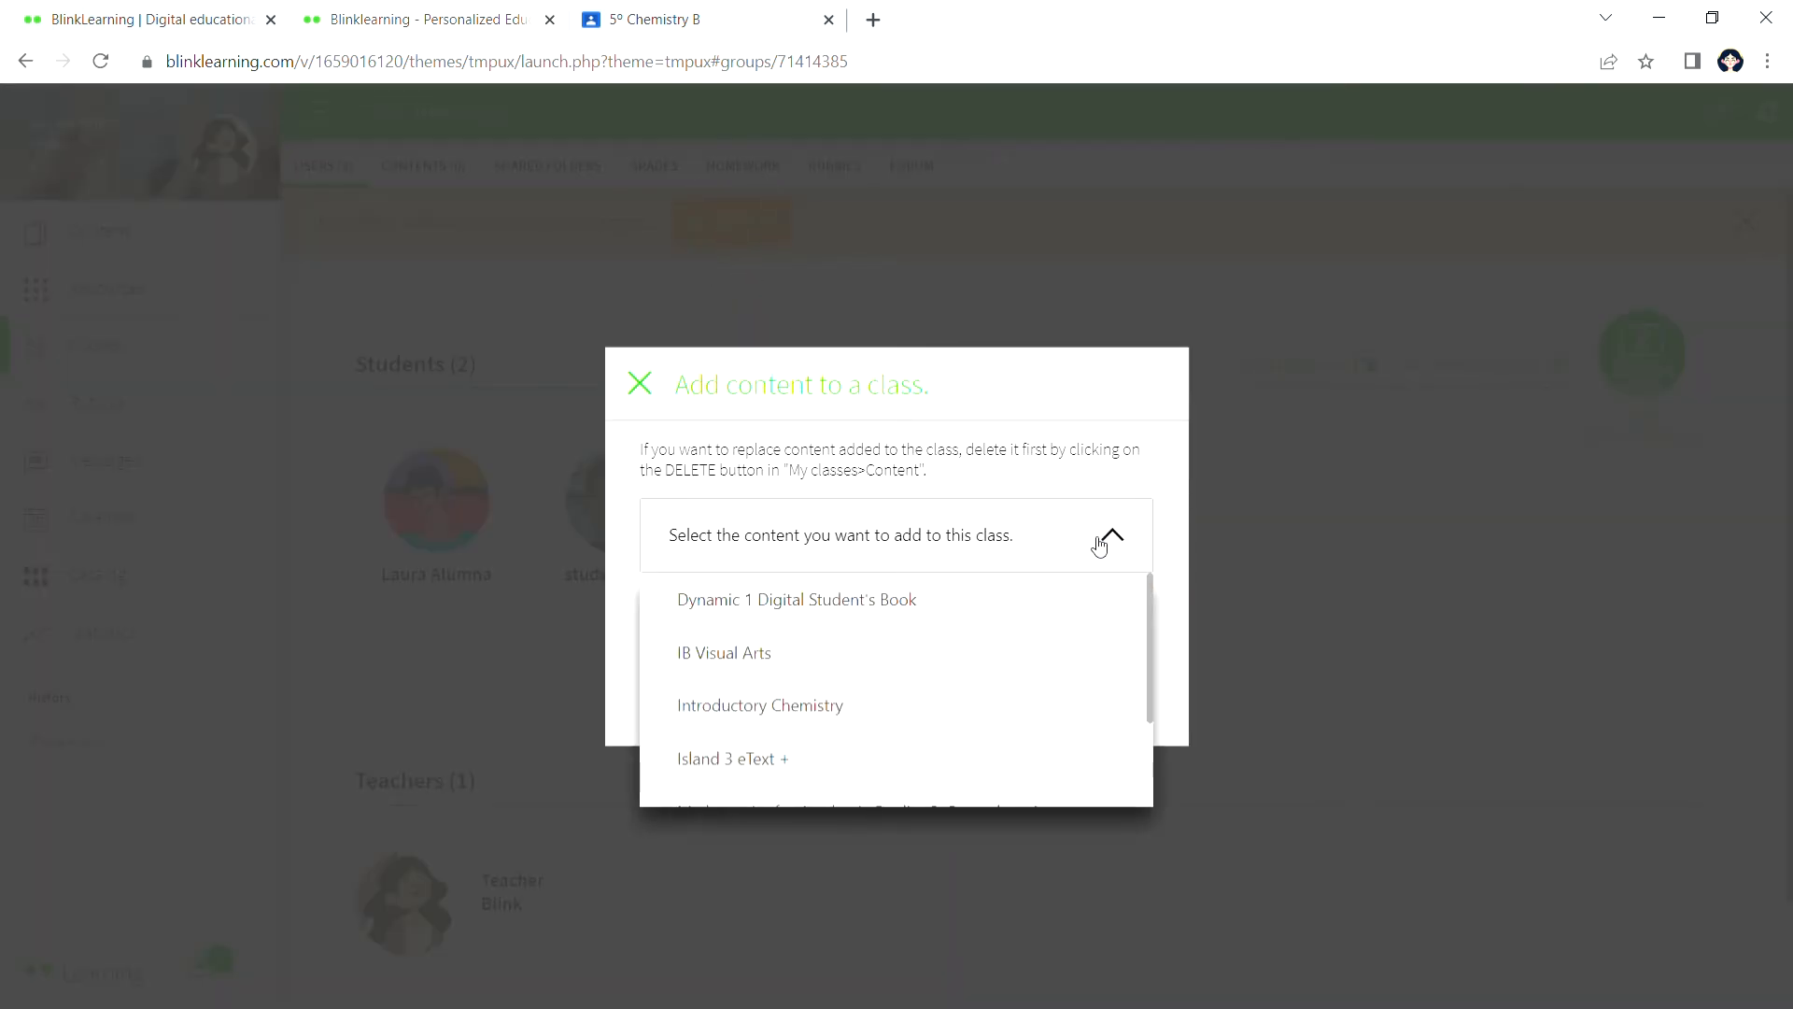
{"action": "left_click", "coordinate": [760, 704]}
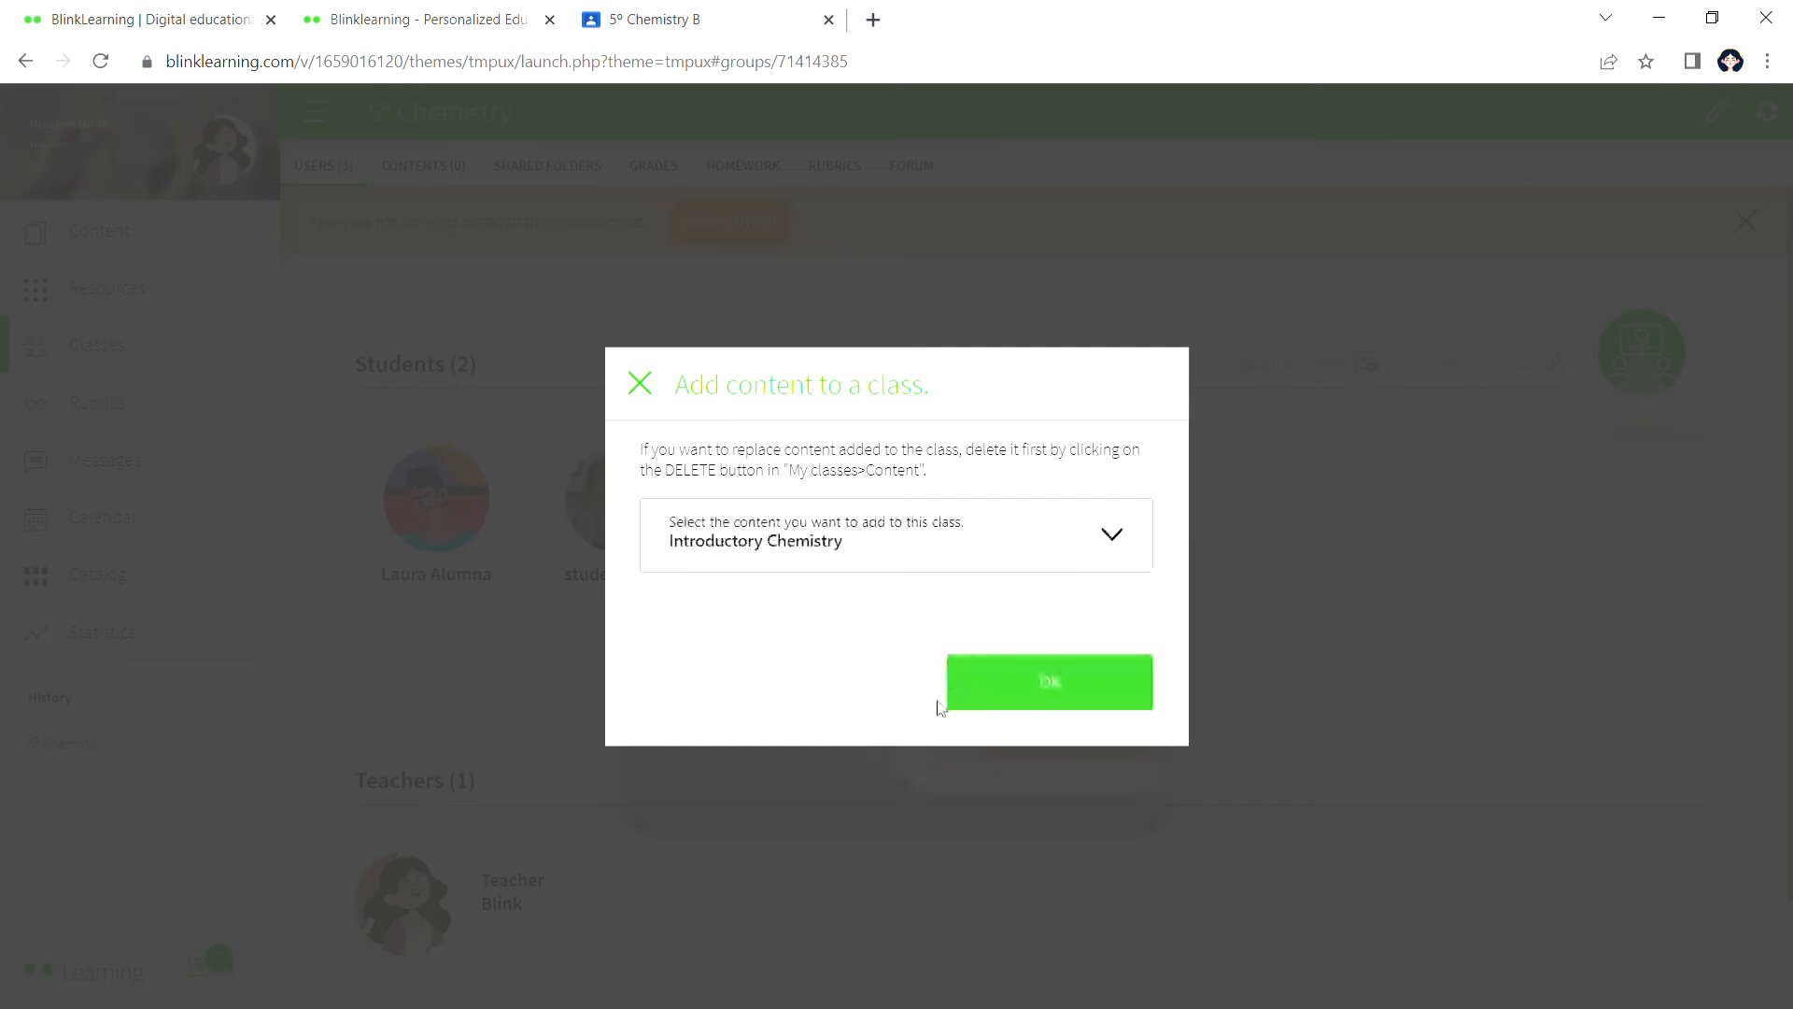
{"action": "left_click", "coordinate": [1046, 682]}
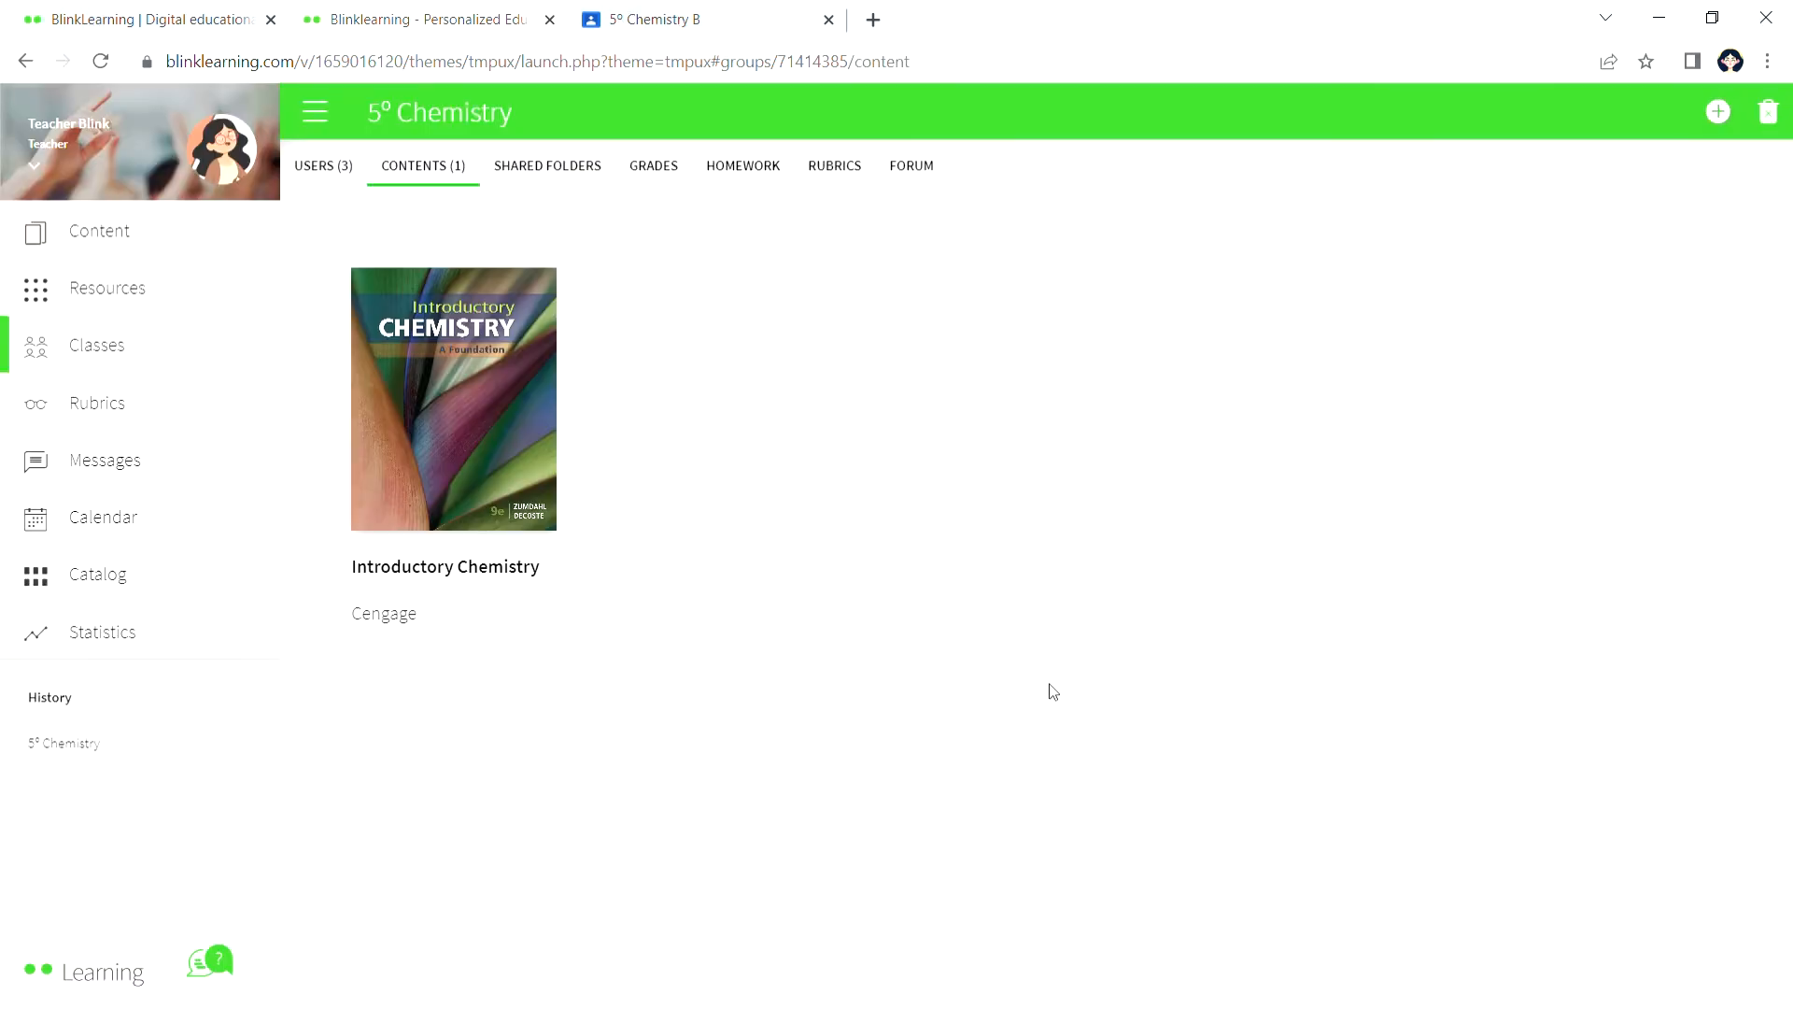
{"action": "mouse_move", "coordinate": [529, 323]}
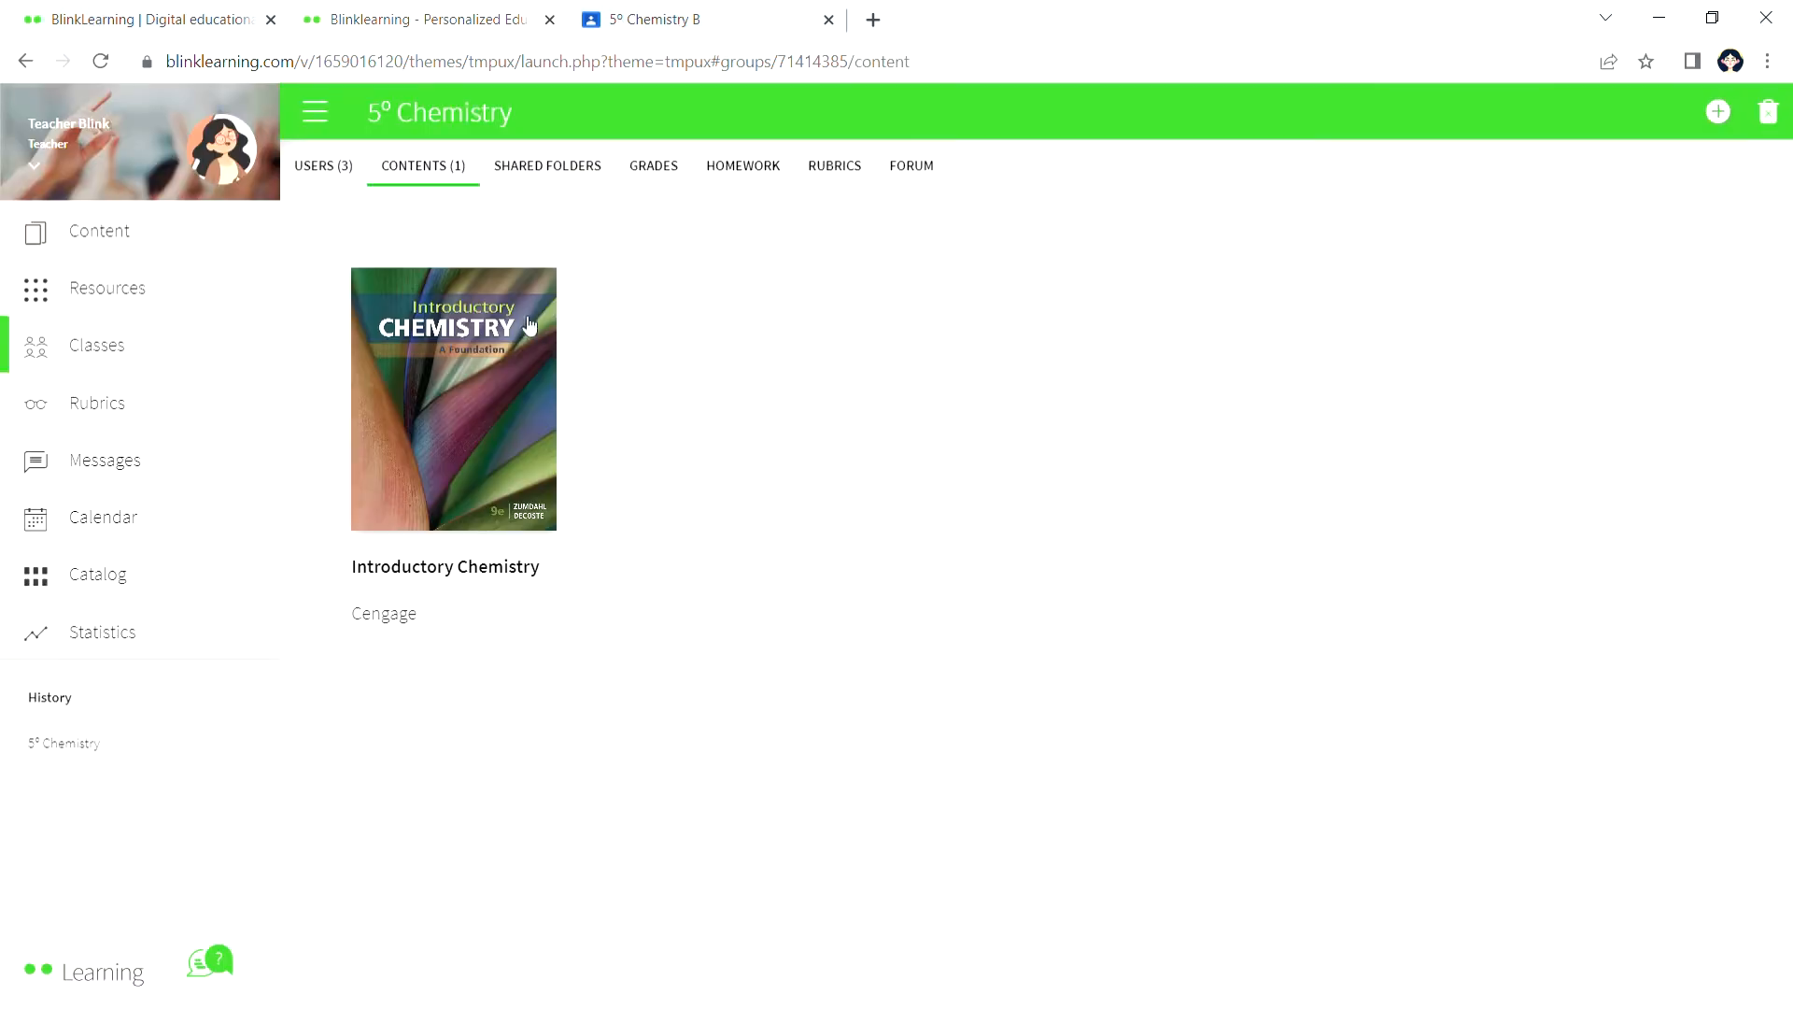
View the class's Users list, then return to Google Classroom
{"action": "left_click", "coordinate": [323, 165]}
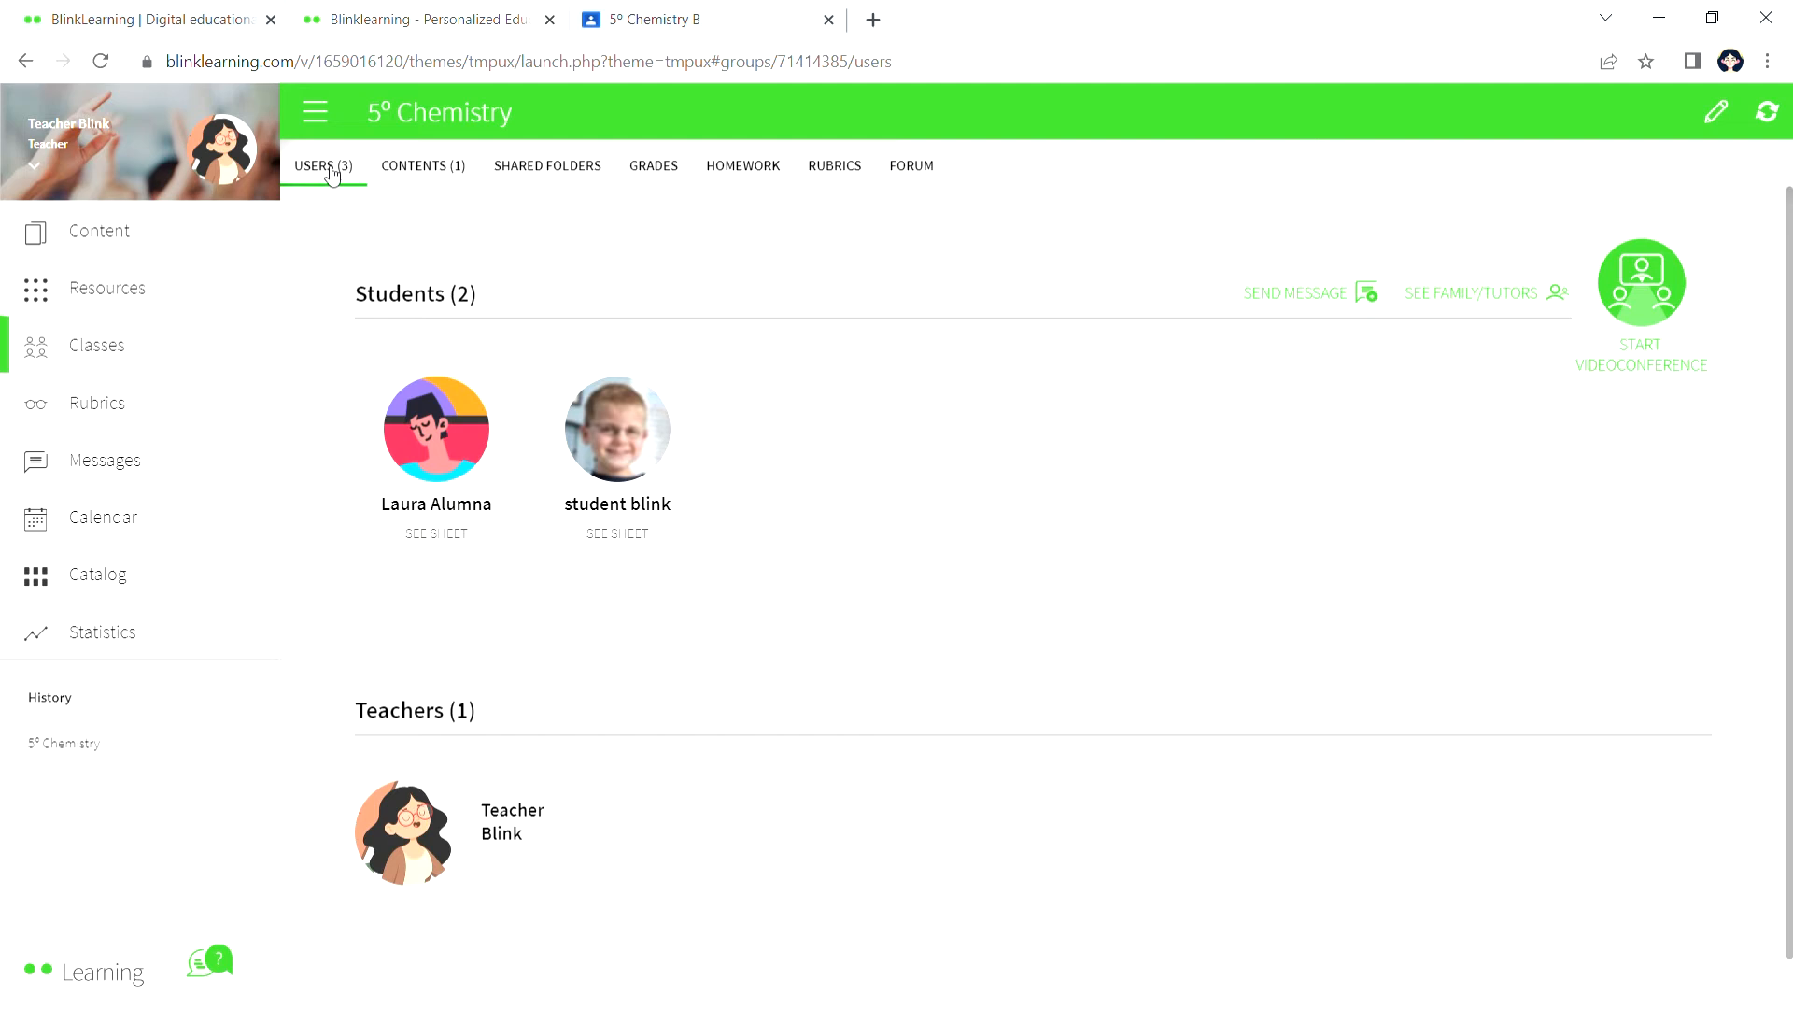
{"action": "mouse_move", "coordinate": [613, 598]}
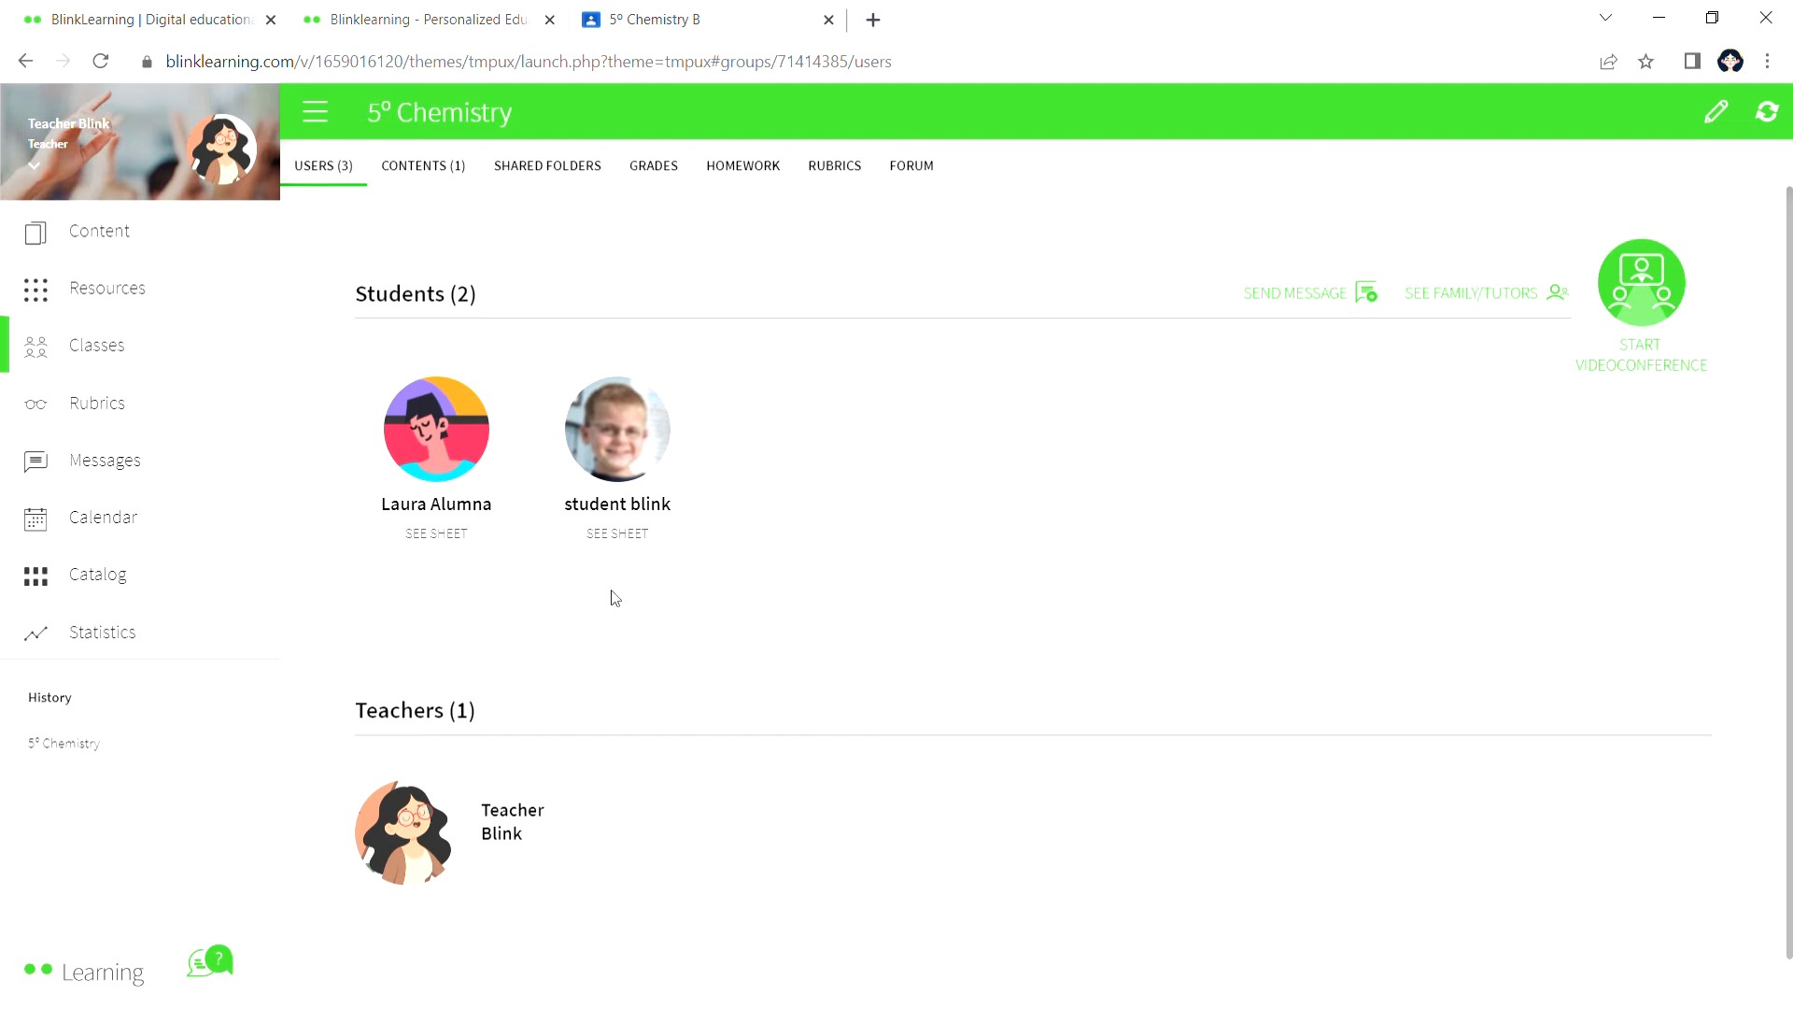
{"action": "mouse_move", "coordinate": [459, 267]}
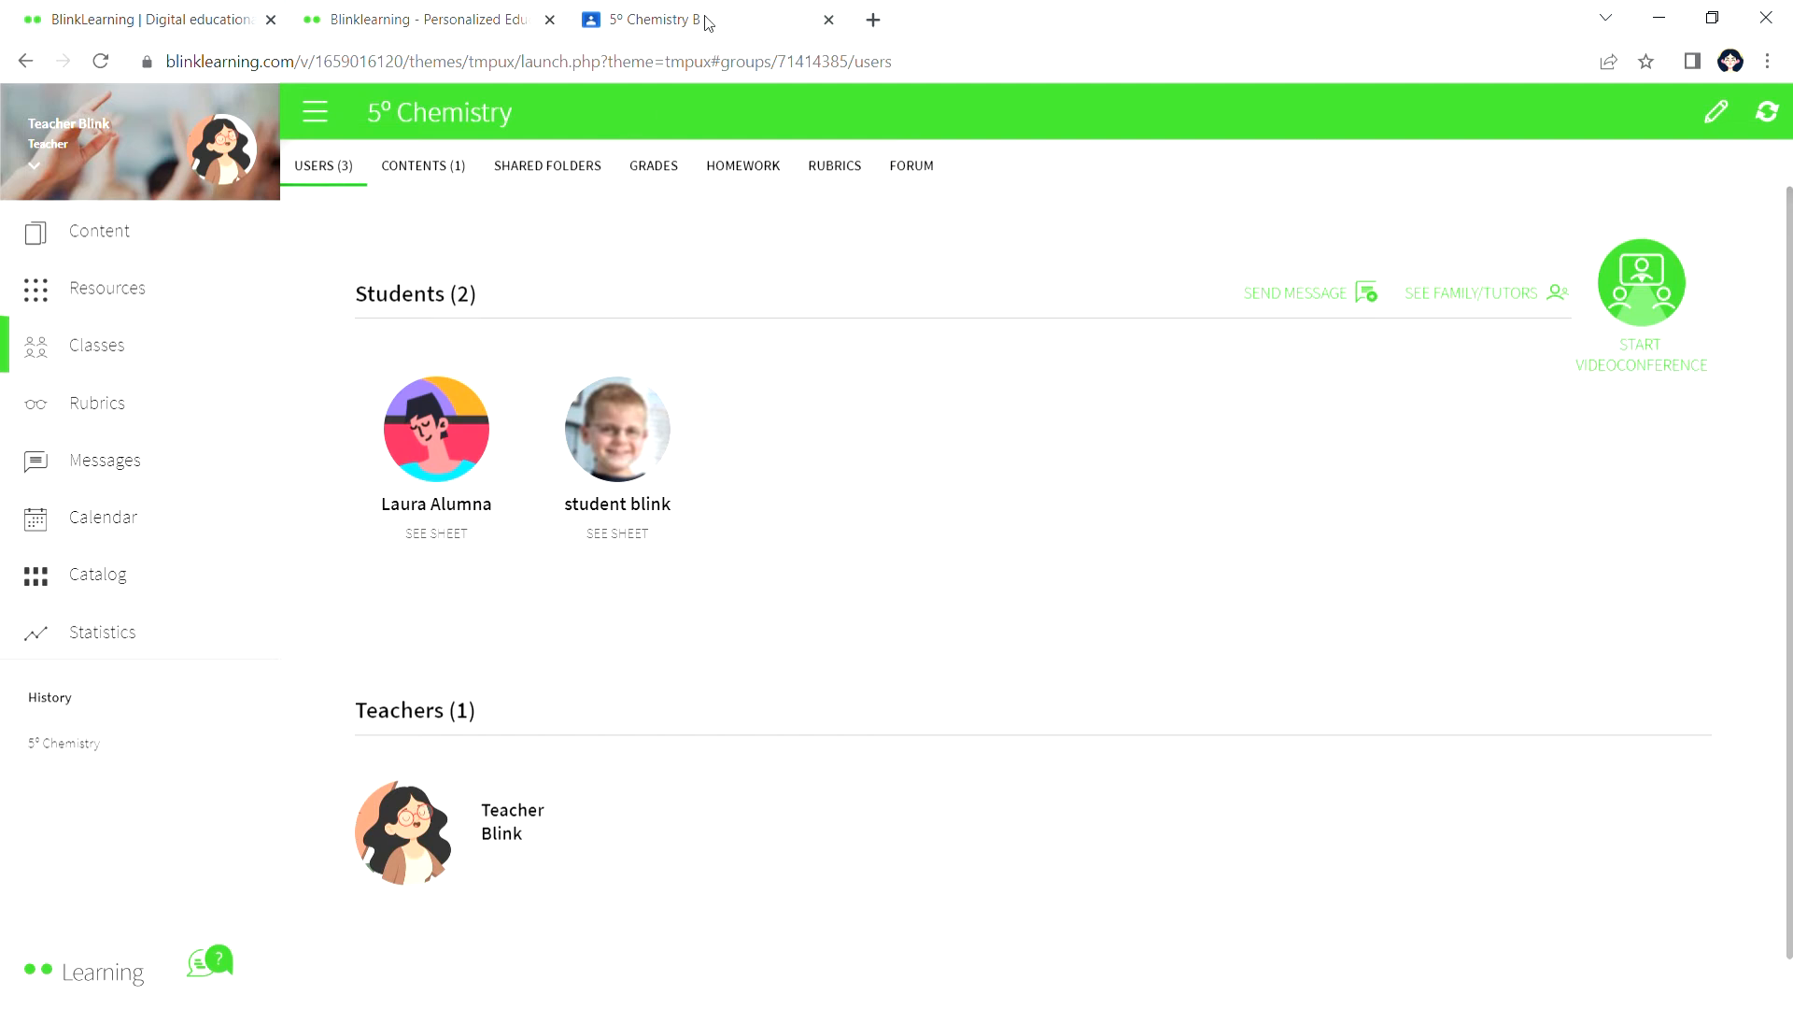
{"action": "left_click", "coordinate": [652, 18]}
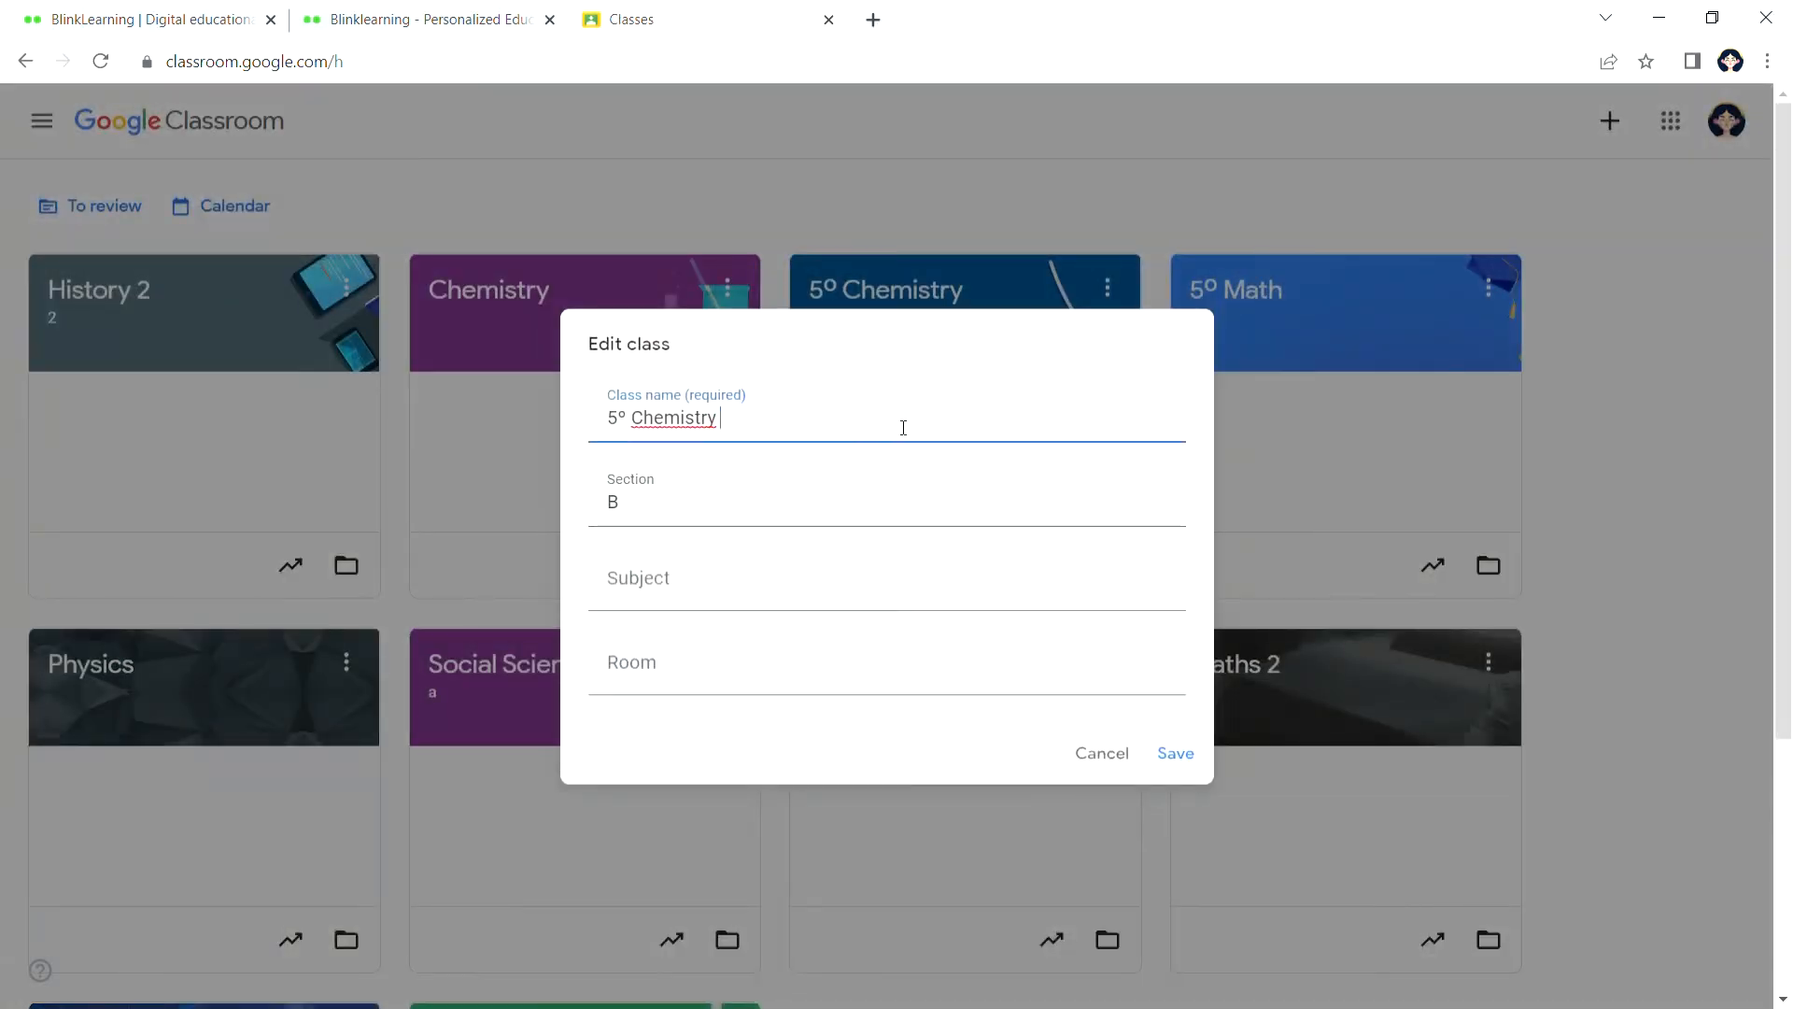
Rename the Classroom class to 5º Chemistry 2 and return to BlinkLearning
{"action": "type", "text": "2"}
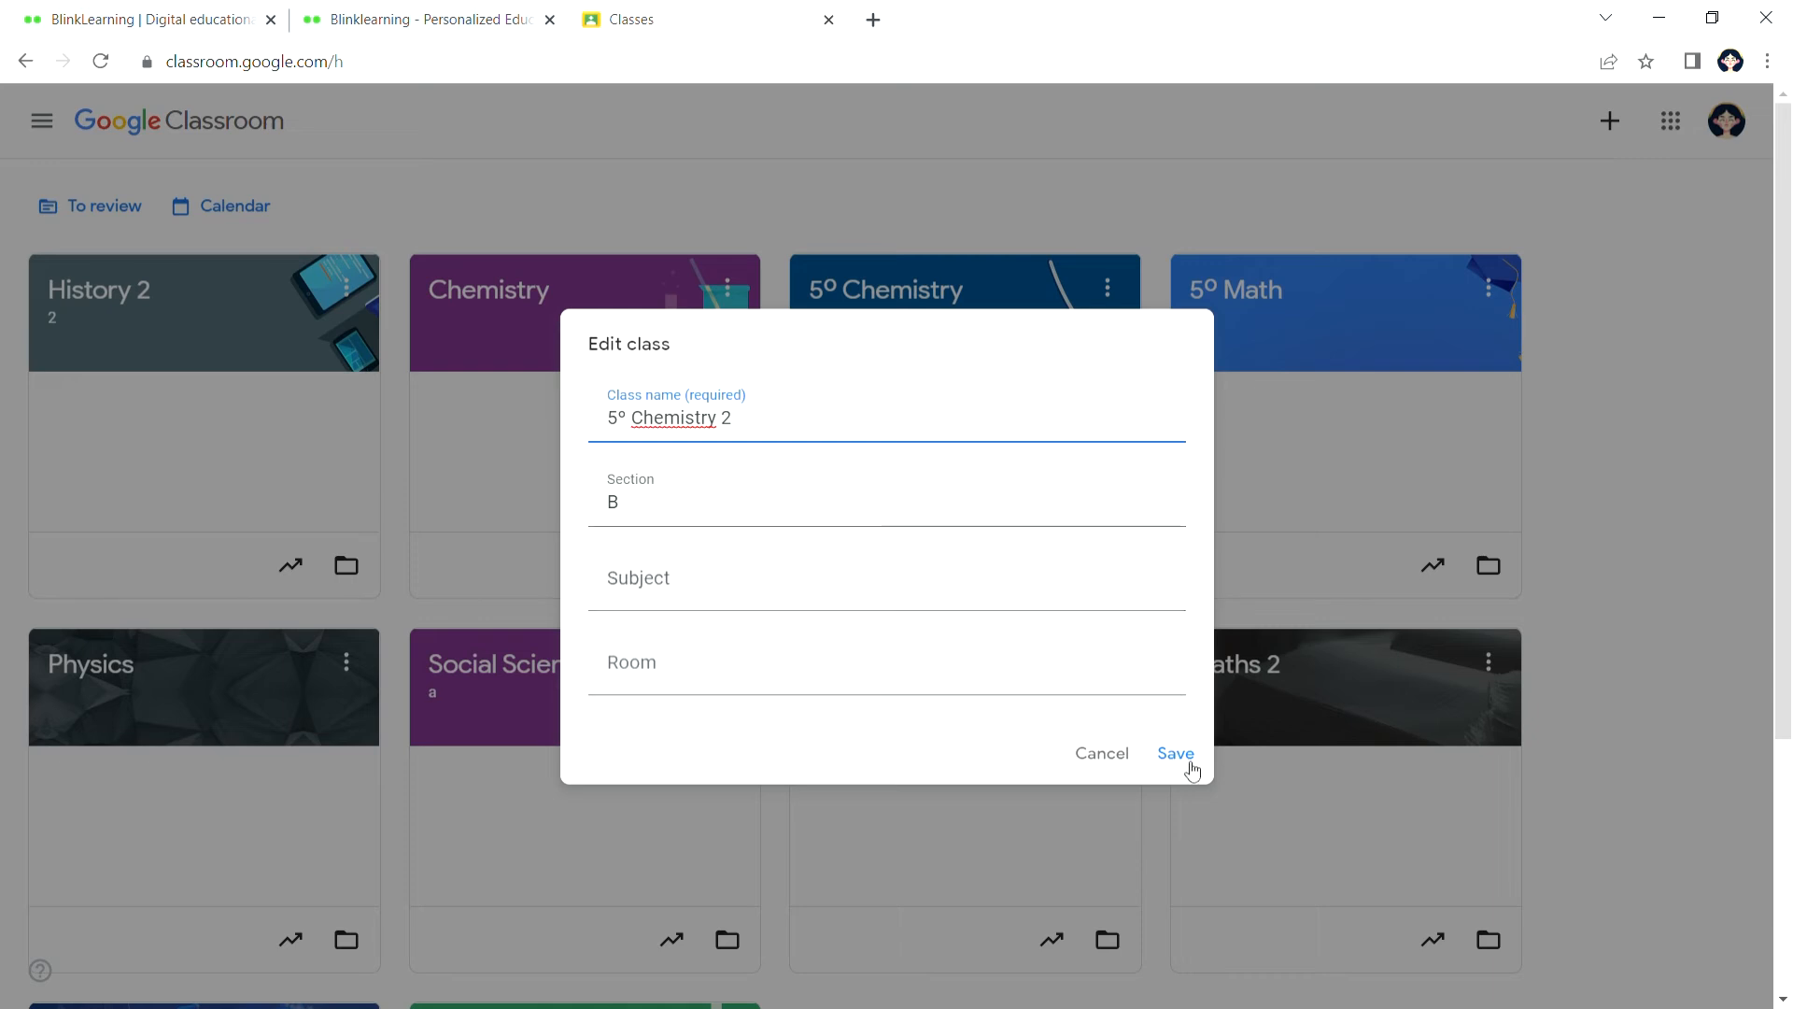
{"action": "left_click", "coordinate": [1173, 753]}
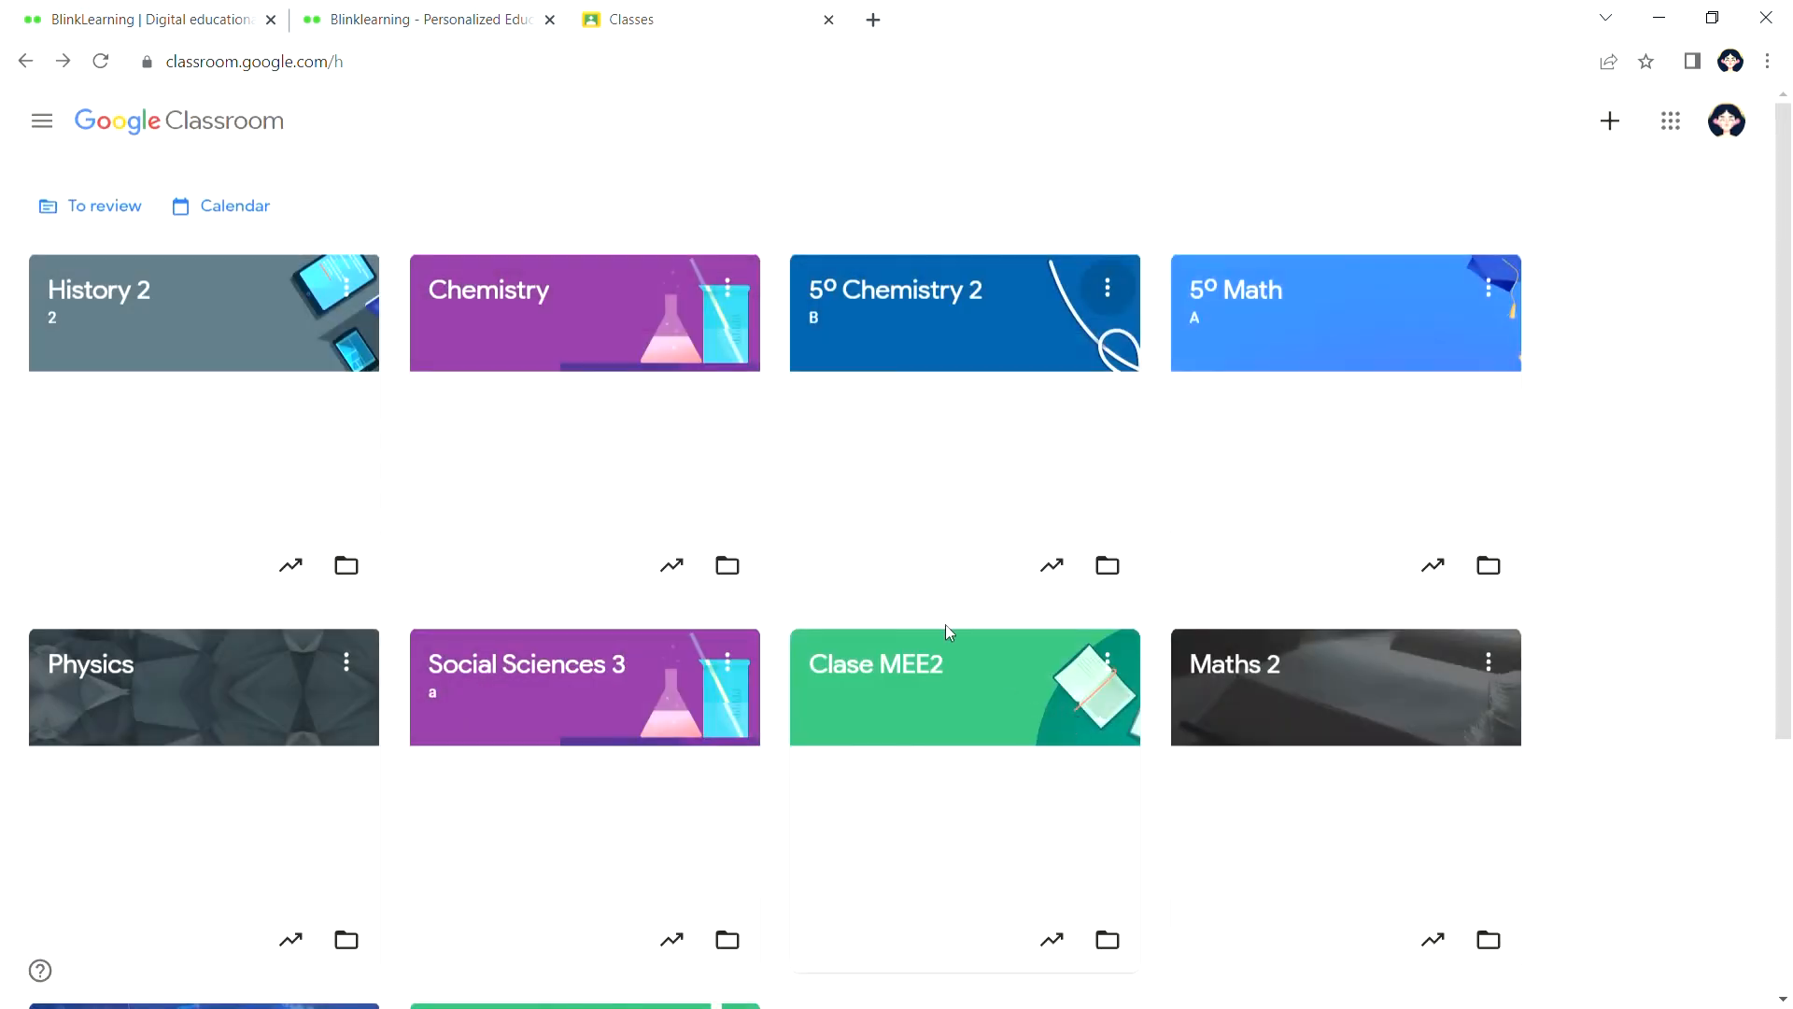
{"action": "left_click", "coordinate": [424, 18]}
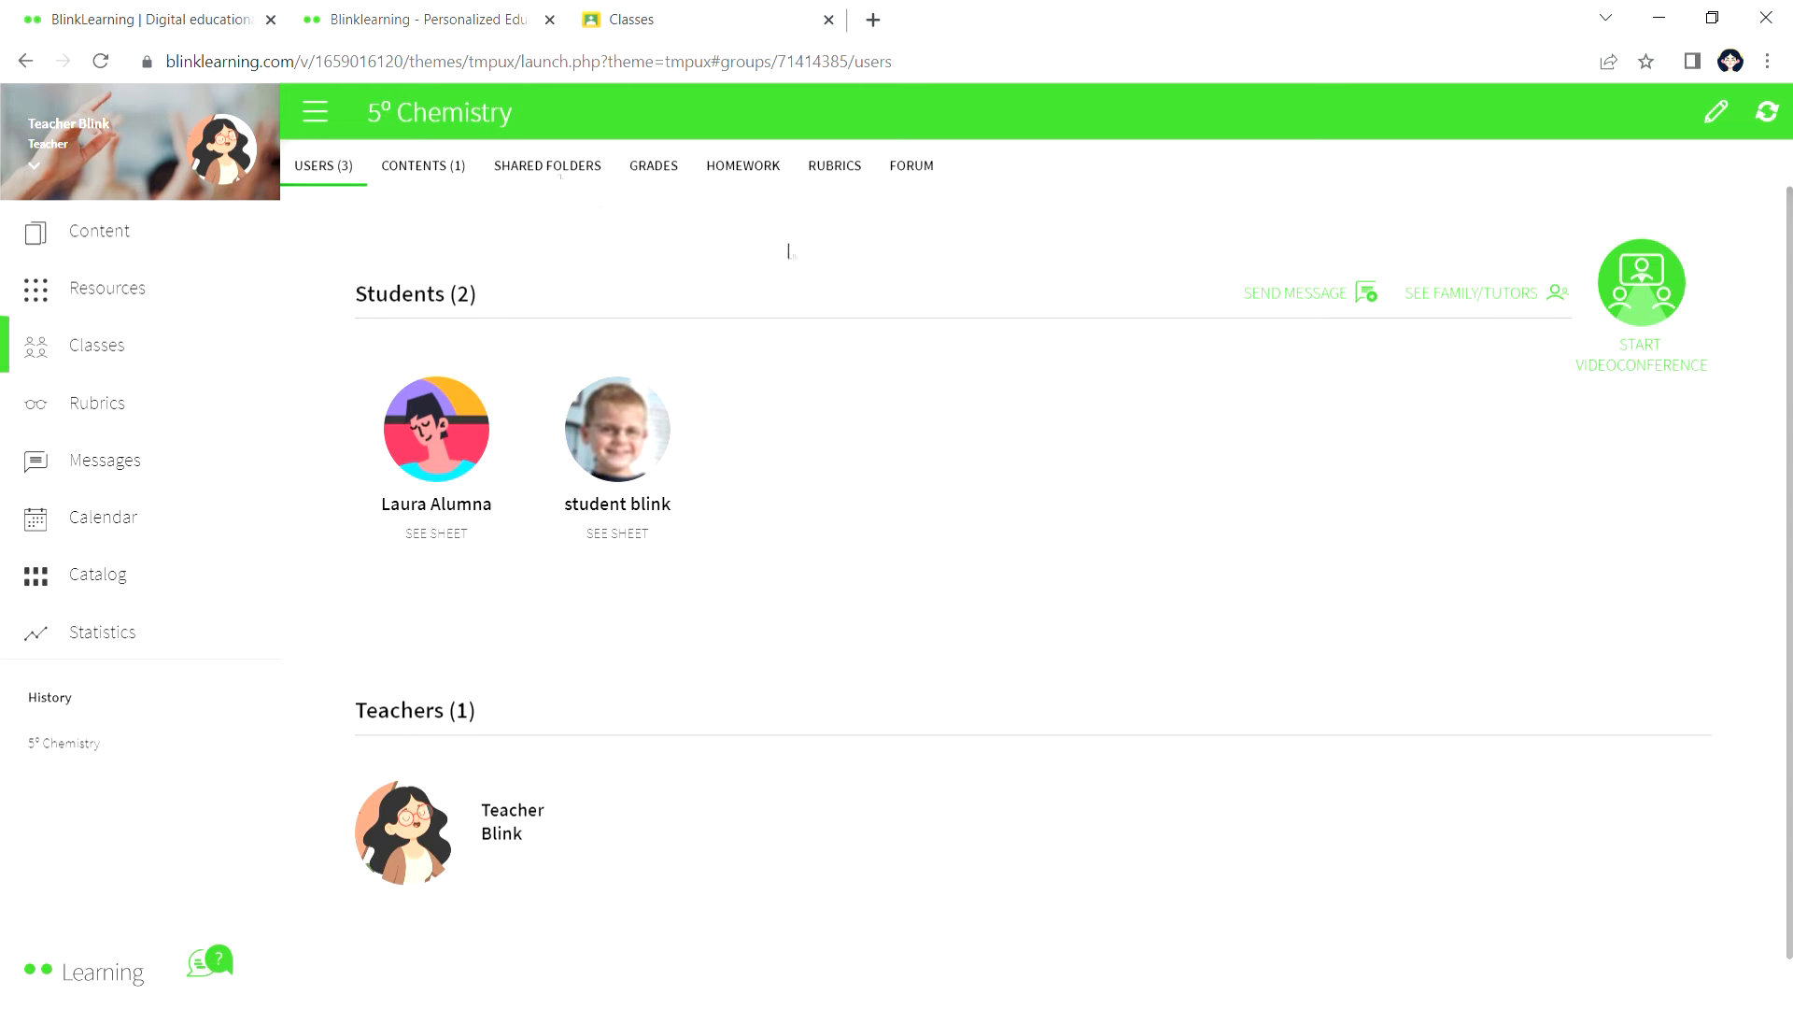
Sync the class with Google Classroom and view its Shared Folders page
{"action": "left_click", "coordinate": [1767, 112]}
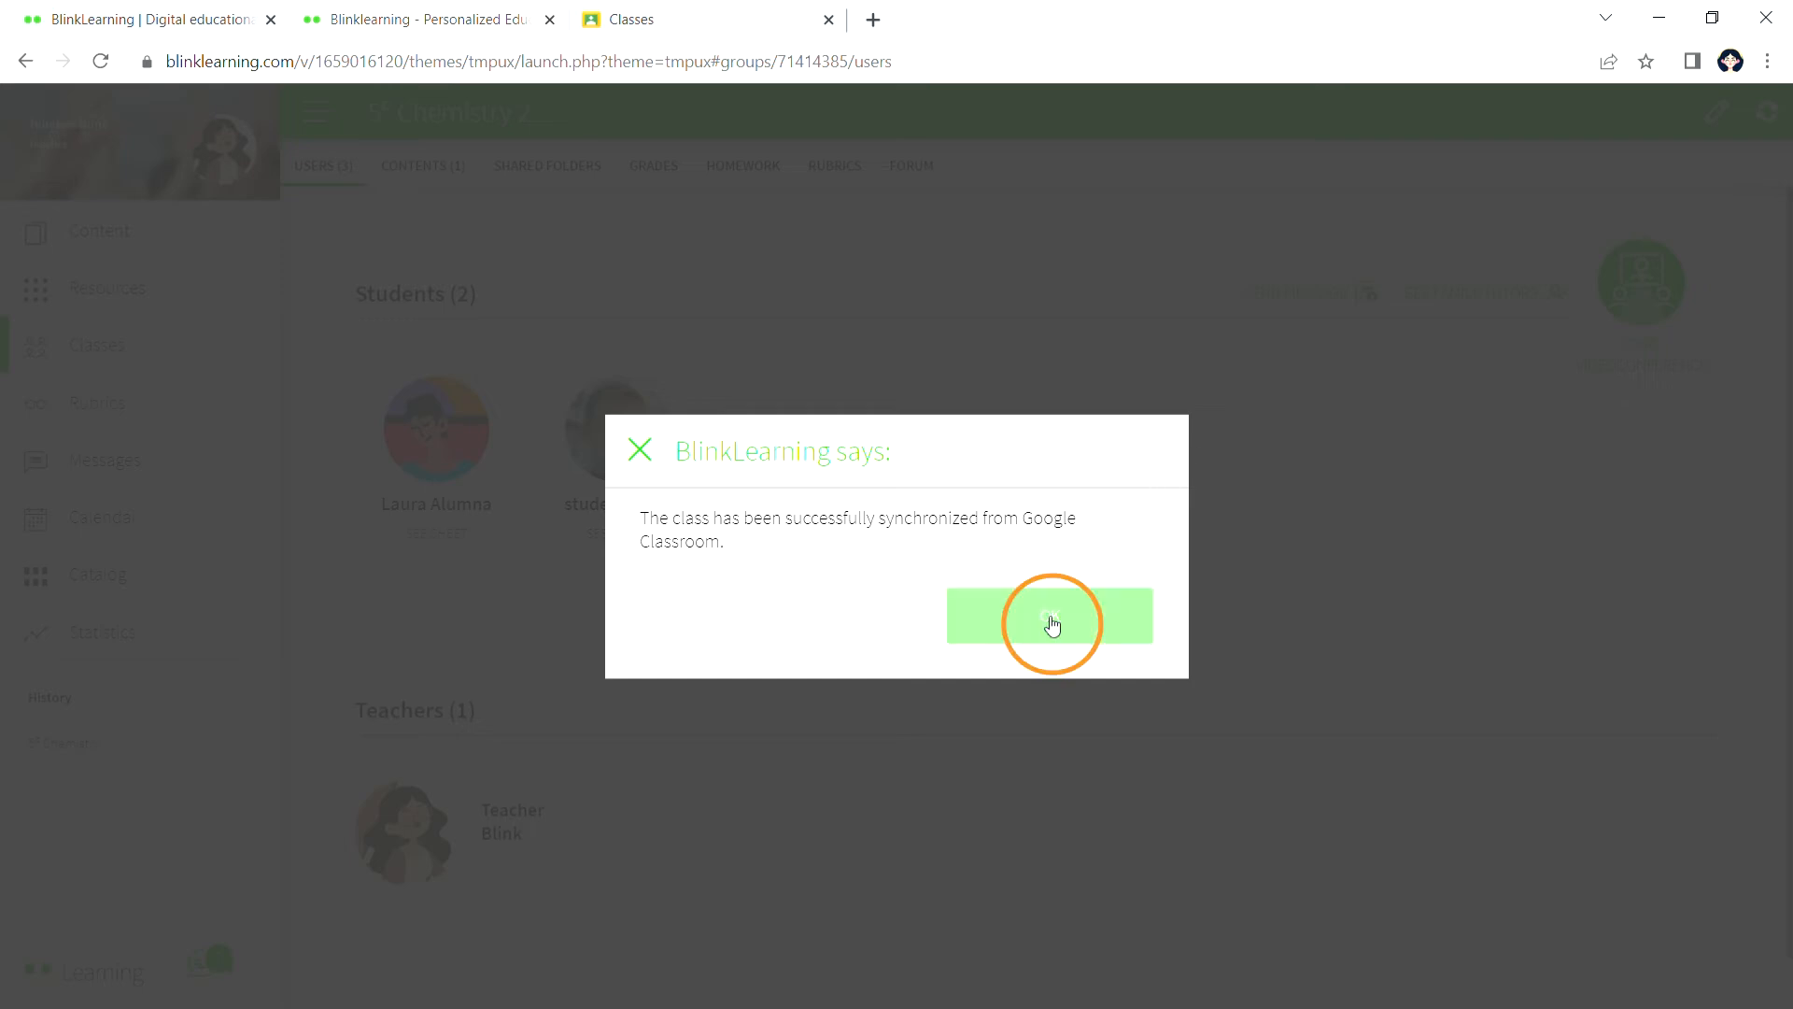
{"action": "left_click", "coordinate": [1048, 622]}
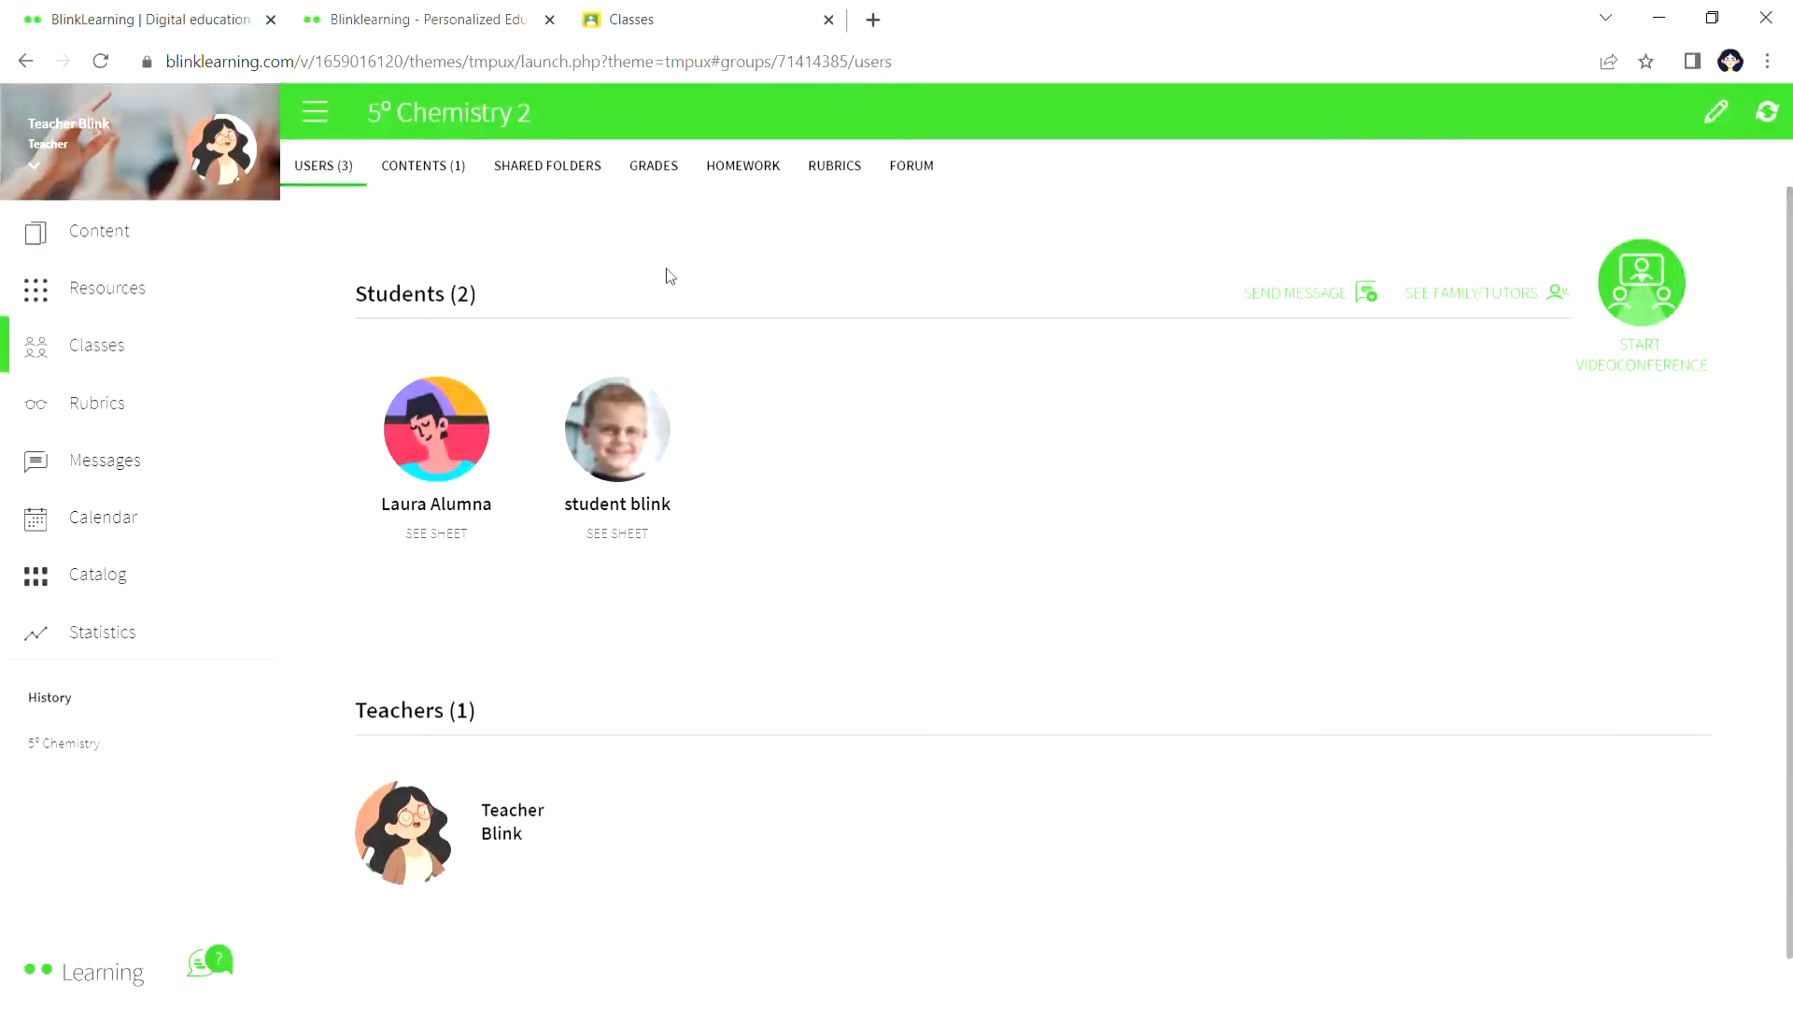
{"action": "left_click", "coordinate": [547, 164]}
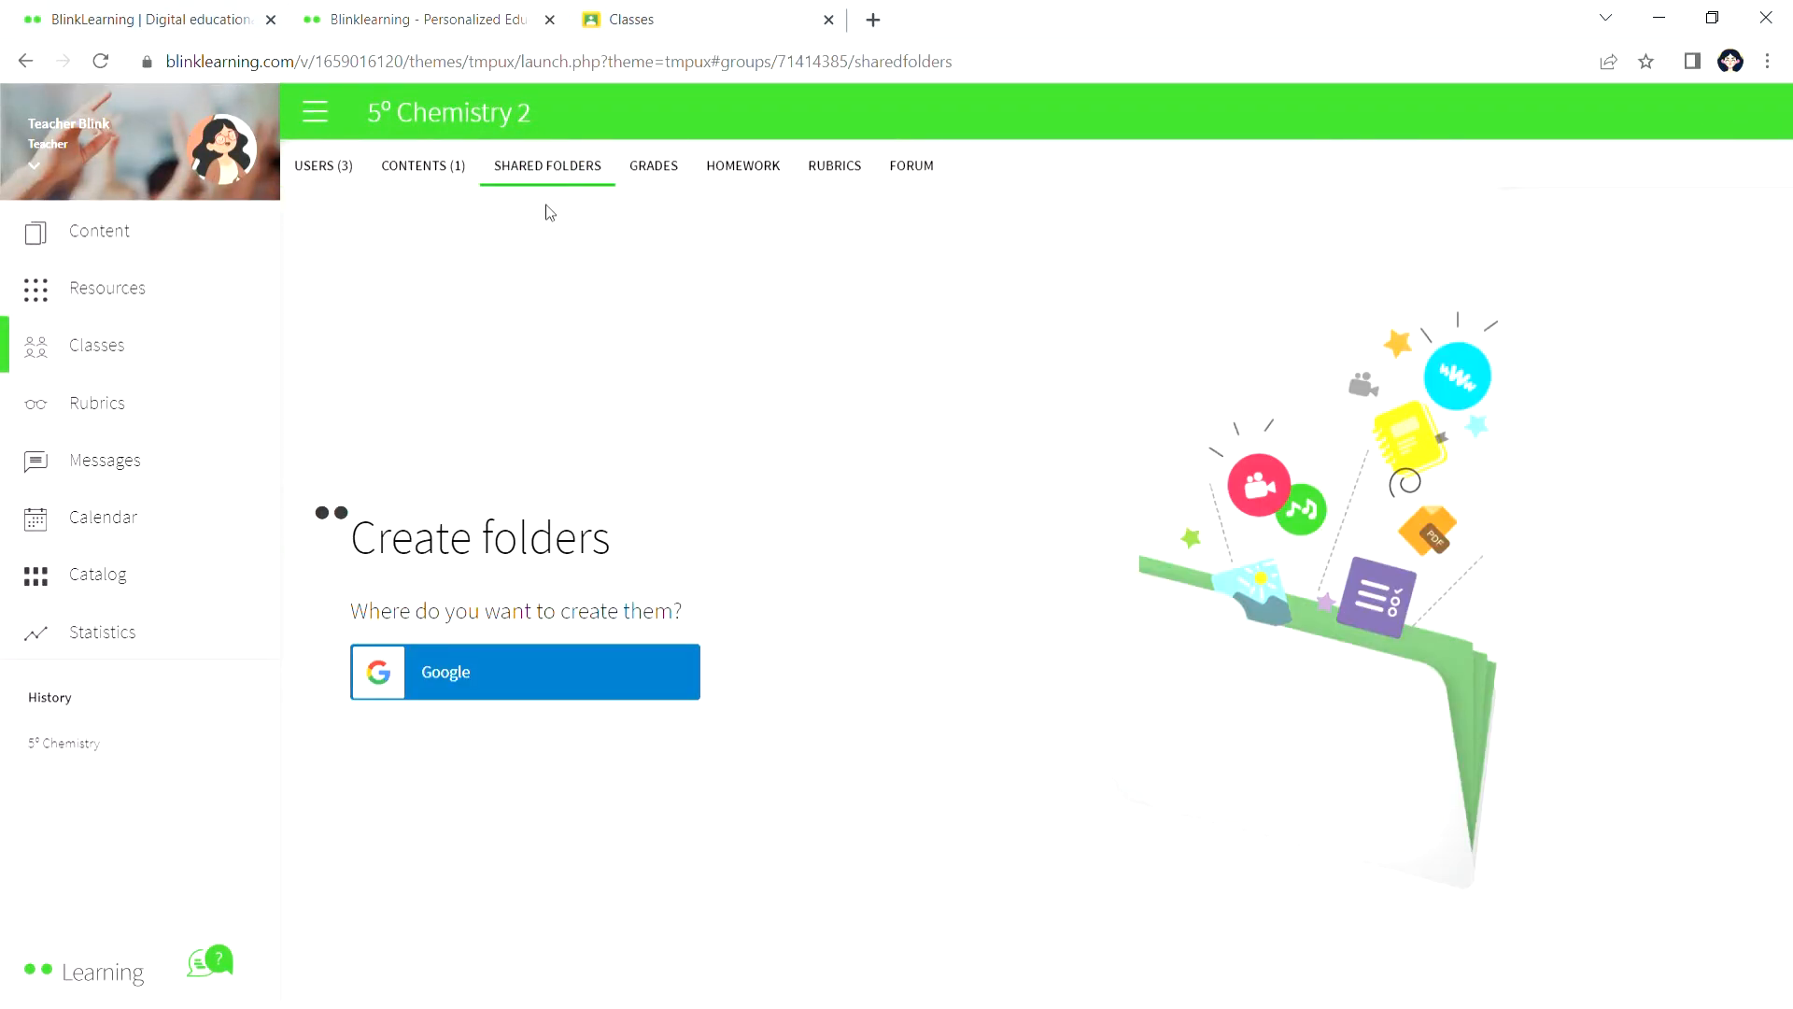
Create the Google shared folders, view a student's blink folder in Drive, and return to BlinkLearning
{"action": "left_click", "coordinate": [523, 670]}
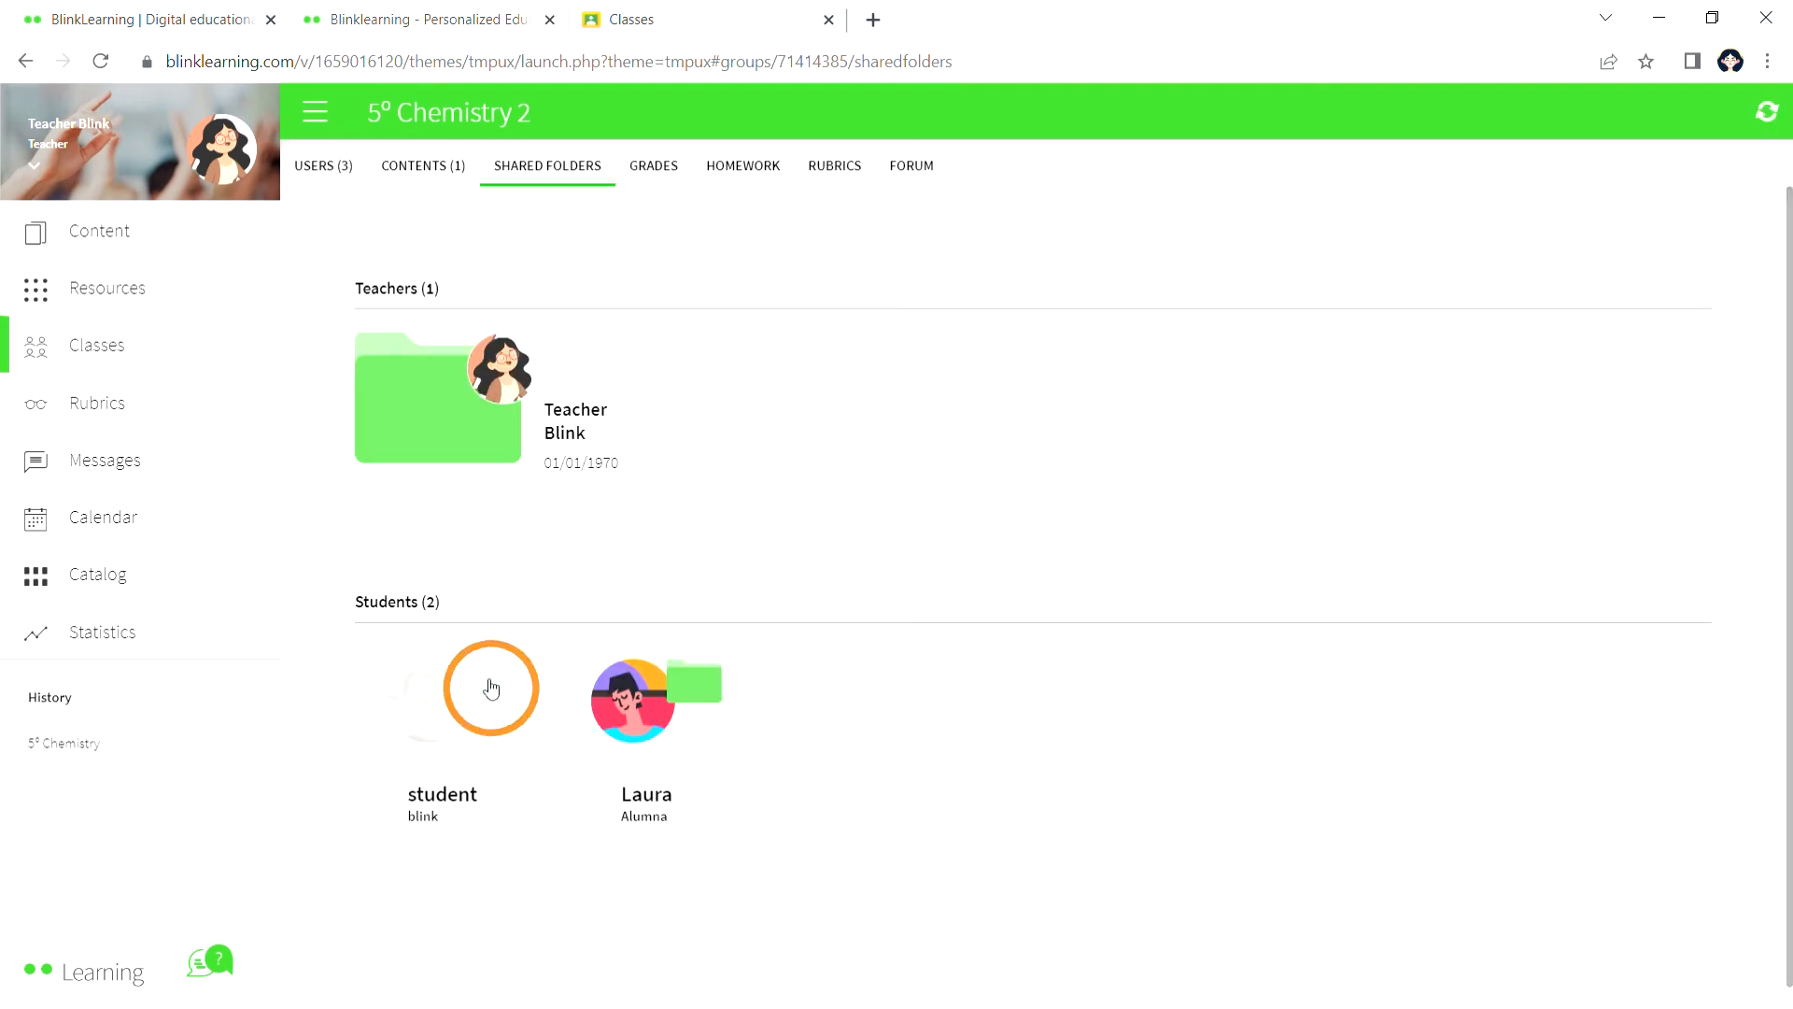
{"action": "left_click", "coordinate": [492, 687]}
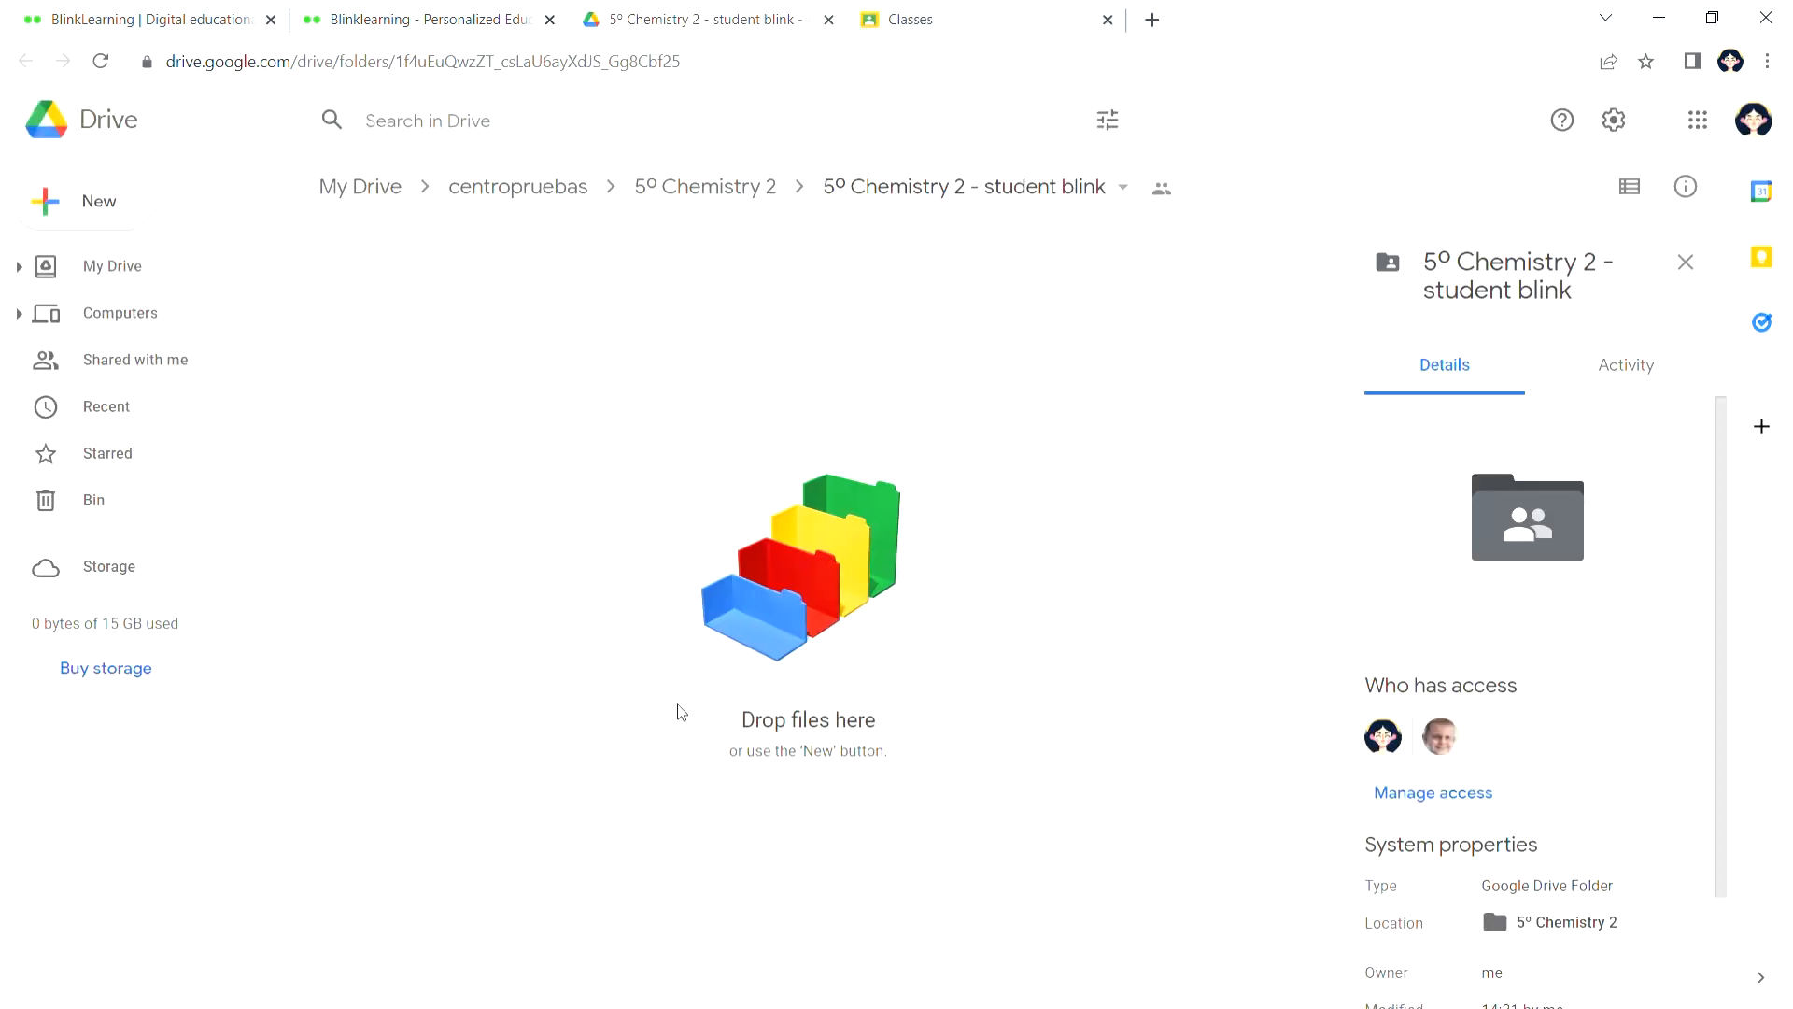
{"action": "mouse_move", "coordinate": [641, 349]}
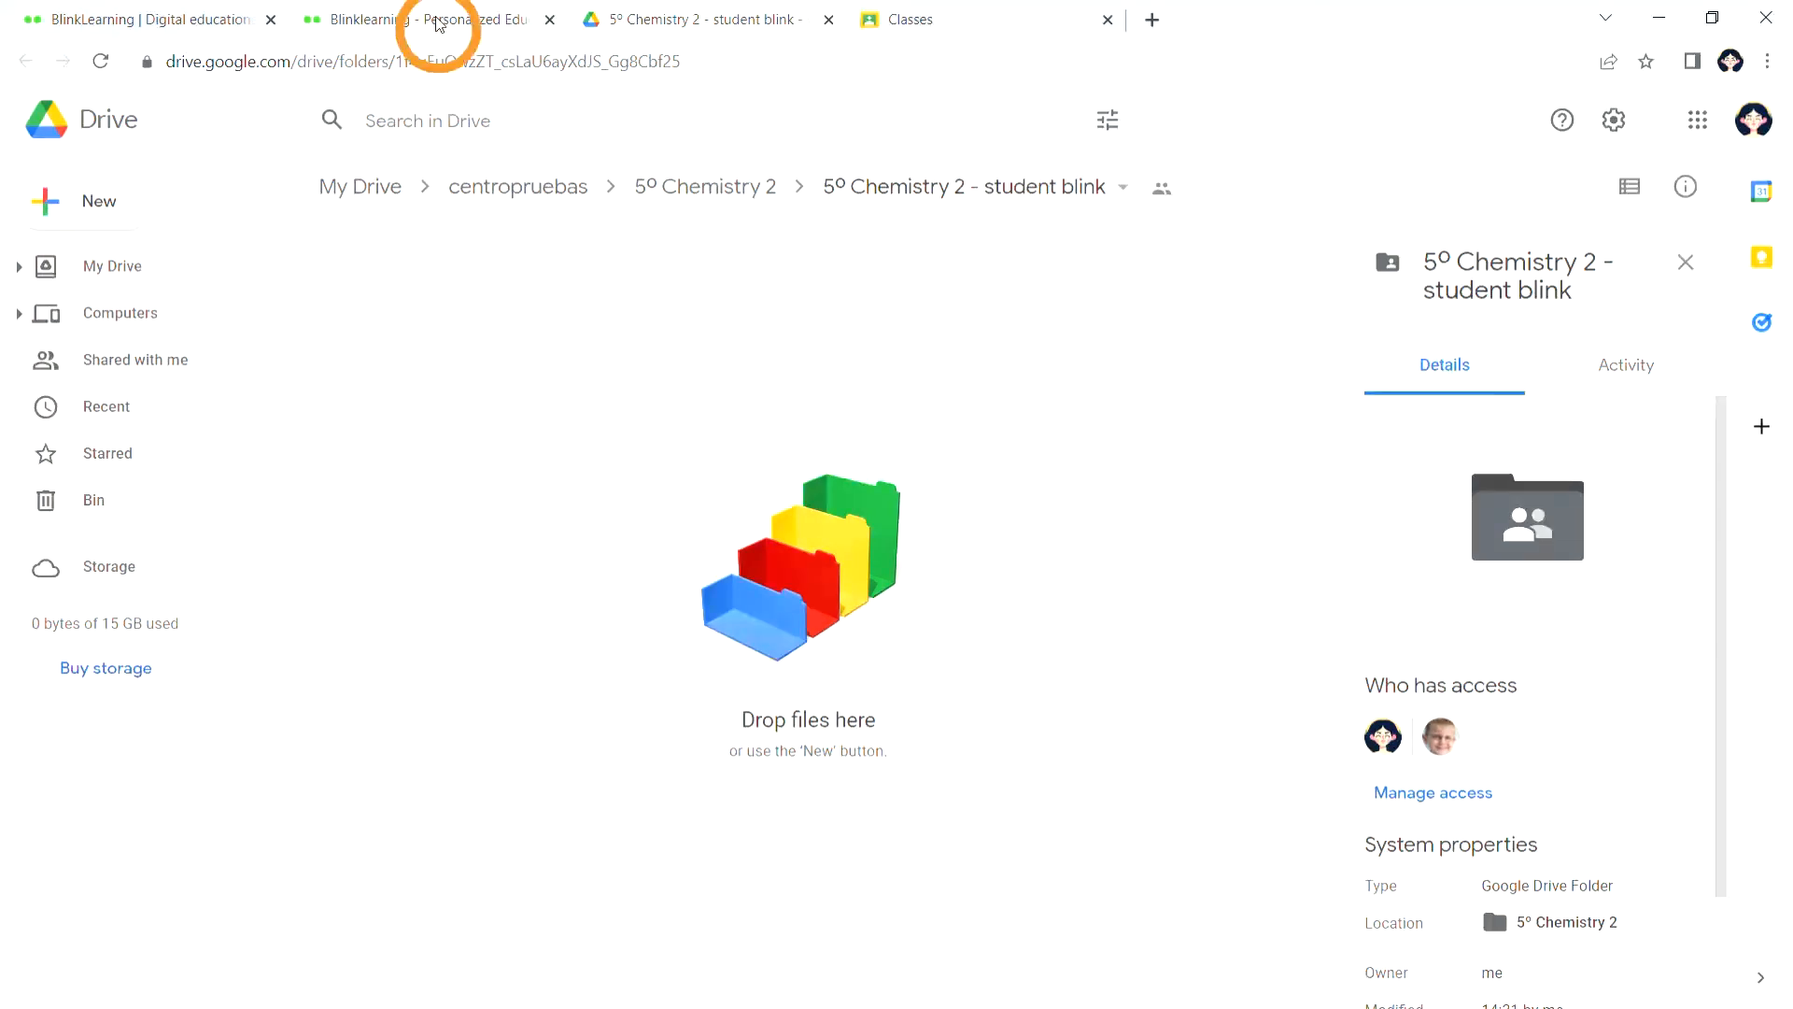
{"action": "left_click", "coordinate": [424, 19]}
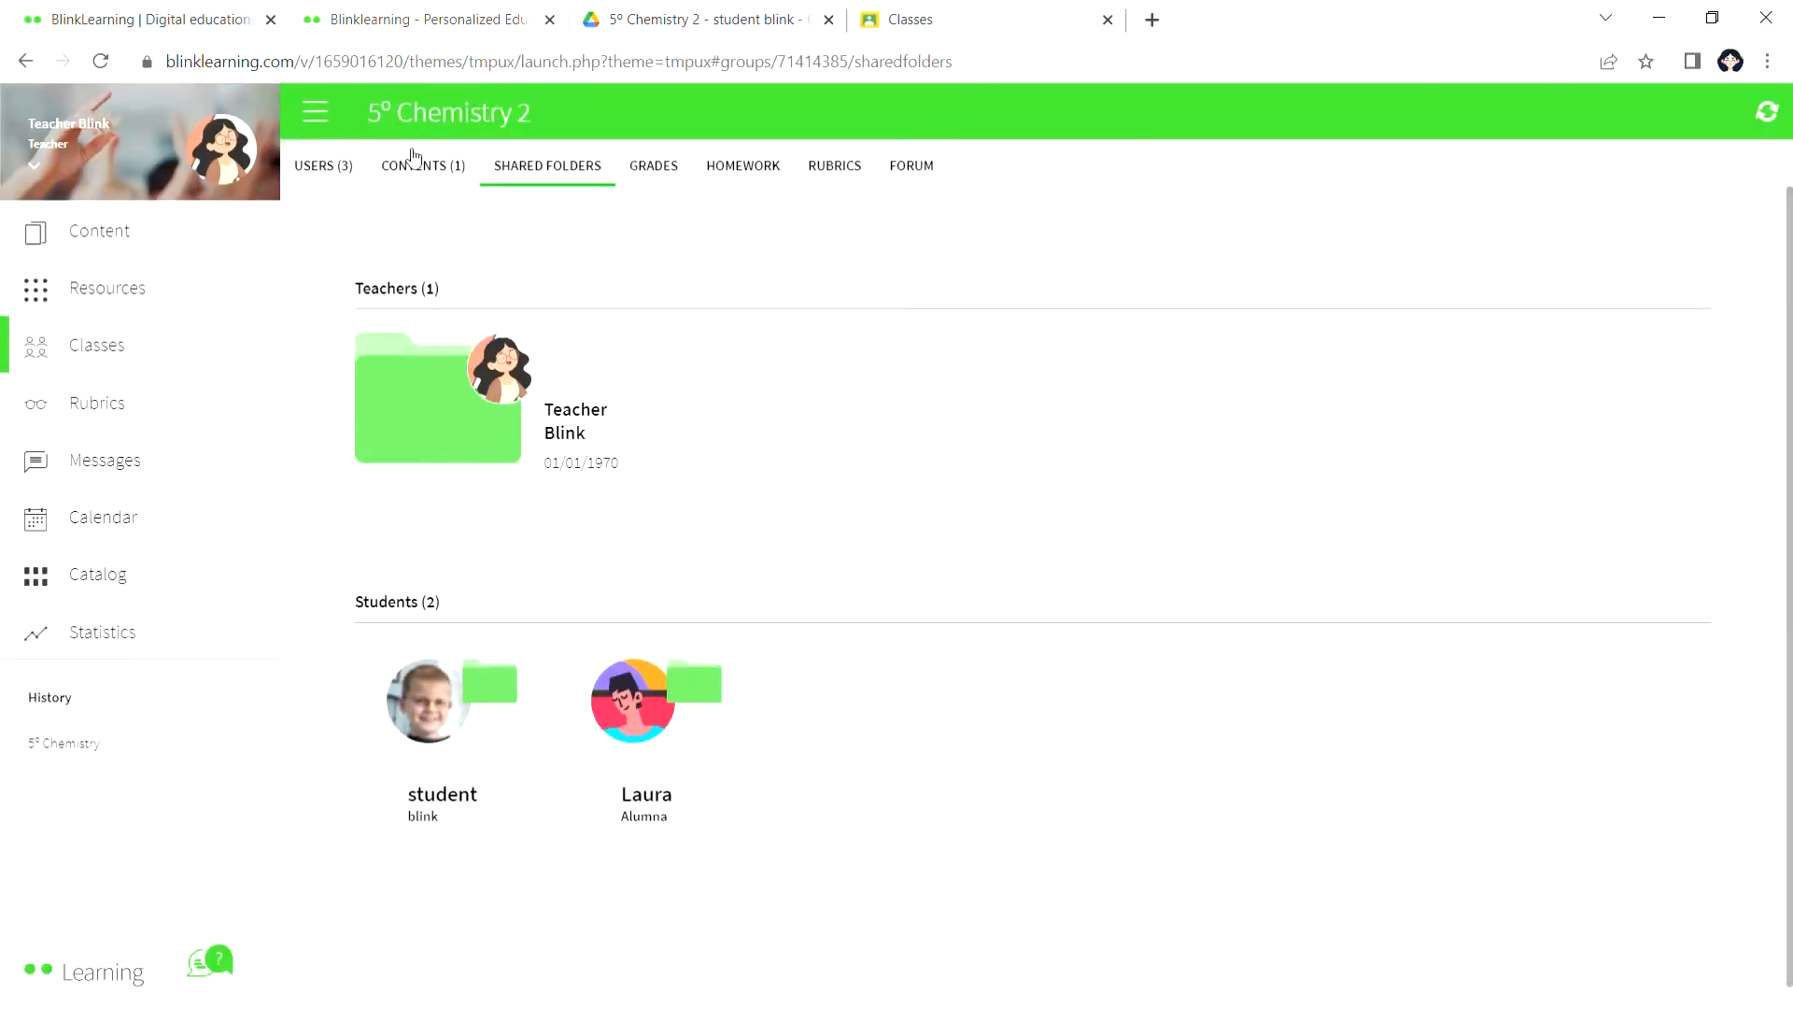
From Contents, share Introductory Chemistry's Tema 2. Measurements unit to Google Classroom
{"action": "left_click", "coordinate": [422, 164]}
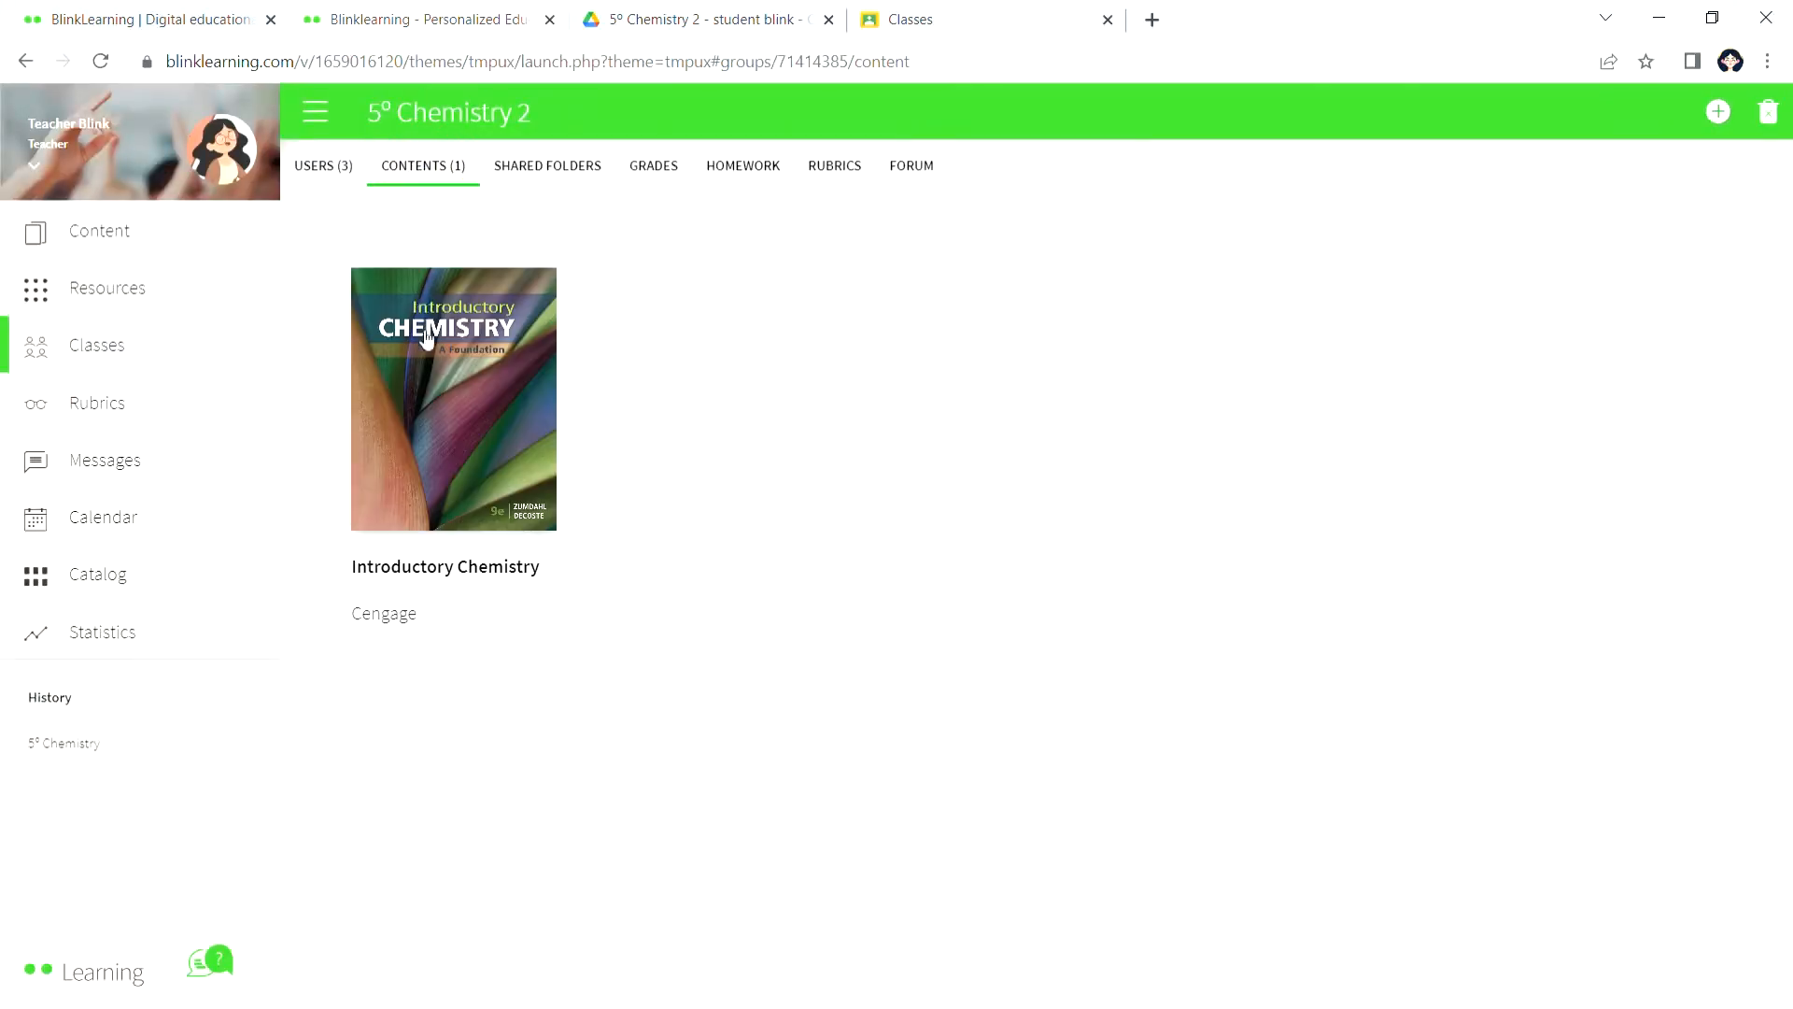
{"action": "left_click", "coordinate": [452, 398]}
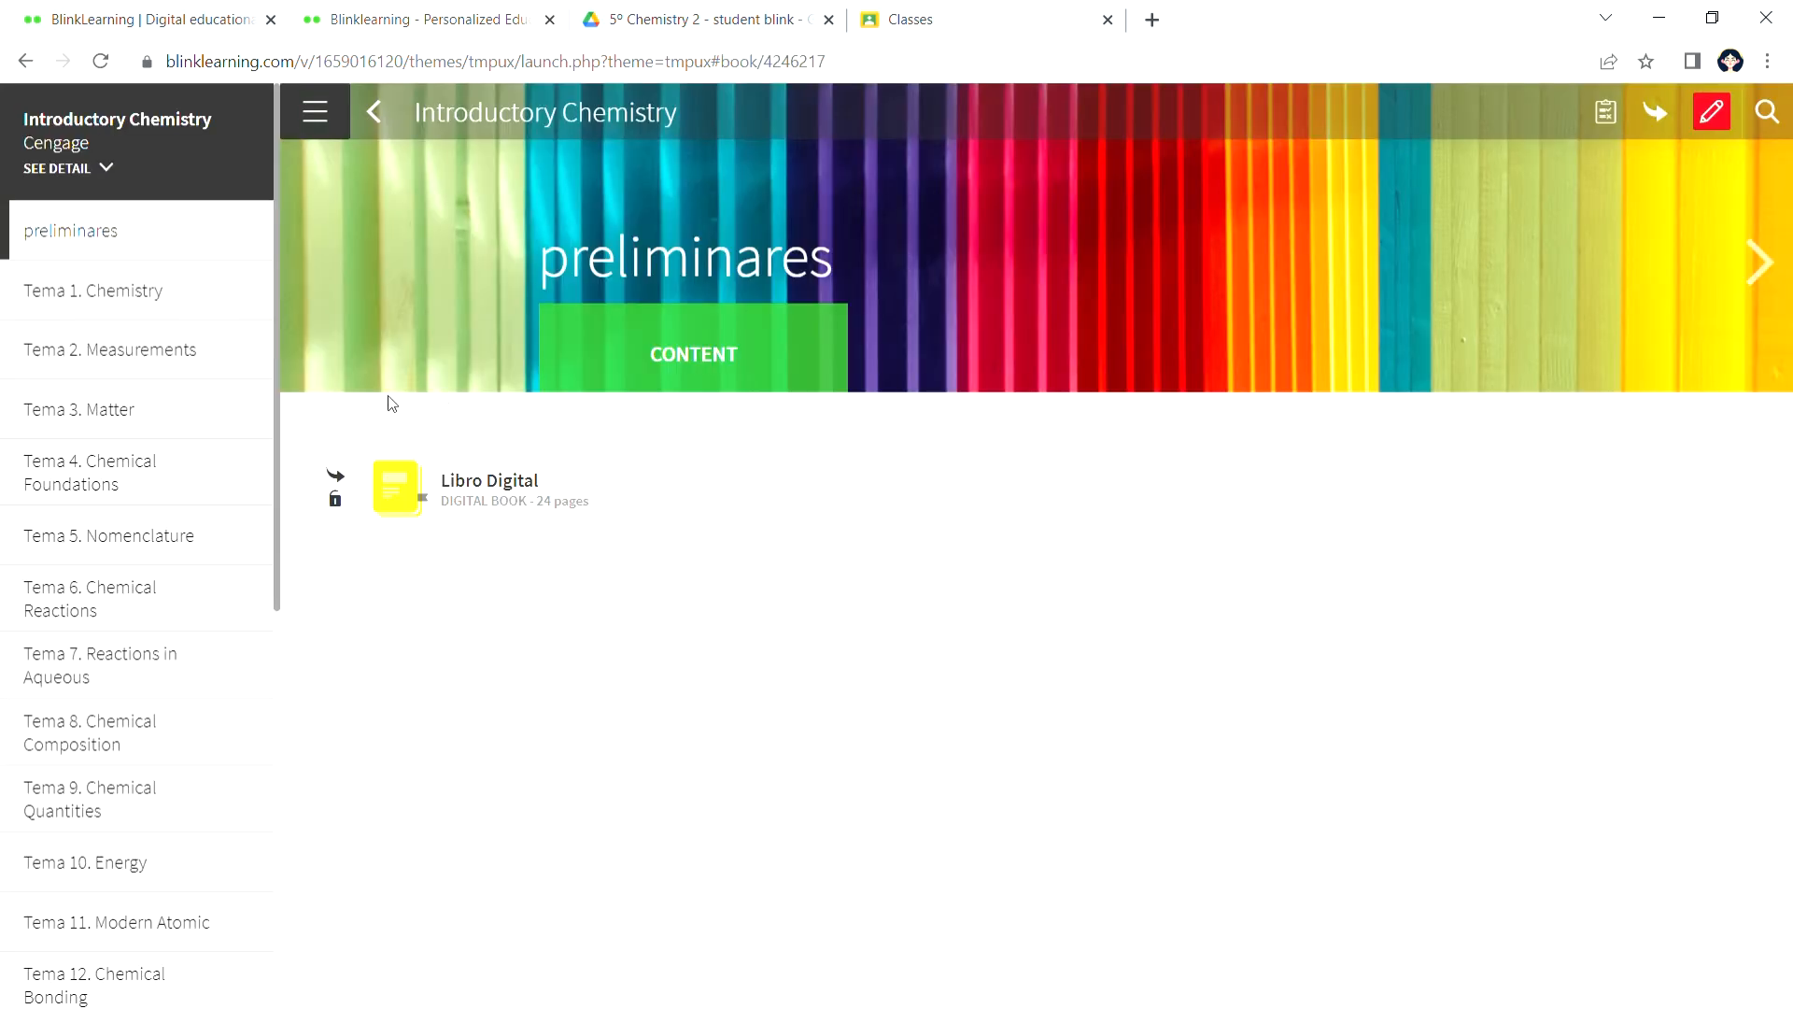
{"action": "left_click", "coordinate": [110, 349]}
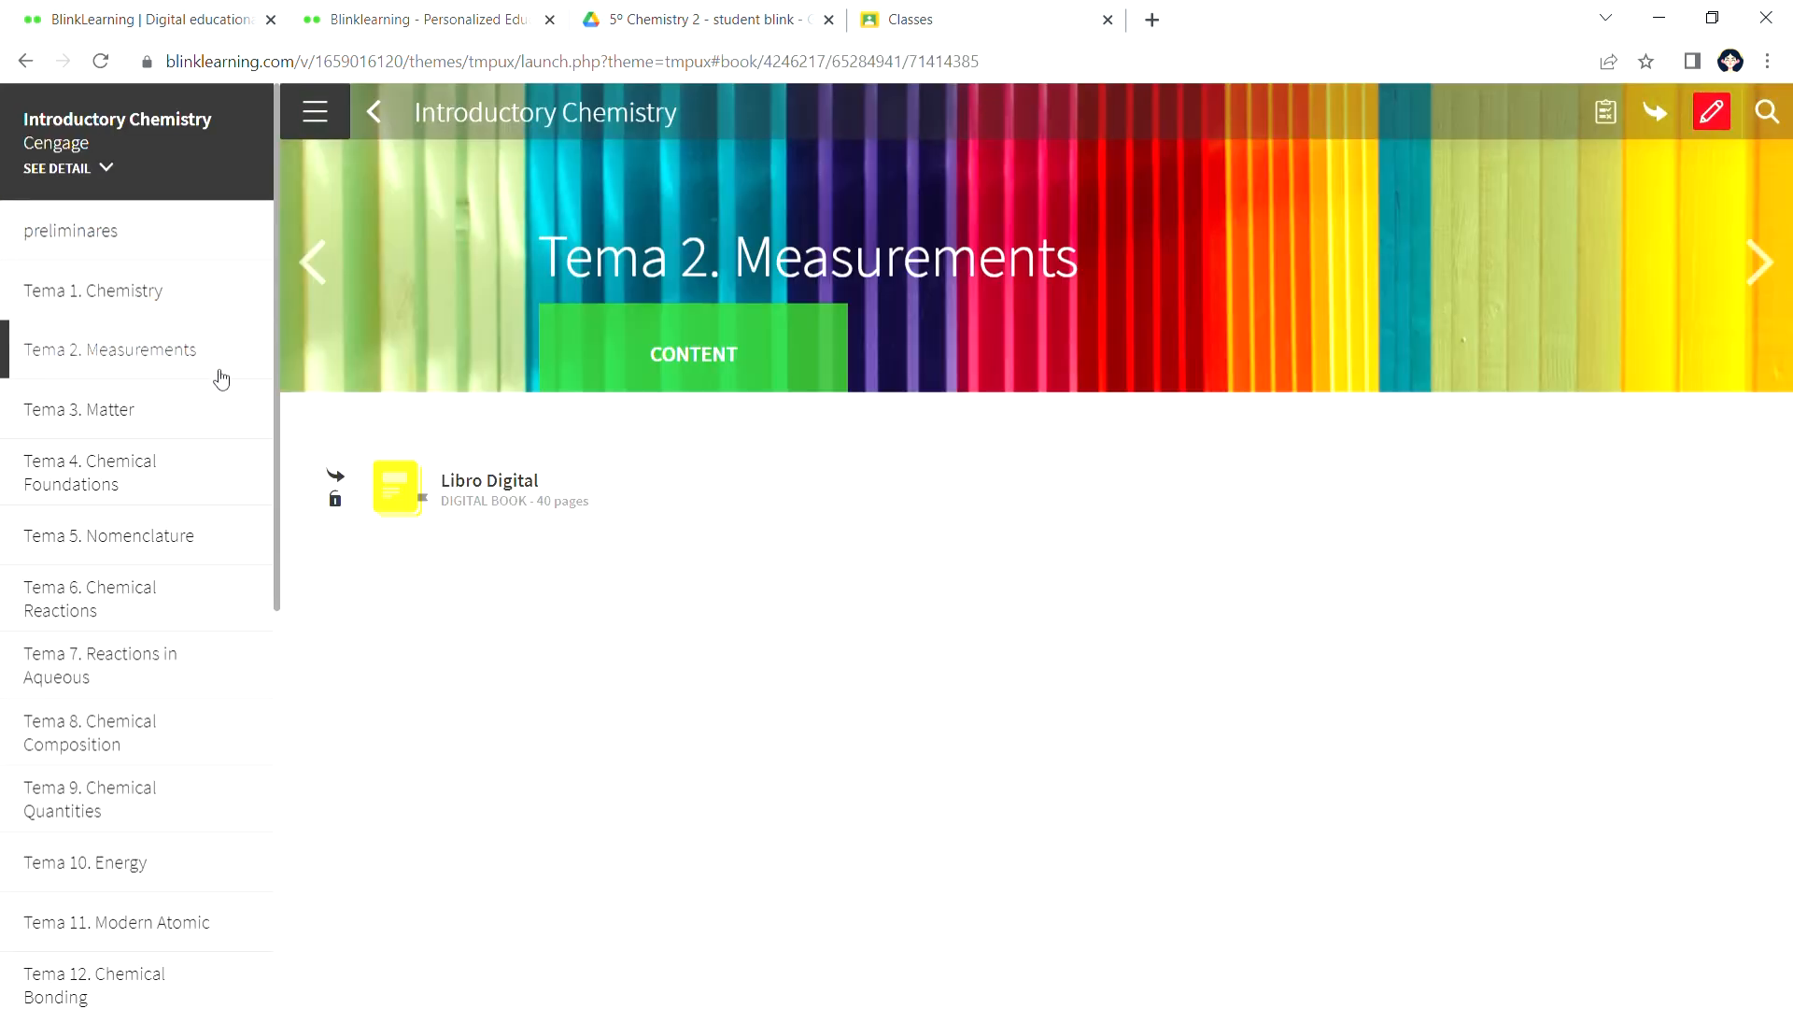
{"action": "mouse_move", "coordinate": [1387, 278]}
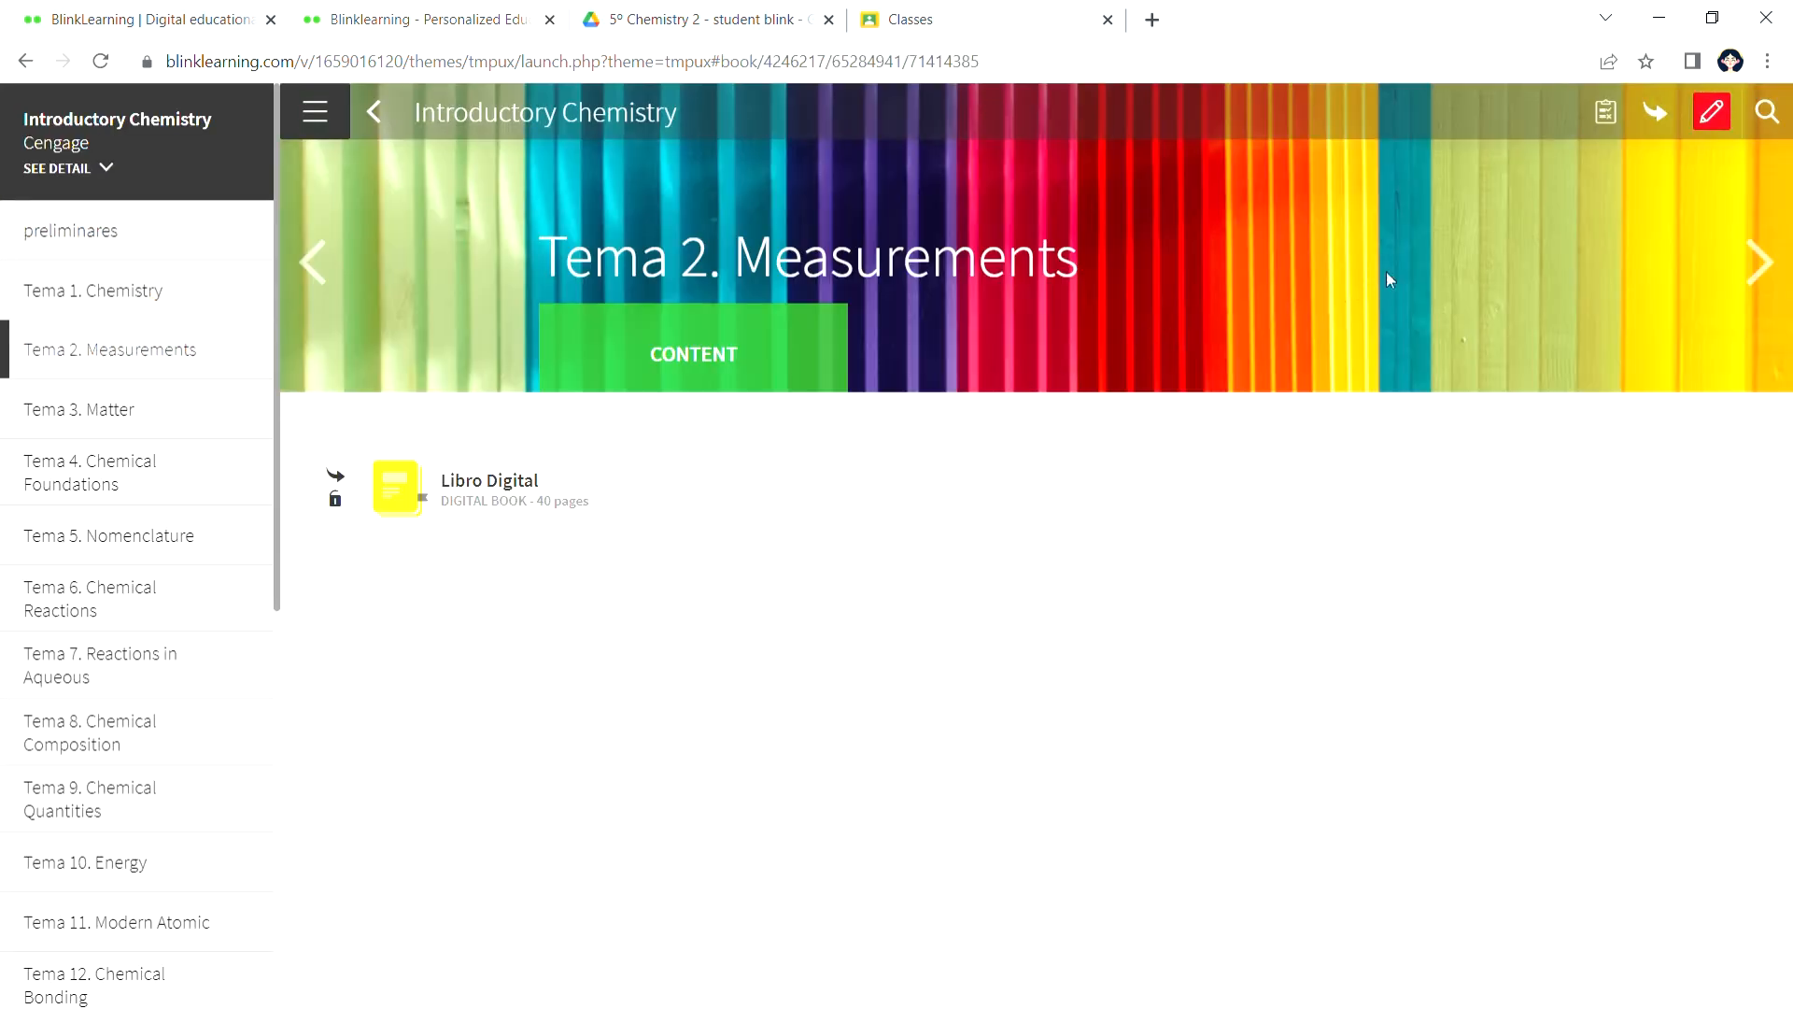
{"action": "left_click", "coordinate": [1654, 113]}
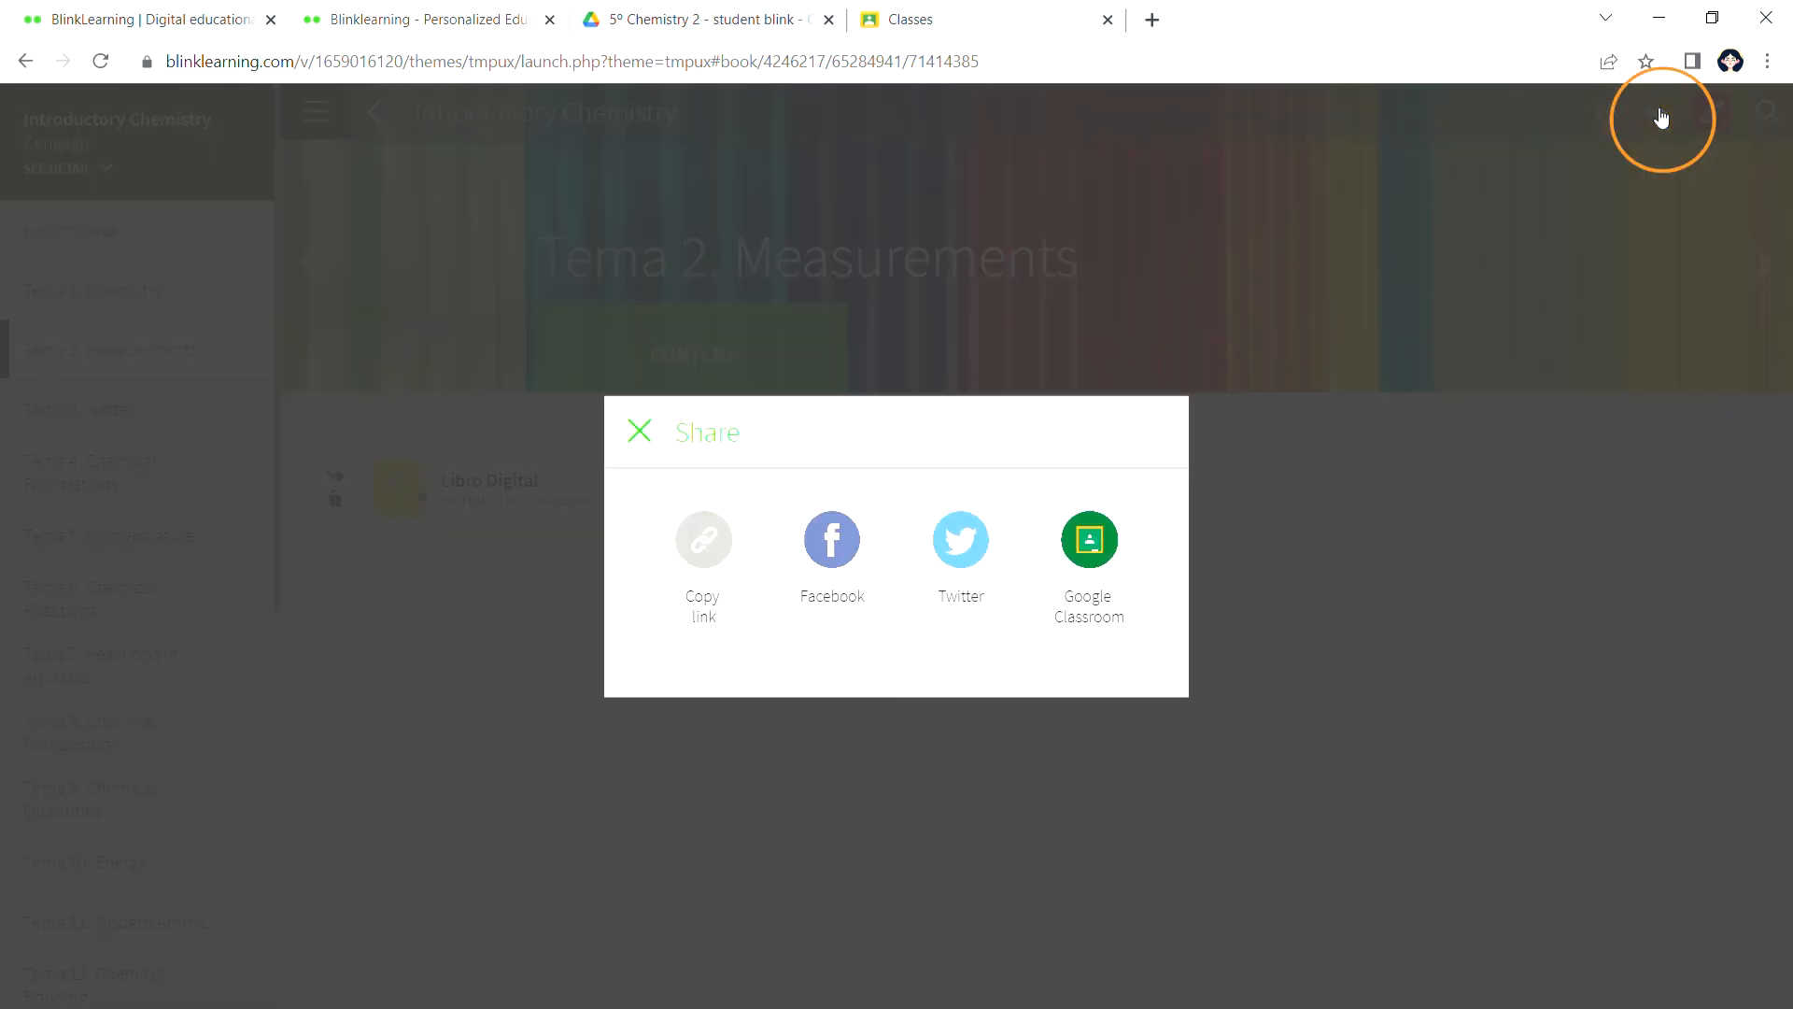
{"action": "mouse_move", "coordinate": [1087, 538]}
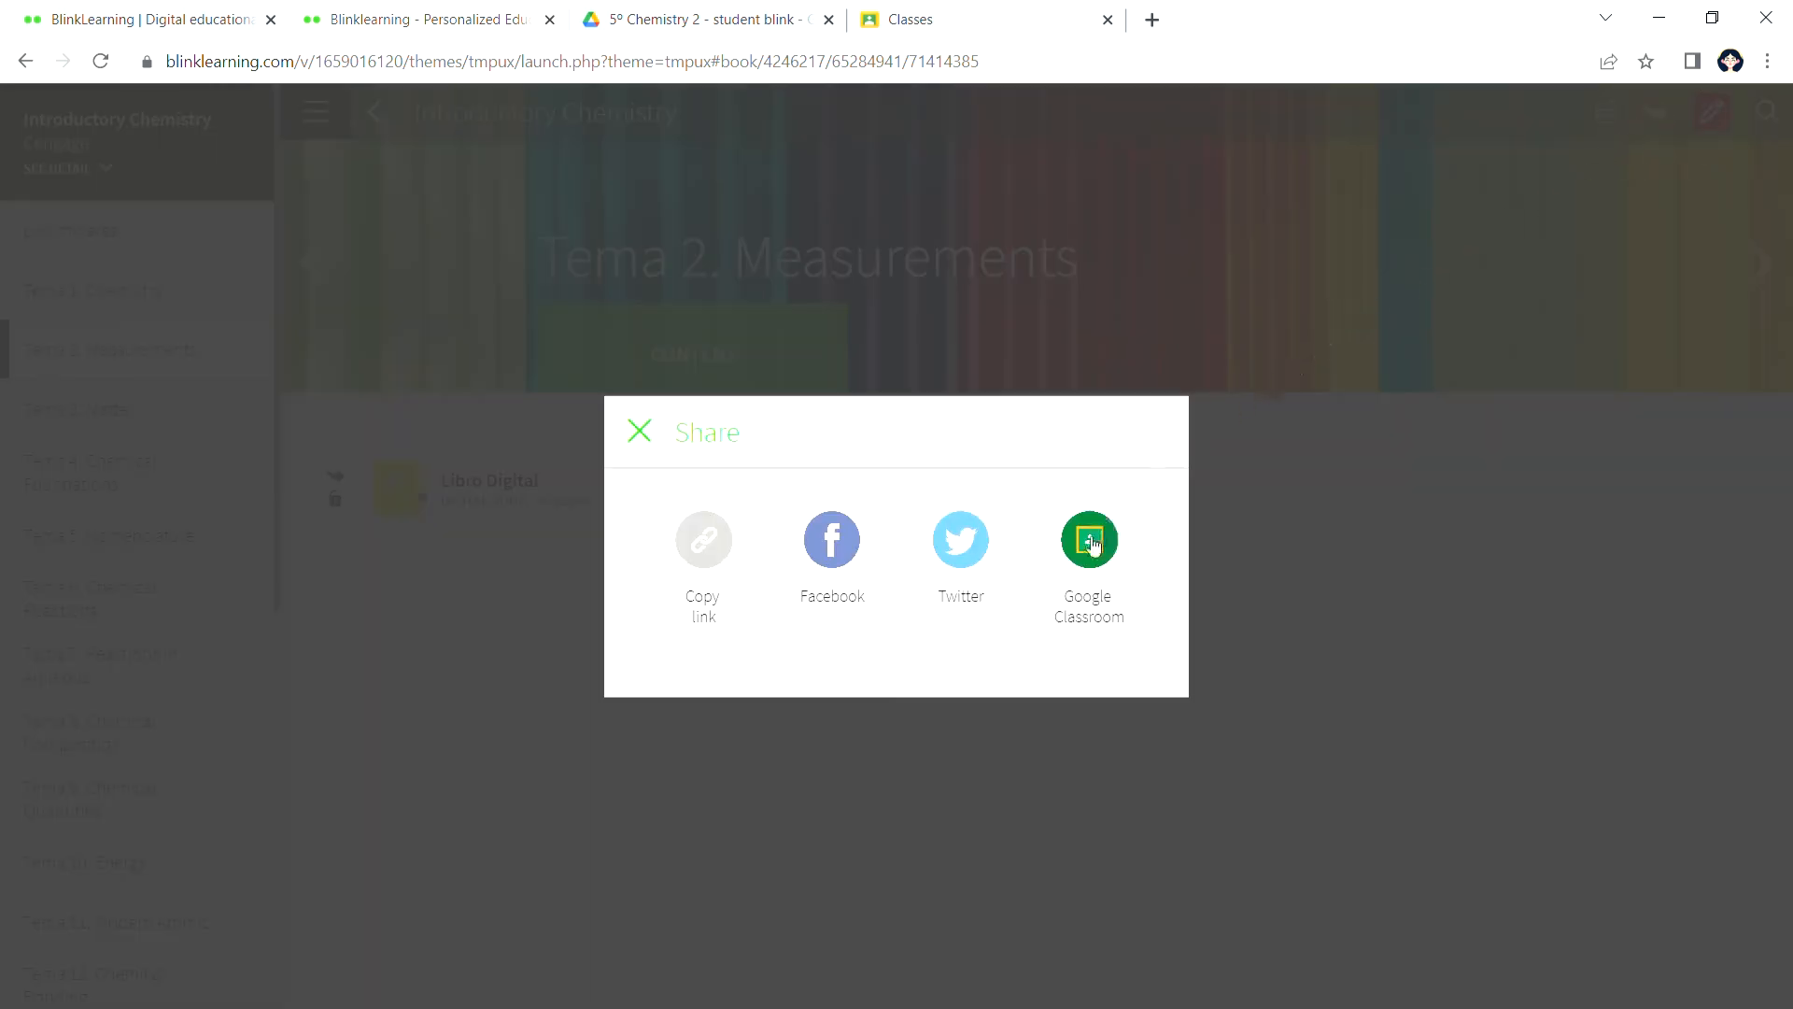
{"action": "left_click", "coordinate": [1087, 538]}
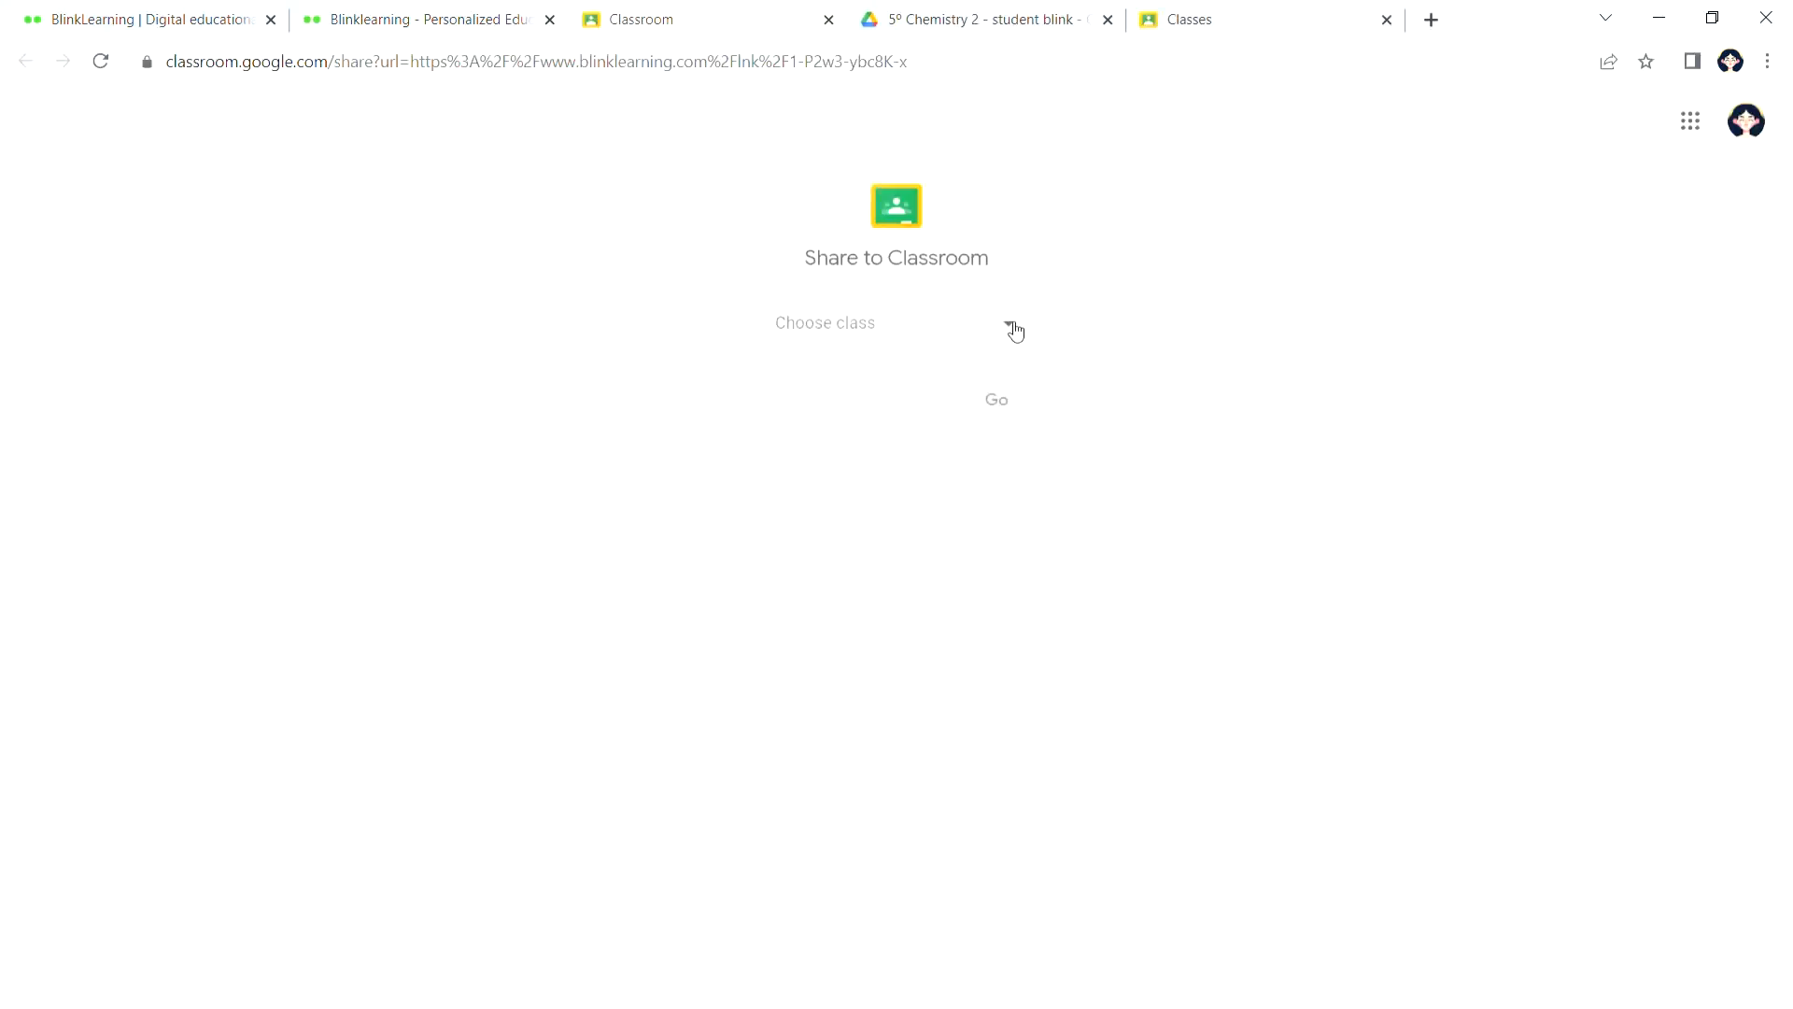
Post the link to 5º Chemistry 2 as a material titled 'Homework'
{"action": "left_click", "coordinate": [895, 323]}
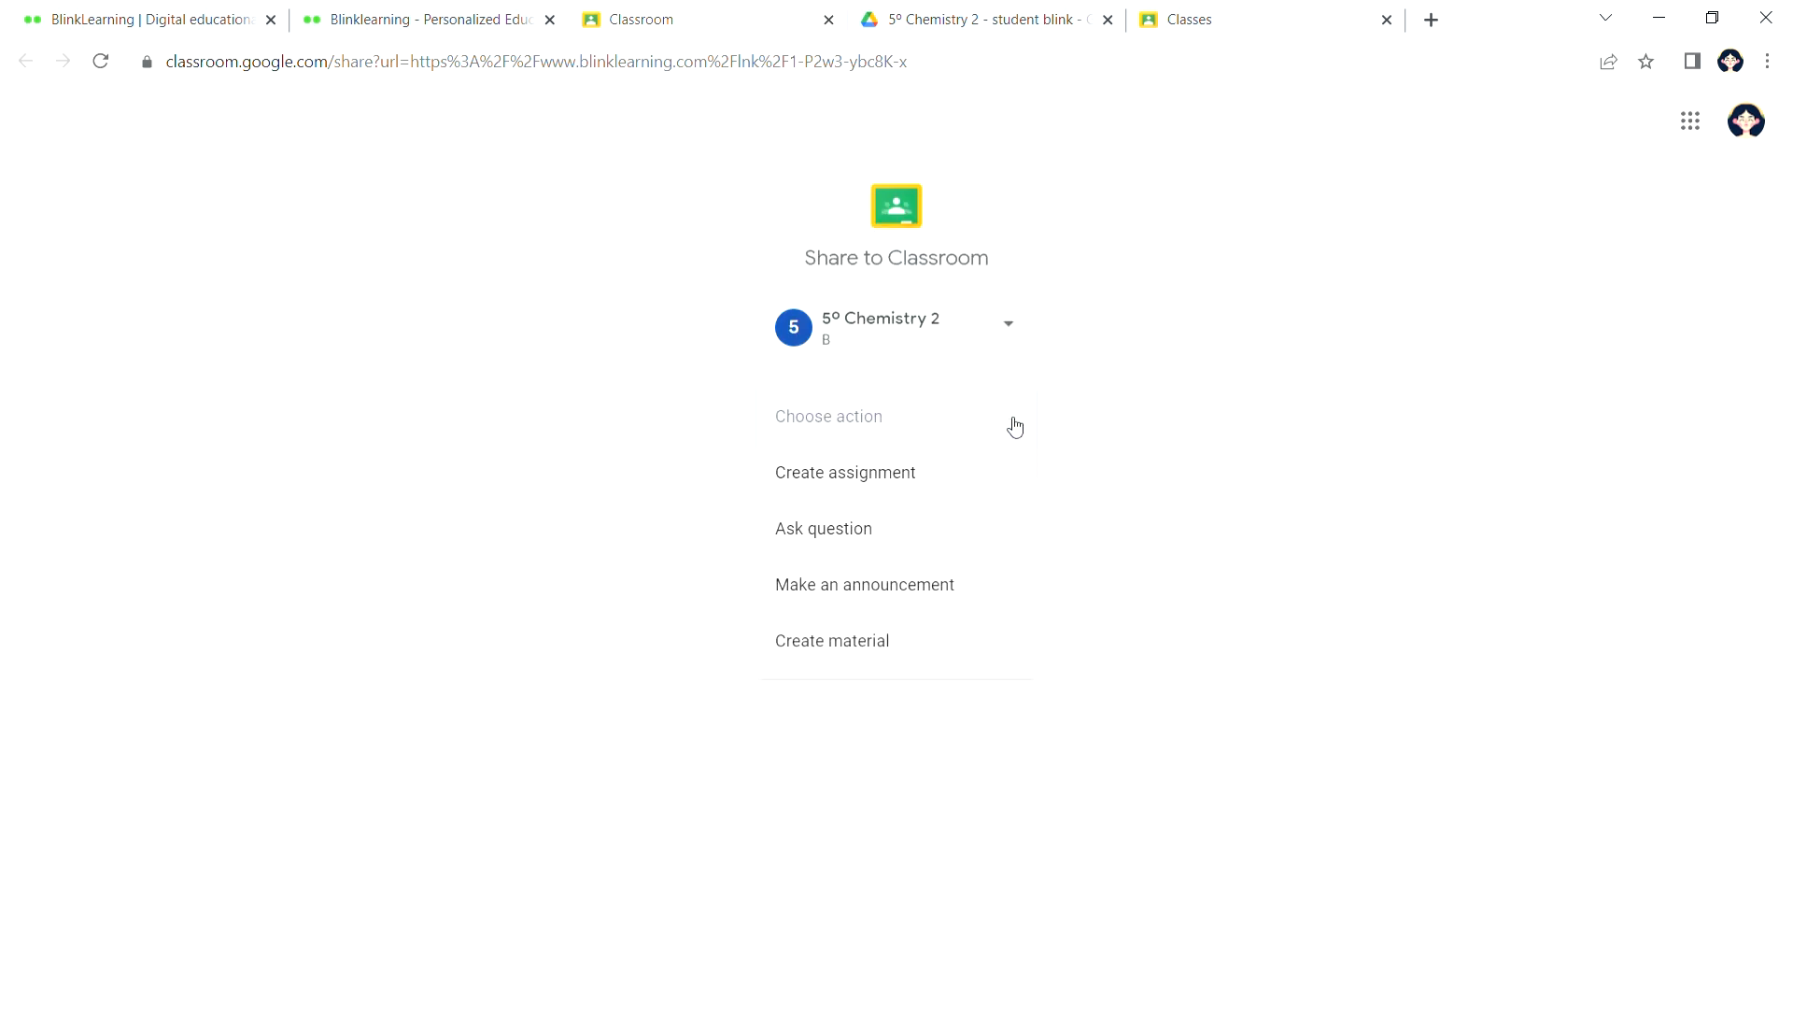
{"action": "left_click", "coordinate": [831, 640]}
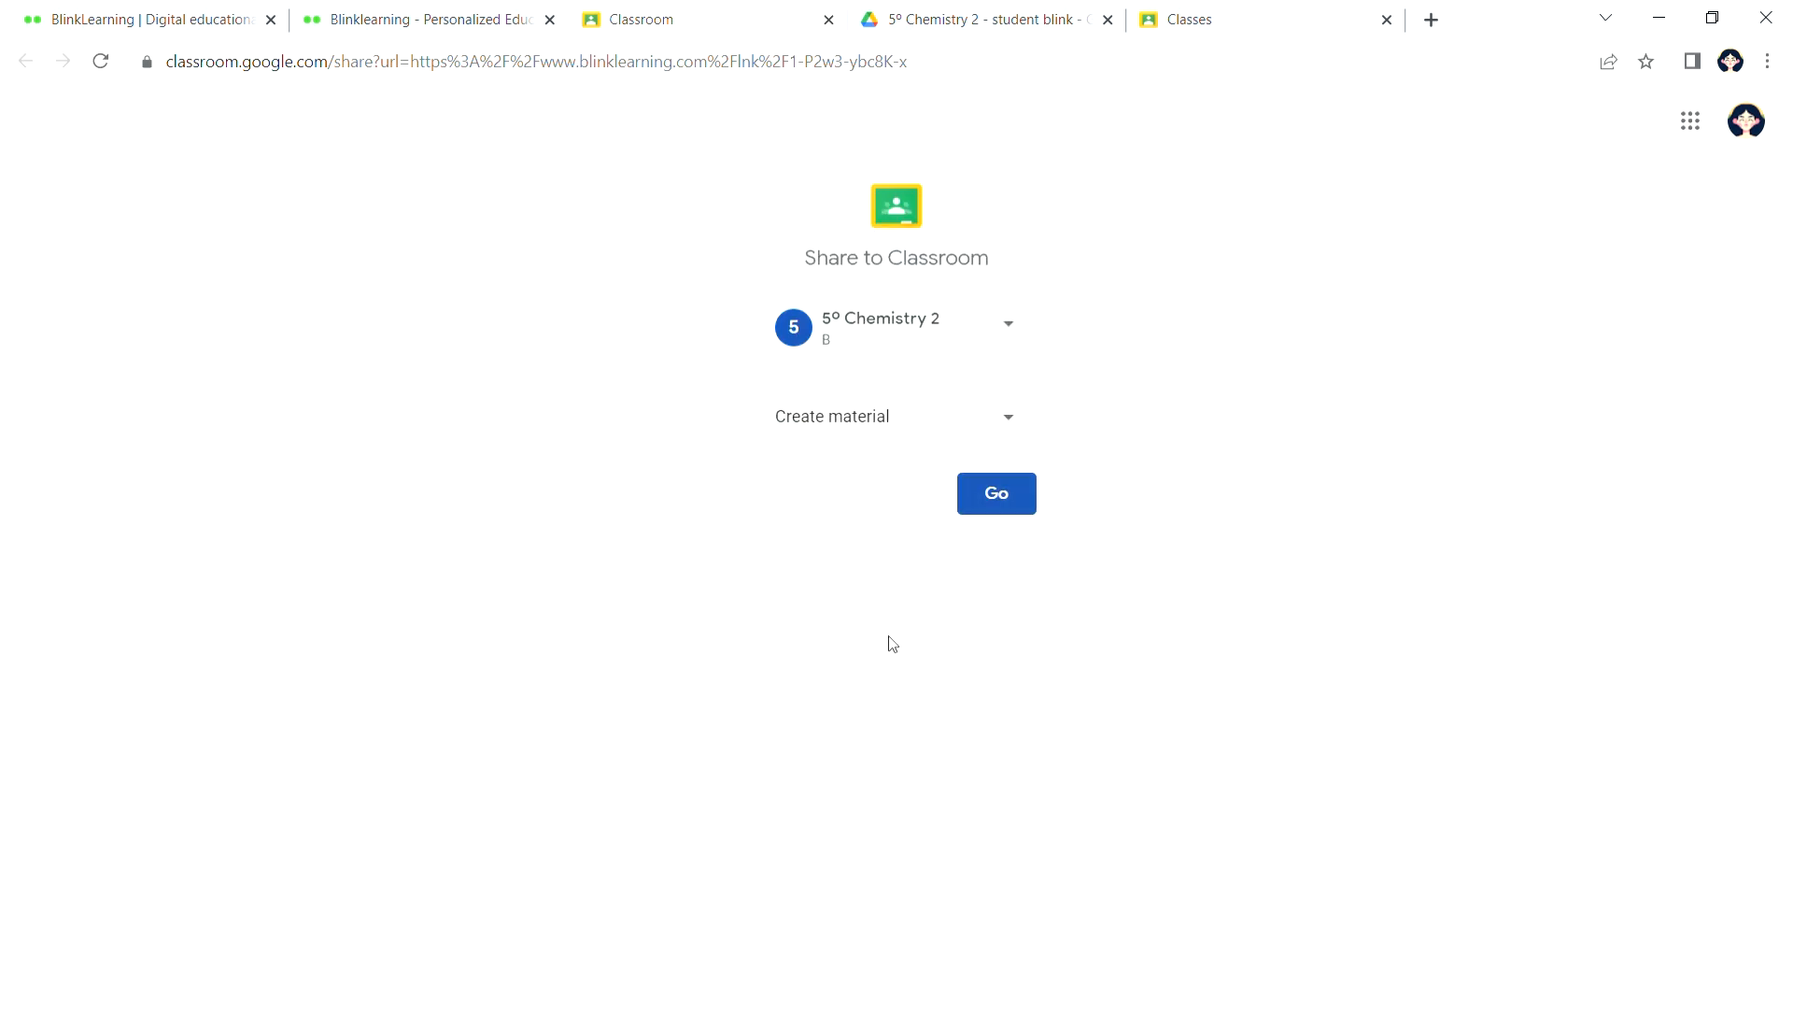
{"action": "left_click", "coordinate": [994, 493]}
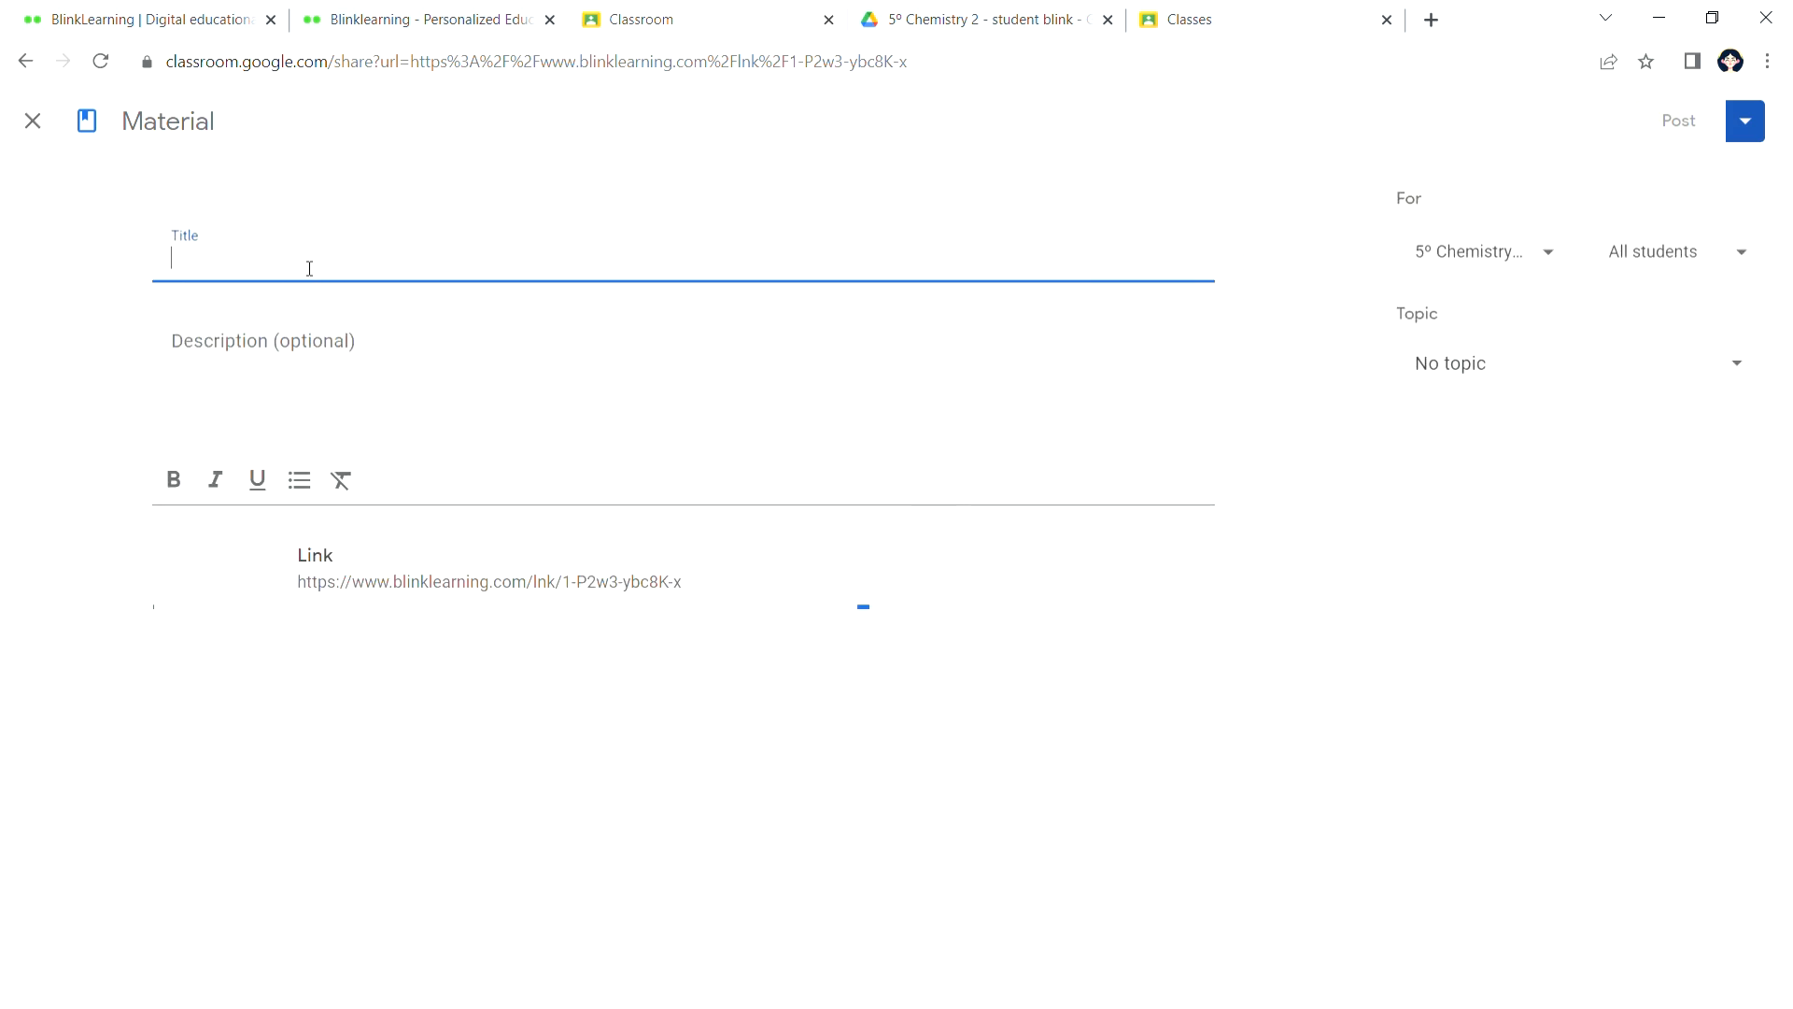
{"action": "type", "text": "Home"}
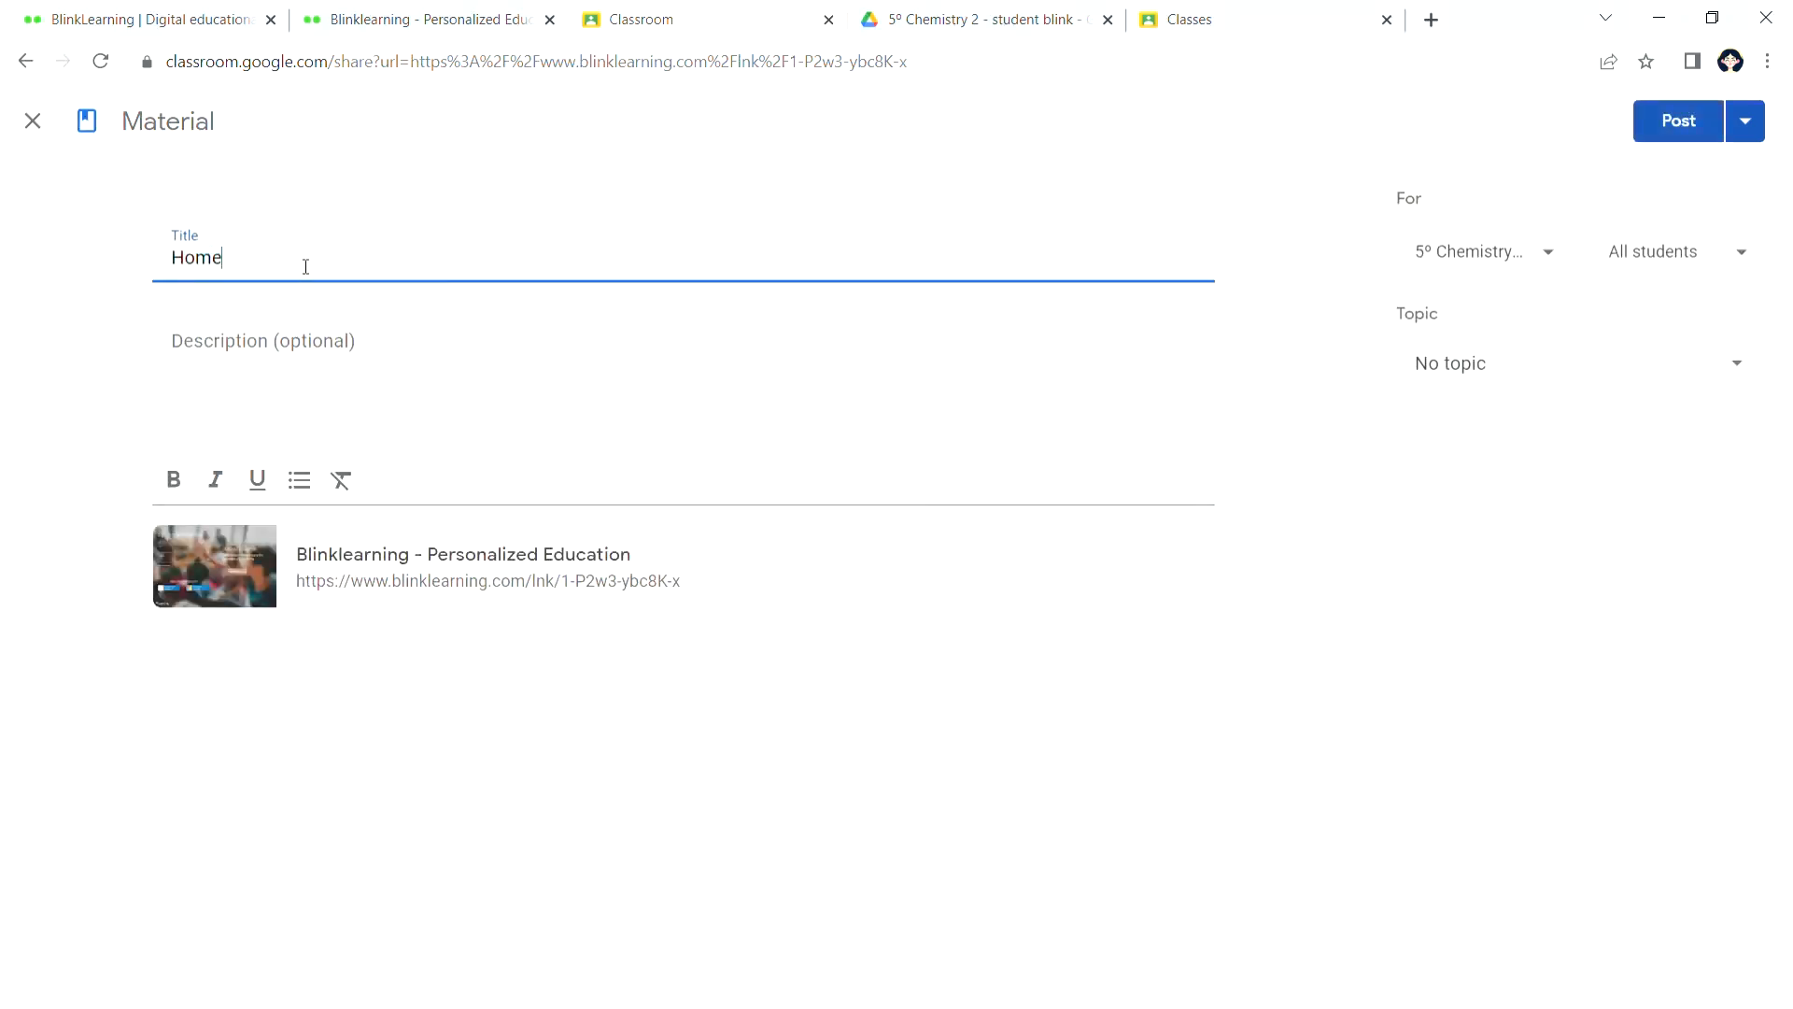
{"action": "type", "text": "work"}
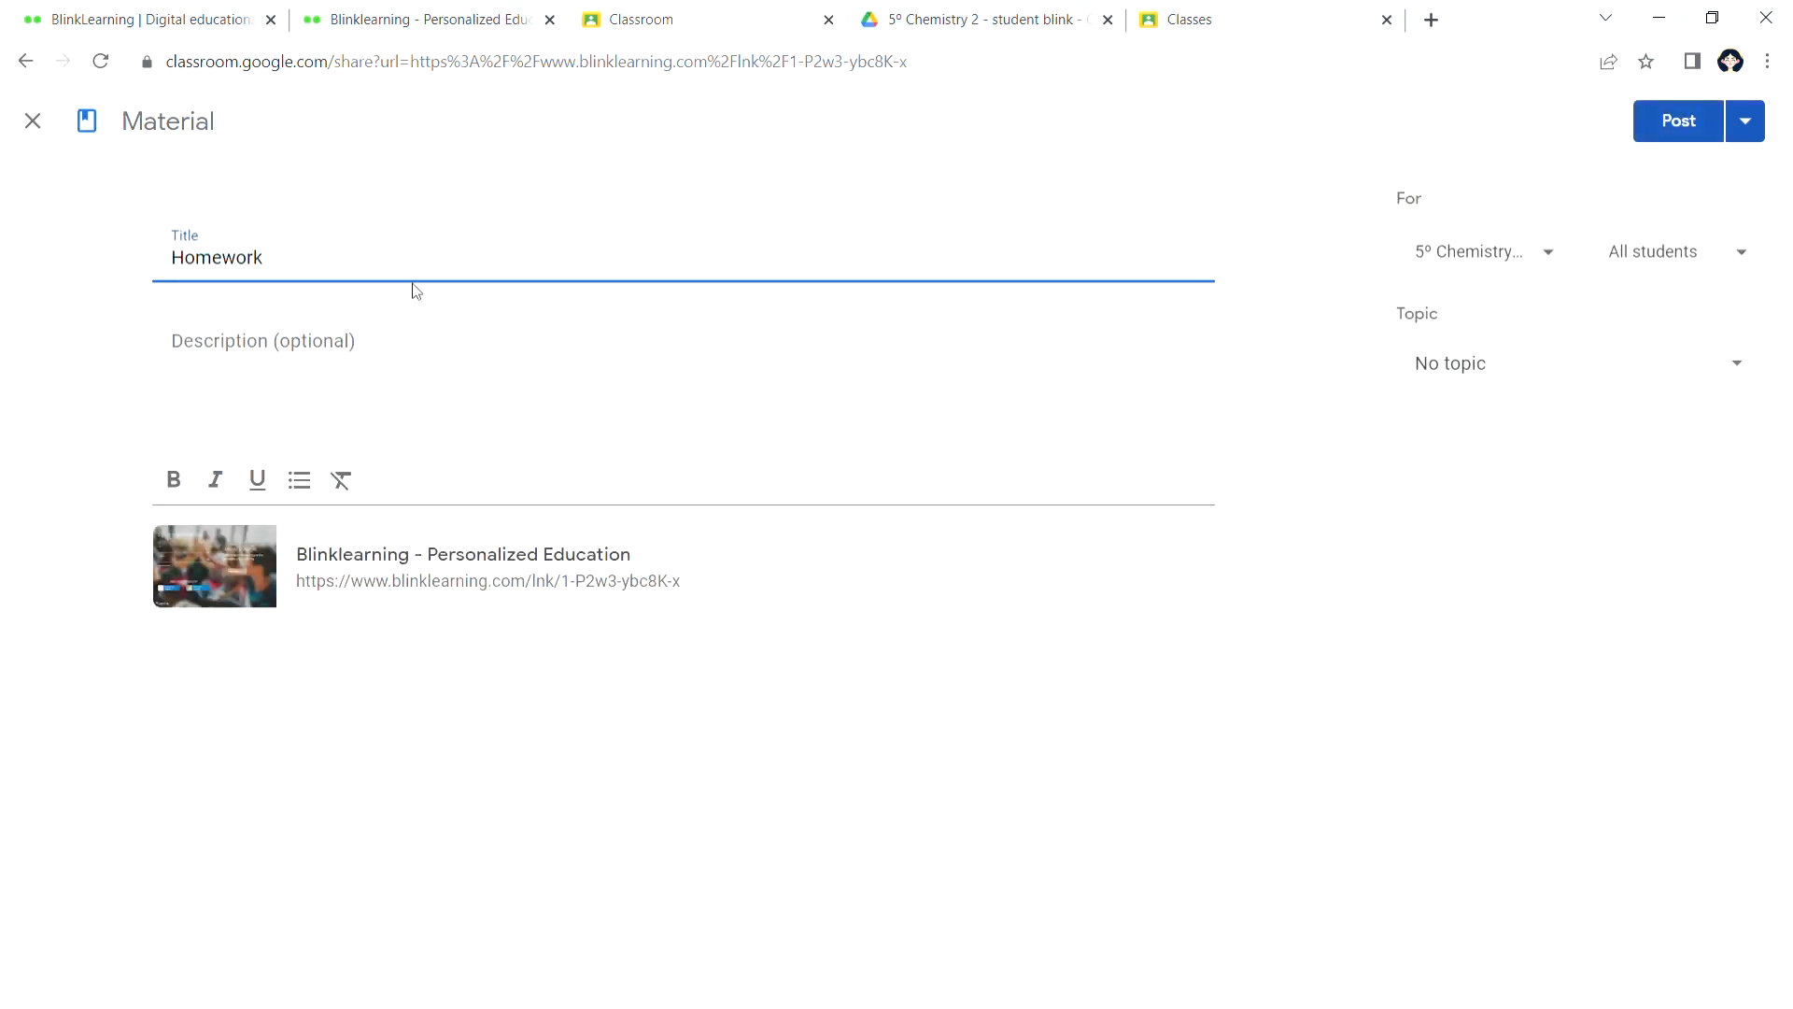
{"action": "mouse_move", "coordinate": [1585, 149]}
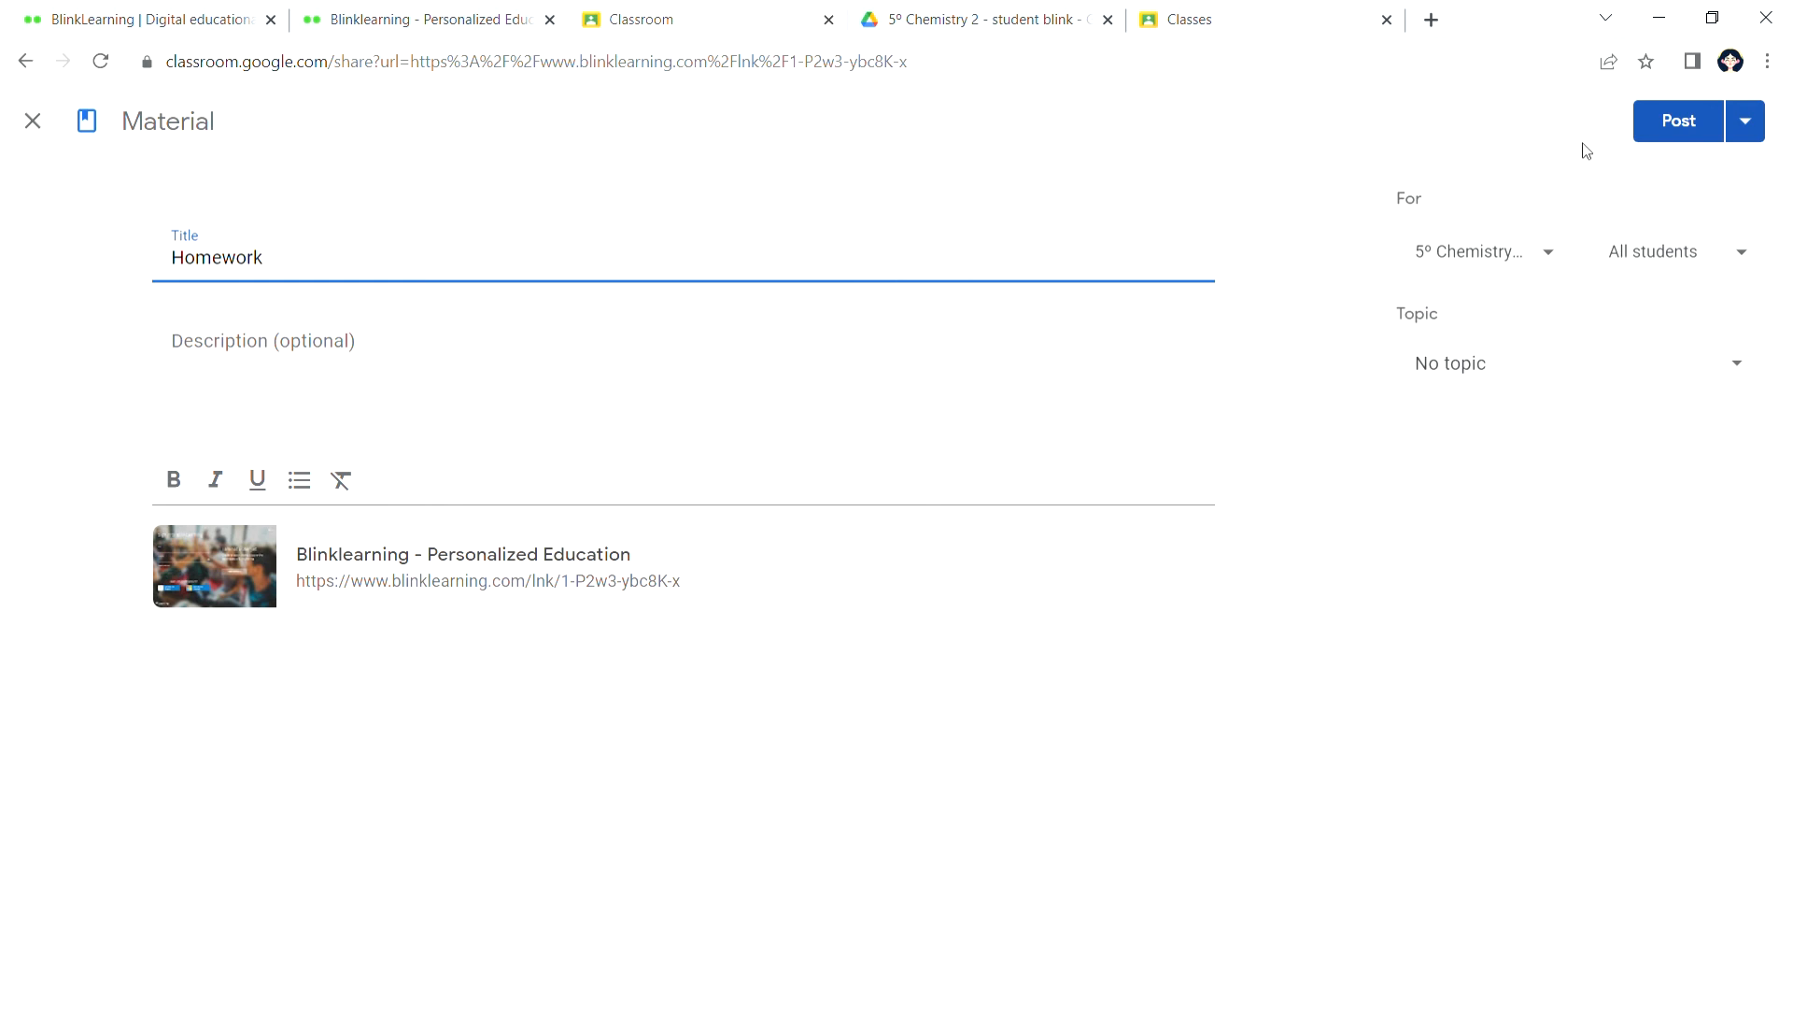
{"action": "left_click", "coordinate": [1678, 119]}
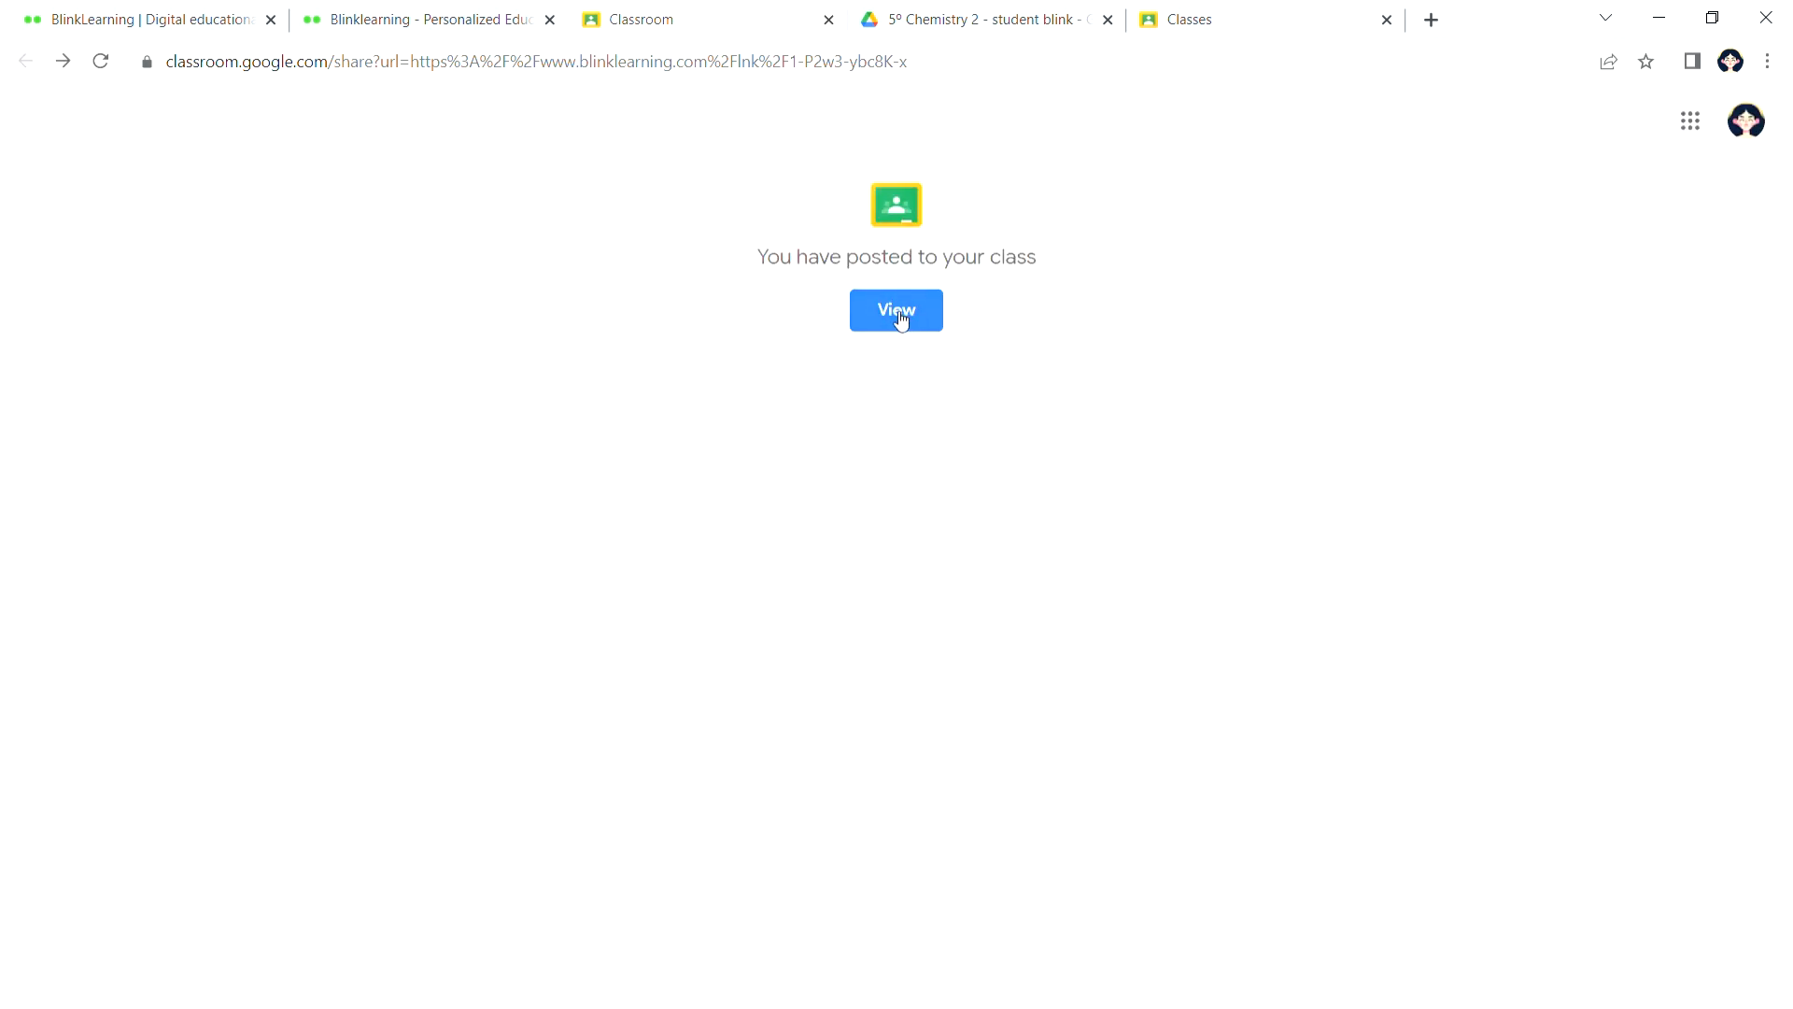
View the class and show the posted Homework material's details
{"action": "left_click", "coordinate": [895, 310]}
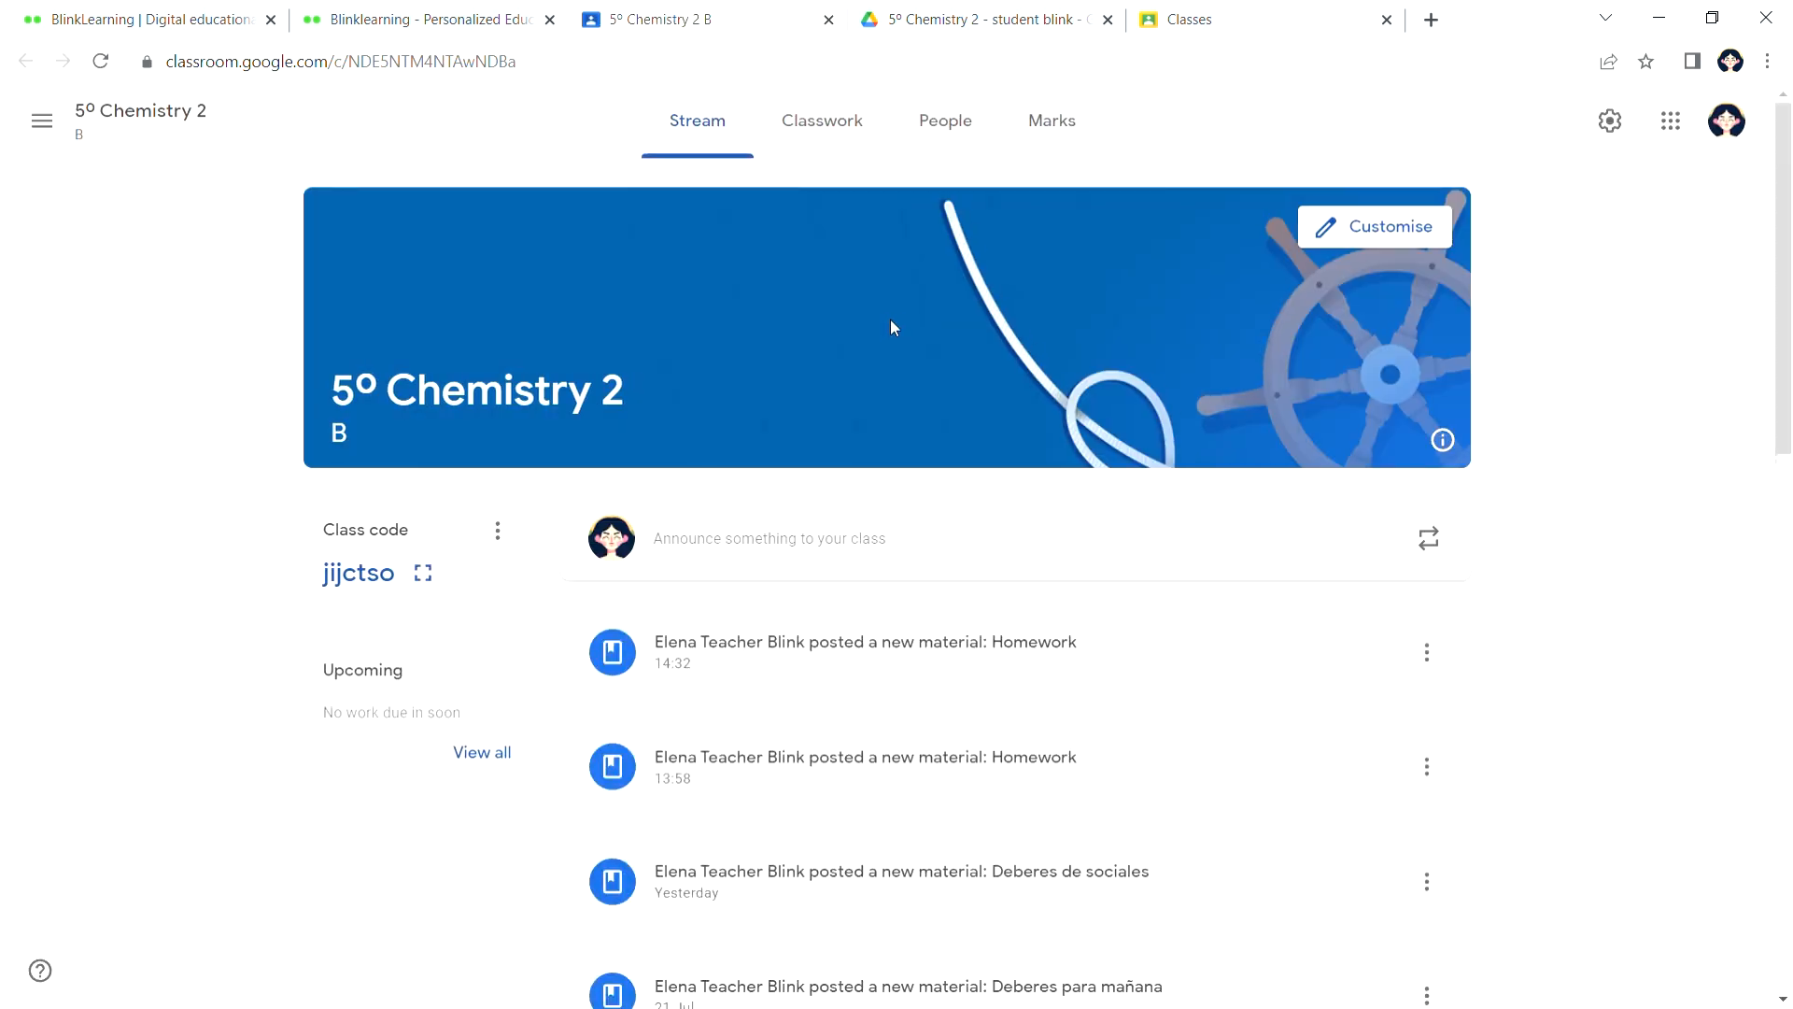
{"action": "left_click", "coordinate": [865, 641]}
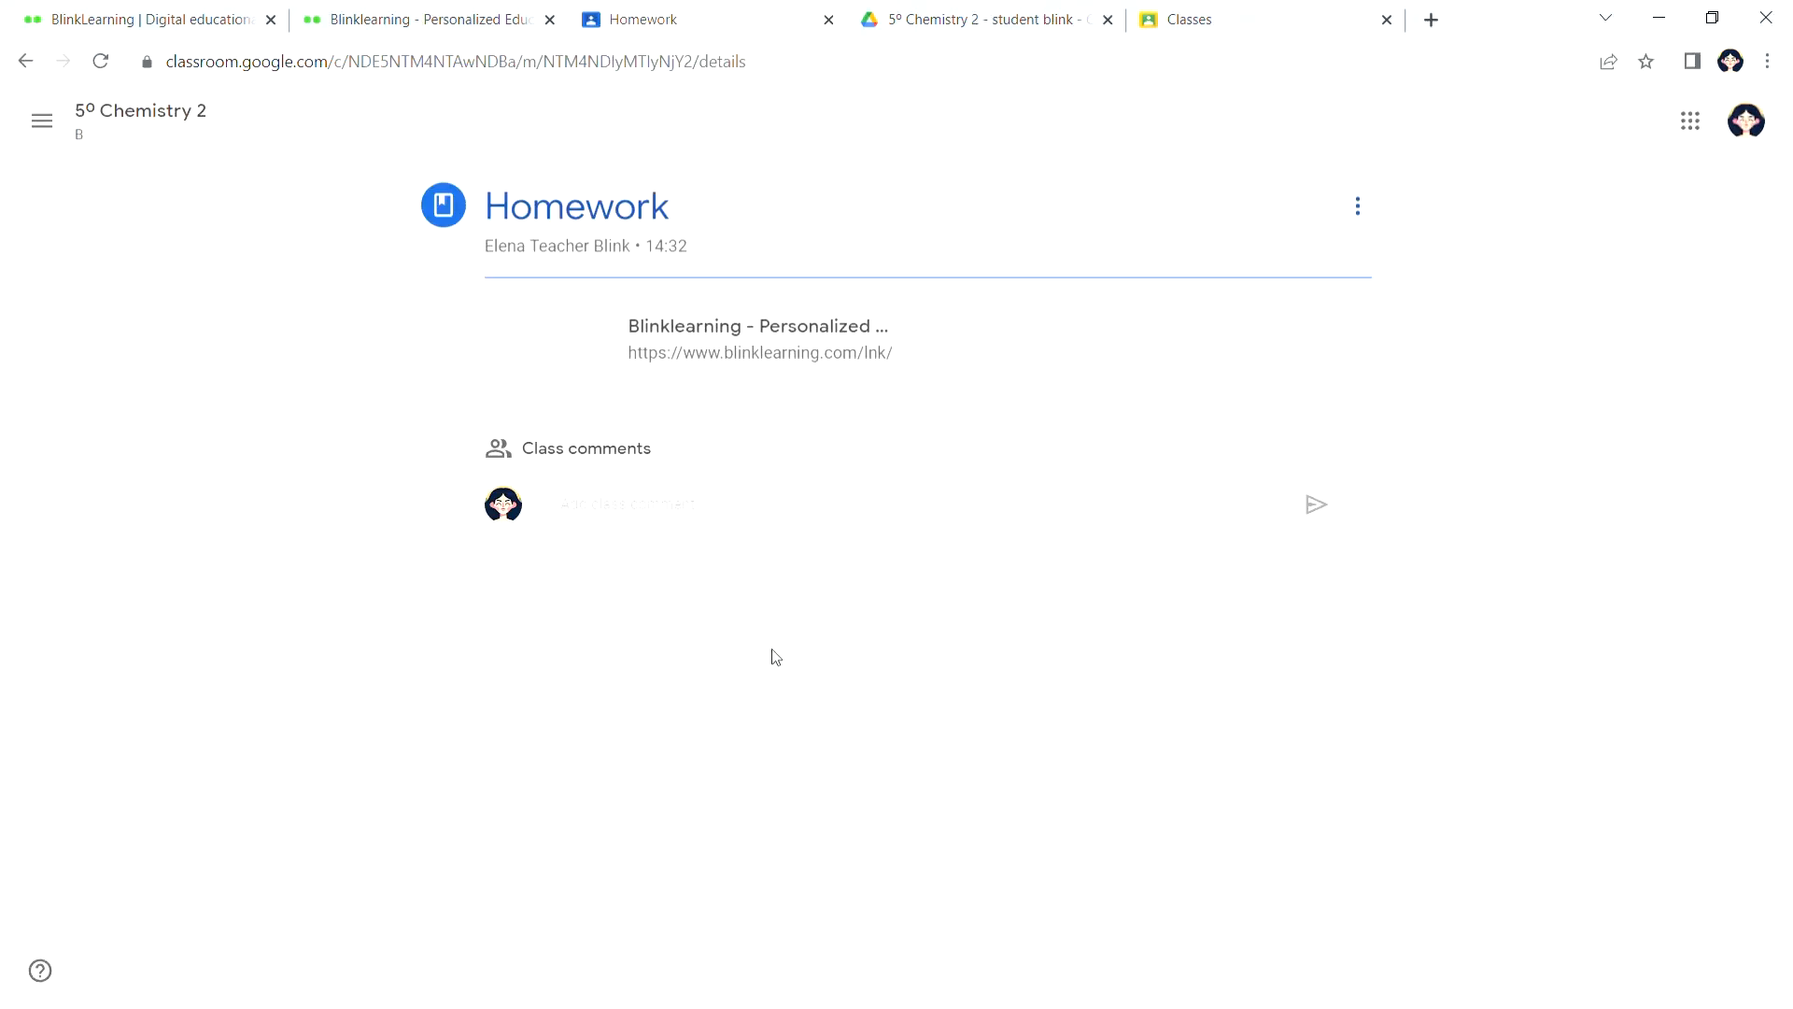